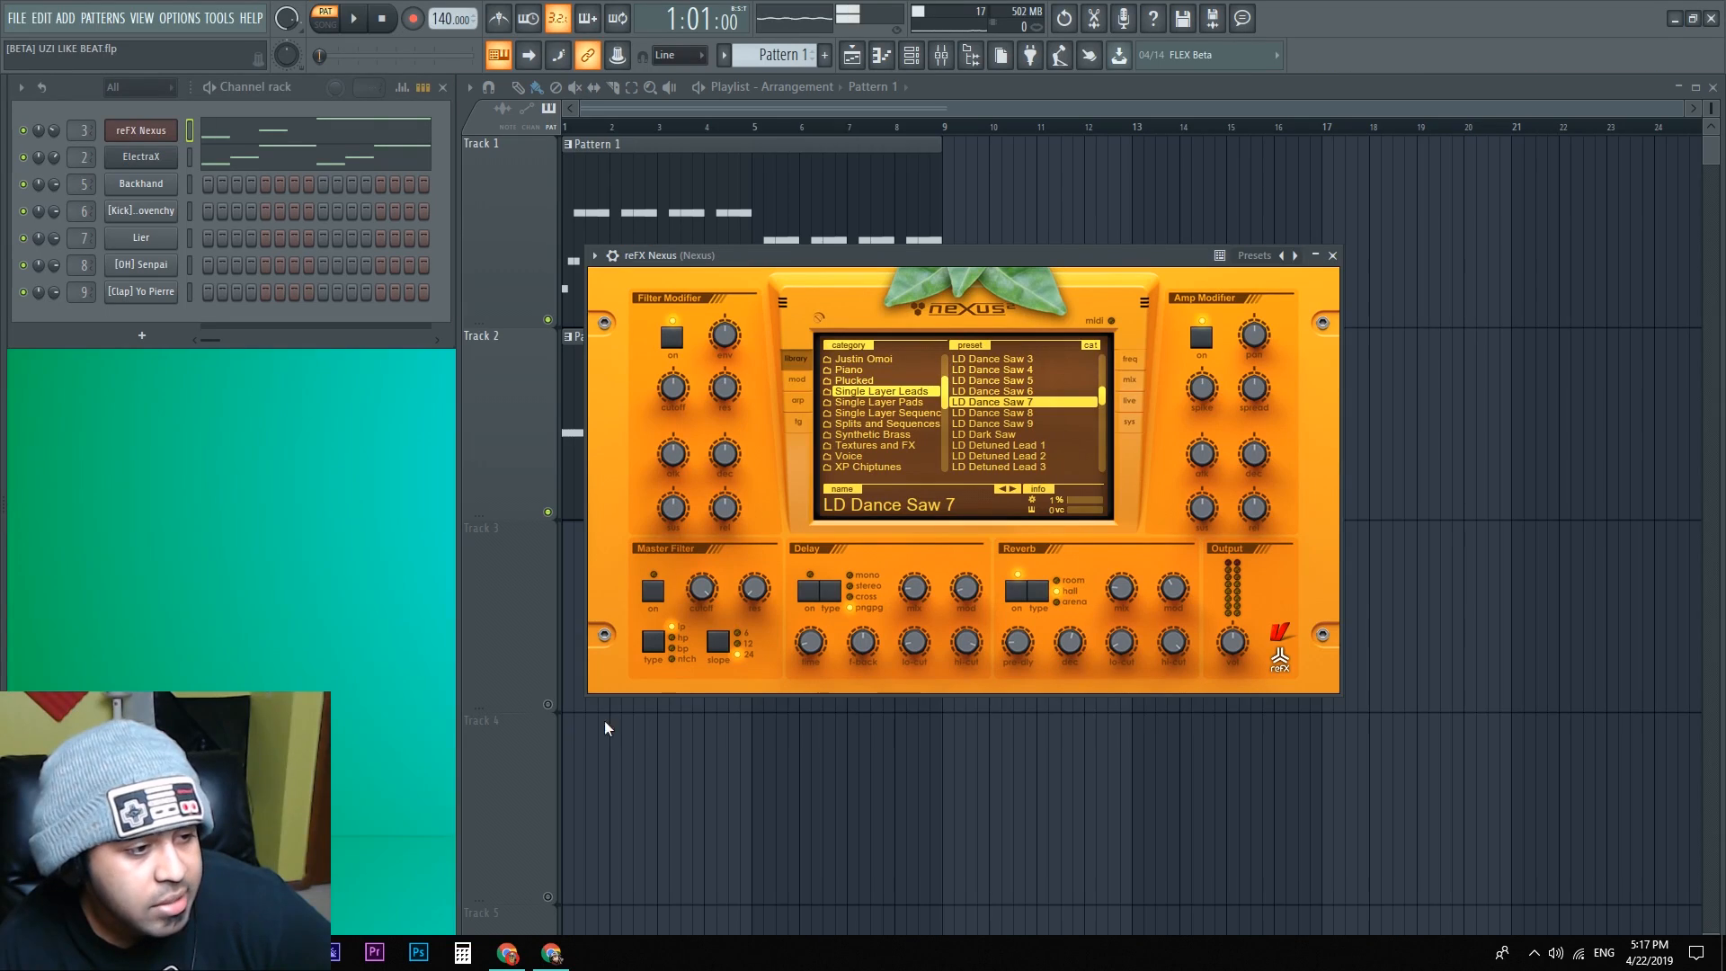
# Step: Try the silver skin on Nexus, then settle on the orange (clean) GUI skin
pyautogui.click(1331, 254)
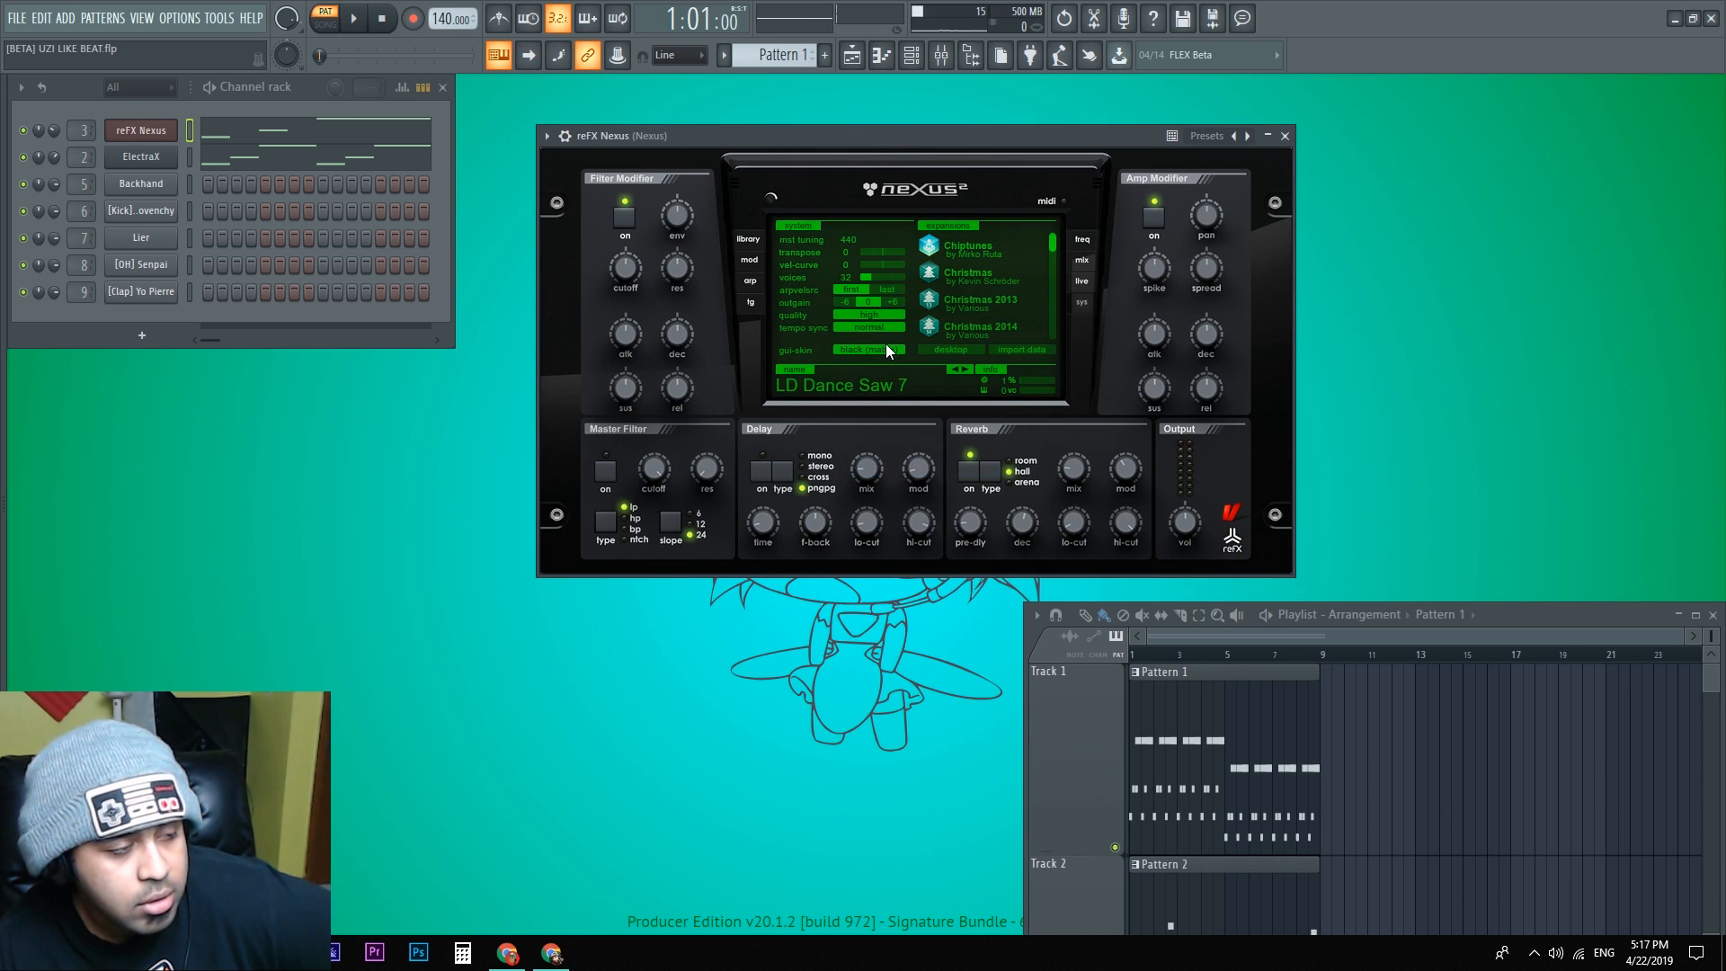
pyautogui.click(868, 351)
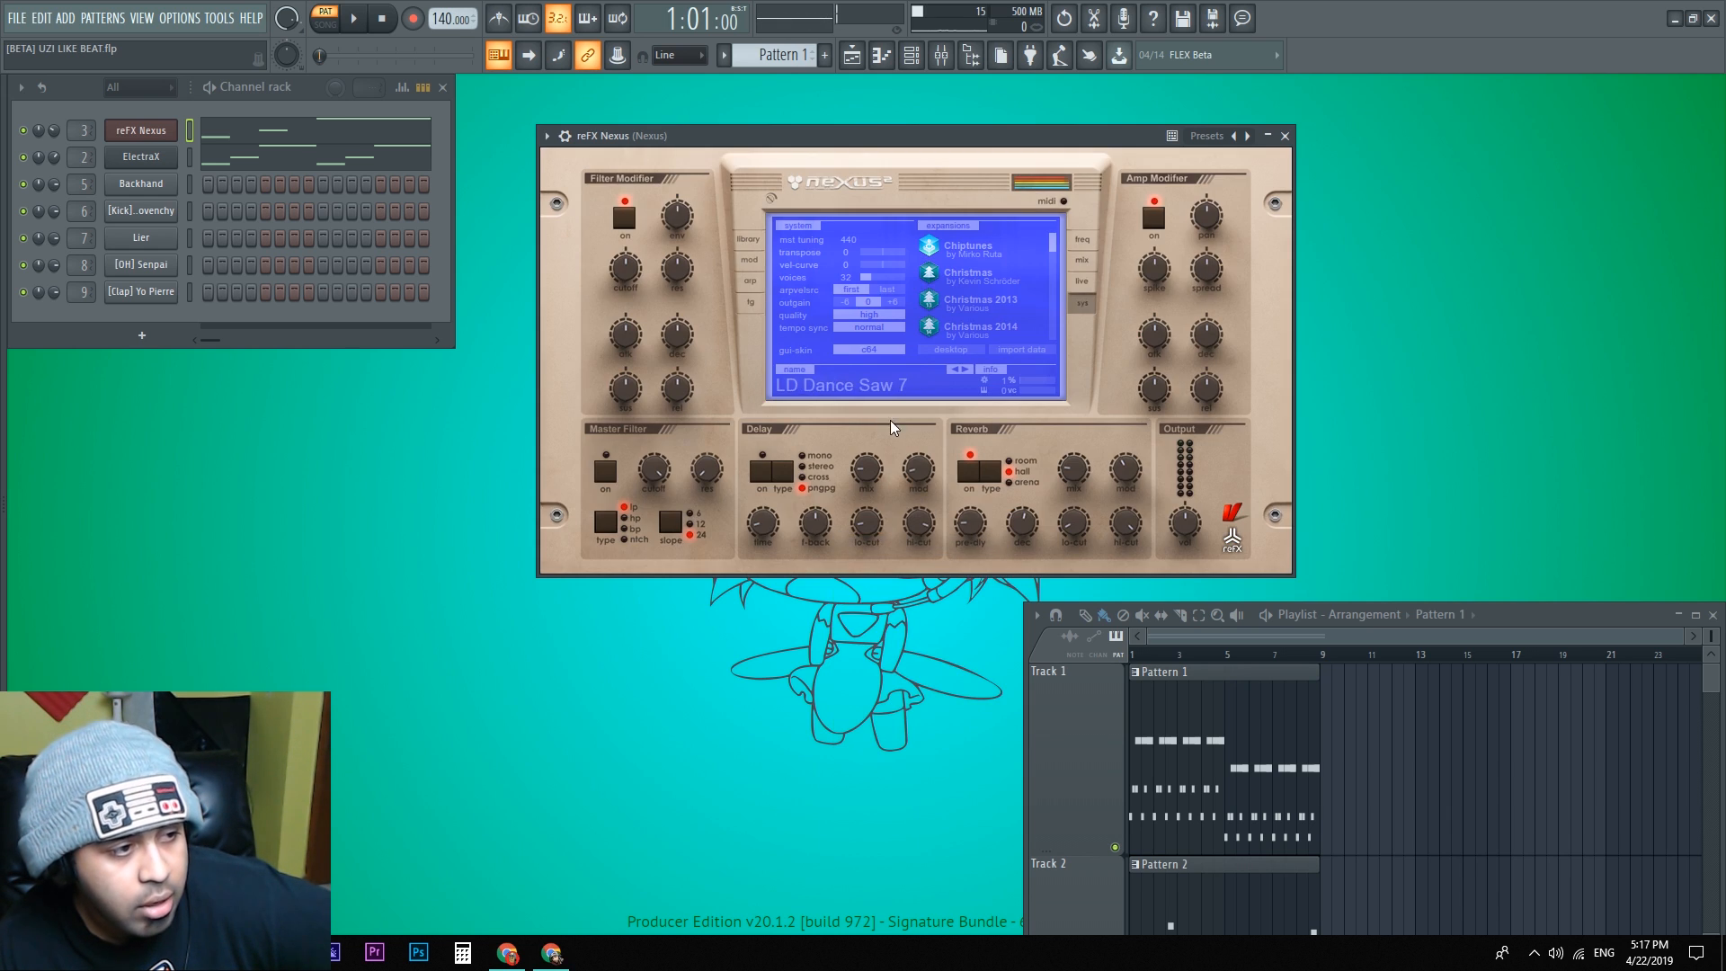
pyautogui.click(868, 349)
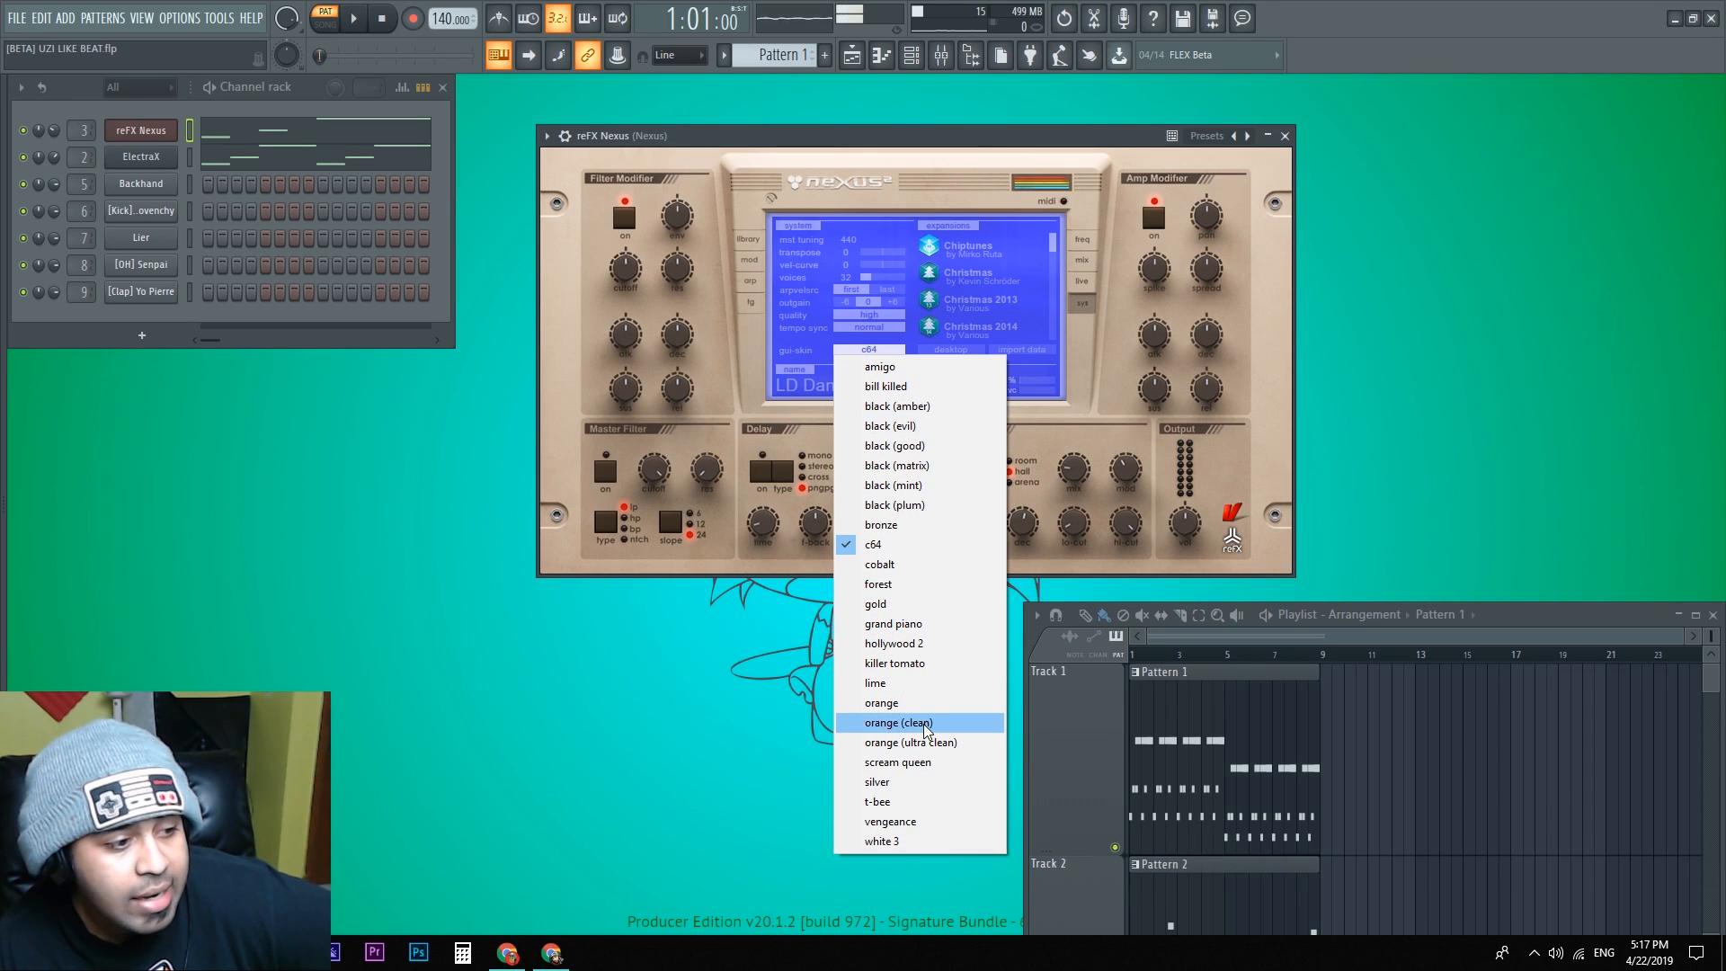
pyautogui.click(875, 782)
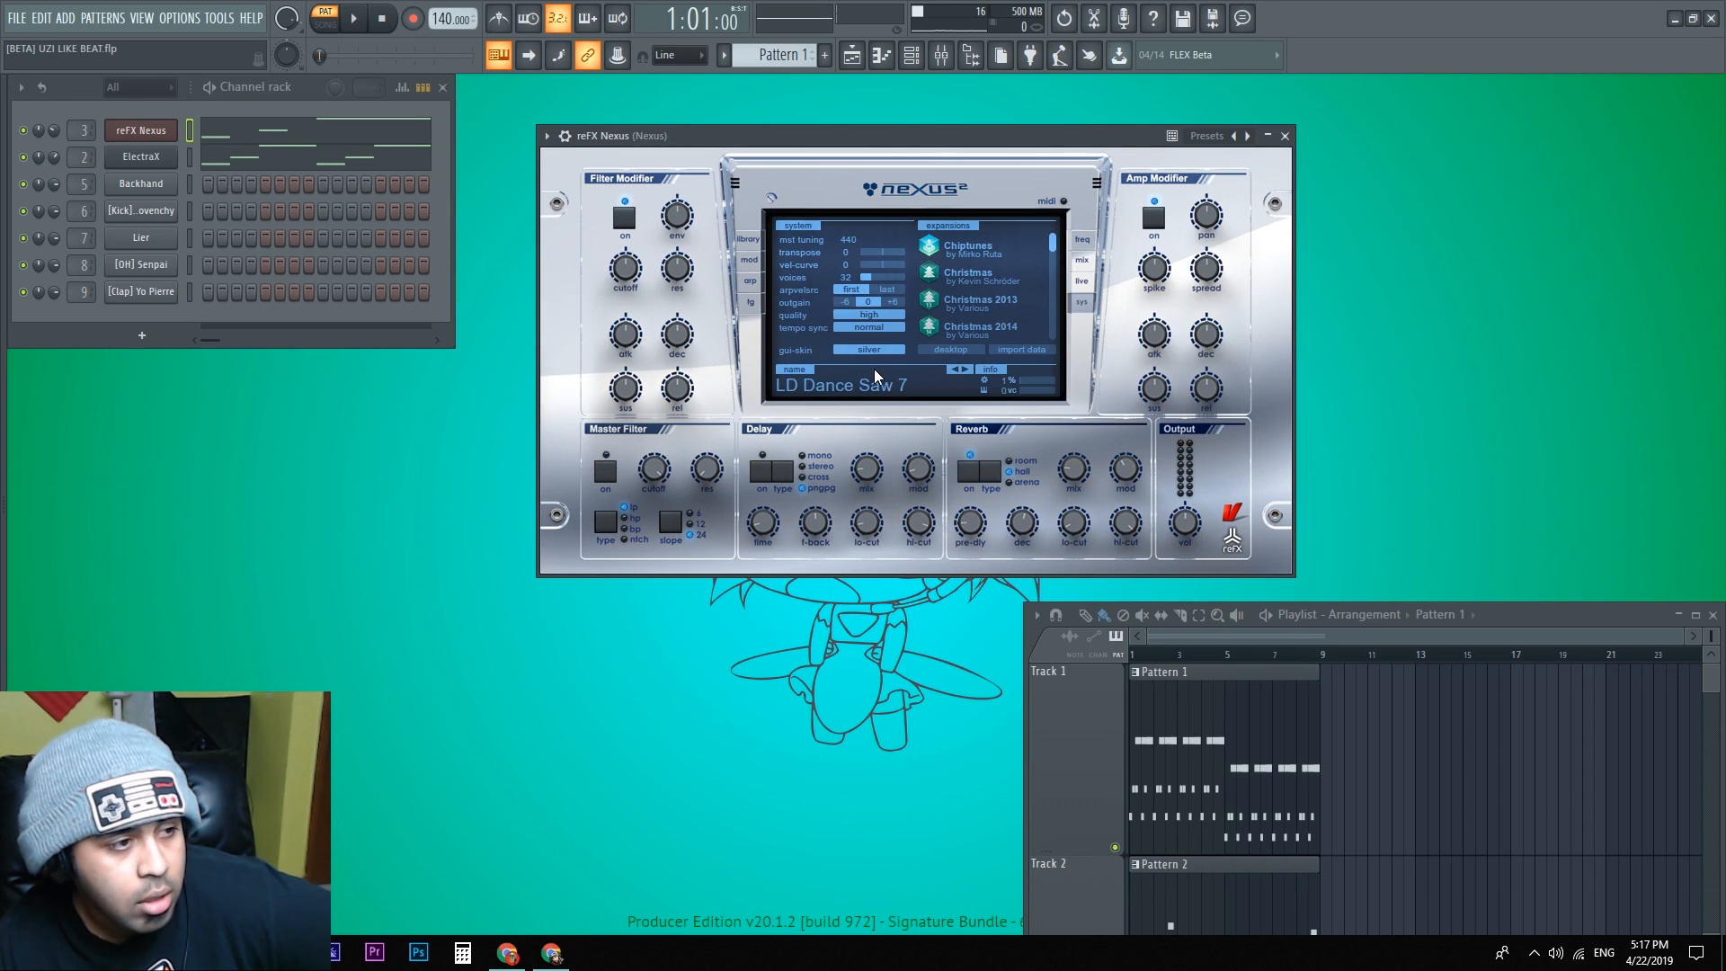
pyautogui.click(868, 348)
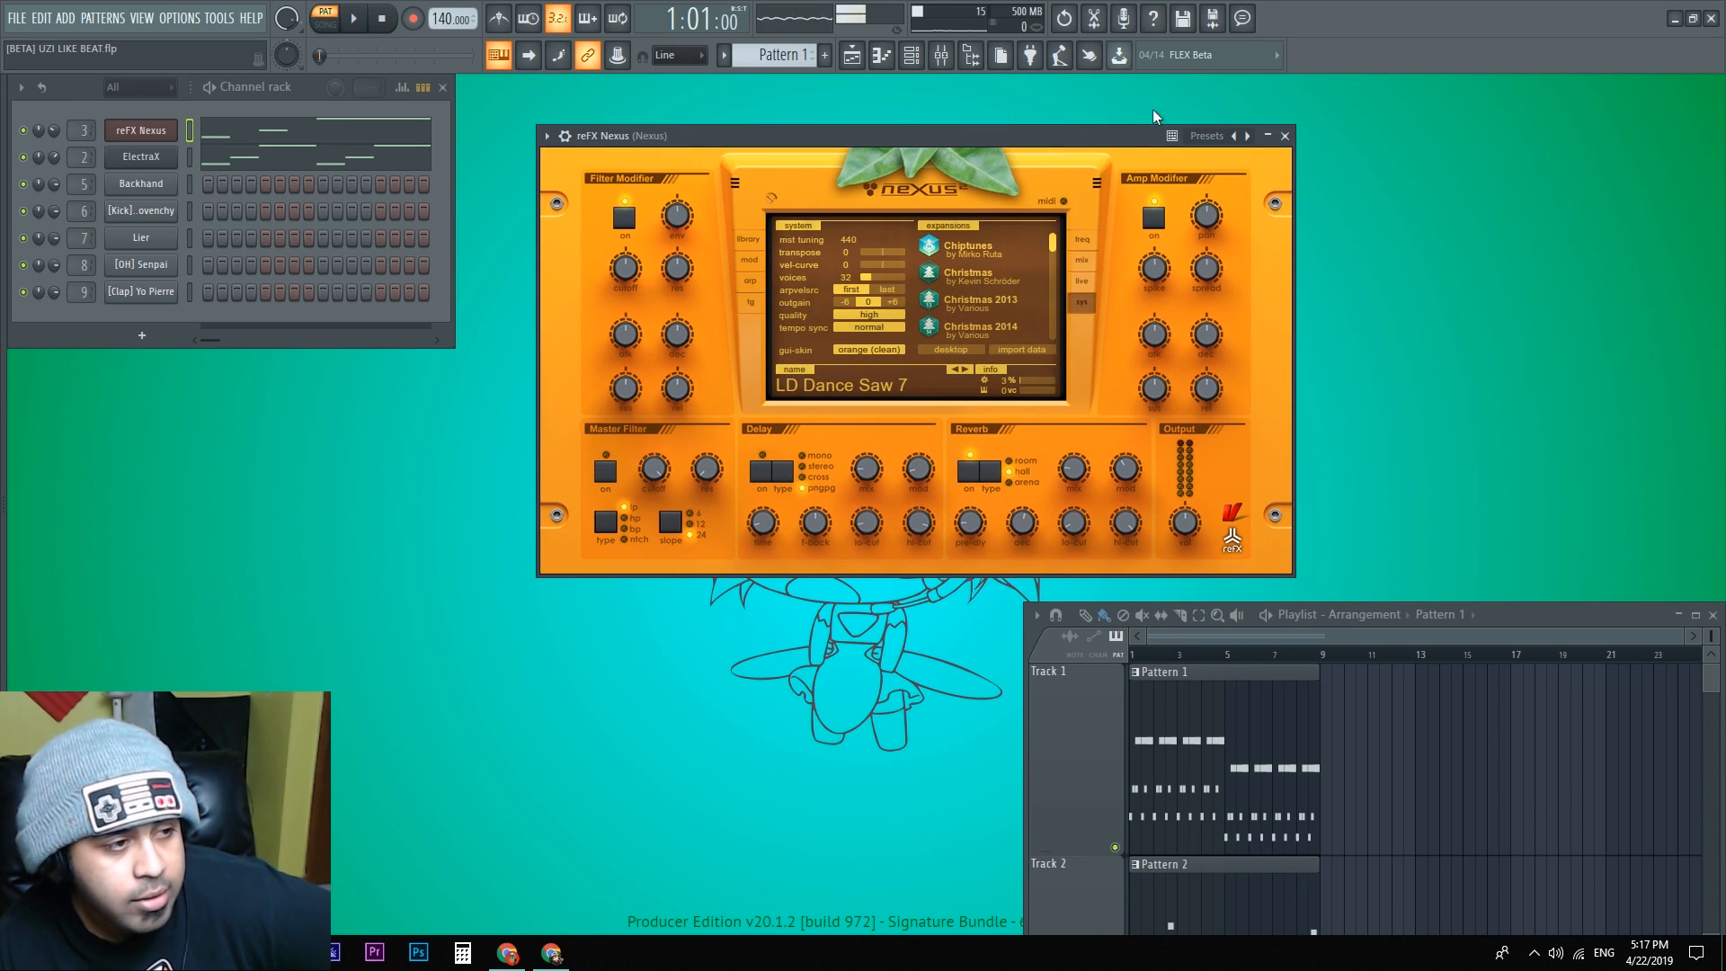
# Step: Set the interface theme to Silent startup in Options > General settings
pyautogui.click(180, 18)
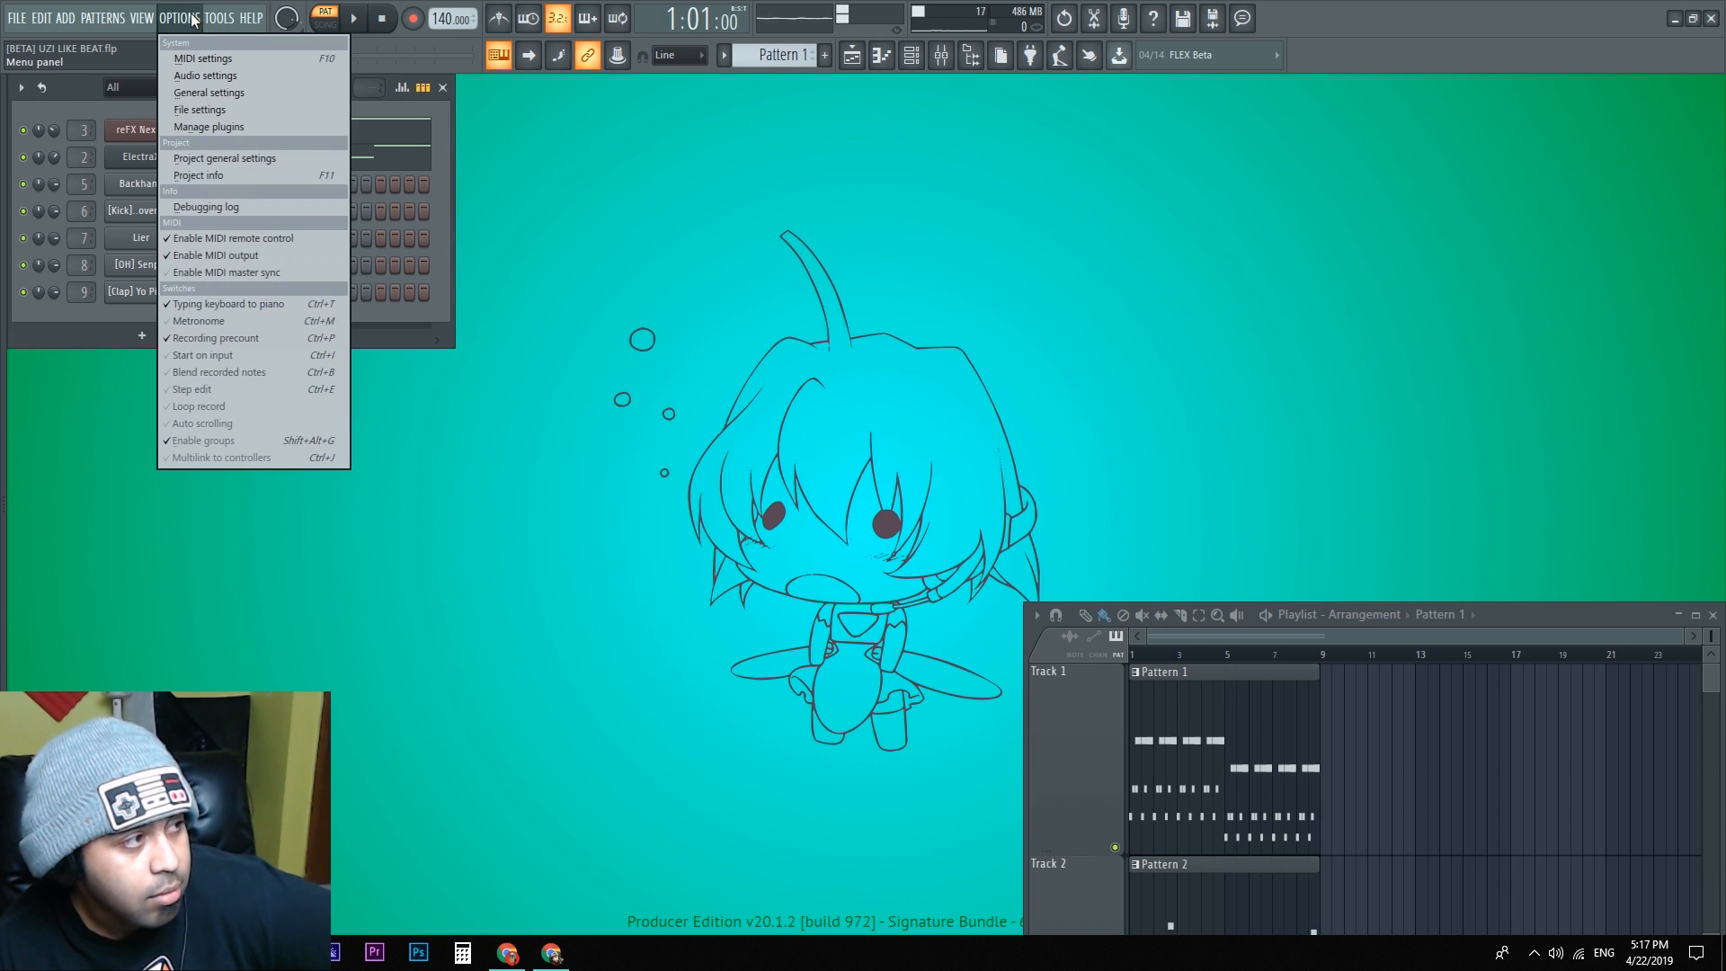
pyautogui.click(208, 92)
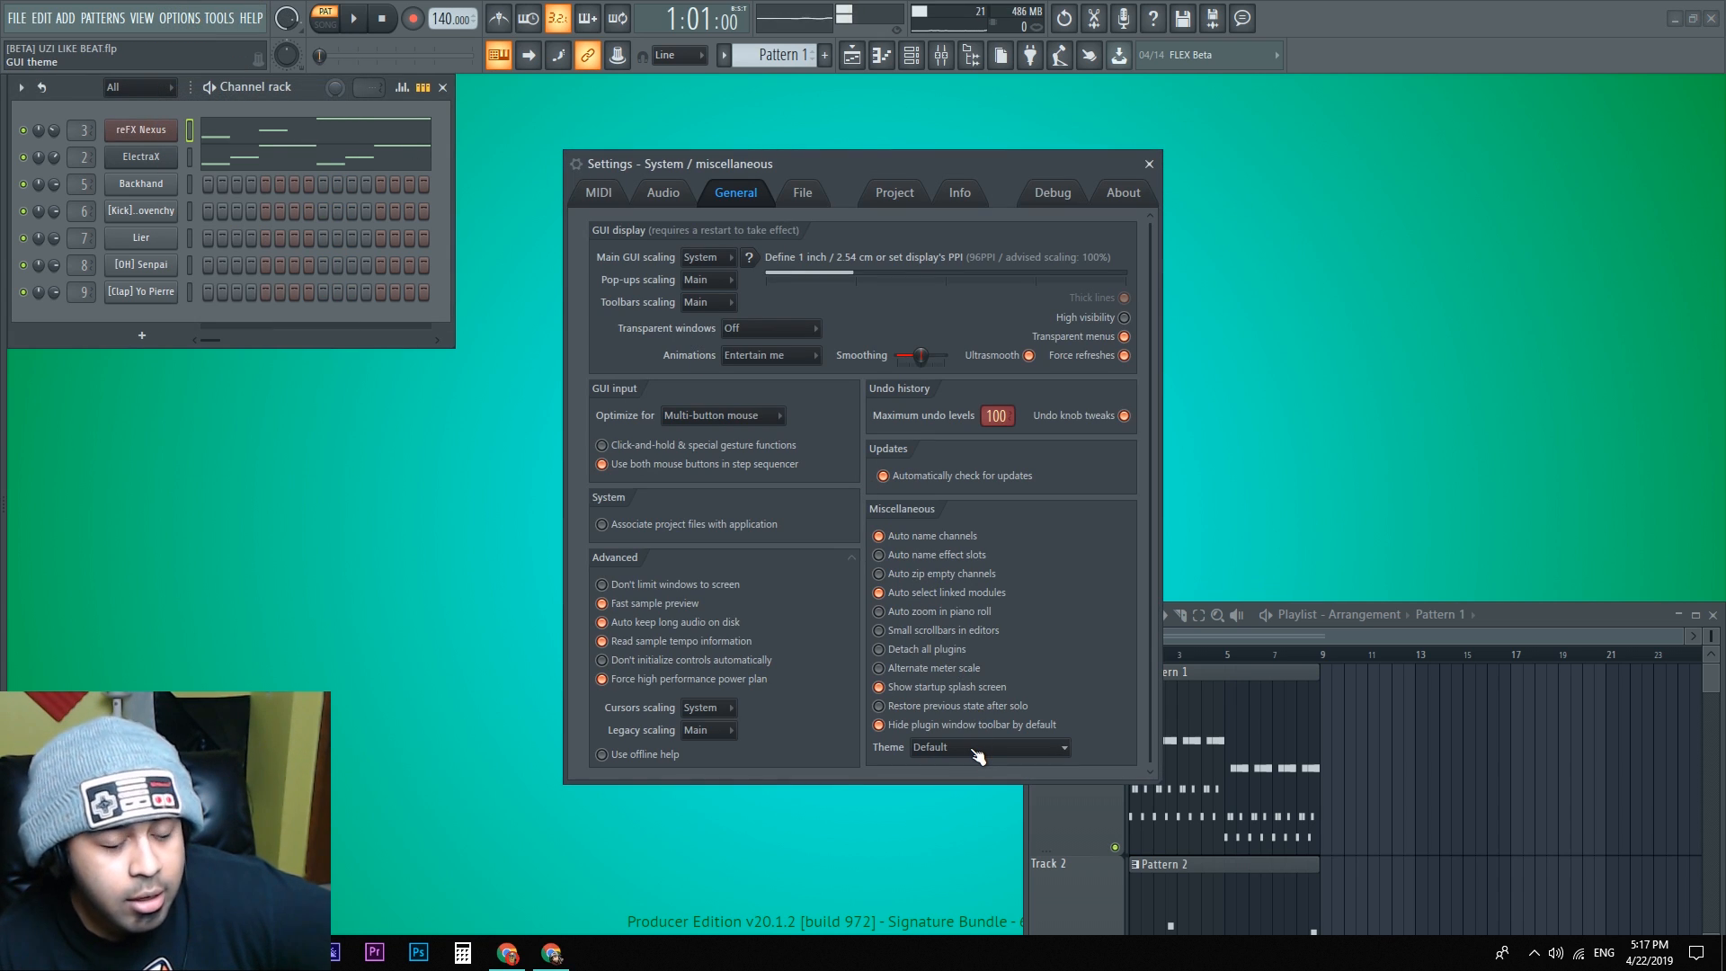
pyautogui.click(983, 748)
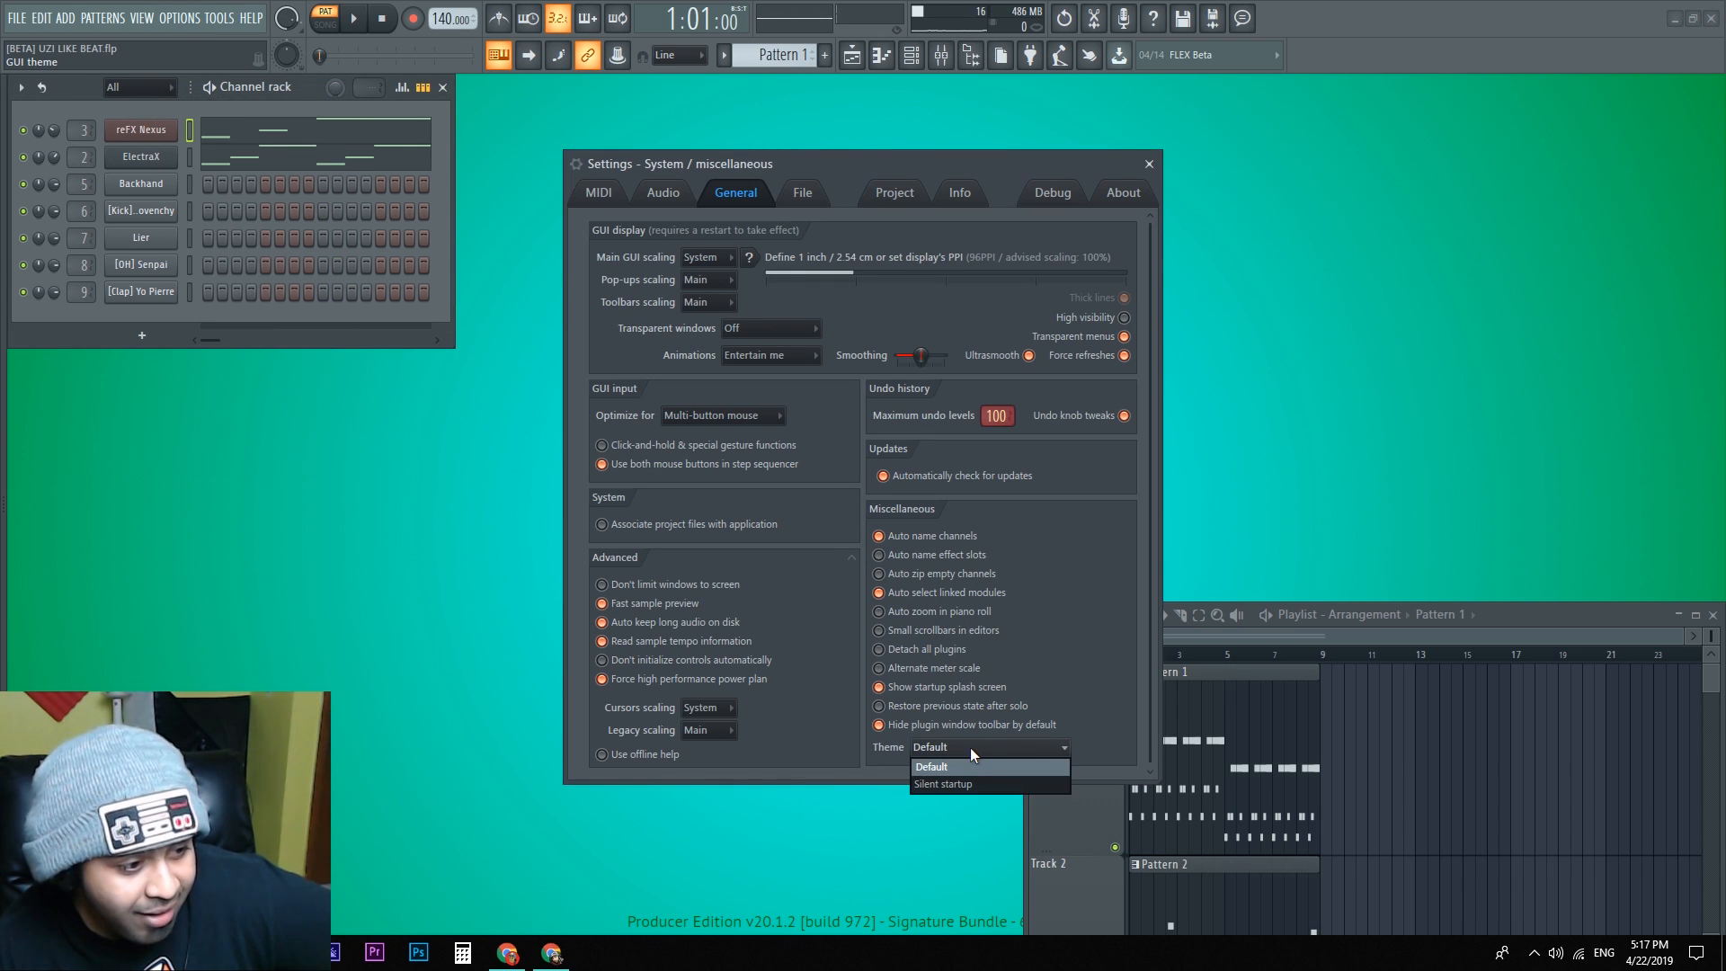
pyautogui.moveTo(988, 767)
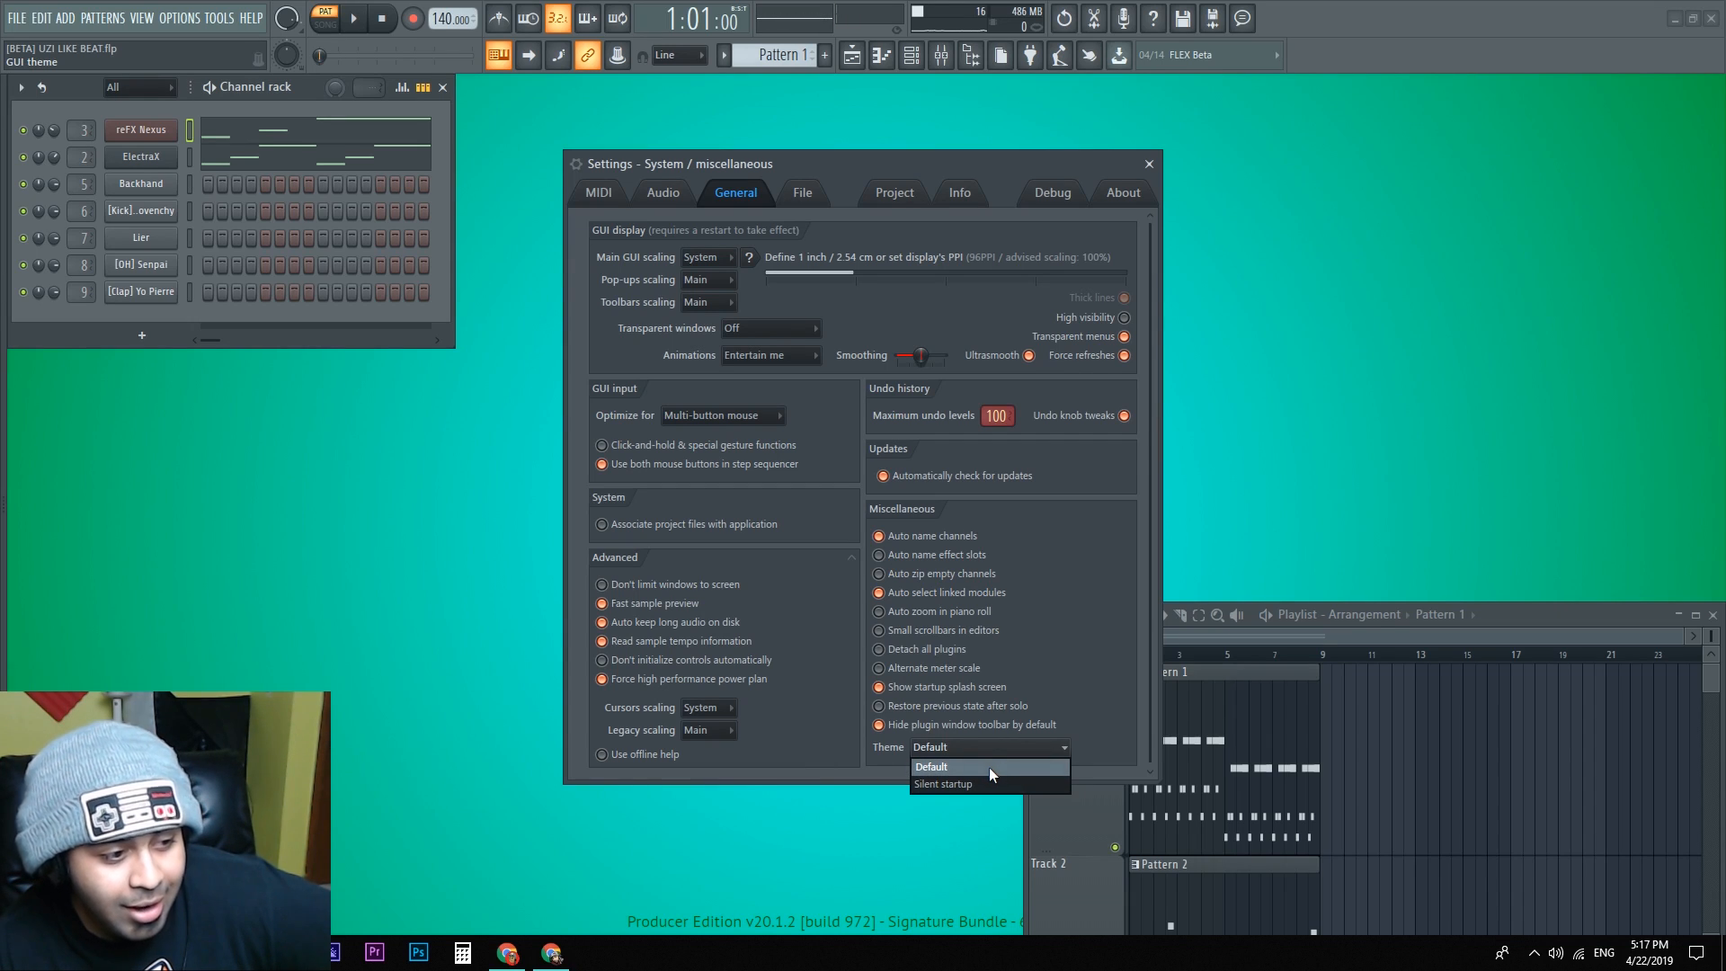
pyautogui.moveTo(943, 784)
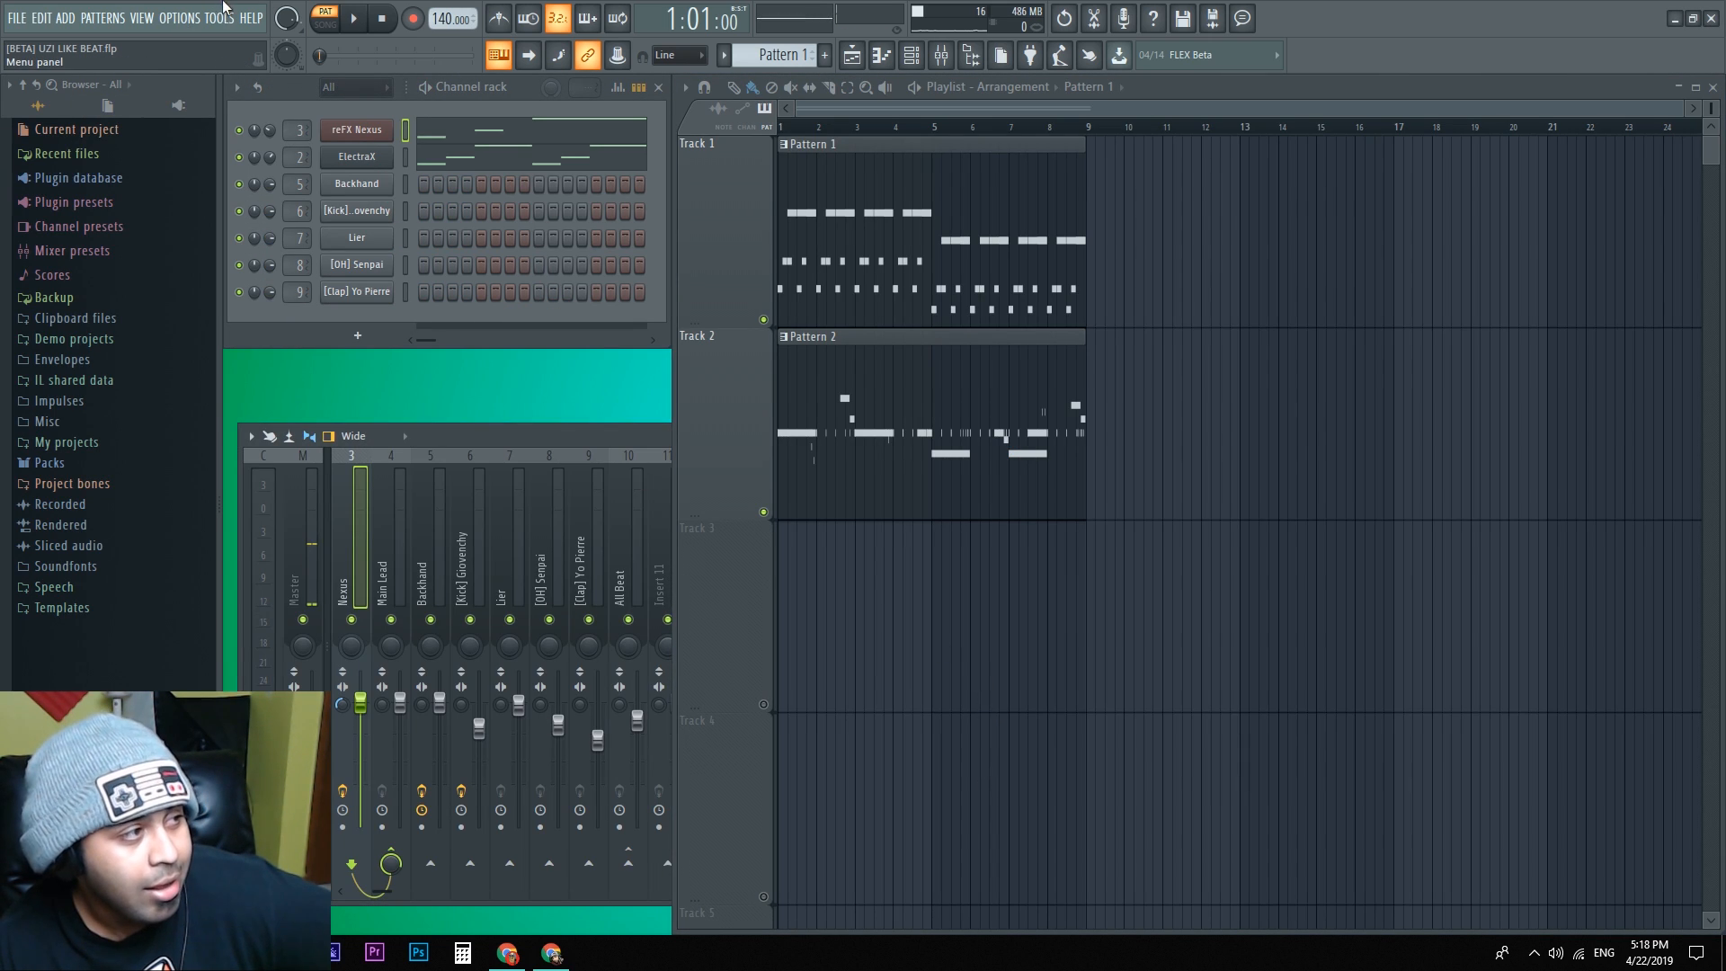
pyautogui.click(180, 18)
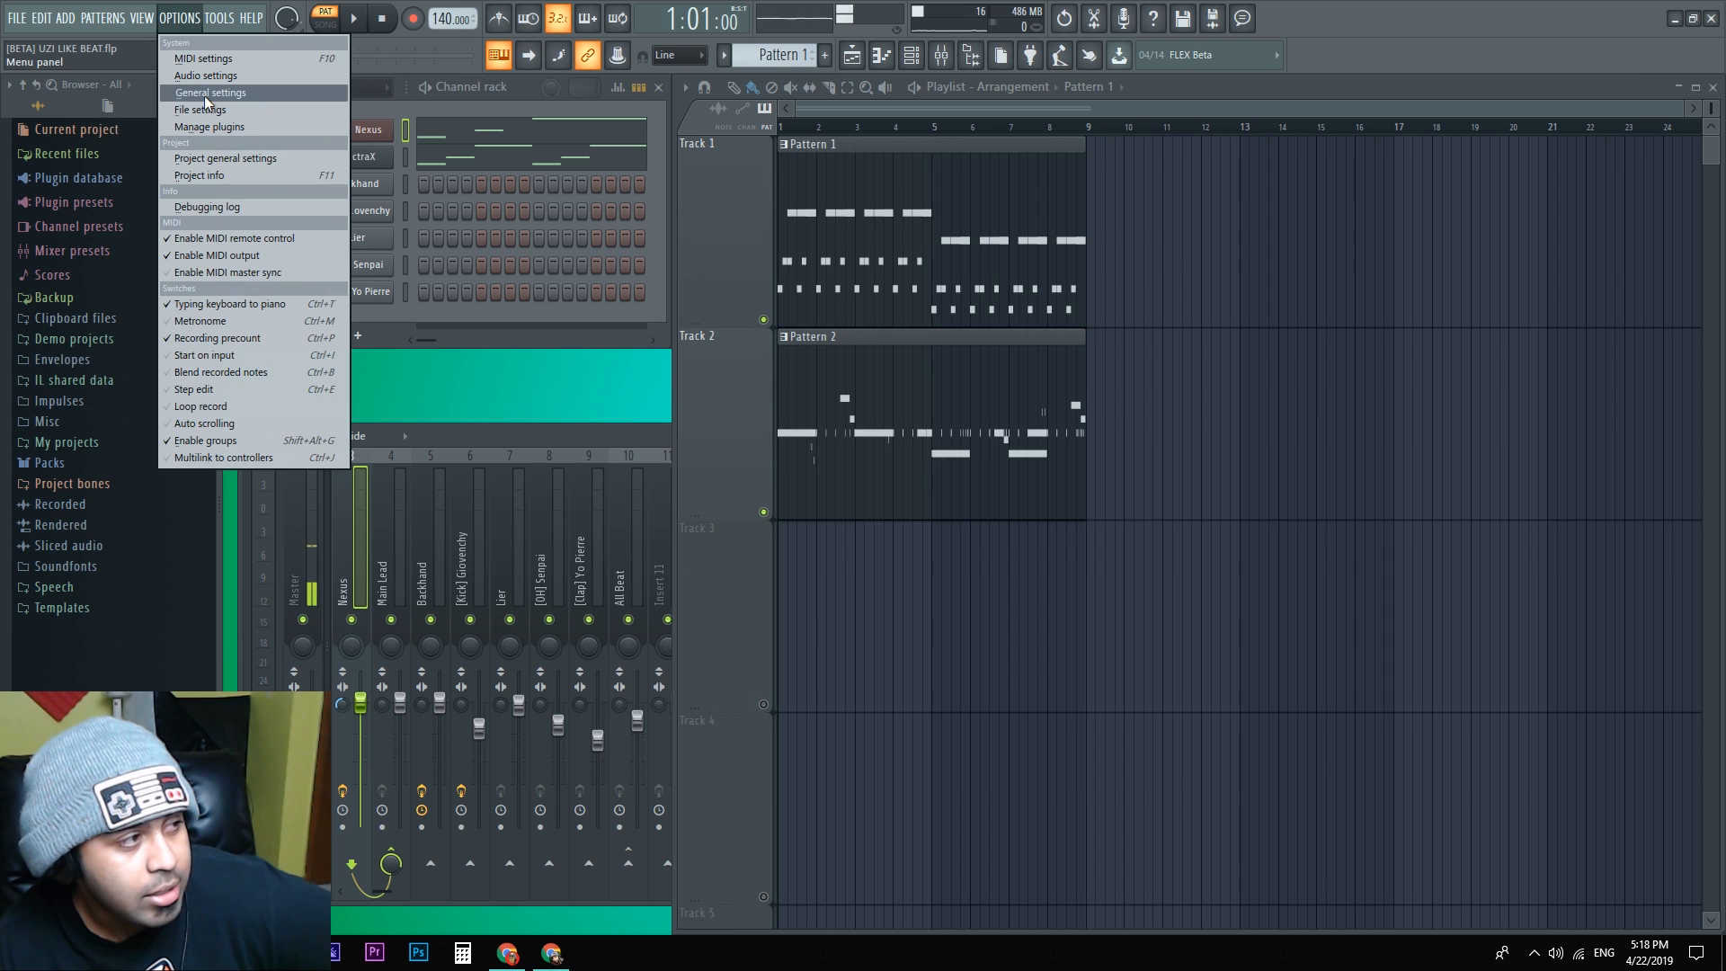
pyautogui.click(208, 92)
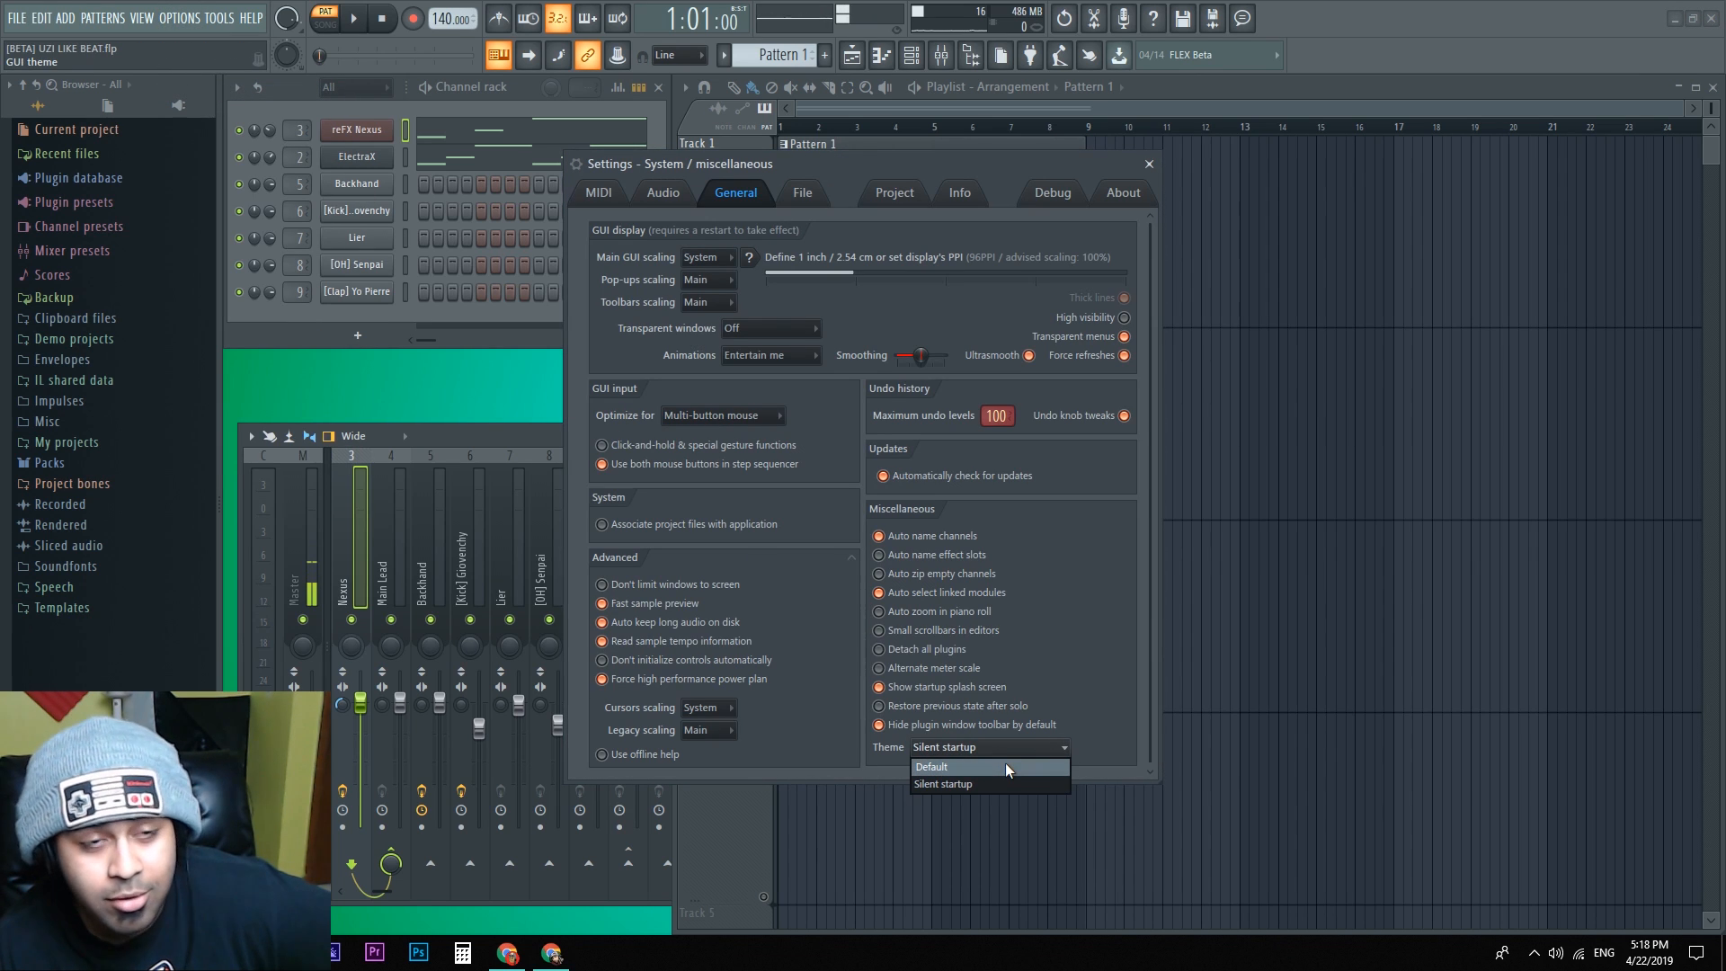
pyautogui.click(1149, 164)
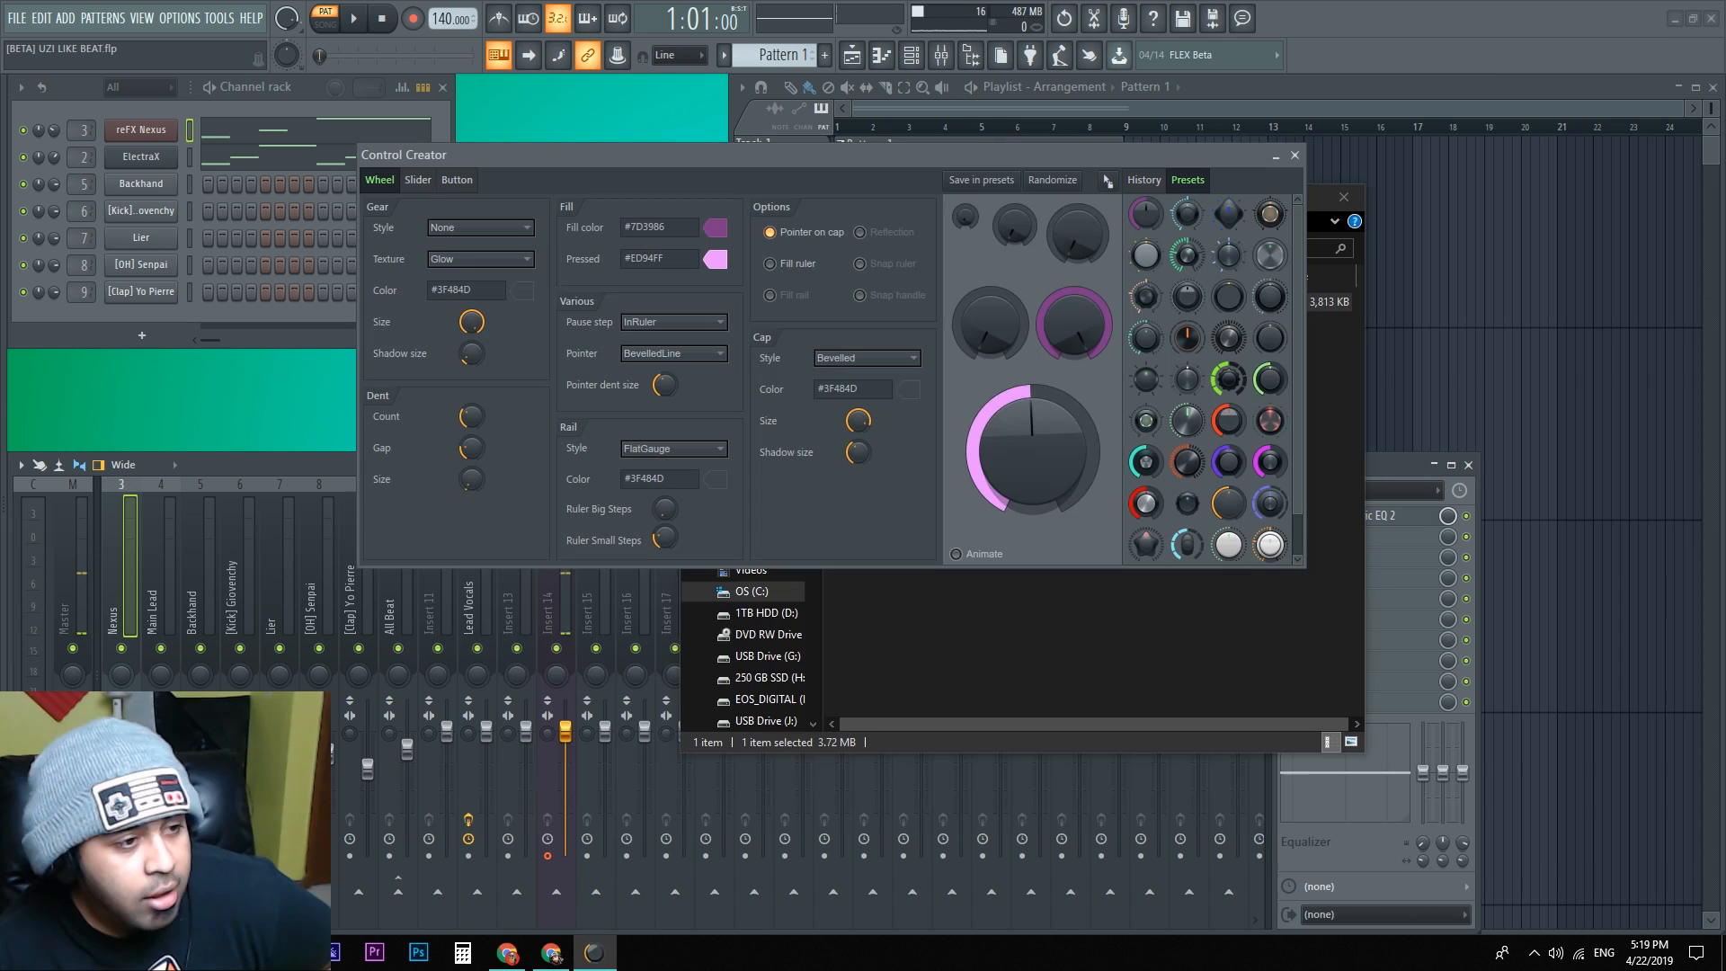
# Step: Browse the Control Creator's Button and Wheel style tabs before closing it
pyautogui.click(455, 180)
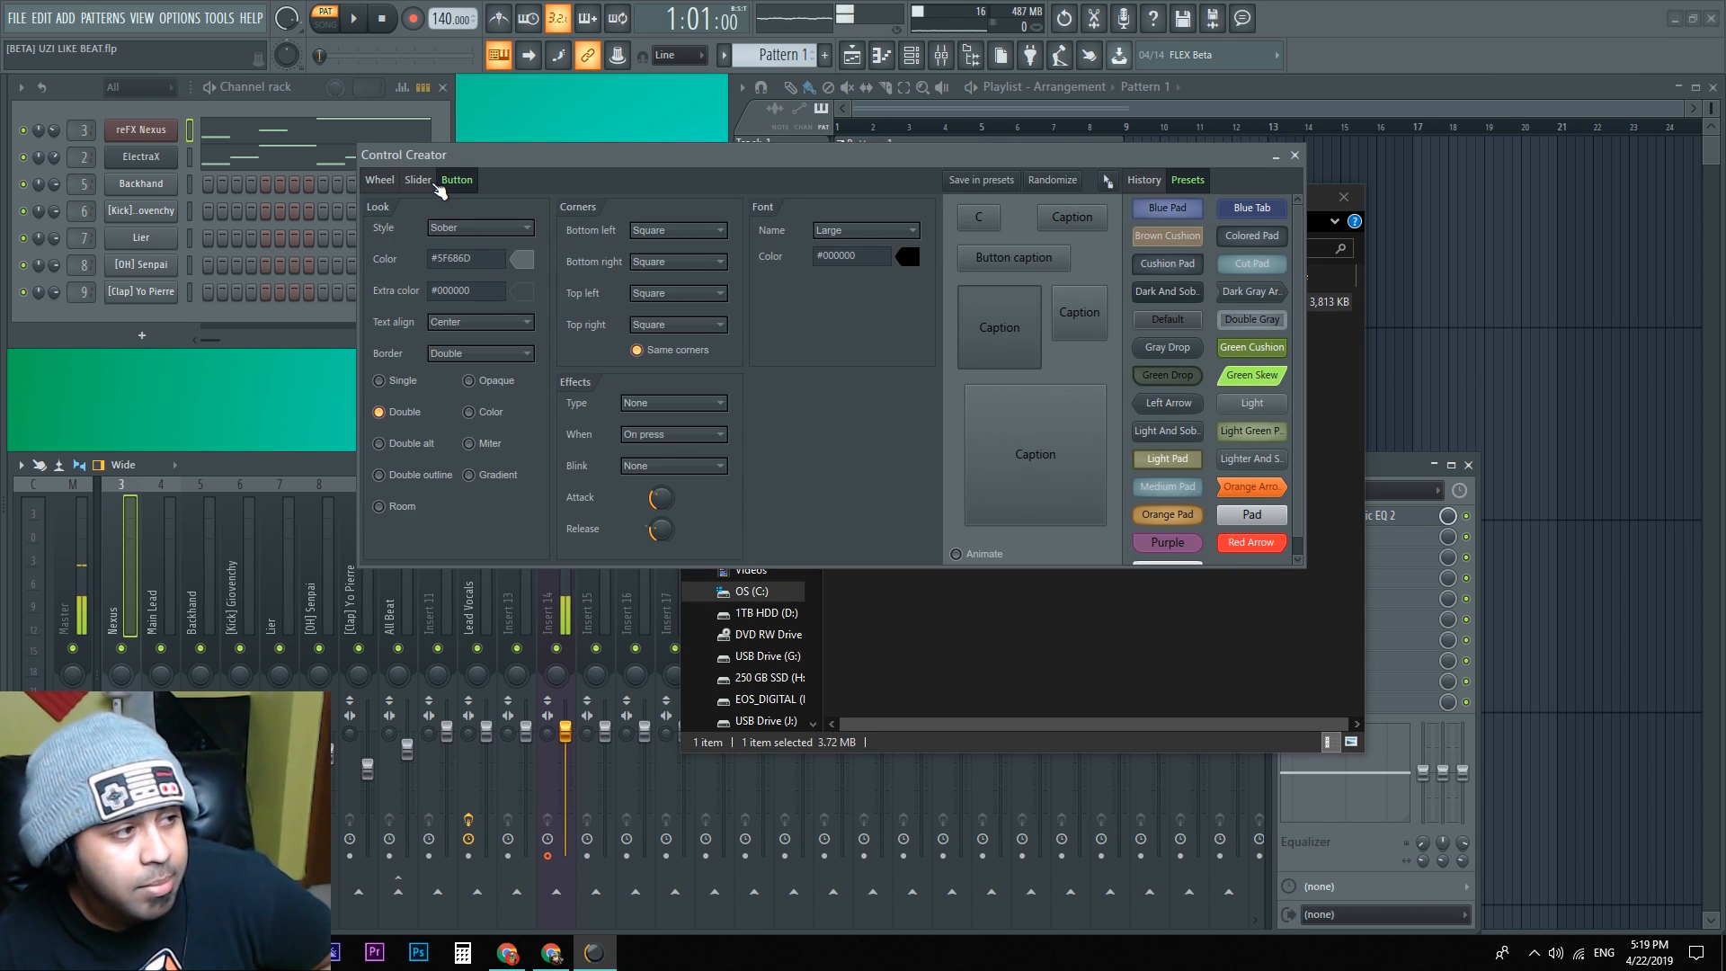
pyautogui.click(418, 180)
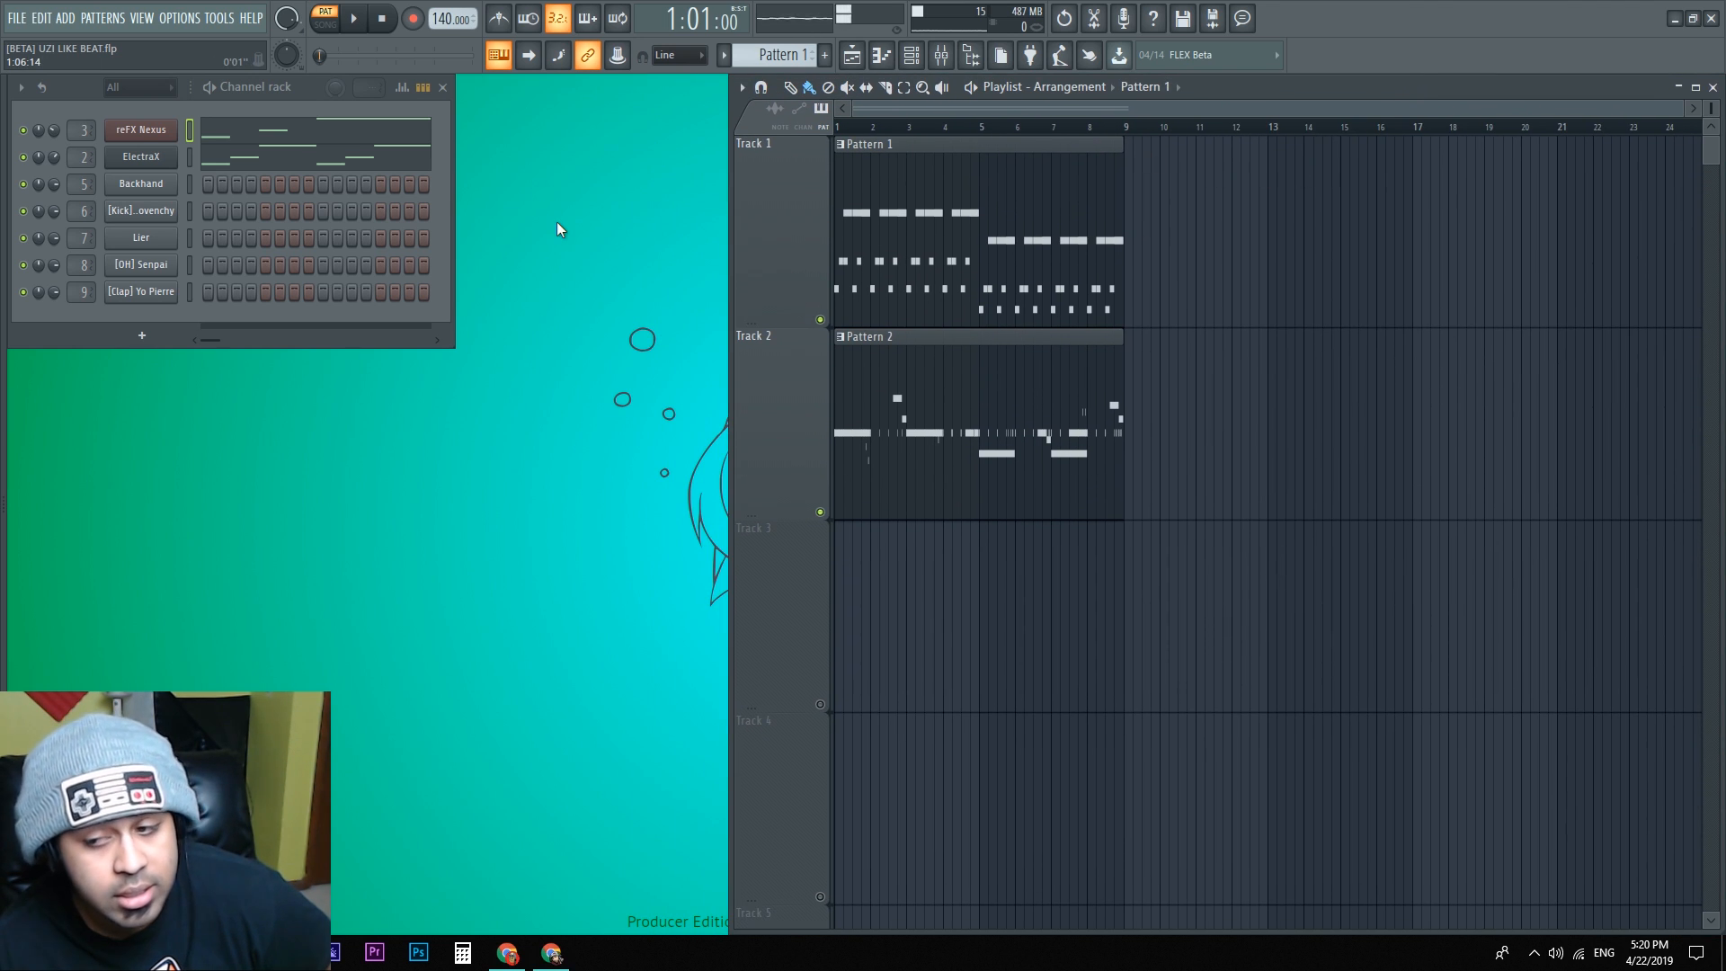
pyautogui.moveTo(1419, 31)
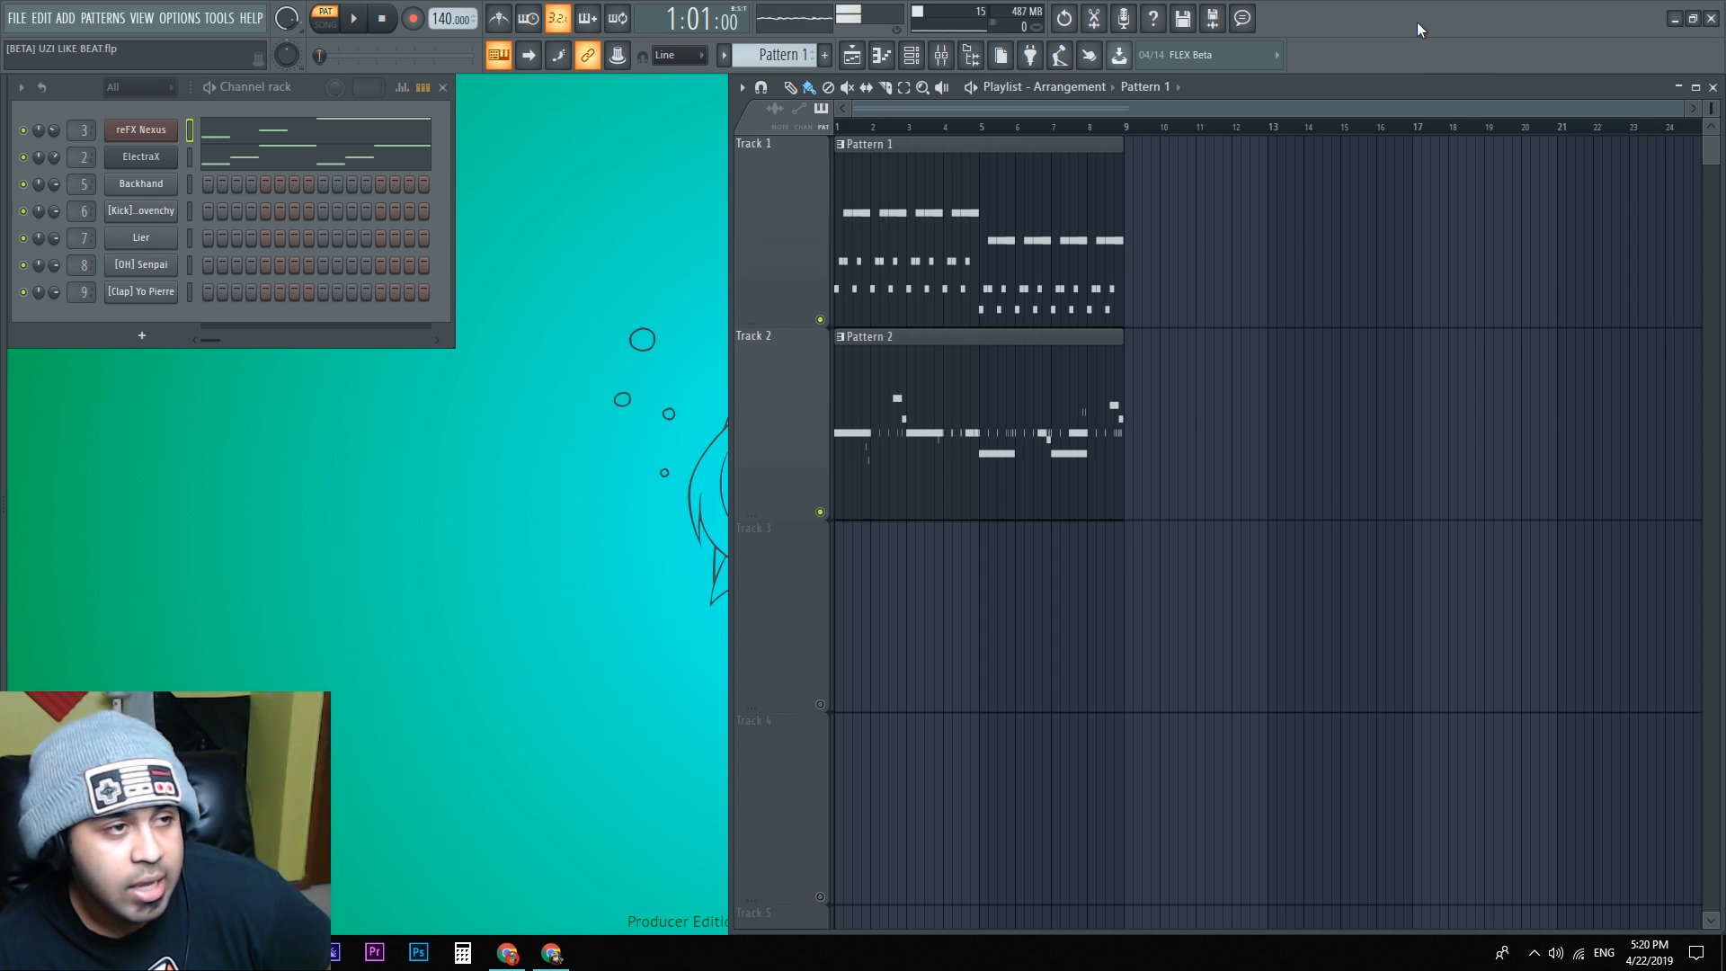
# Step: Recolour the Backhand channel green and change the colour of playlist Track 1
pyautogui.rightClick(141, 183)
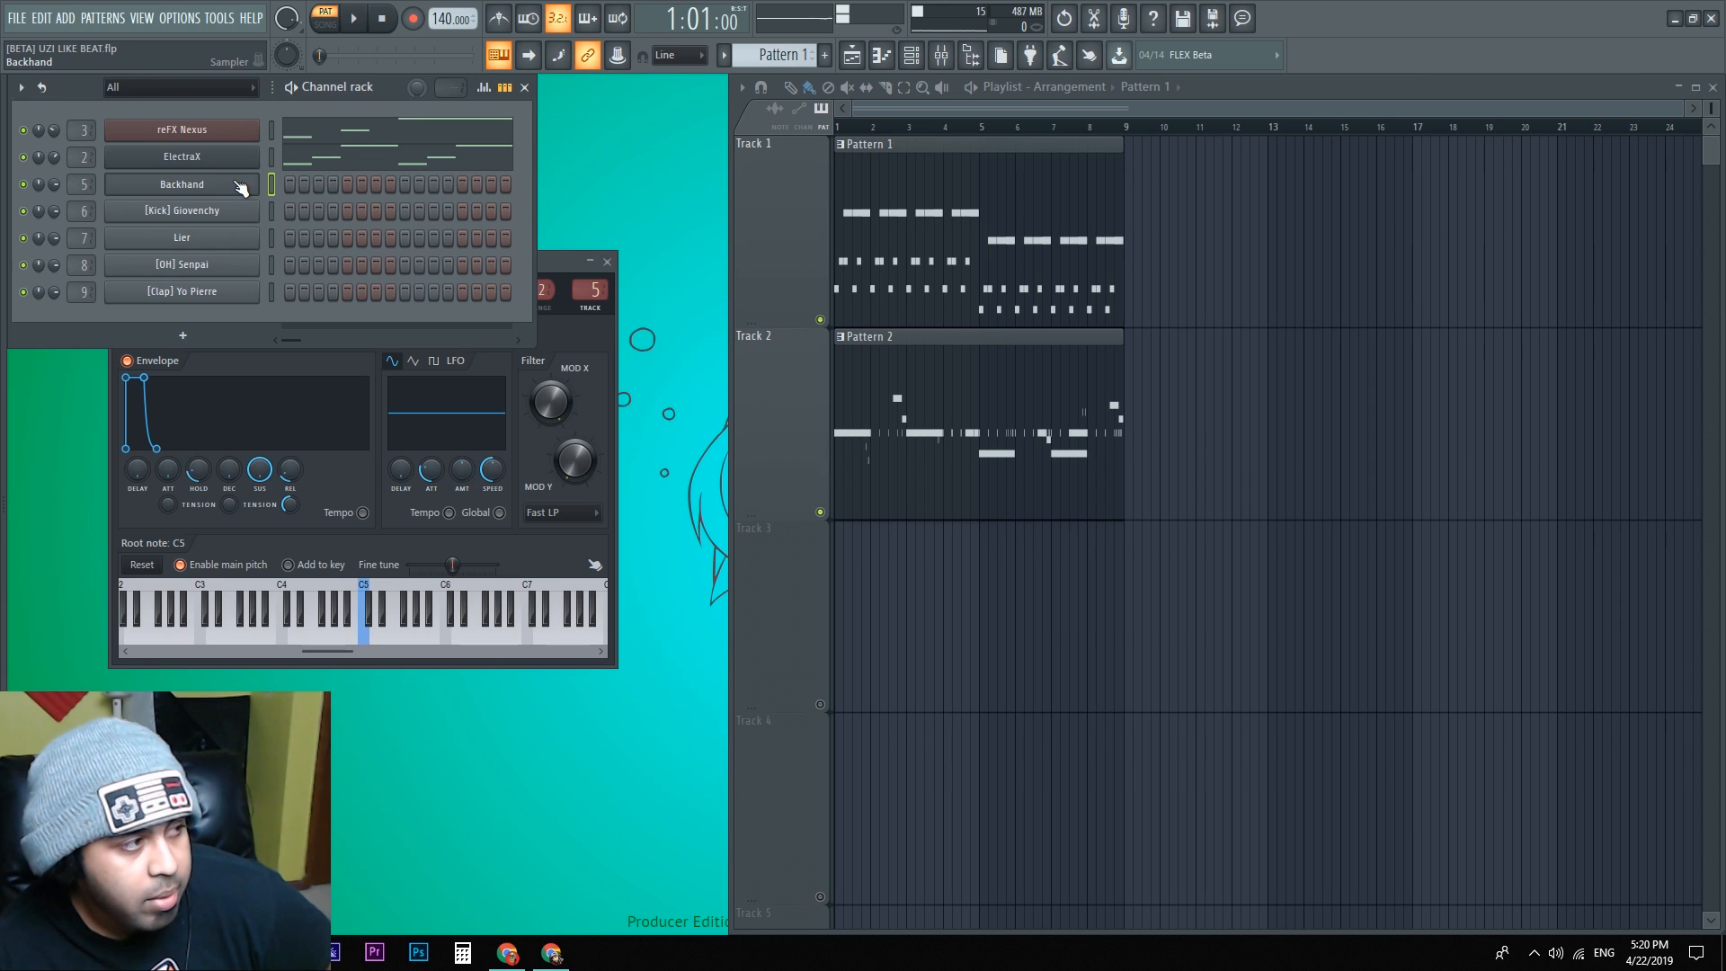
pyautogui.rightClick(182, 183)
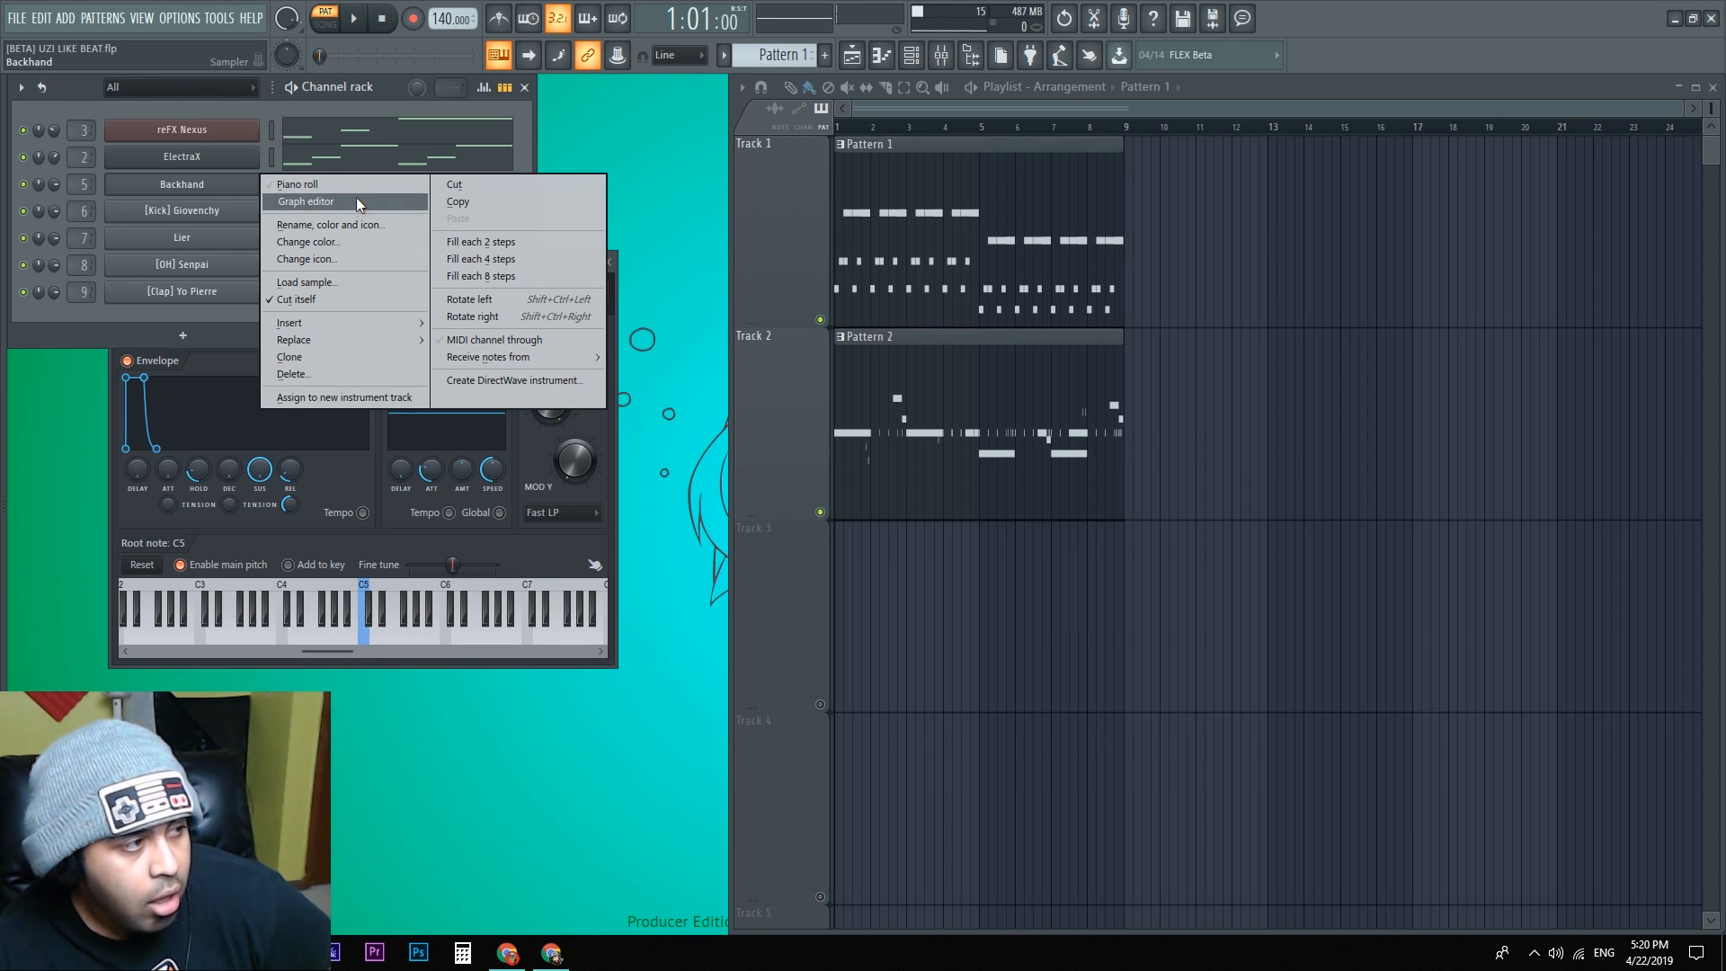
pyautogui.click(307, 241)
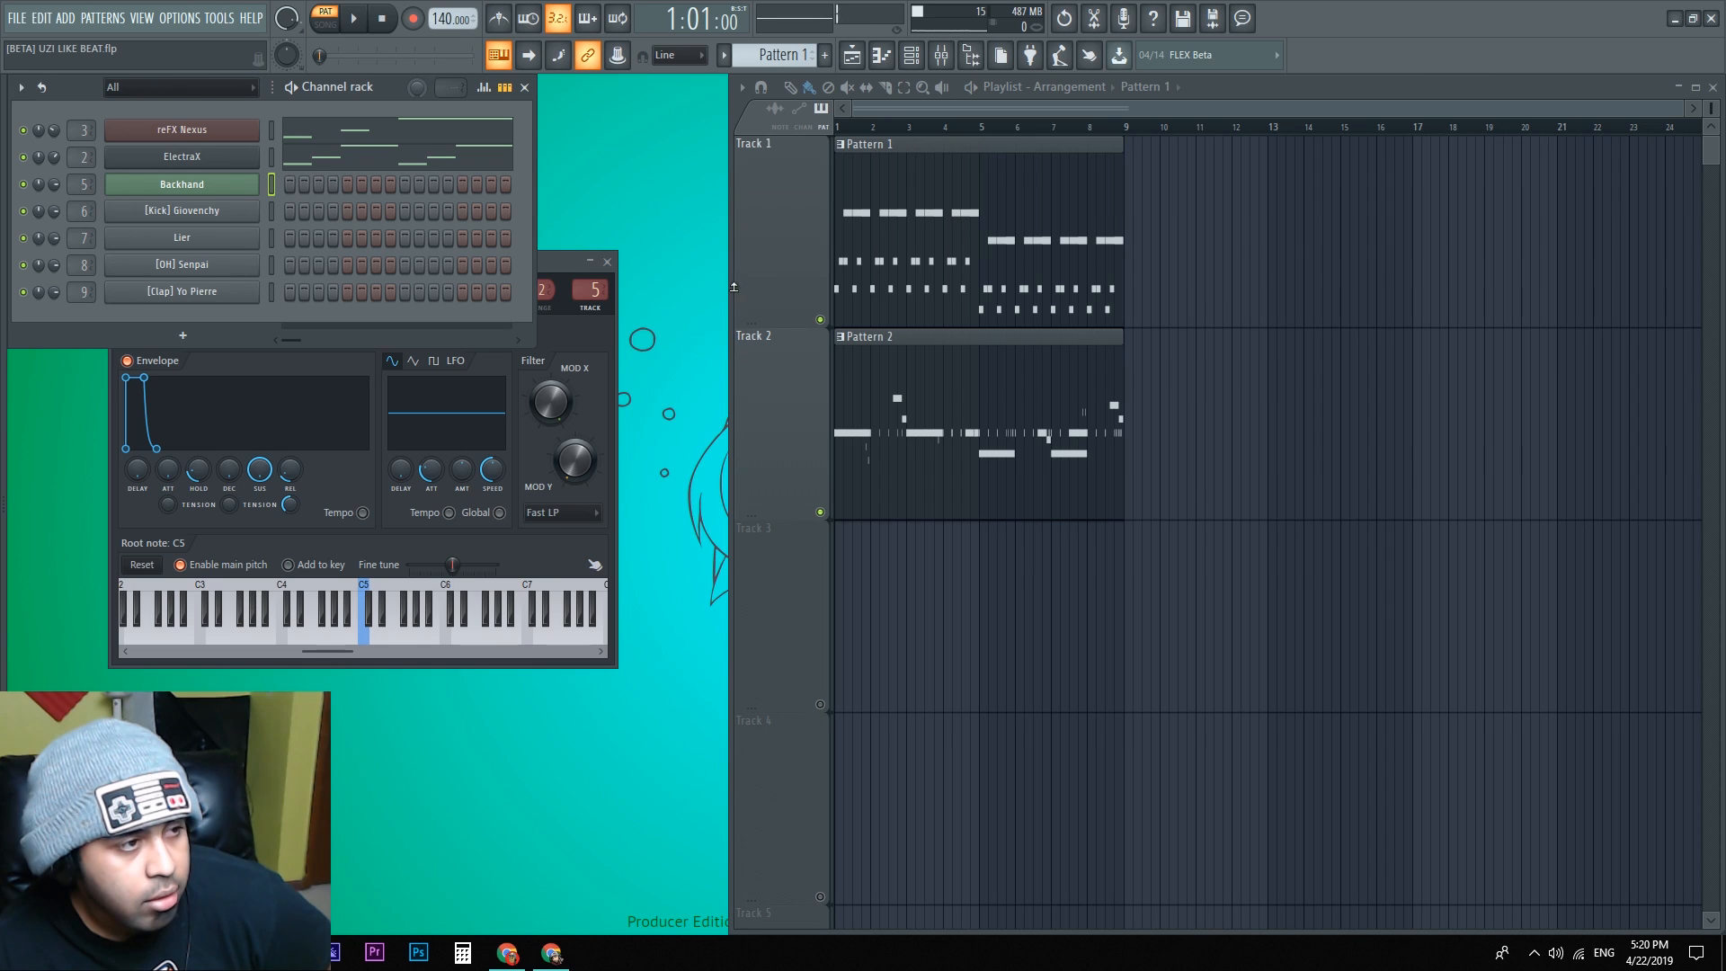
pyautogui.rightClick(782, 144)
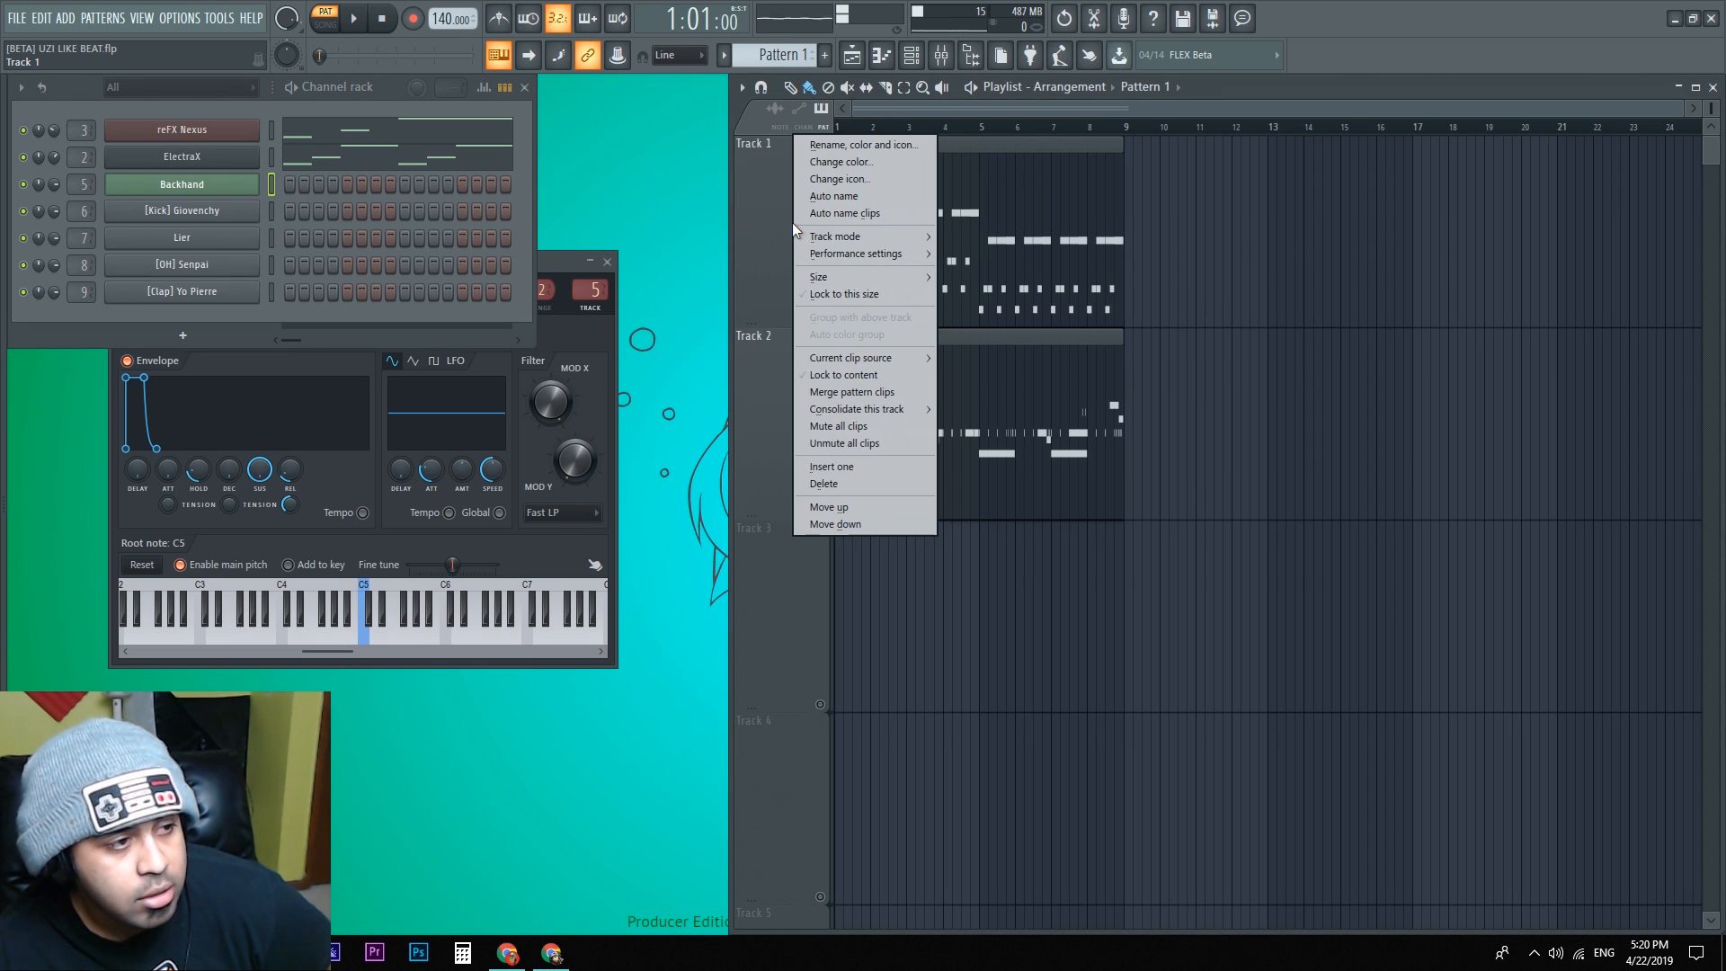
pyautogui.click(842, 162)
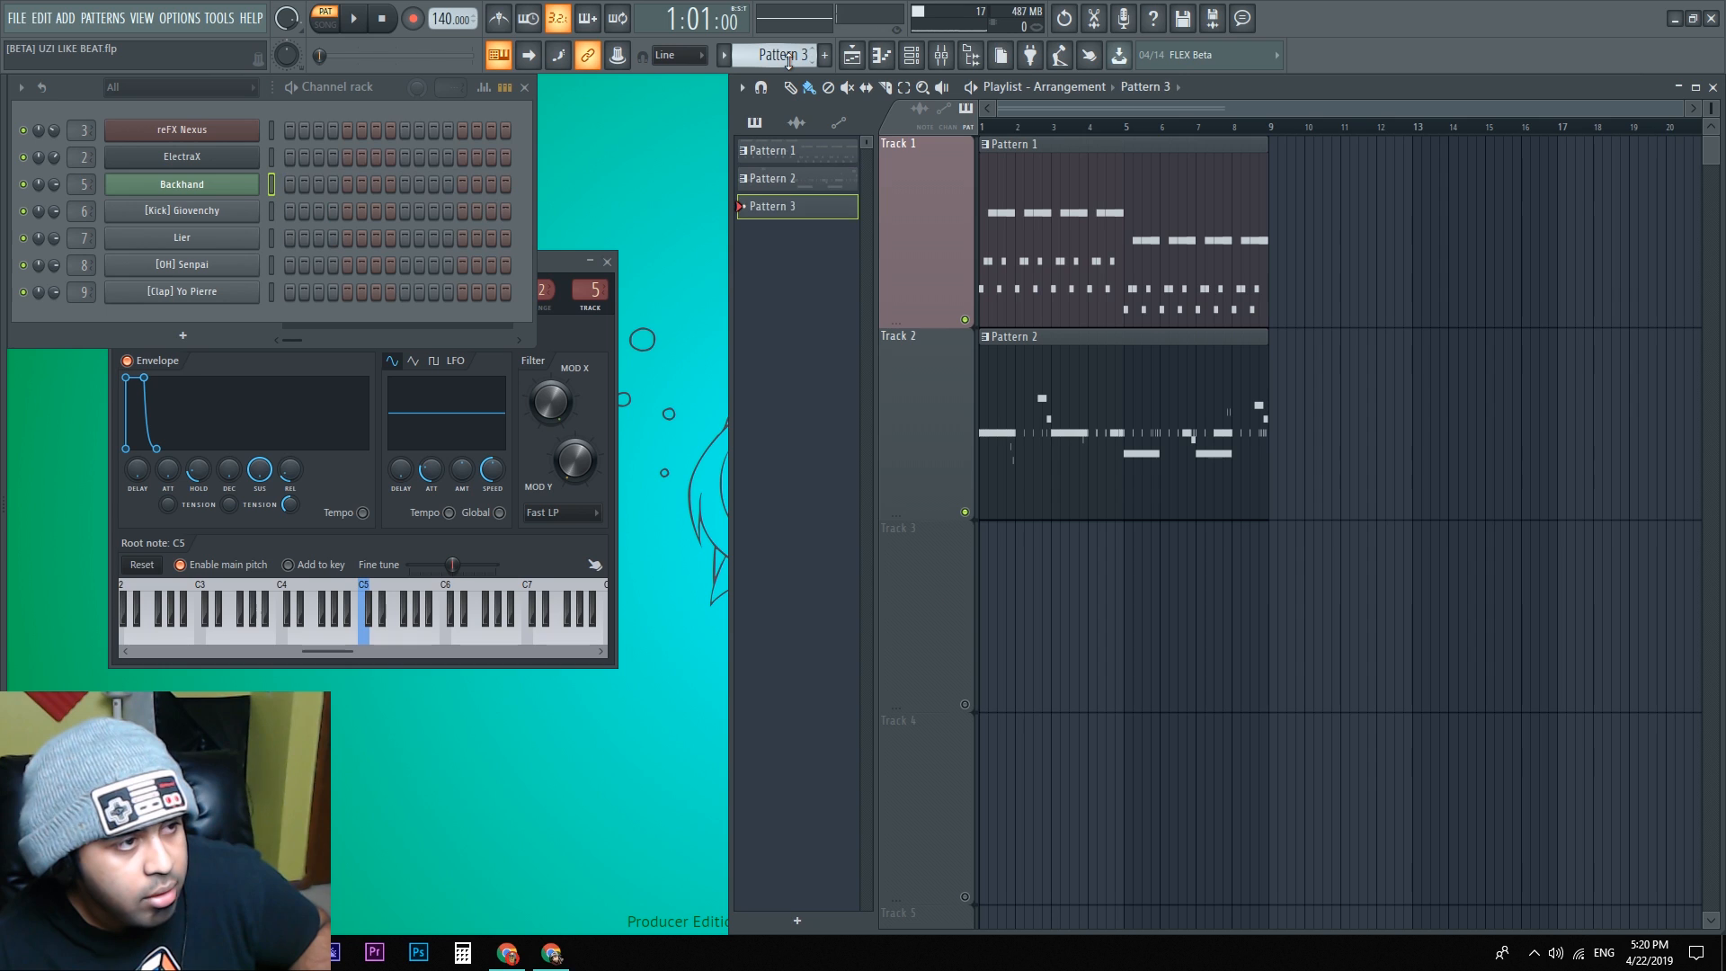
# Step: Give Pattern 1 a magenta colour and Pattern 2 a green colour via Rename and color
pyautogui.click(790, 345)
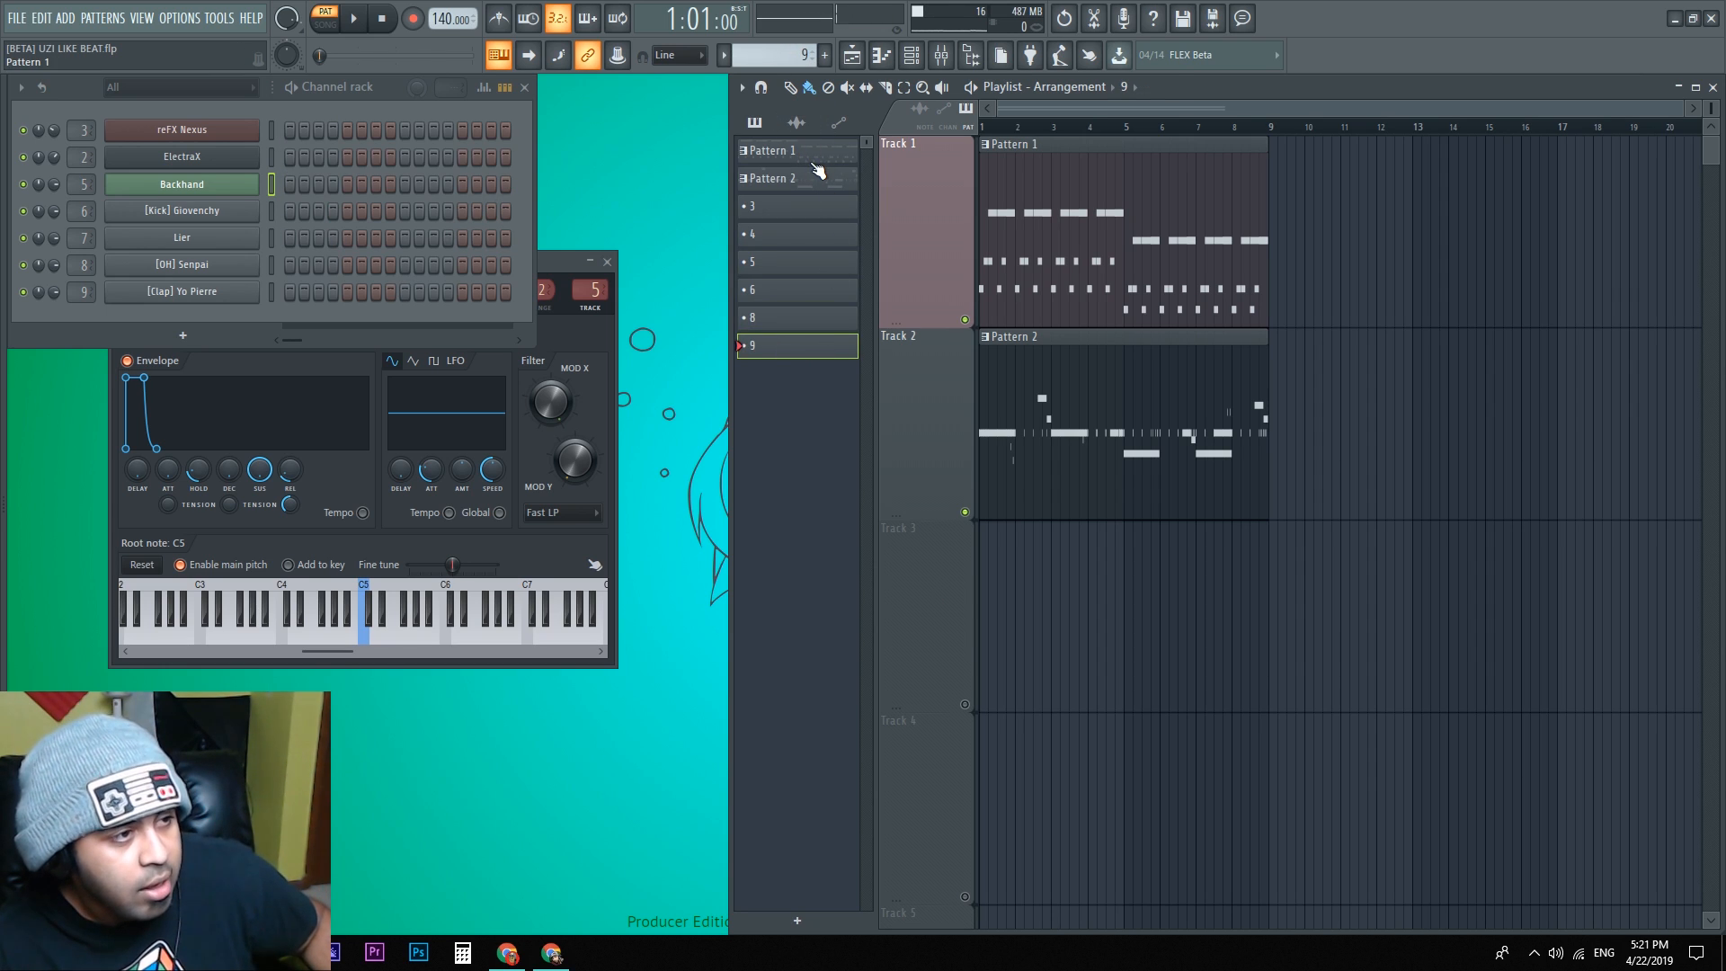
pyautogui.rightClick(771, 149)
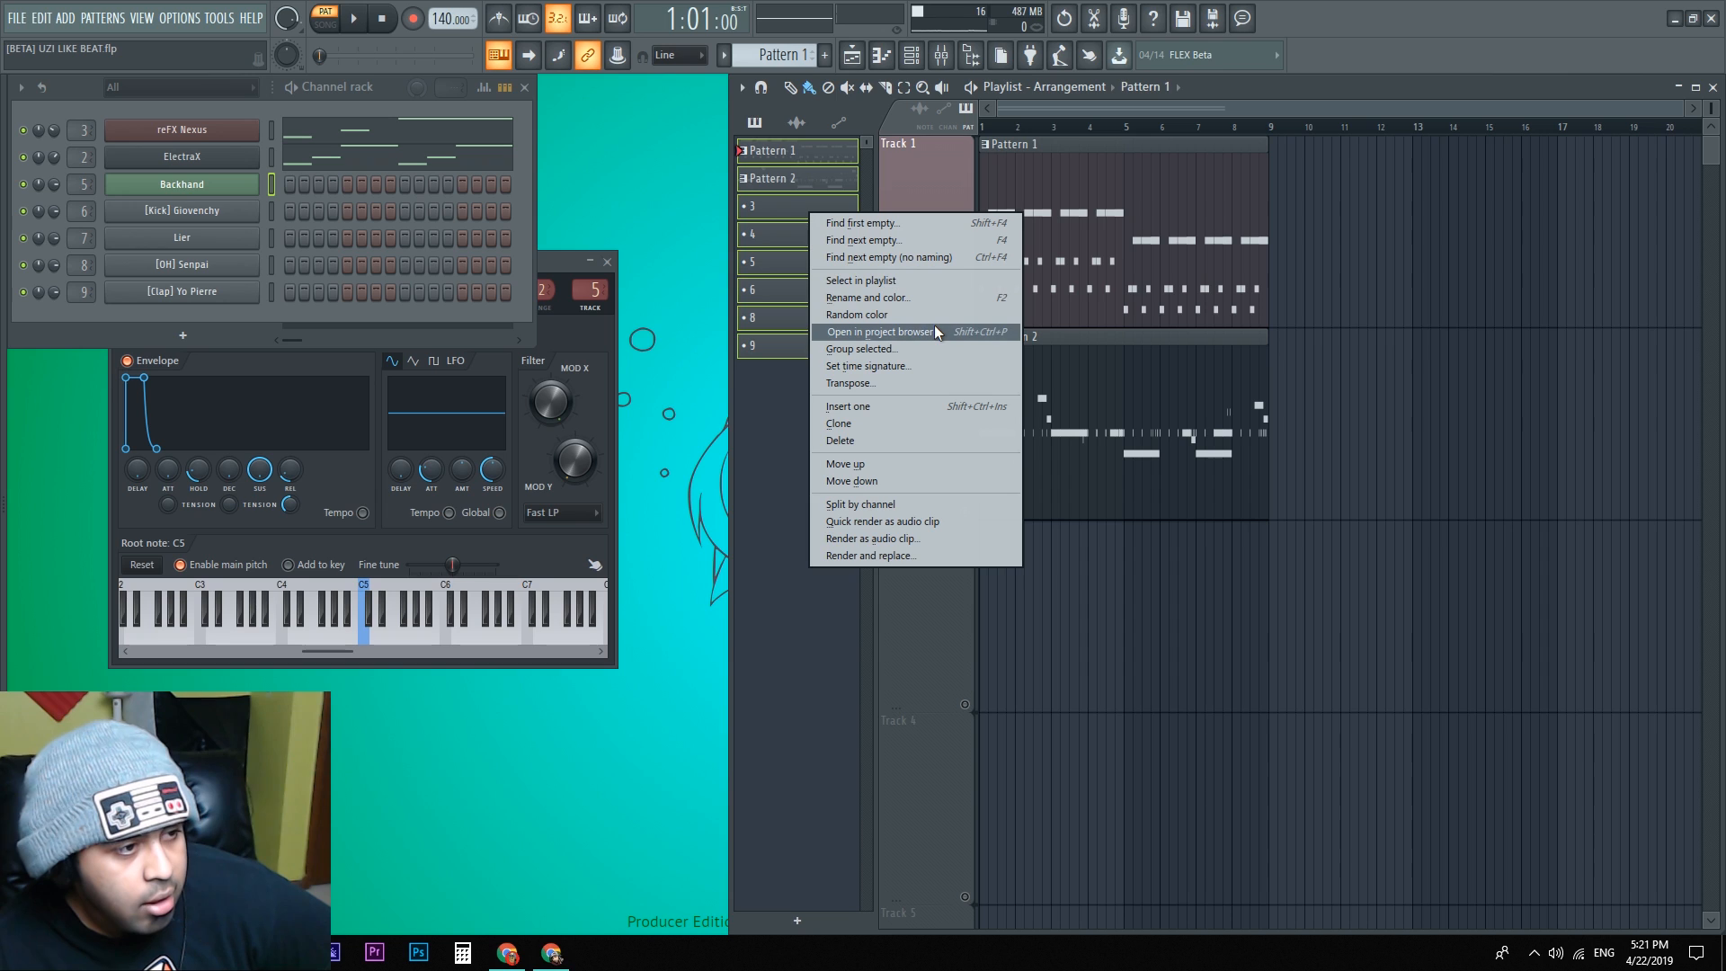
pyautogui.moveTo(963, 297)
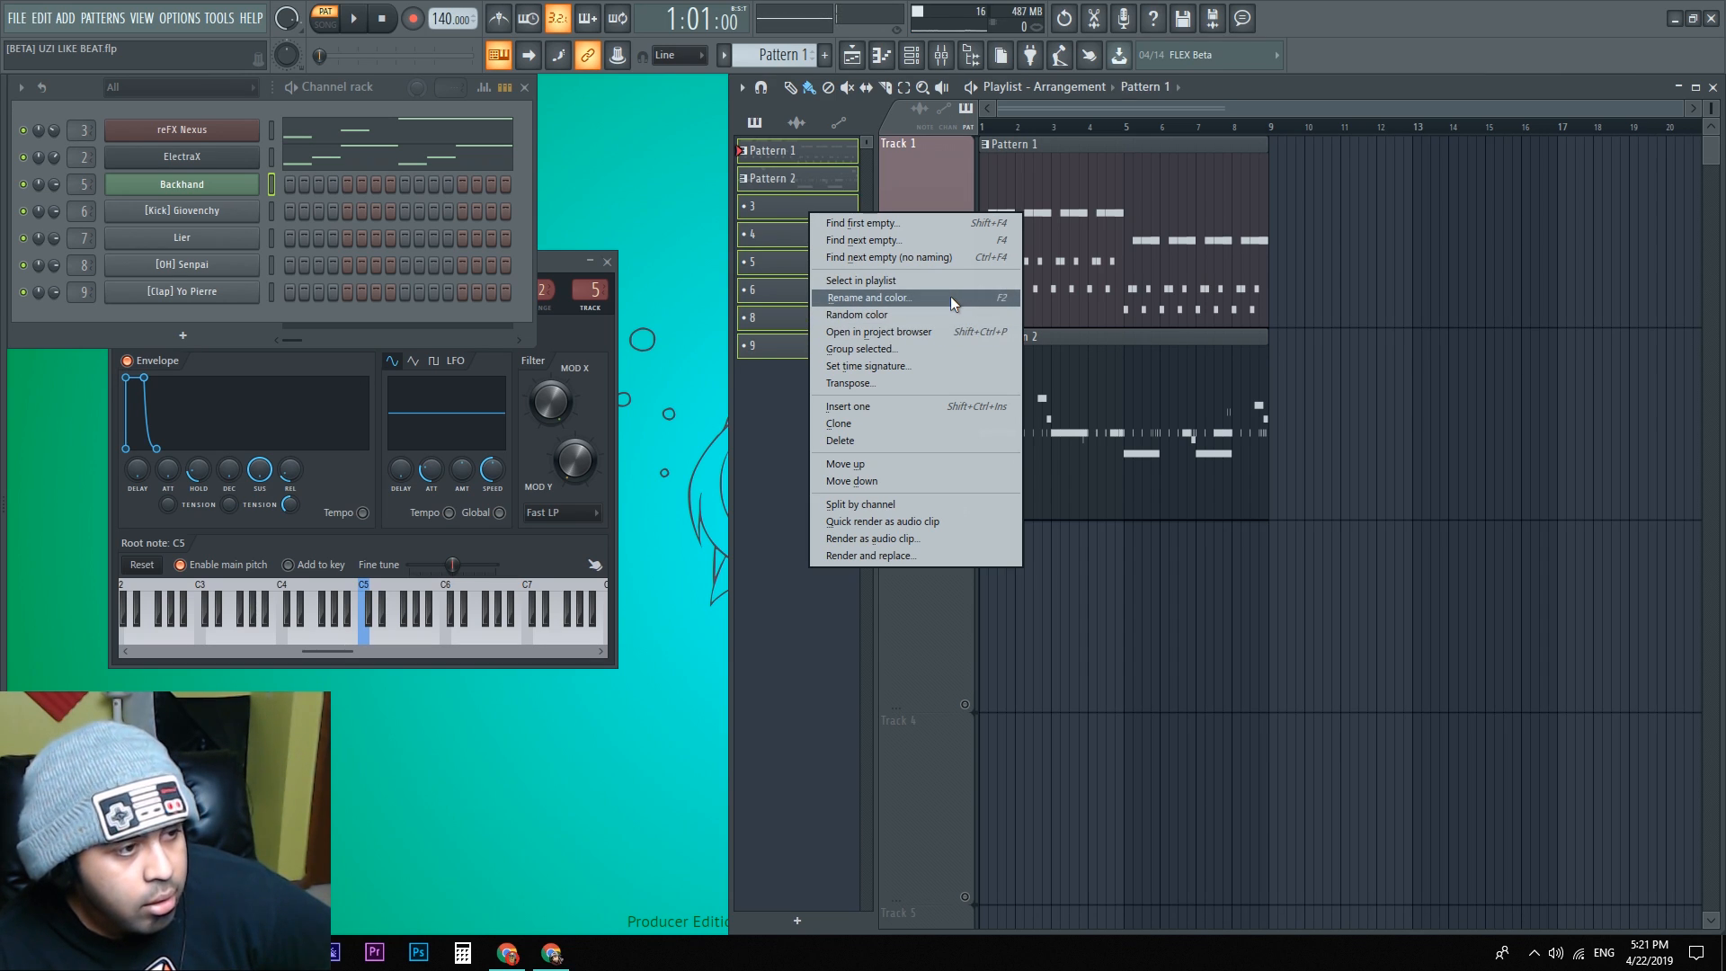
pyautogui.click(868, 297)
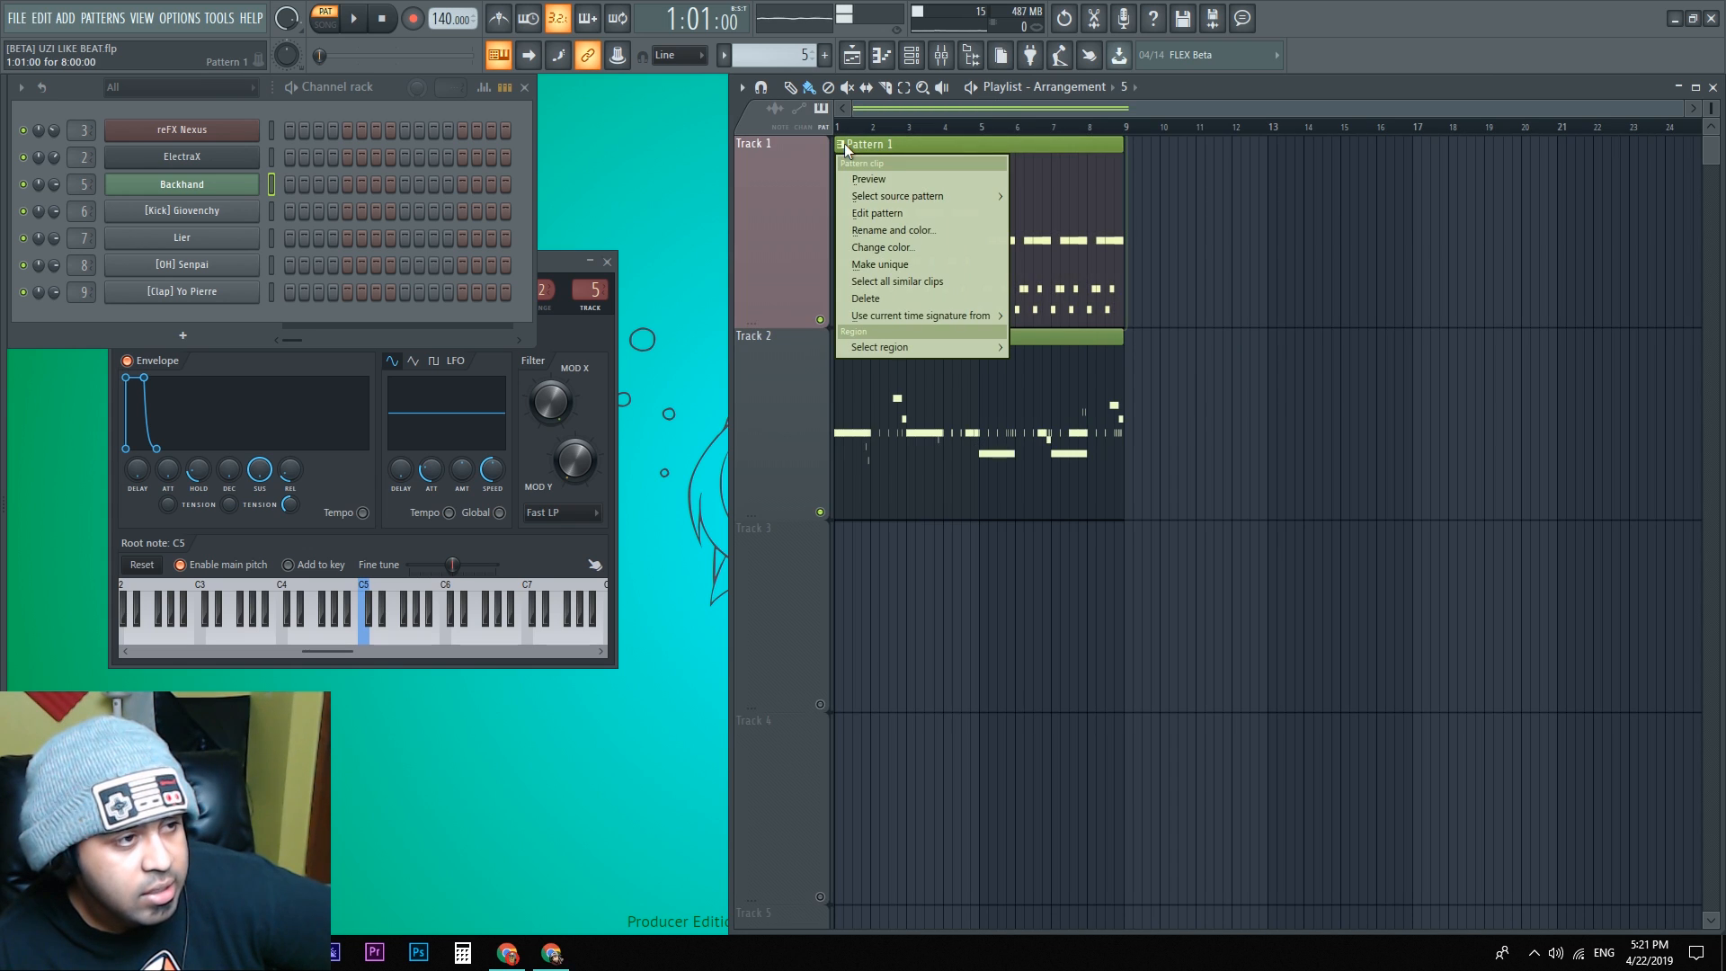
pyautogui.click(882, 247)
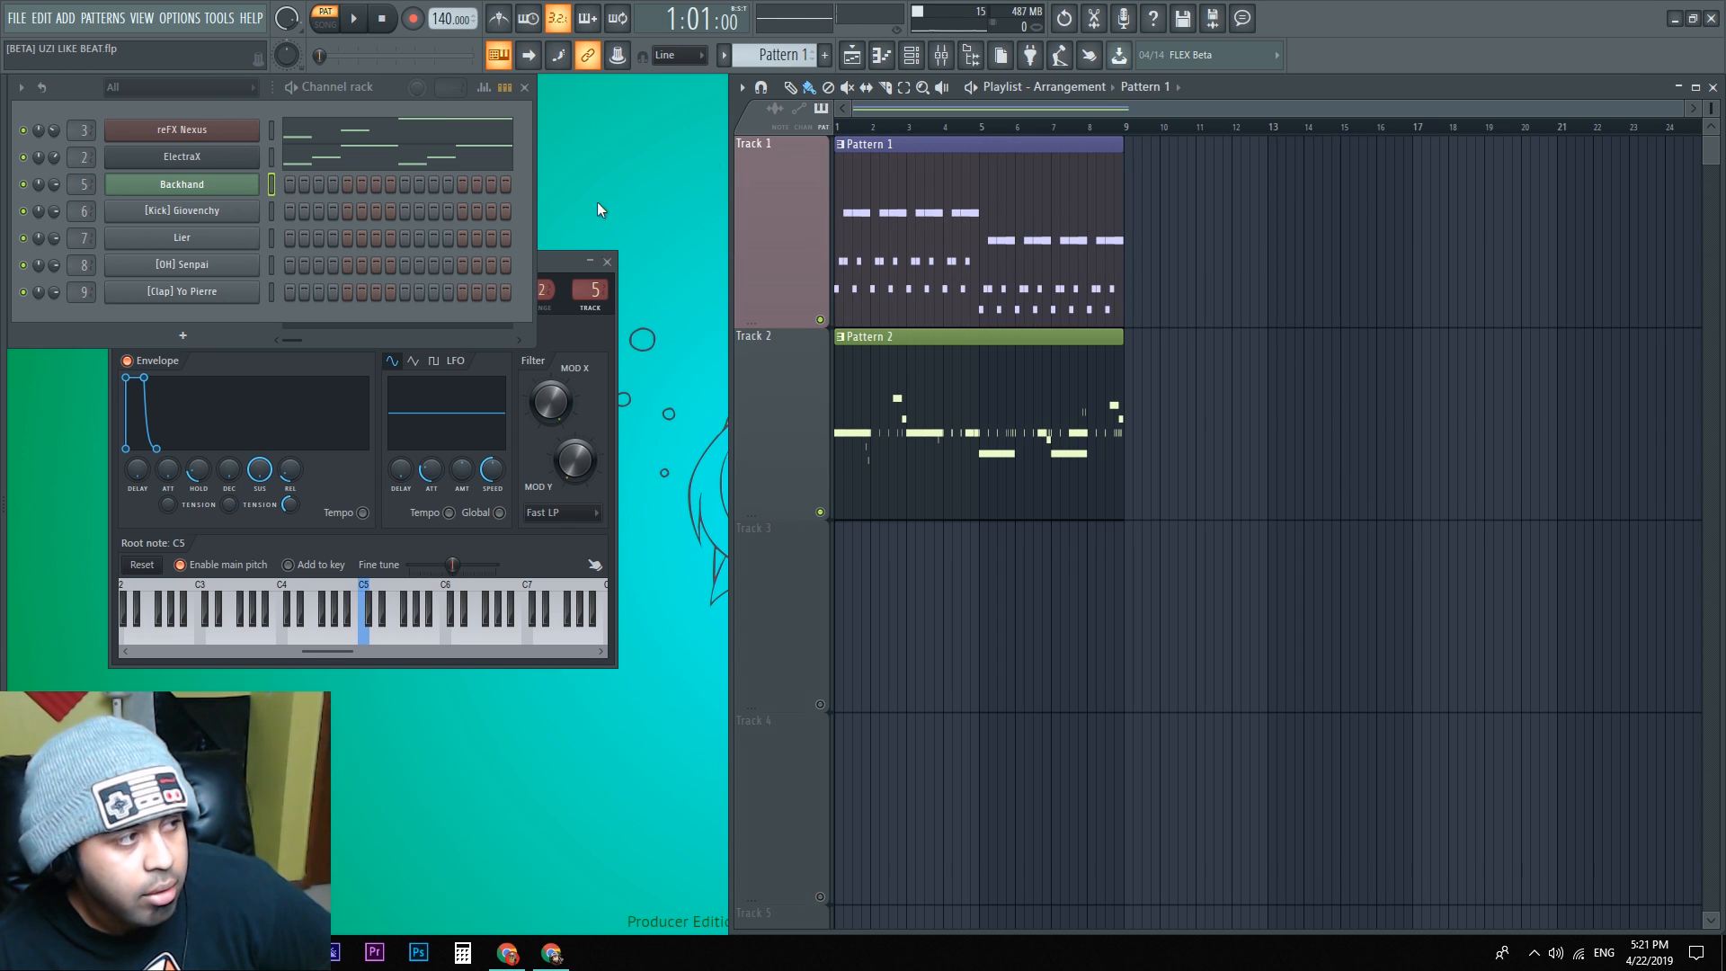
pyautogui.click(724, 55)
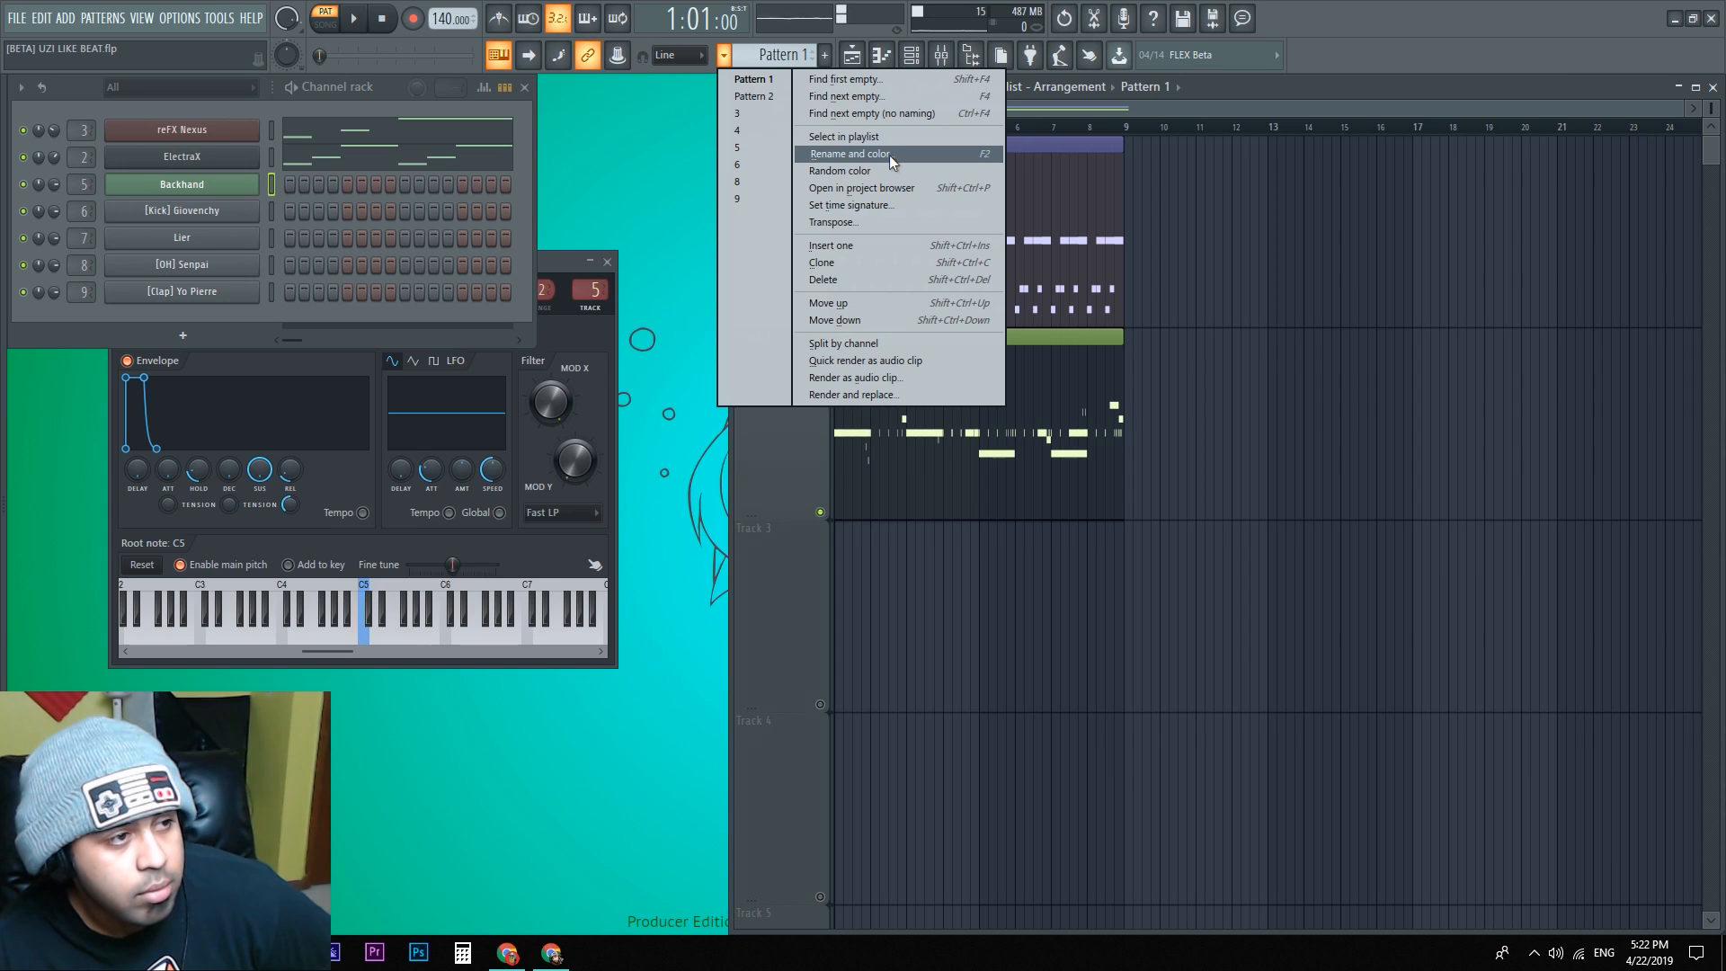
pyautogui.click(849, 153)
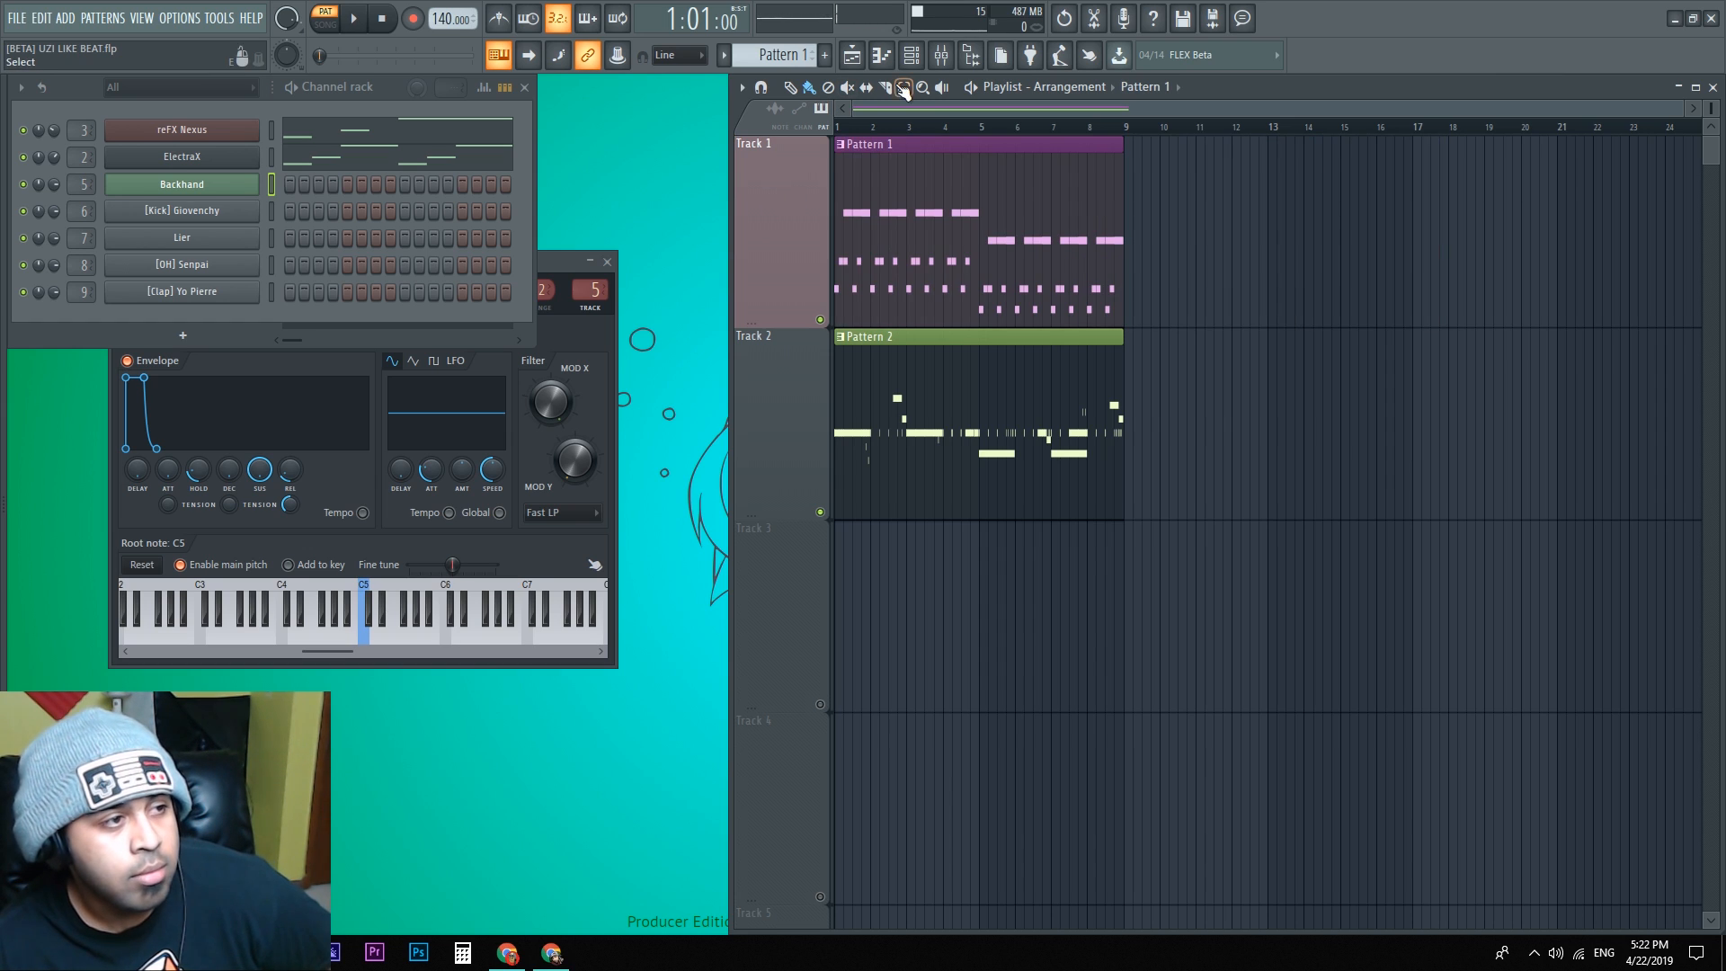
# Step: Set the playlist grid colour to cyan, then to light green
pyautogui.click(742, 86)
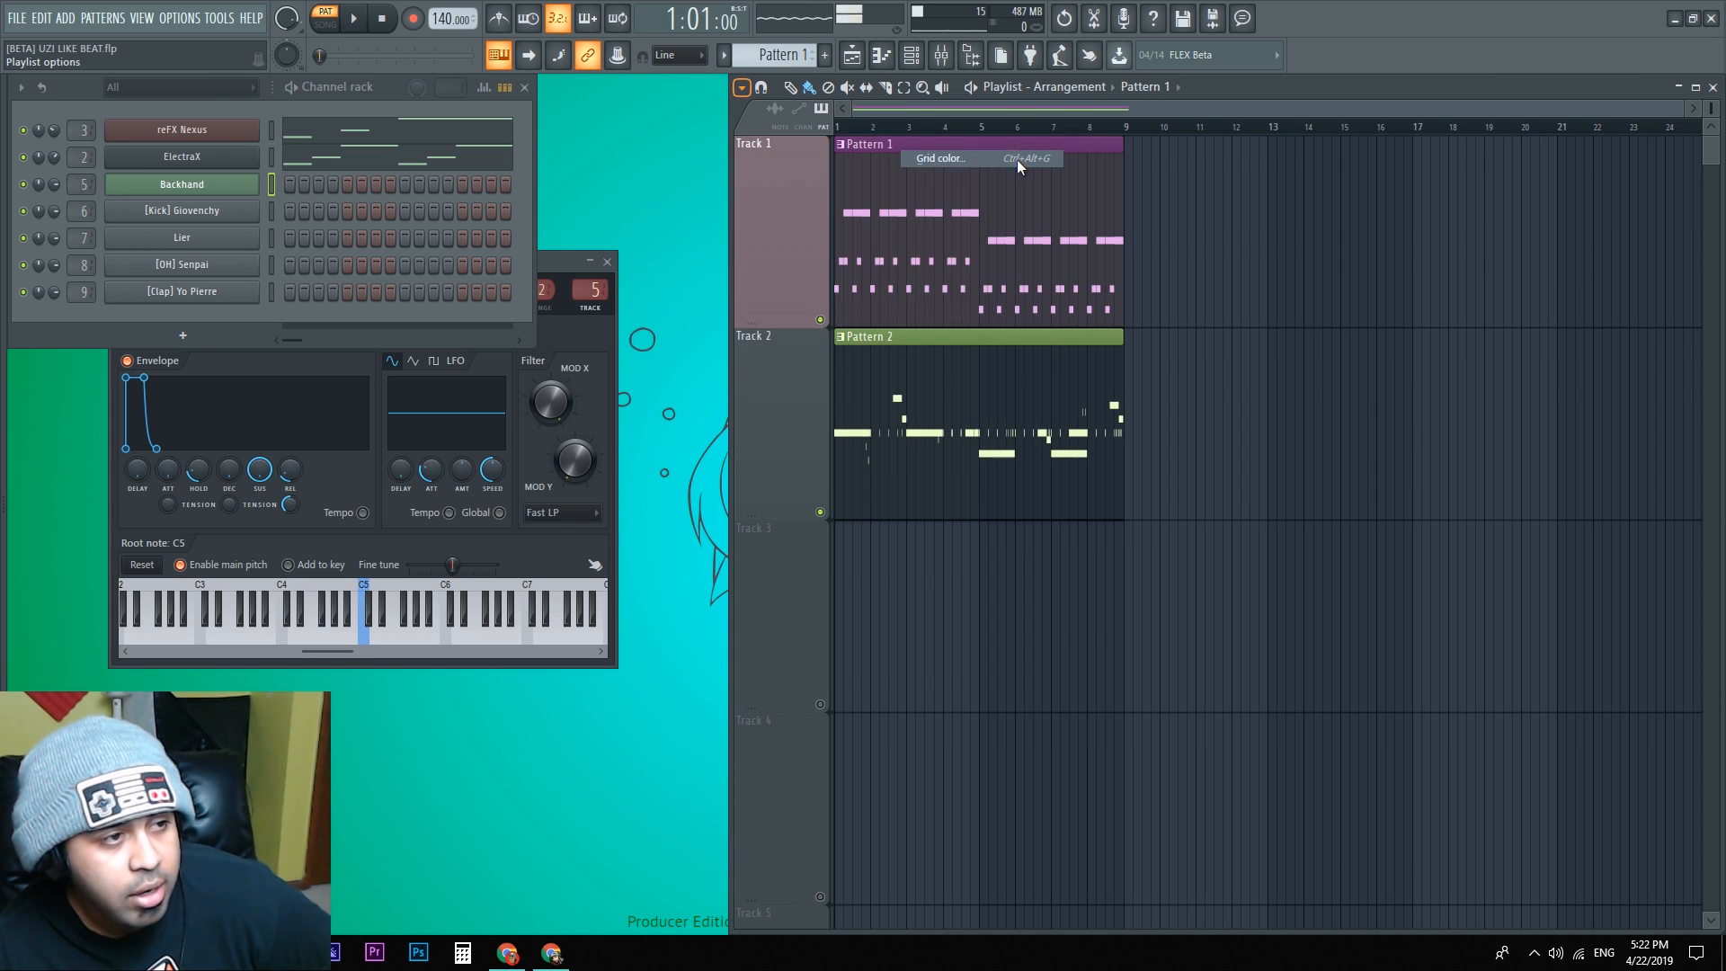
pyautogui.click(938, 158)
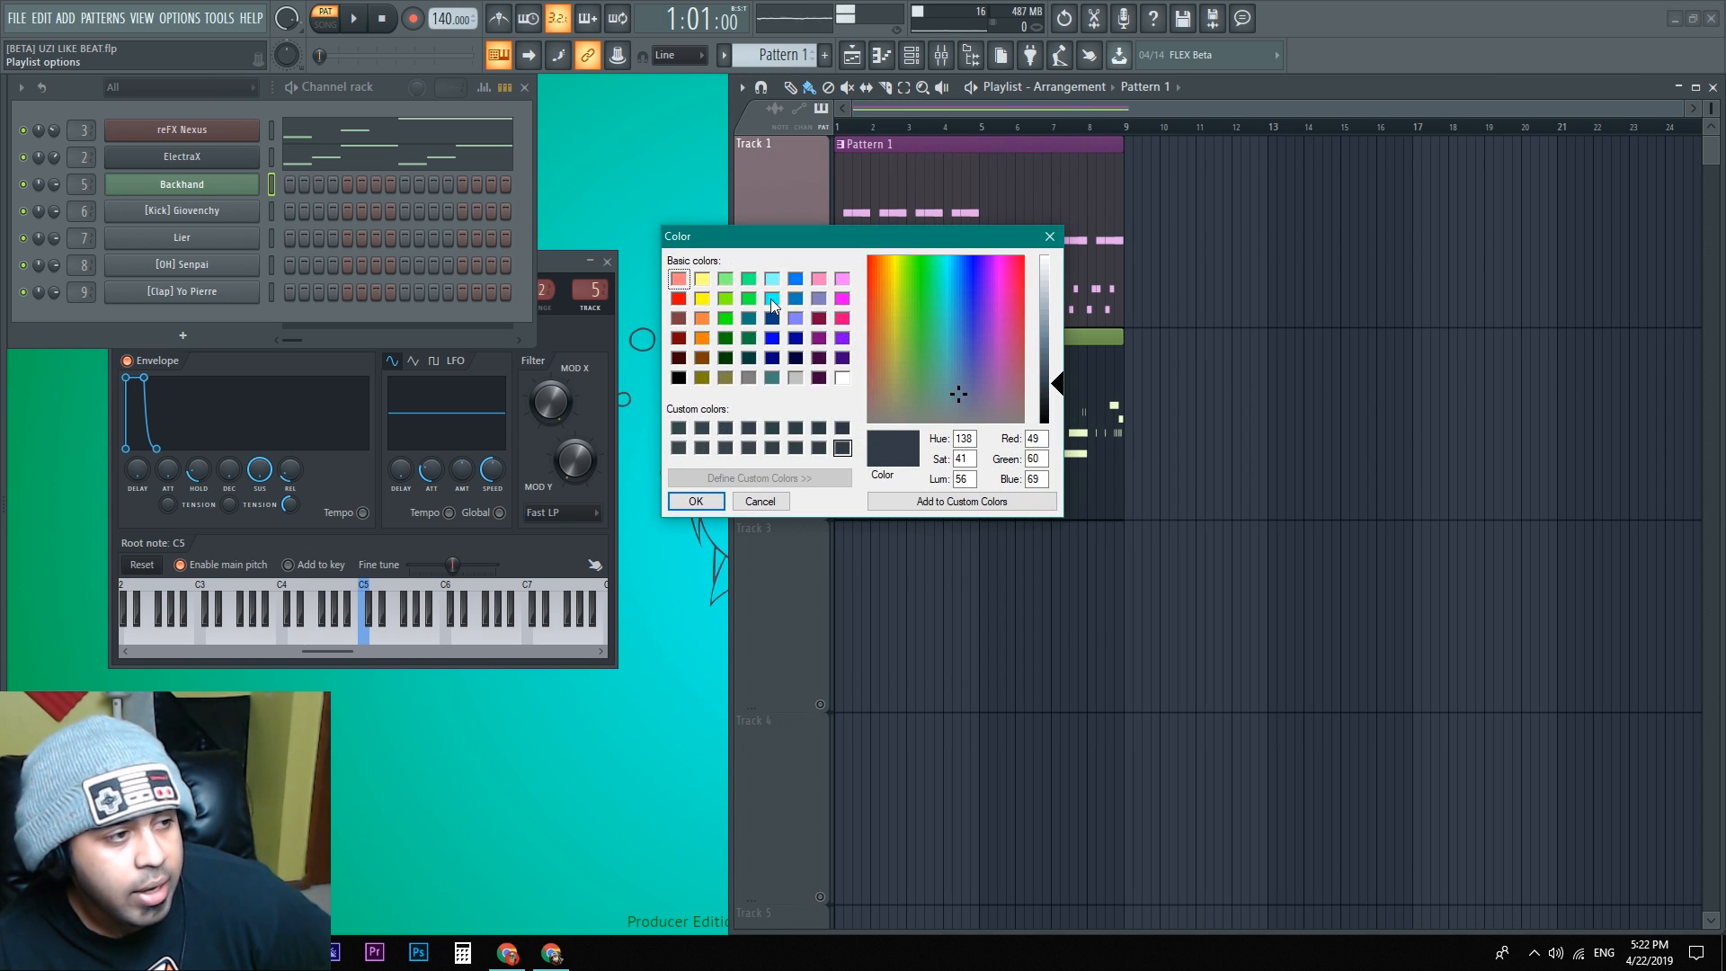
pyautogui.click(694, 501)
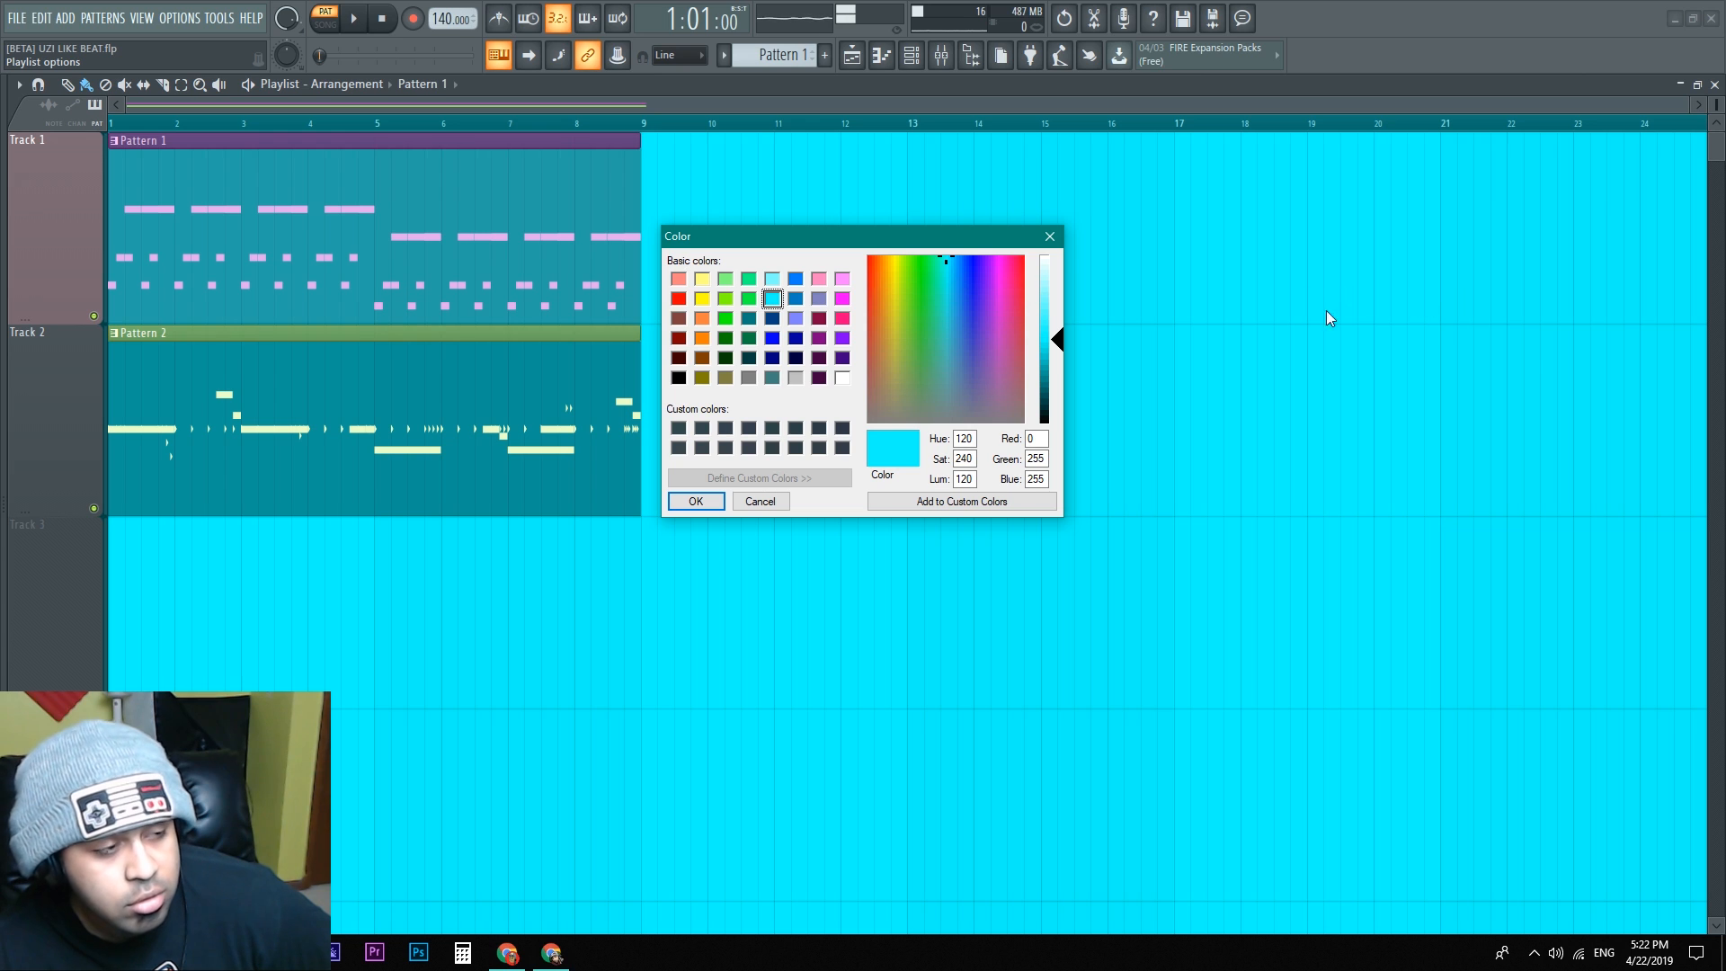
pyautogui.click(724, 296)
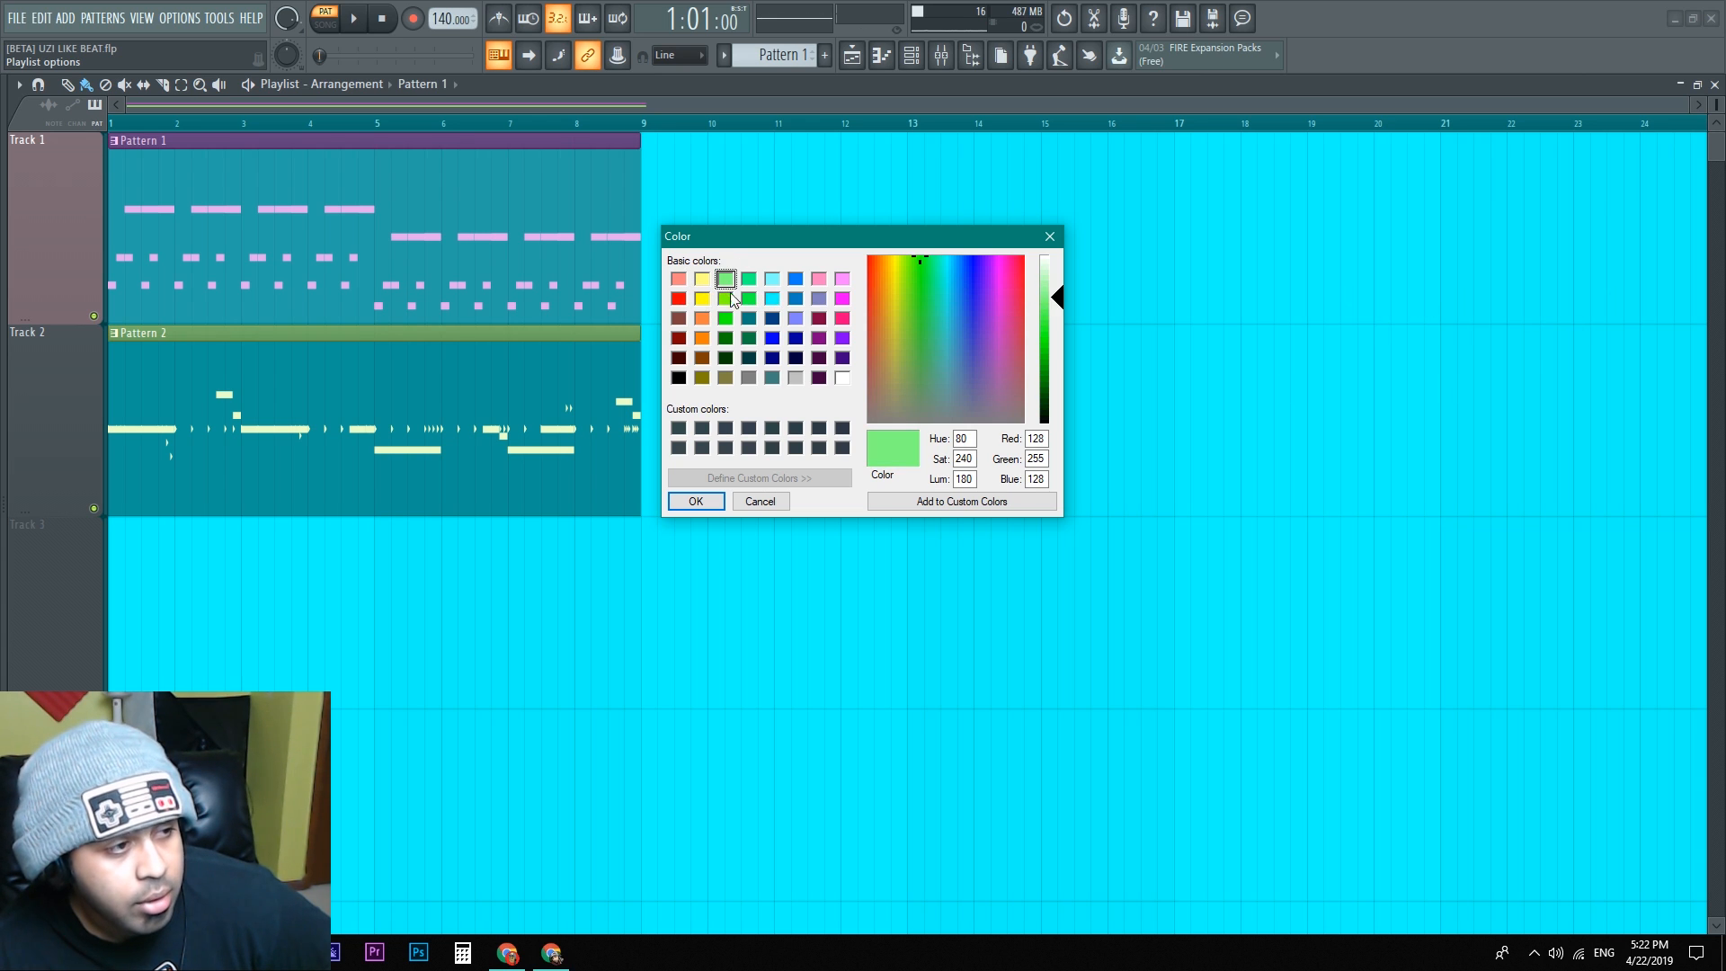
pyautogui.click(694, 501)
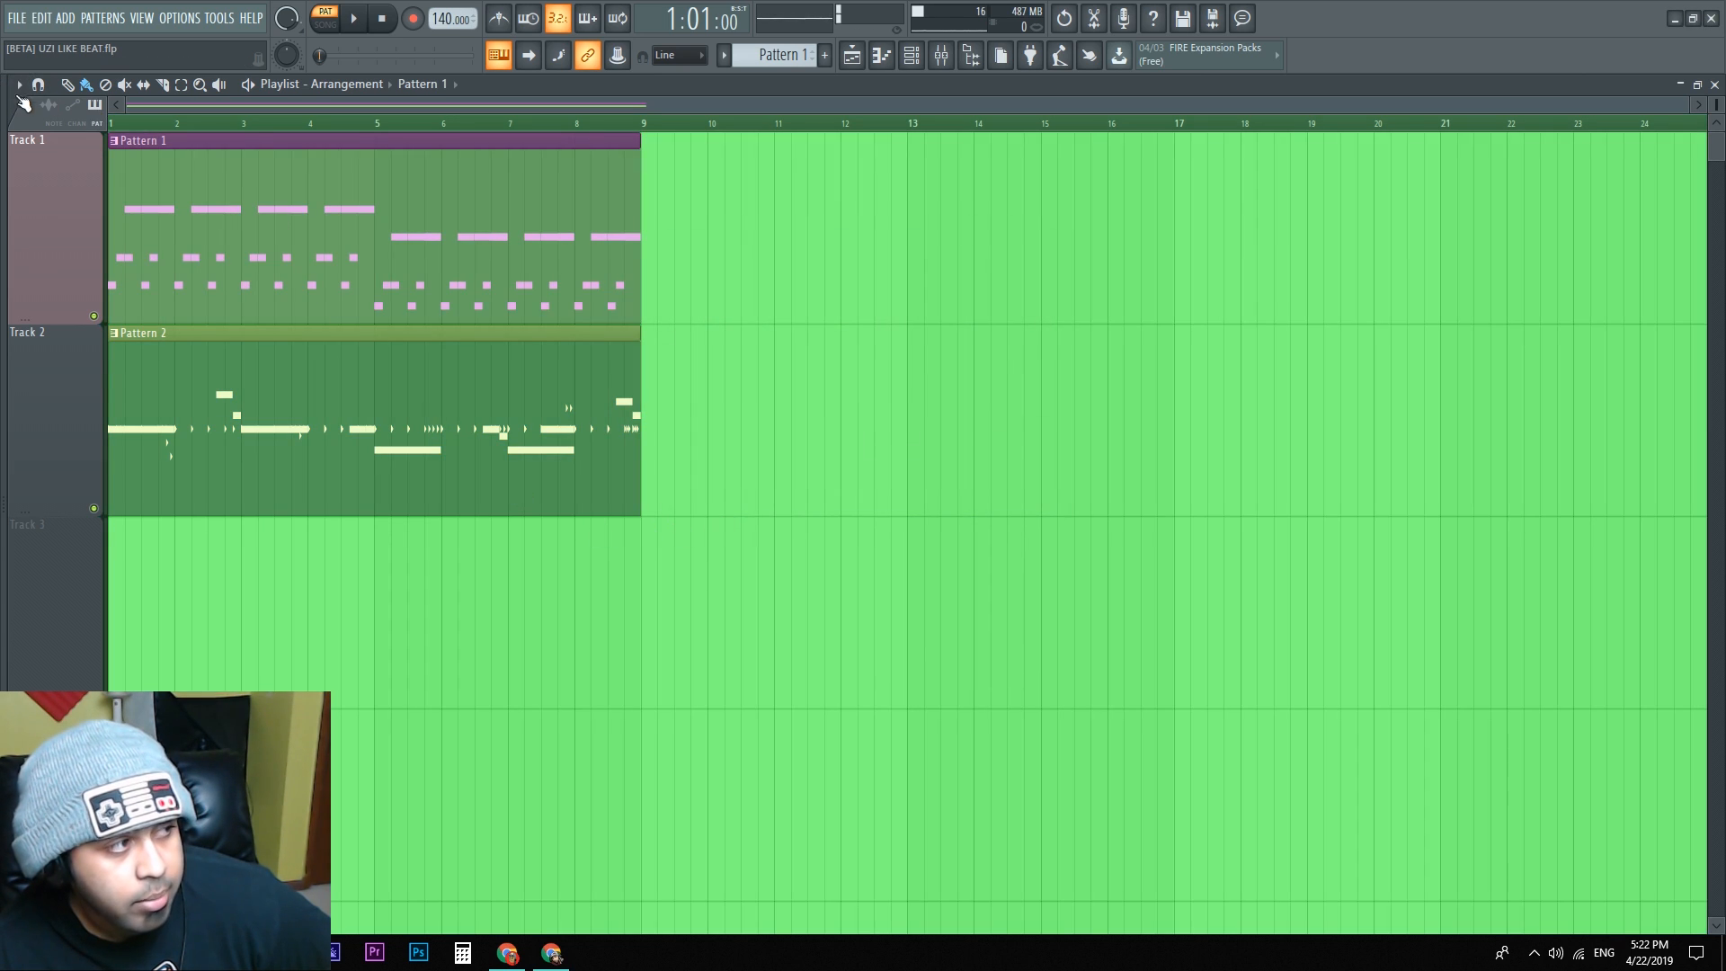
# Step: Settle the playlist grid on a dark slate grey colour
pyautogui.click(18, 84)
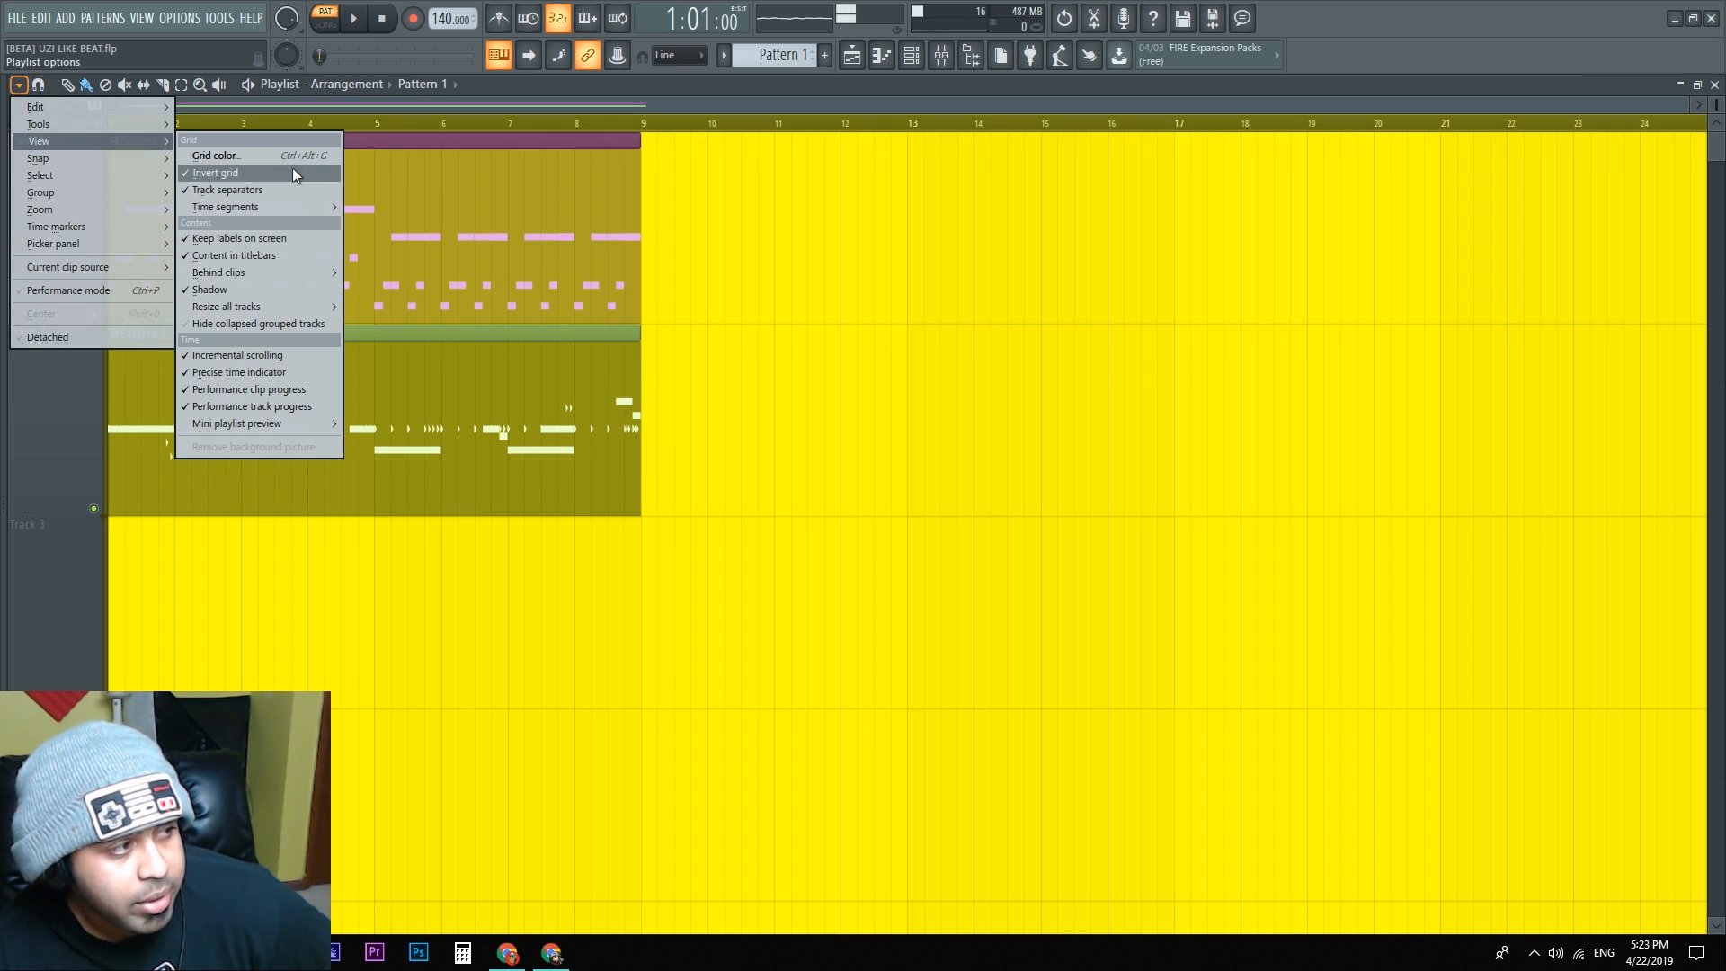
pyautogui.click(214, 154)
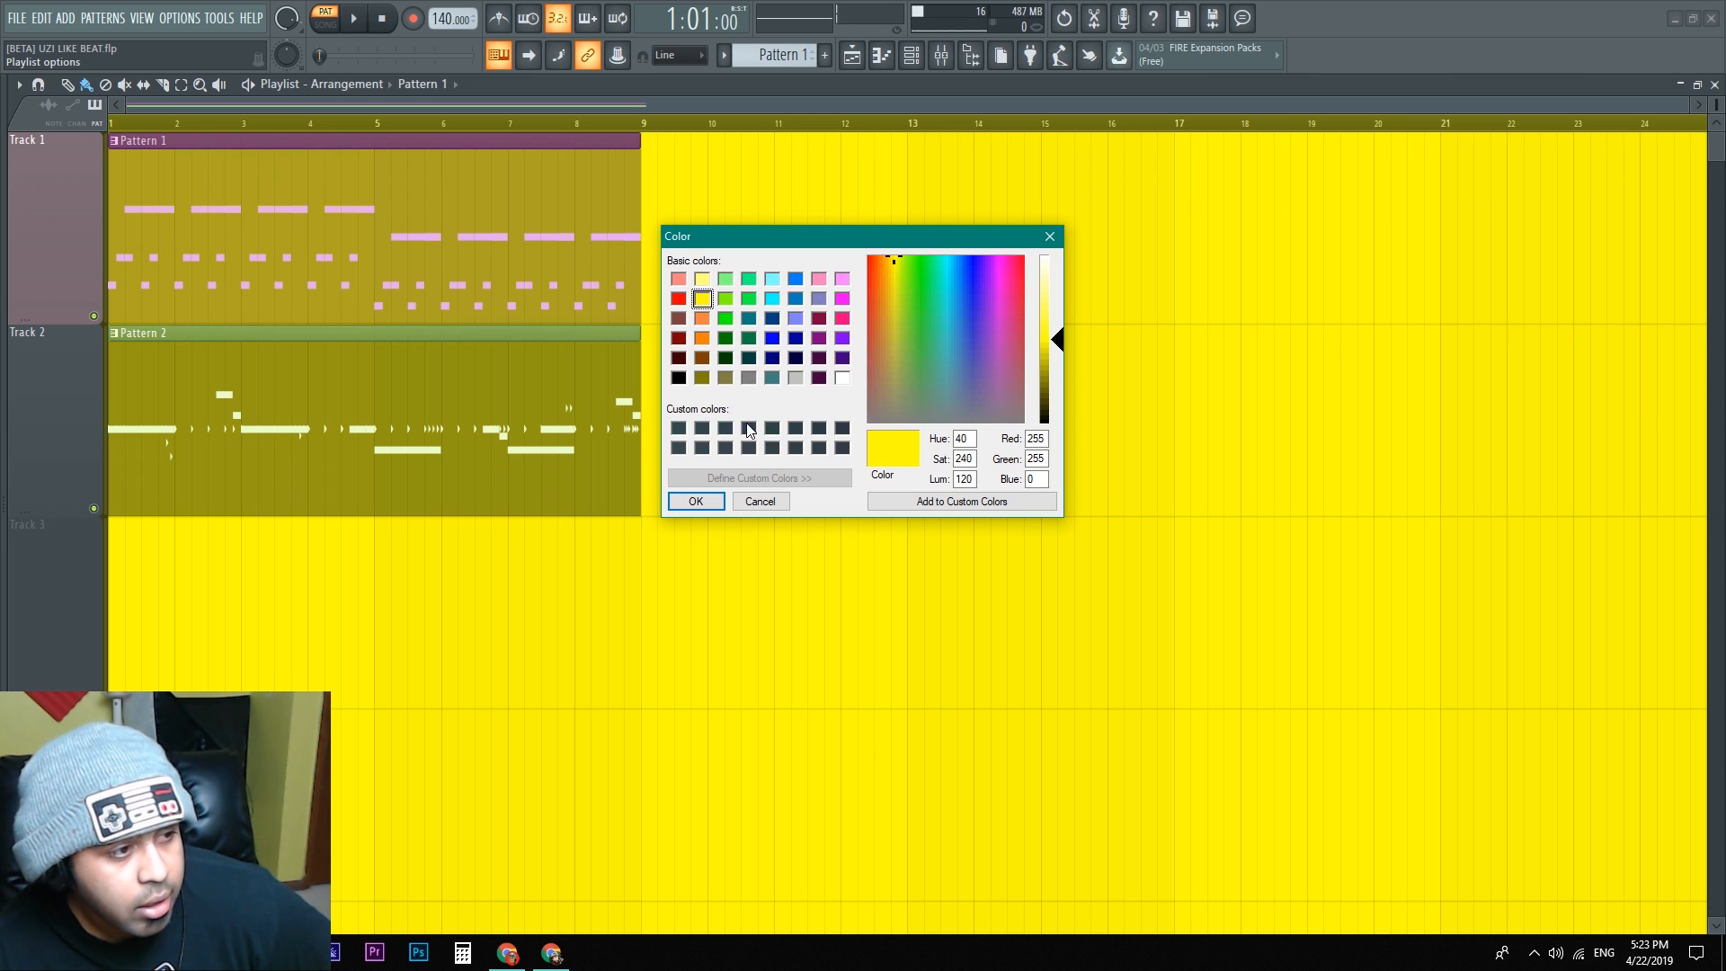
pyautogui.click(958, 394)
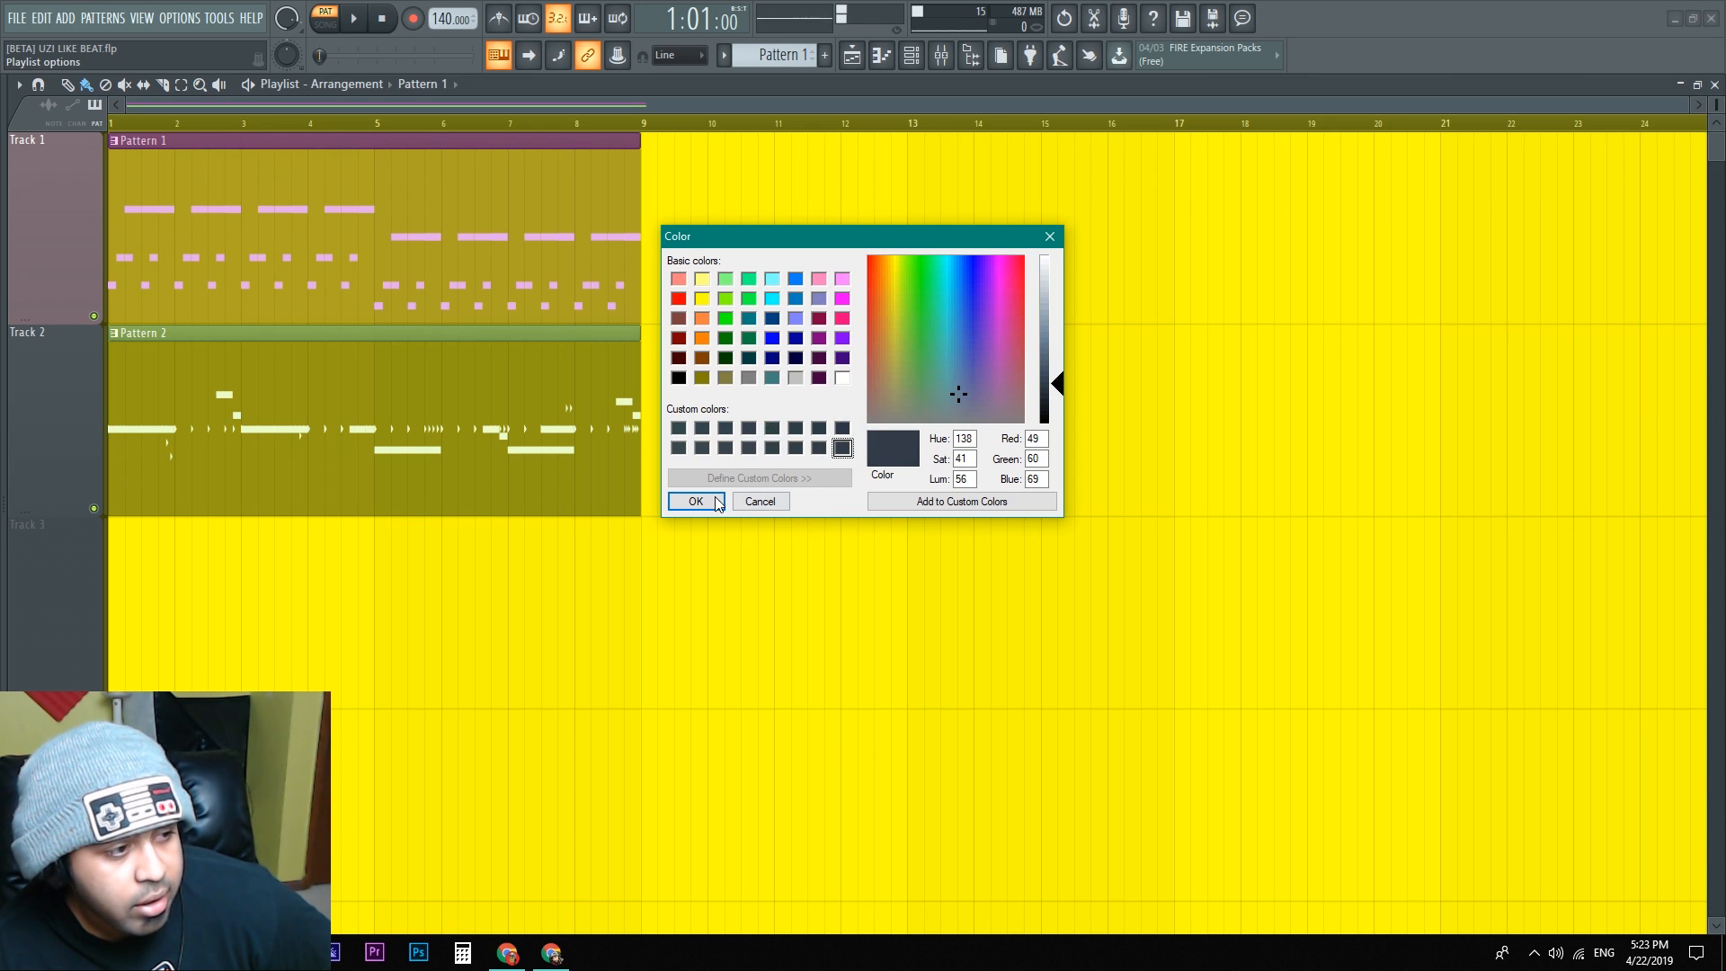
pyautogui.click(694, 502)
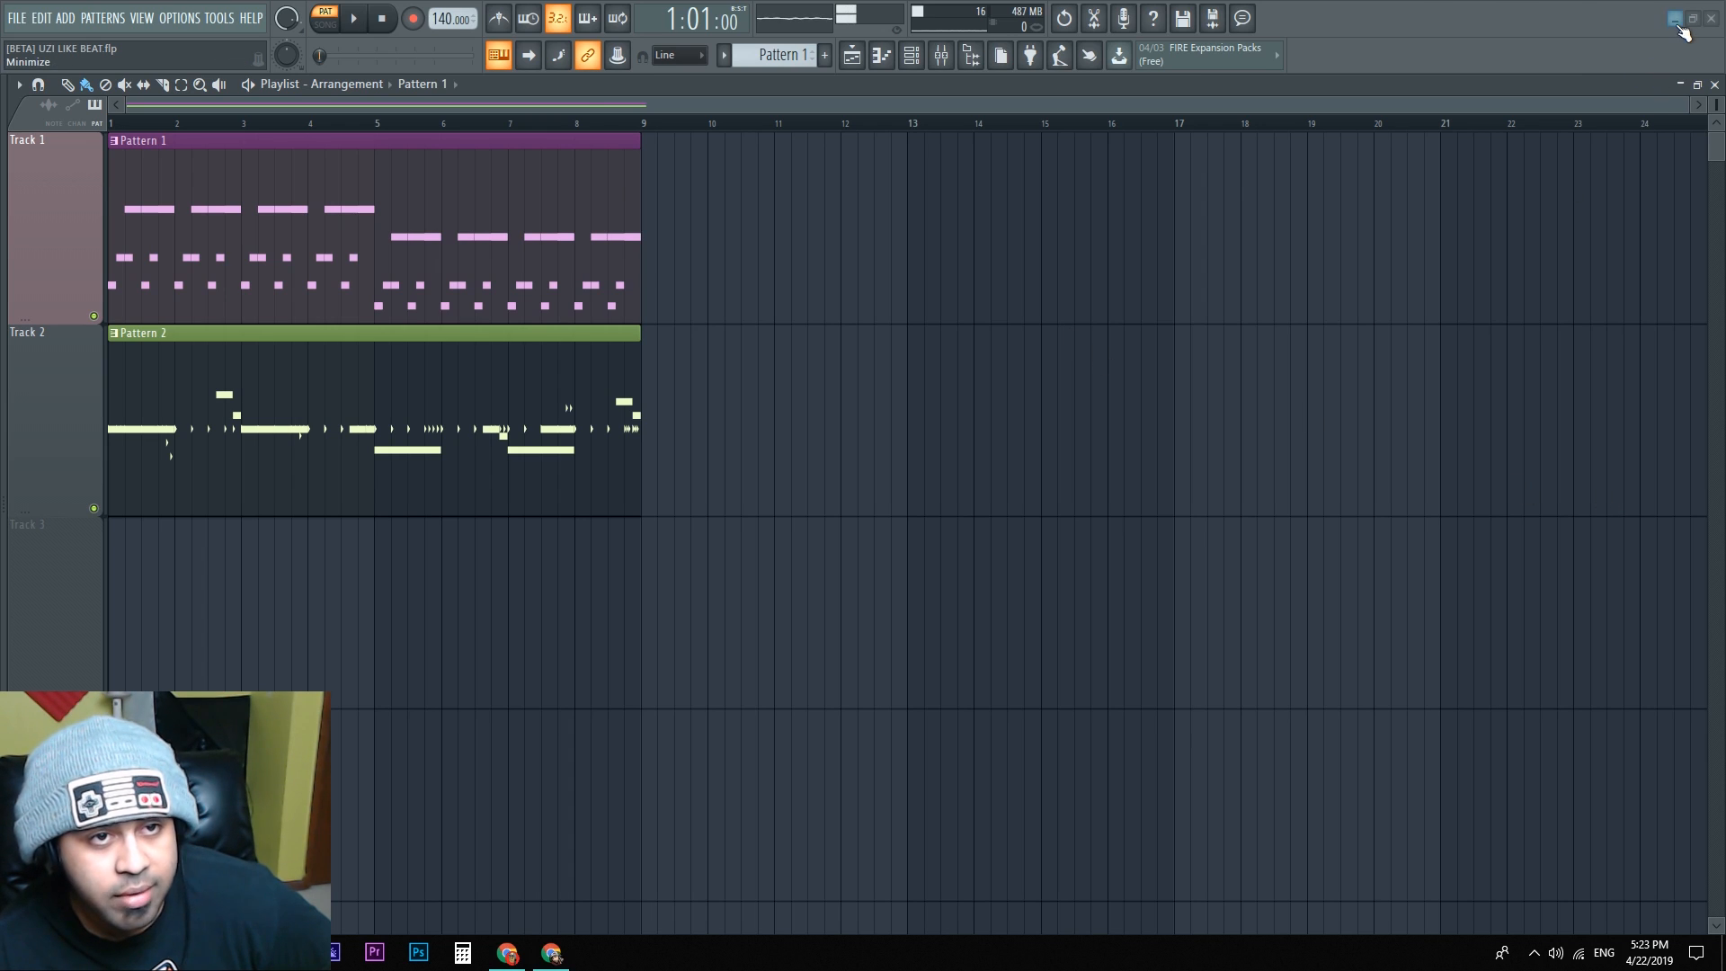
# Step: Drag a red picture from the desktop onto the playlist as its background
pyautogui.click(1679, 18)
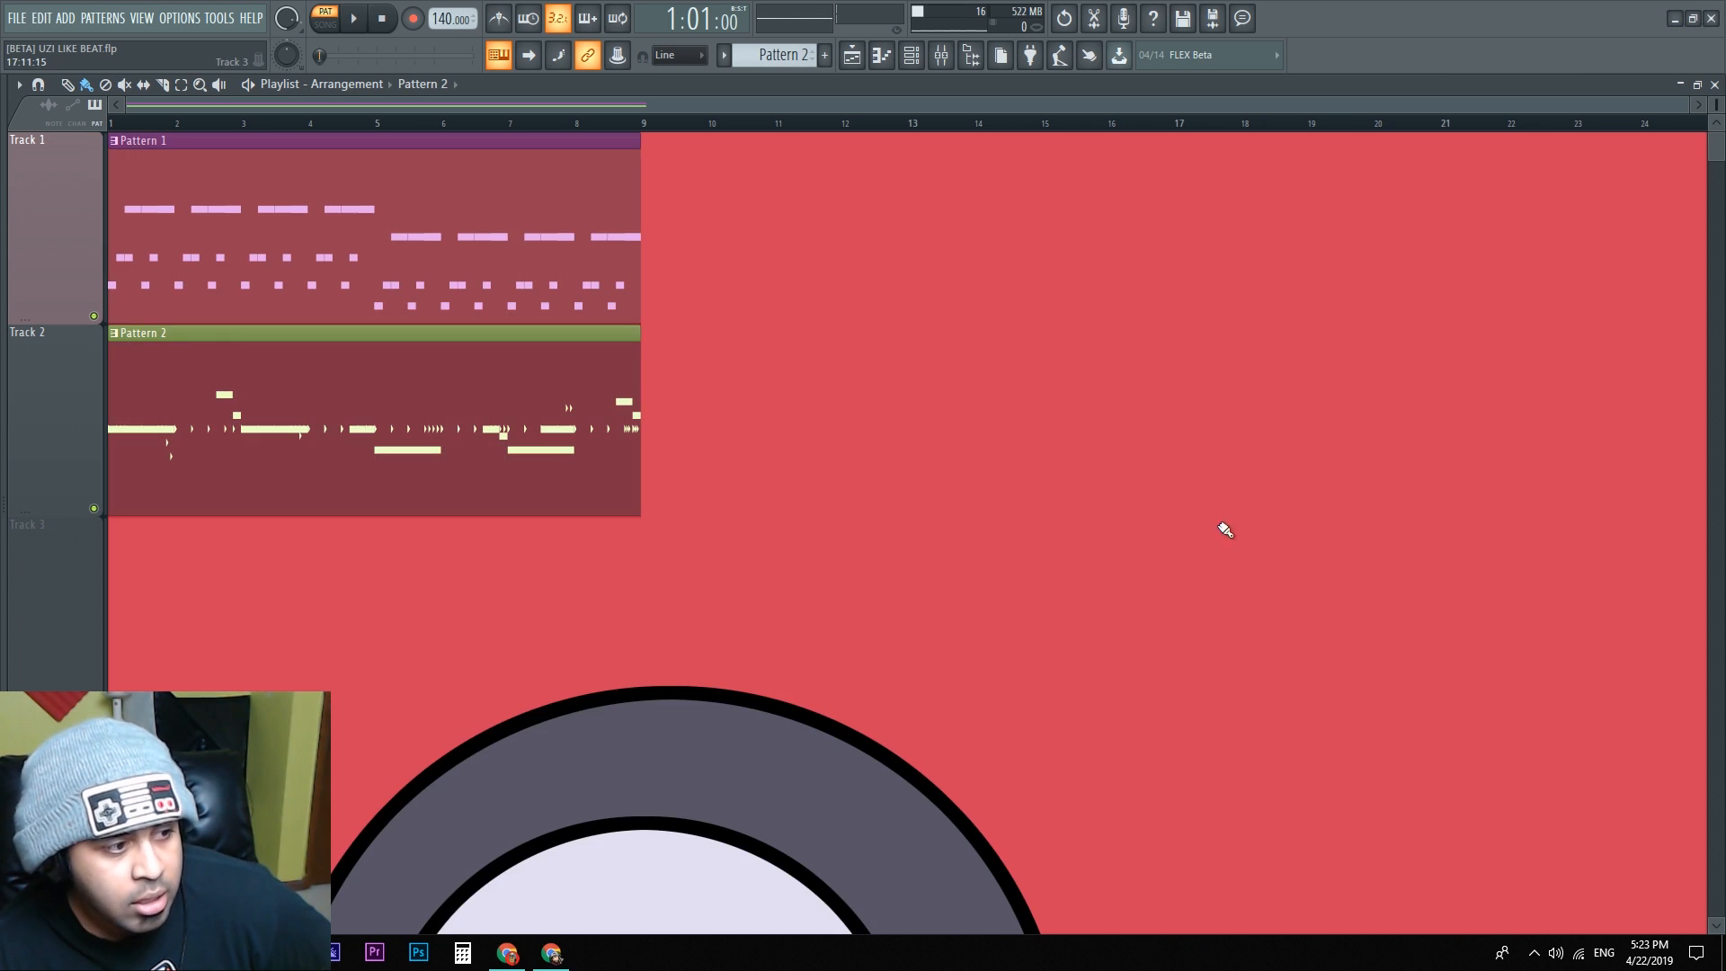
pyautogui.moveTo(766, 644)
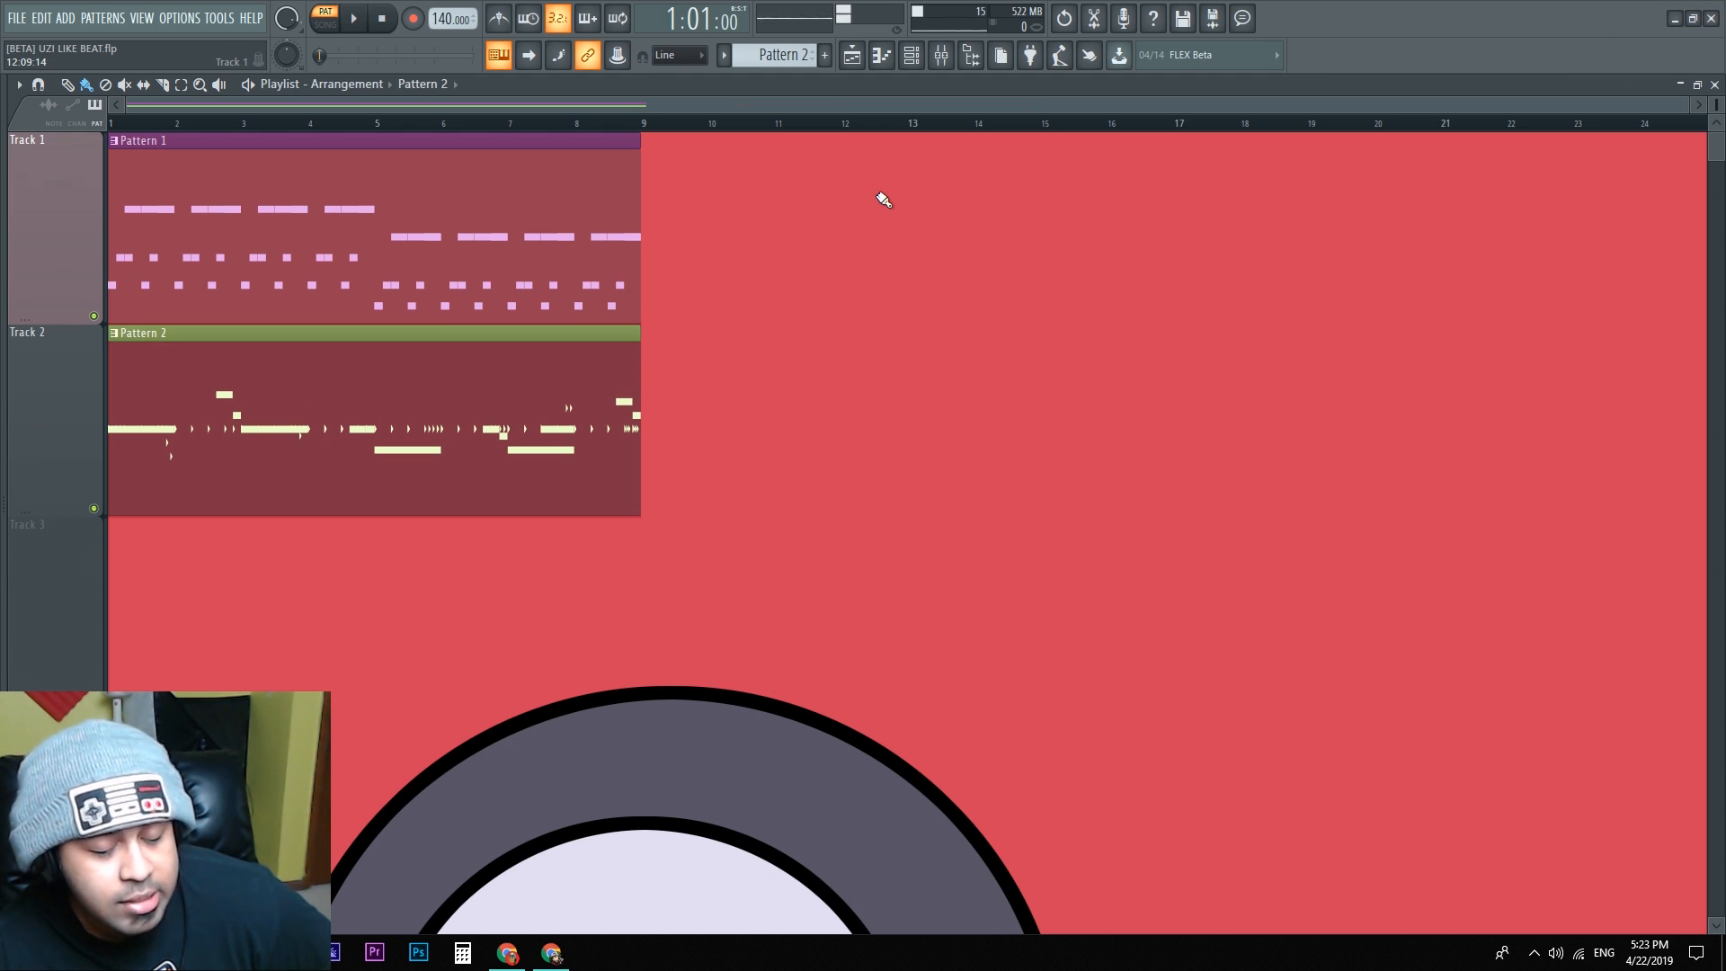
pyautogui.moveTo(738, 413)
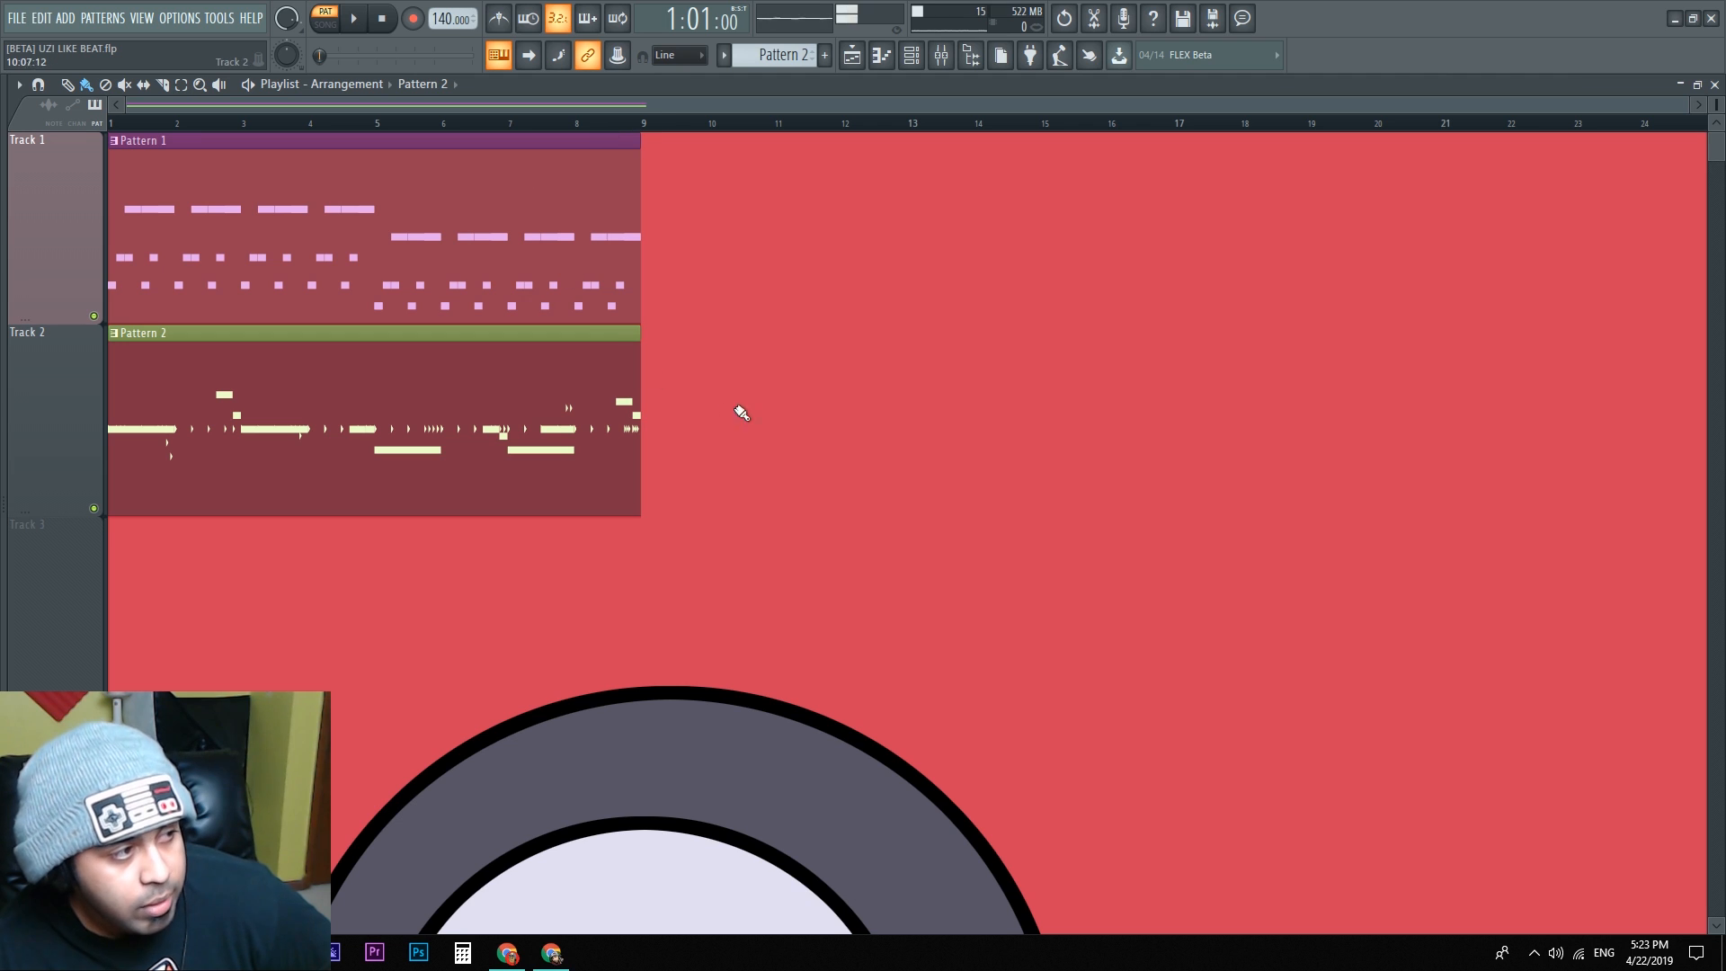
pyautogui.moveTo(762, 351)
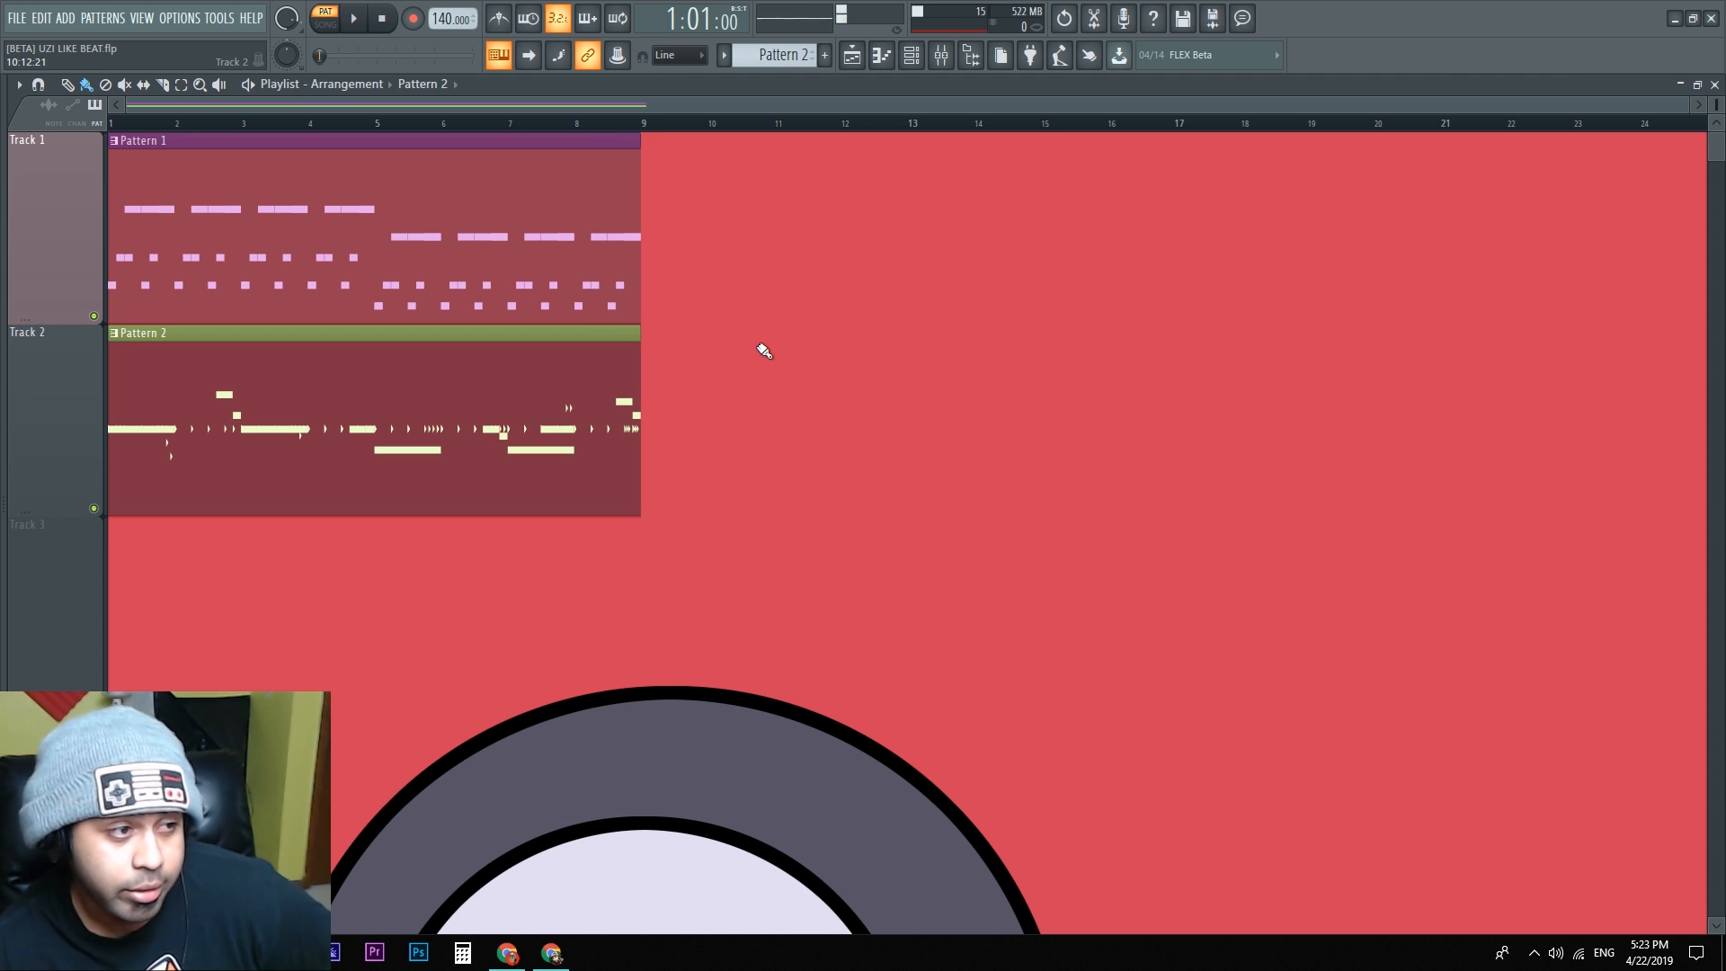
pyautogui.click(18, 85)
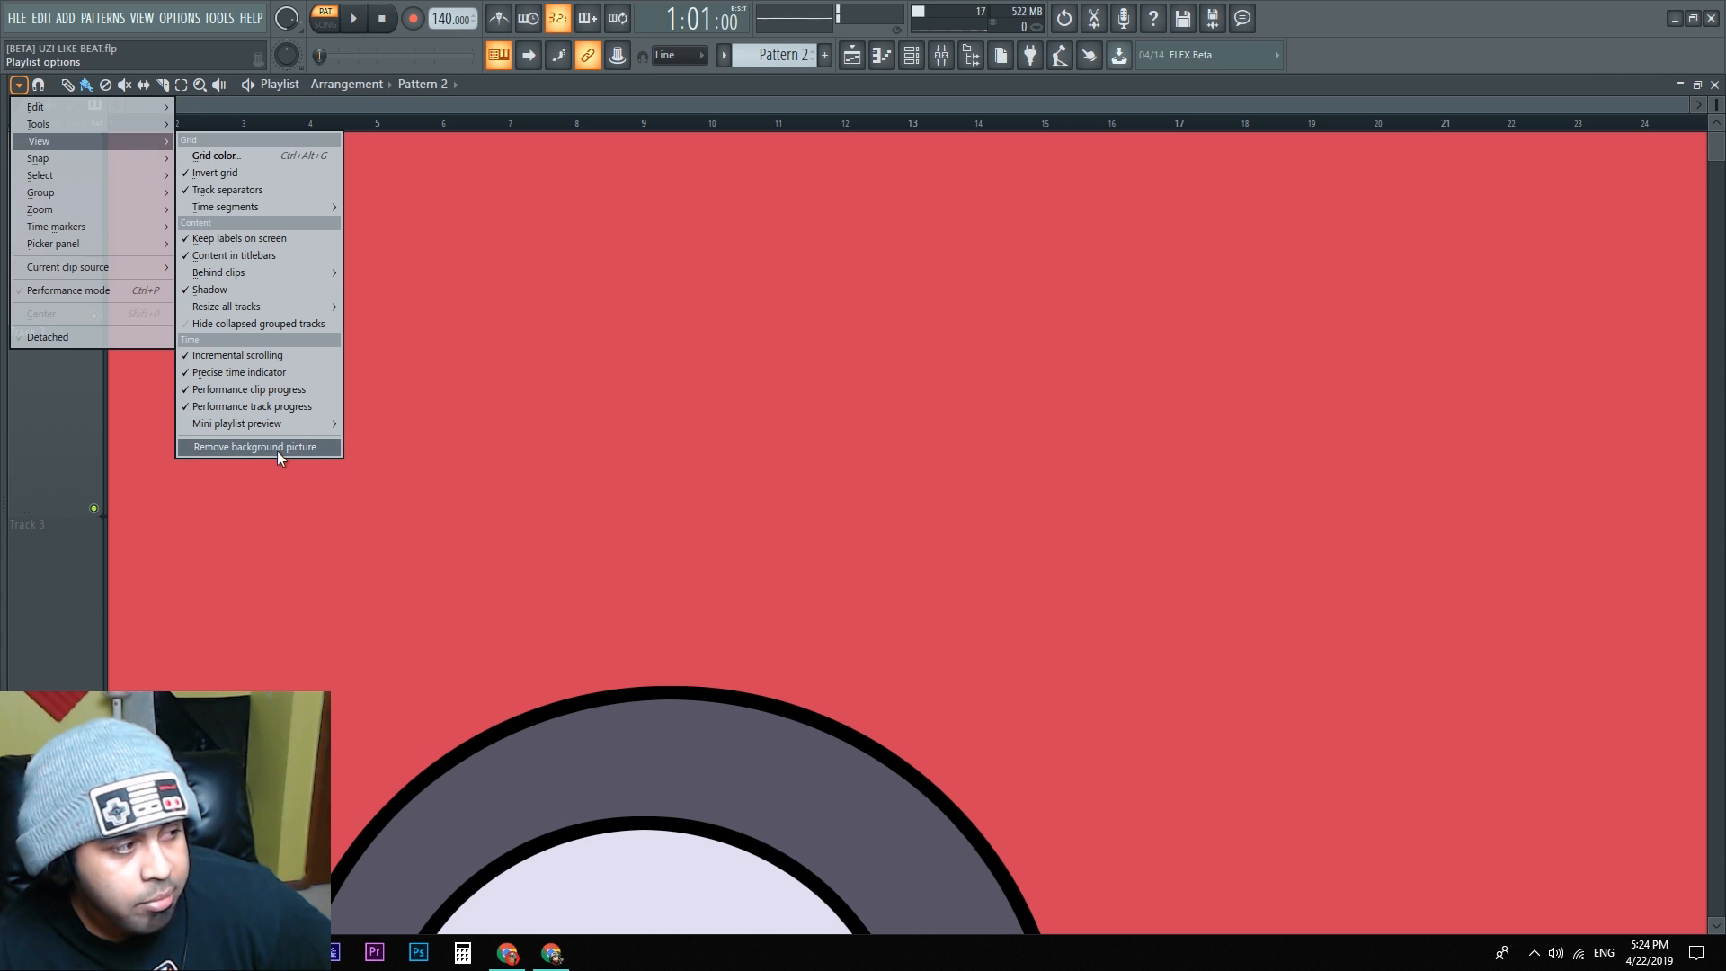
# Step: Remove the background picture from the playlist view
pyautogui.click(253, 448)
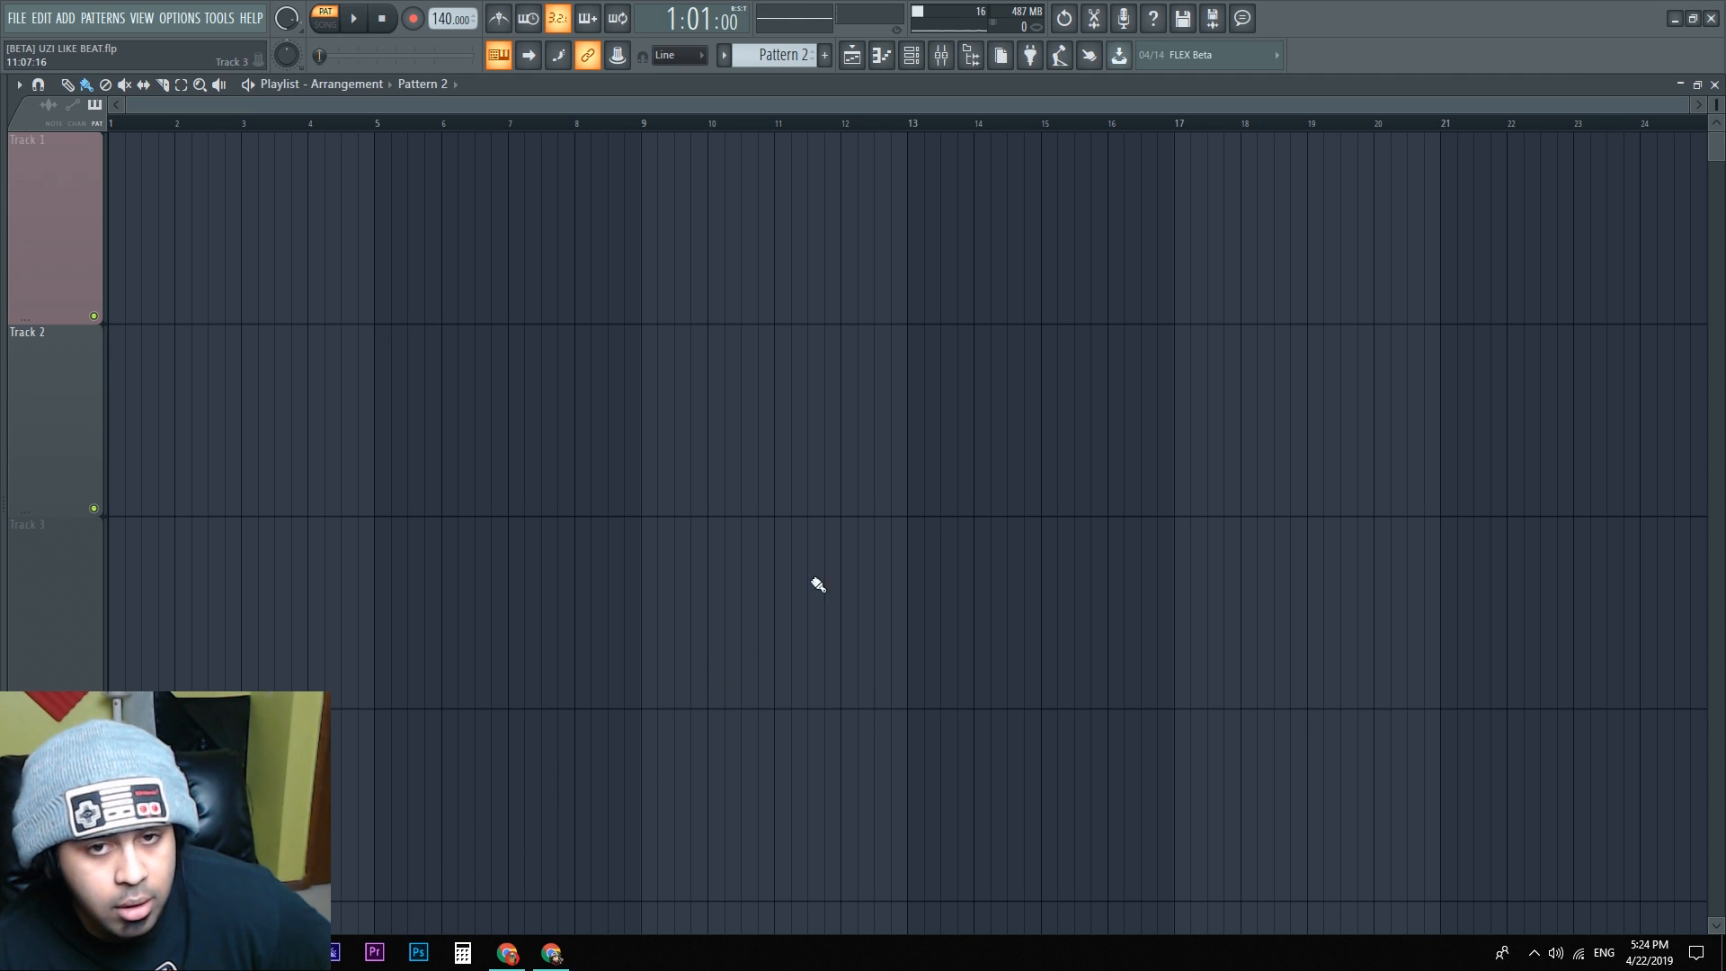
pyautogui.moveTo(3, 180)
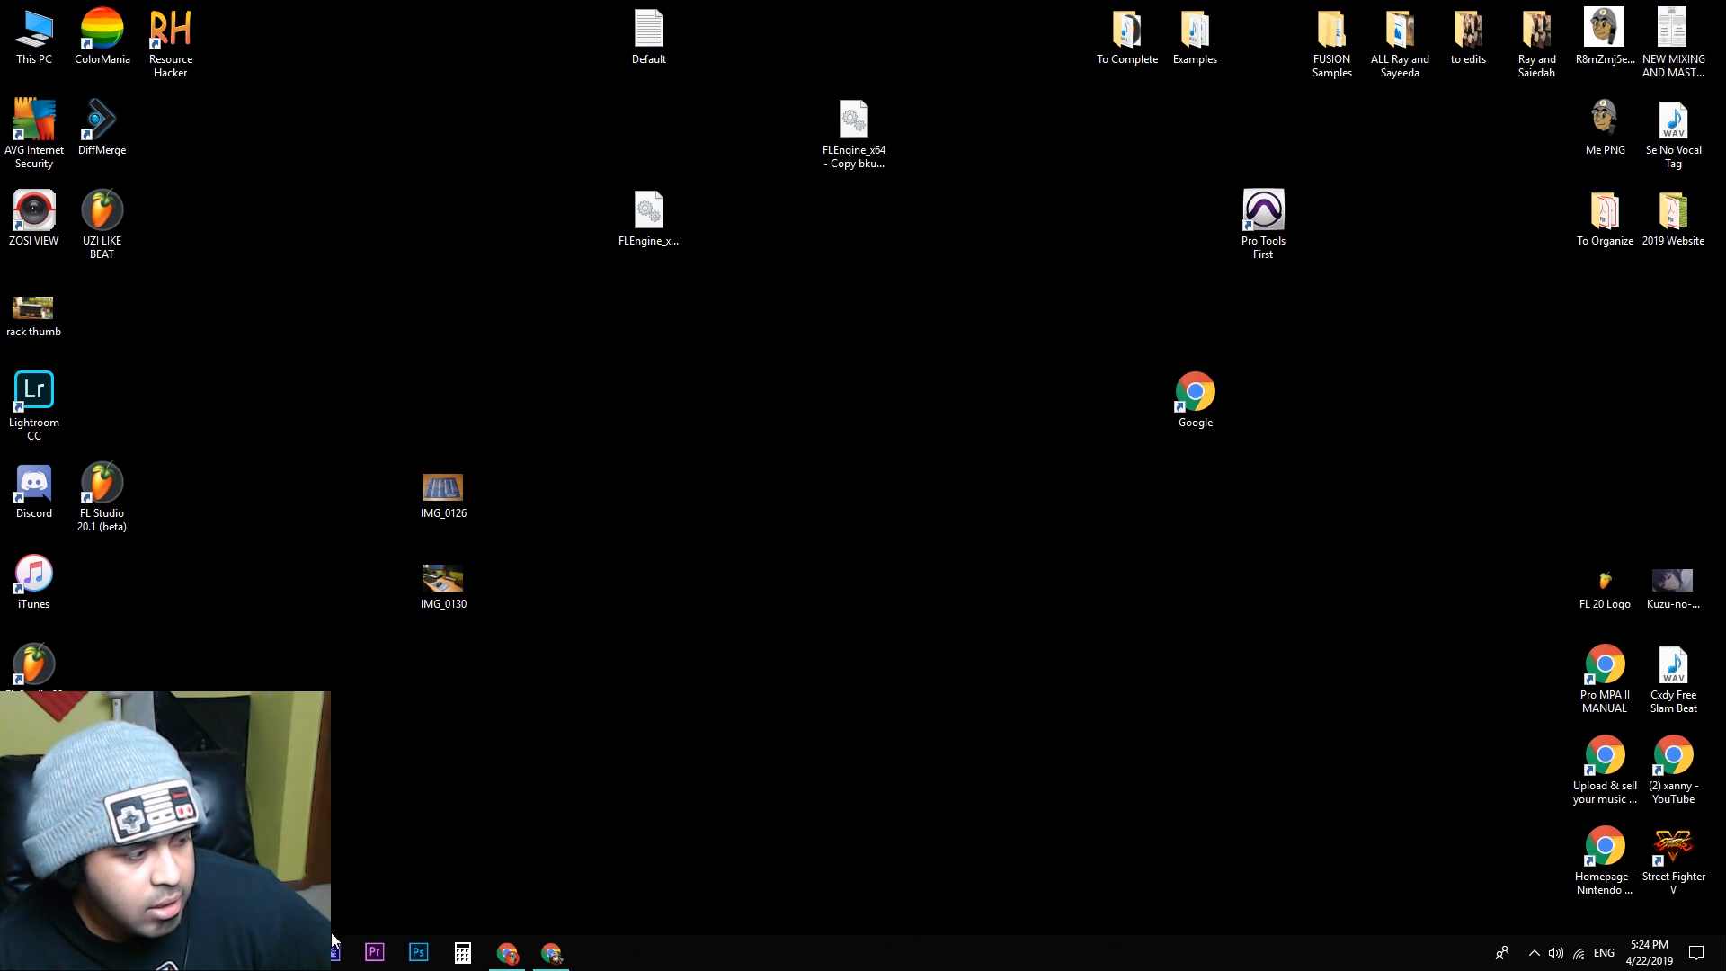
# Step: Unlock the anime picture's background into Layer 0 and set its opacity to 75%
pyautogui.click(417, 953)
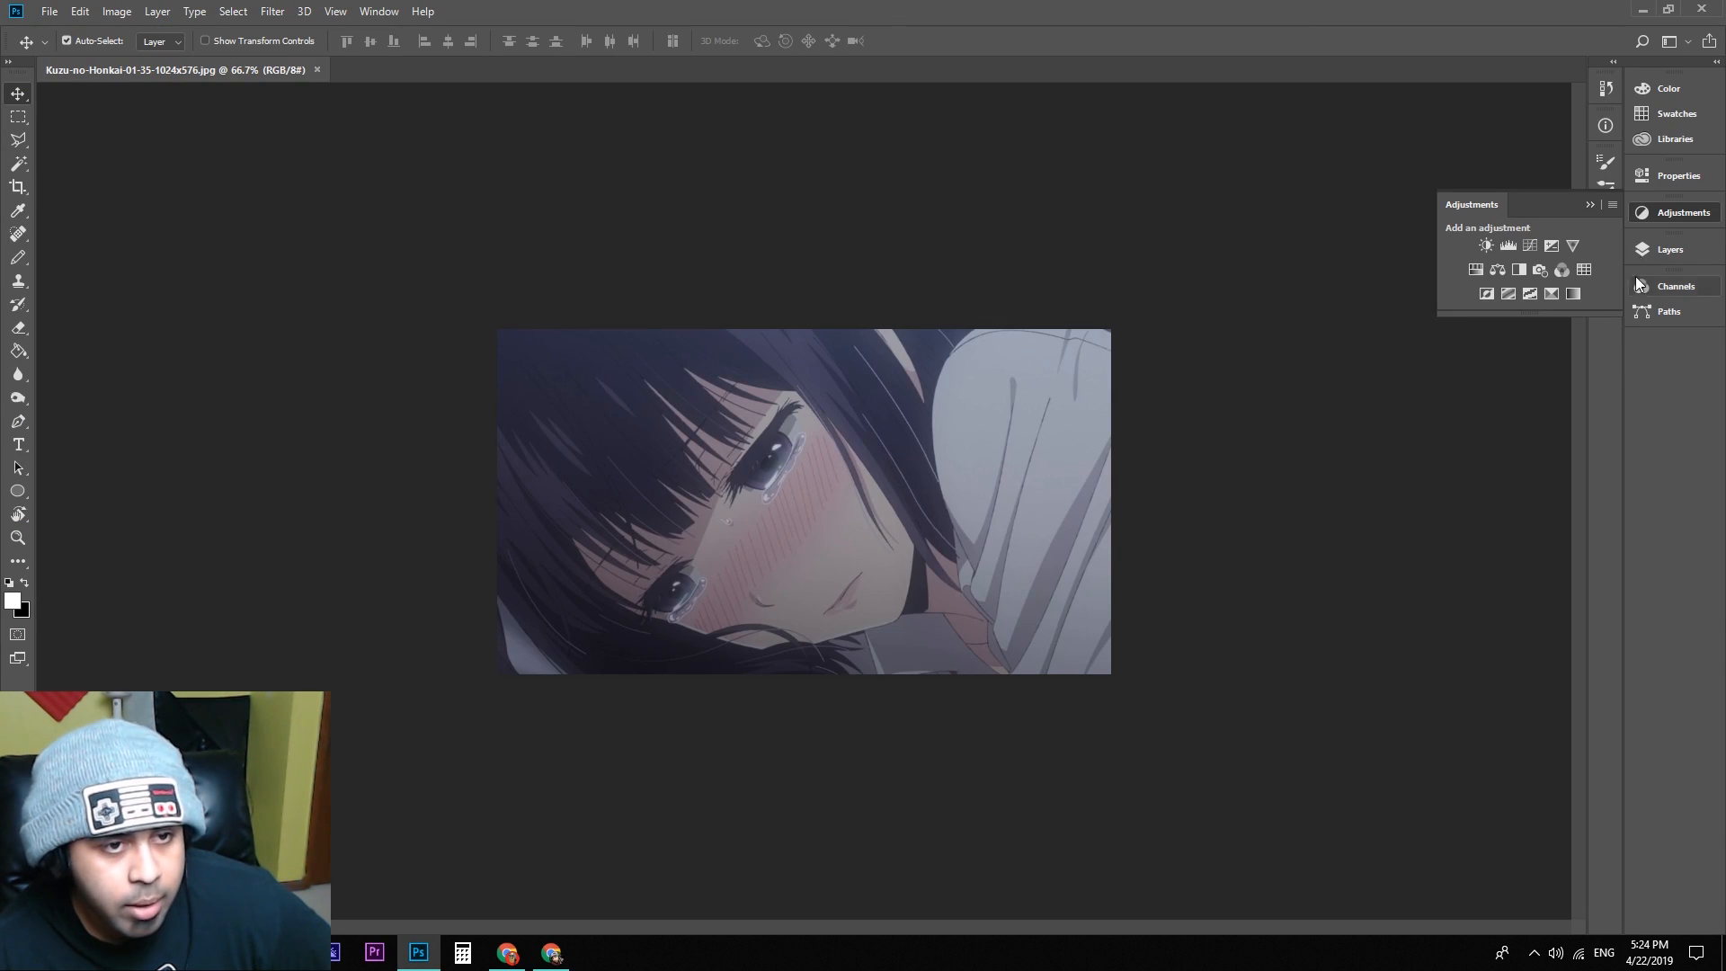
pyautogui.click(1670, 248)
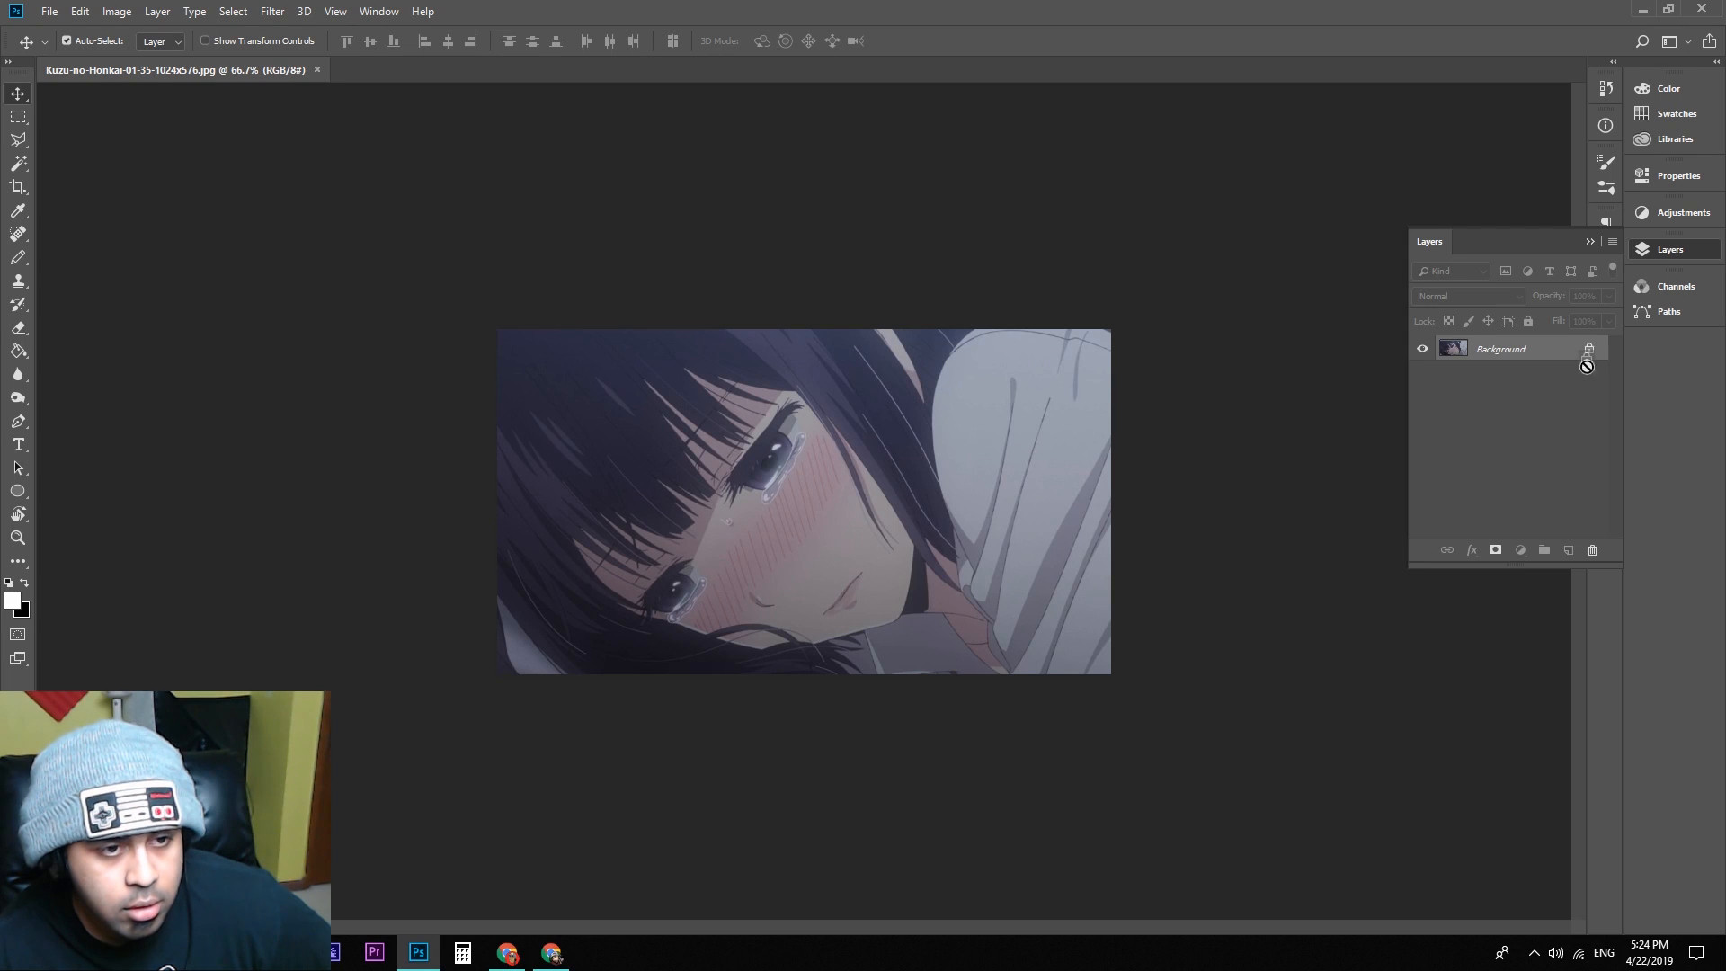
pyautogui.doubleClick(1499, 347)
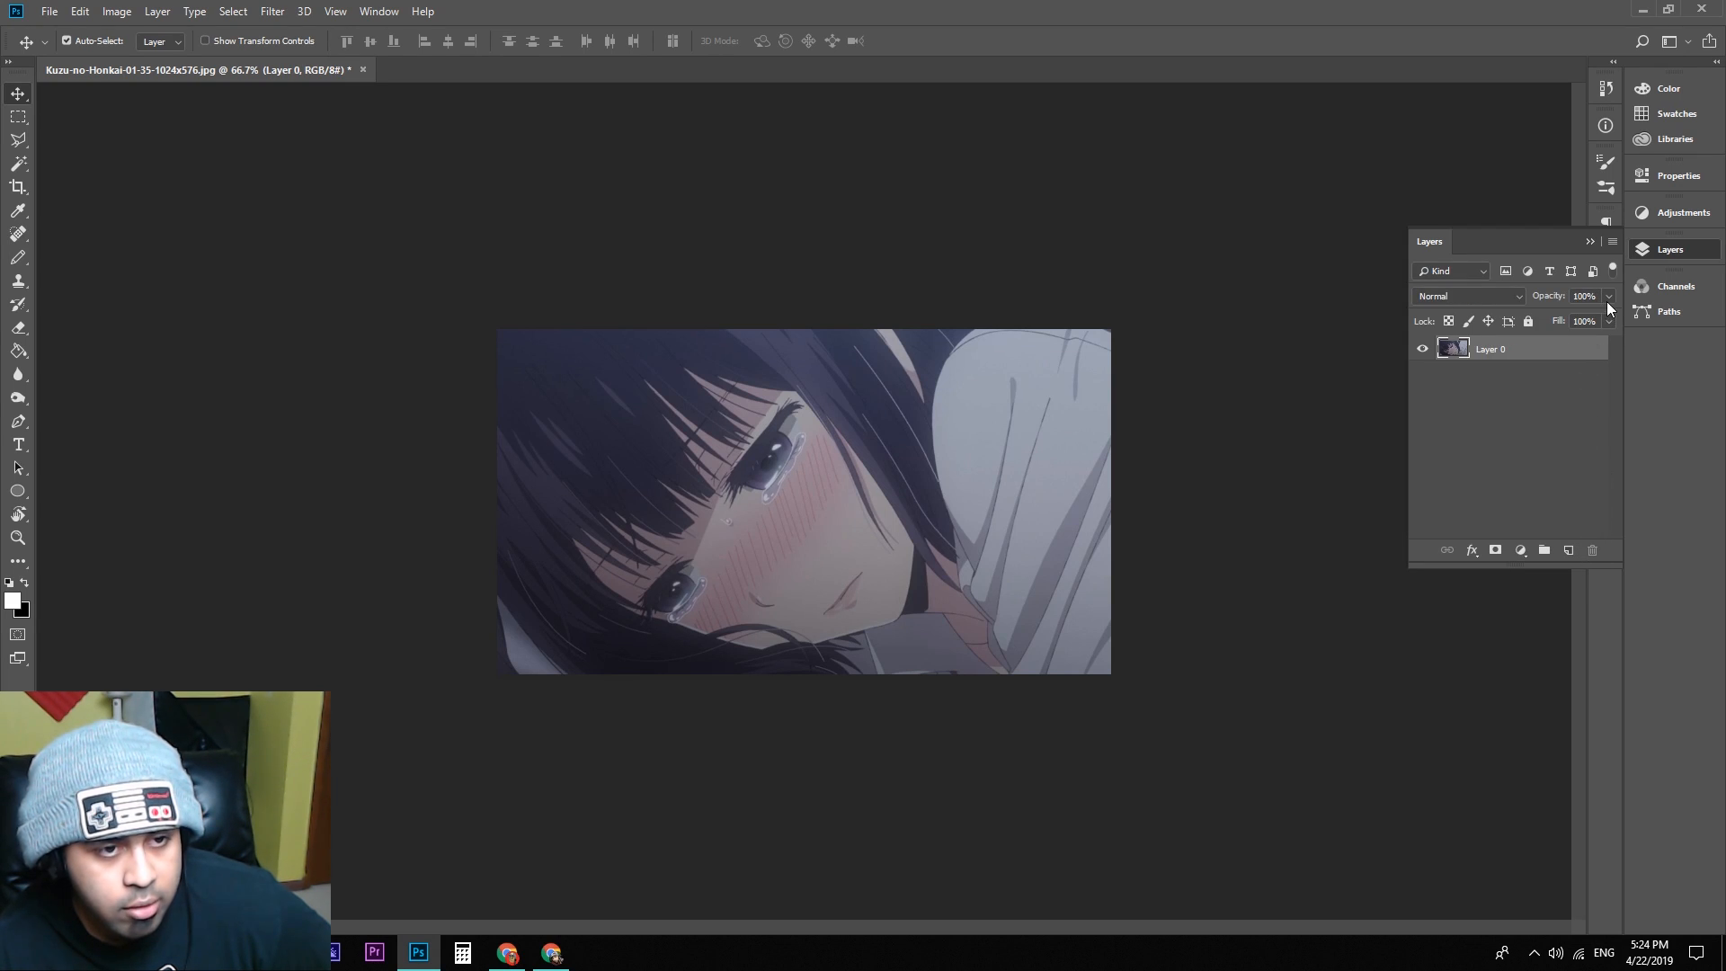
pyautogui.moveTo(1606, 308); pyautogui.dragTo(1568, 318)
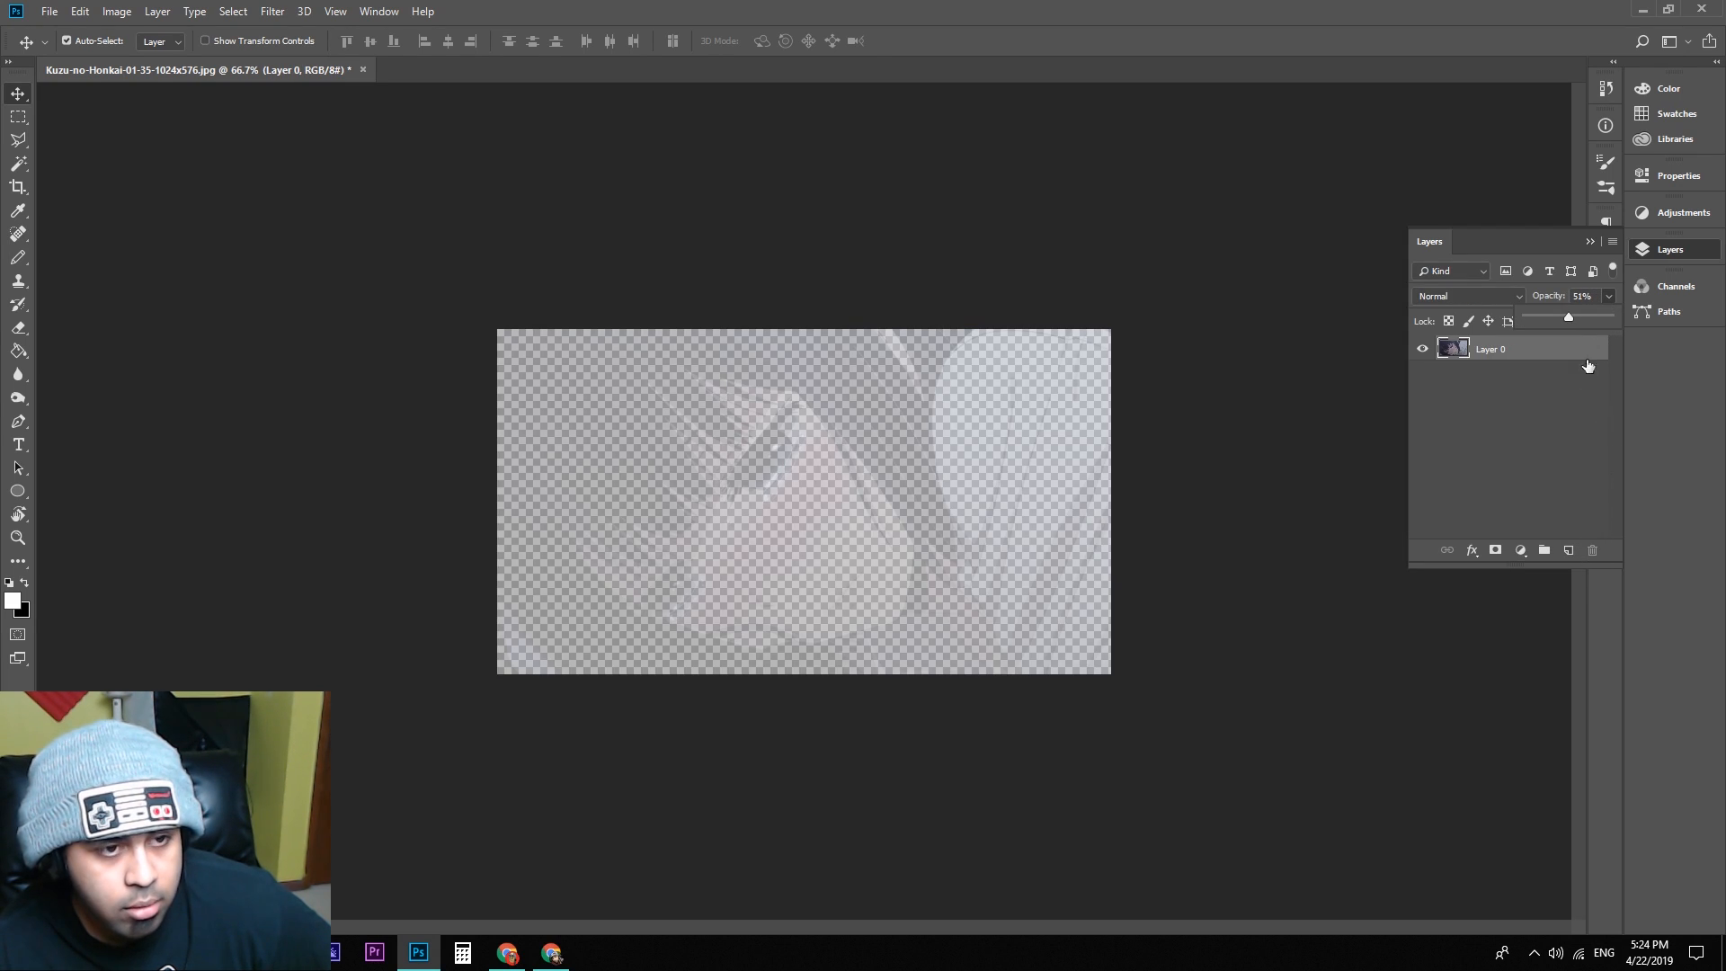
pyautogui.moveTo(1567, 317); pyautogui.dragTo(1585, 316)
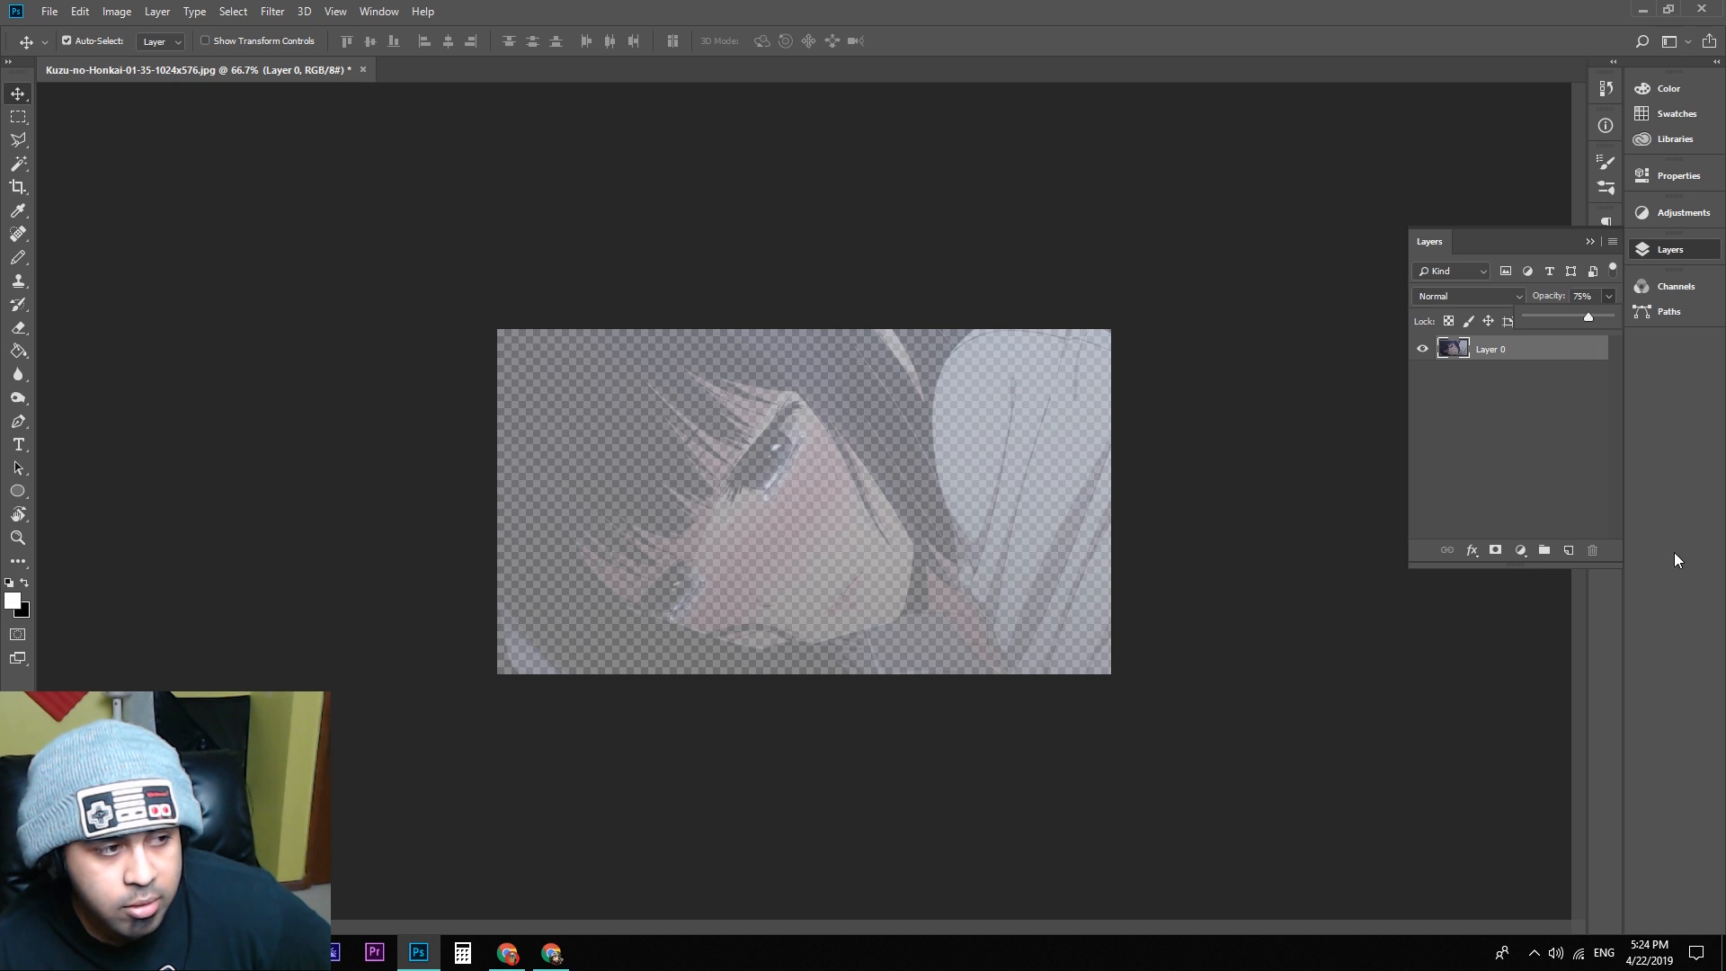
pyautogui.click(49, 11)
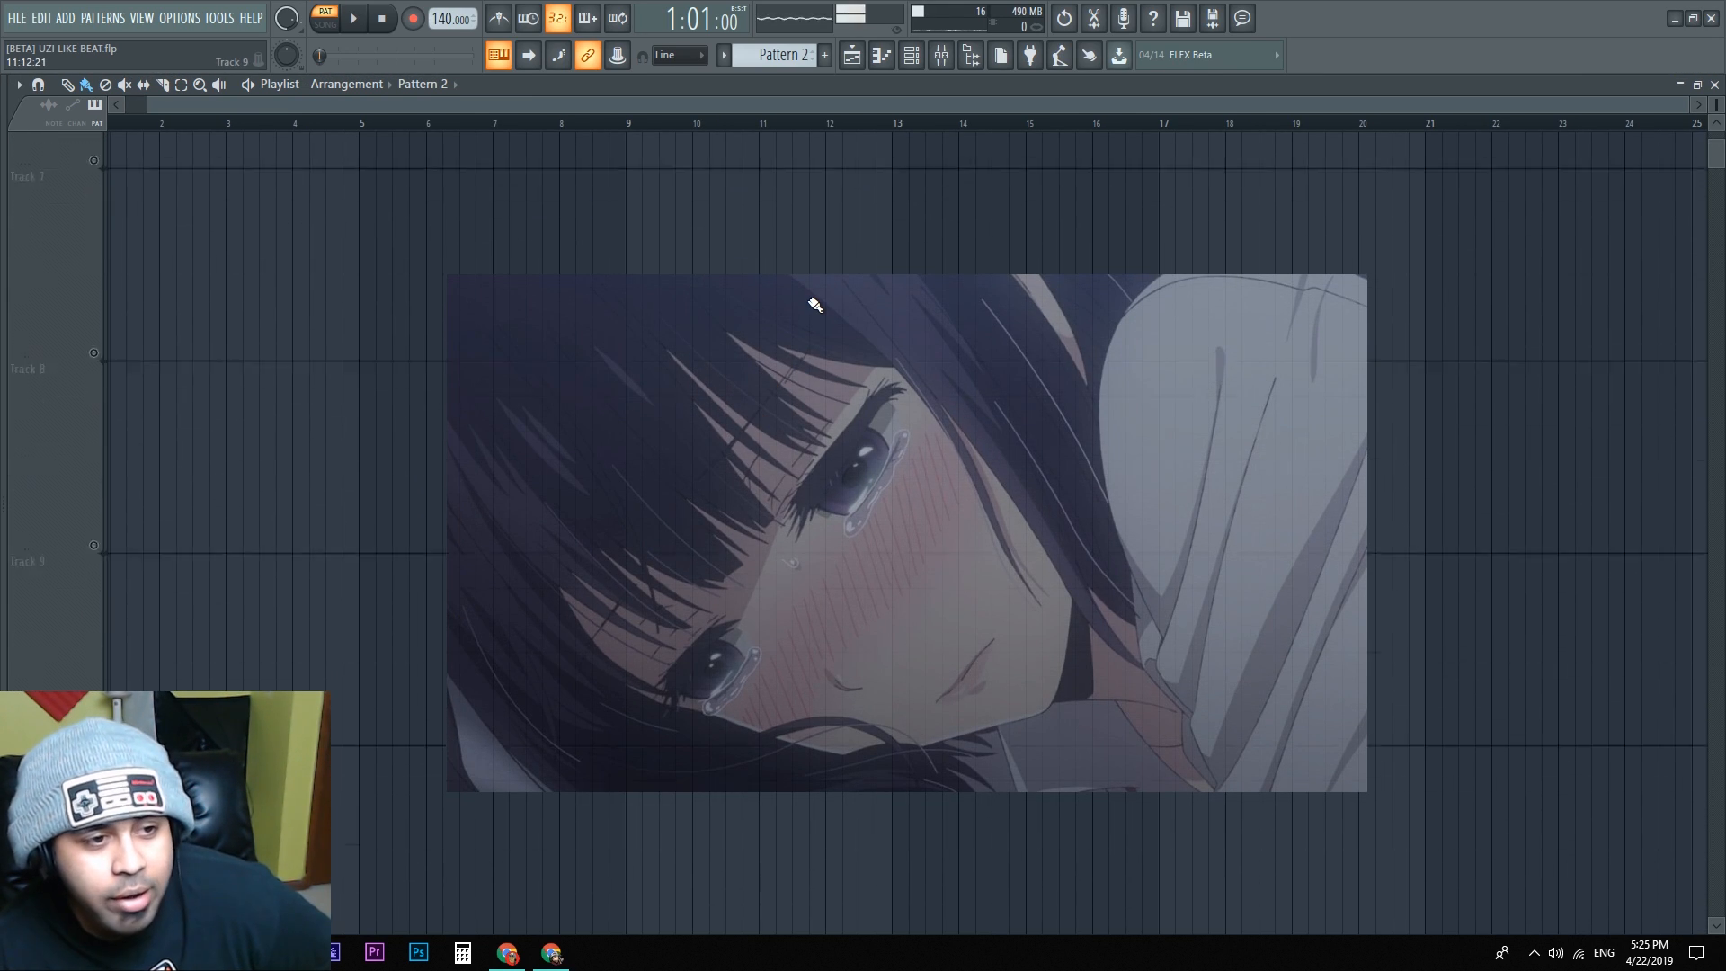
# Step: Set the orange FL Studio fruit logo as the playlist background and scroll back to Track 1
pyautogui.scroll(-3)
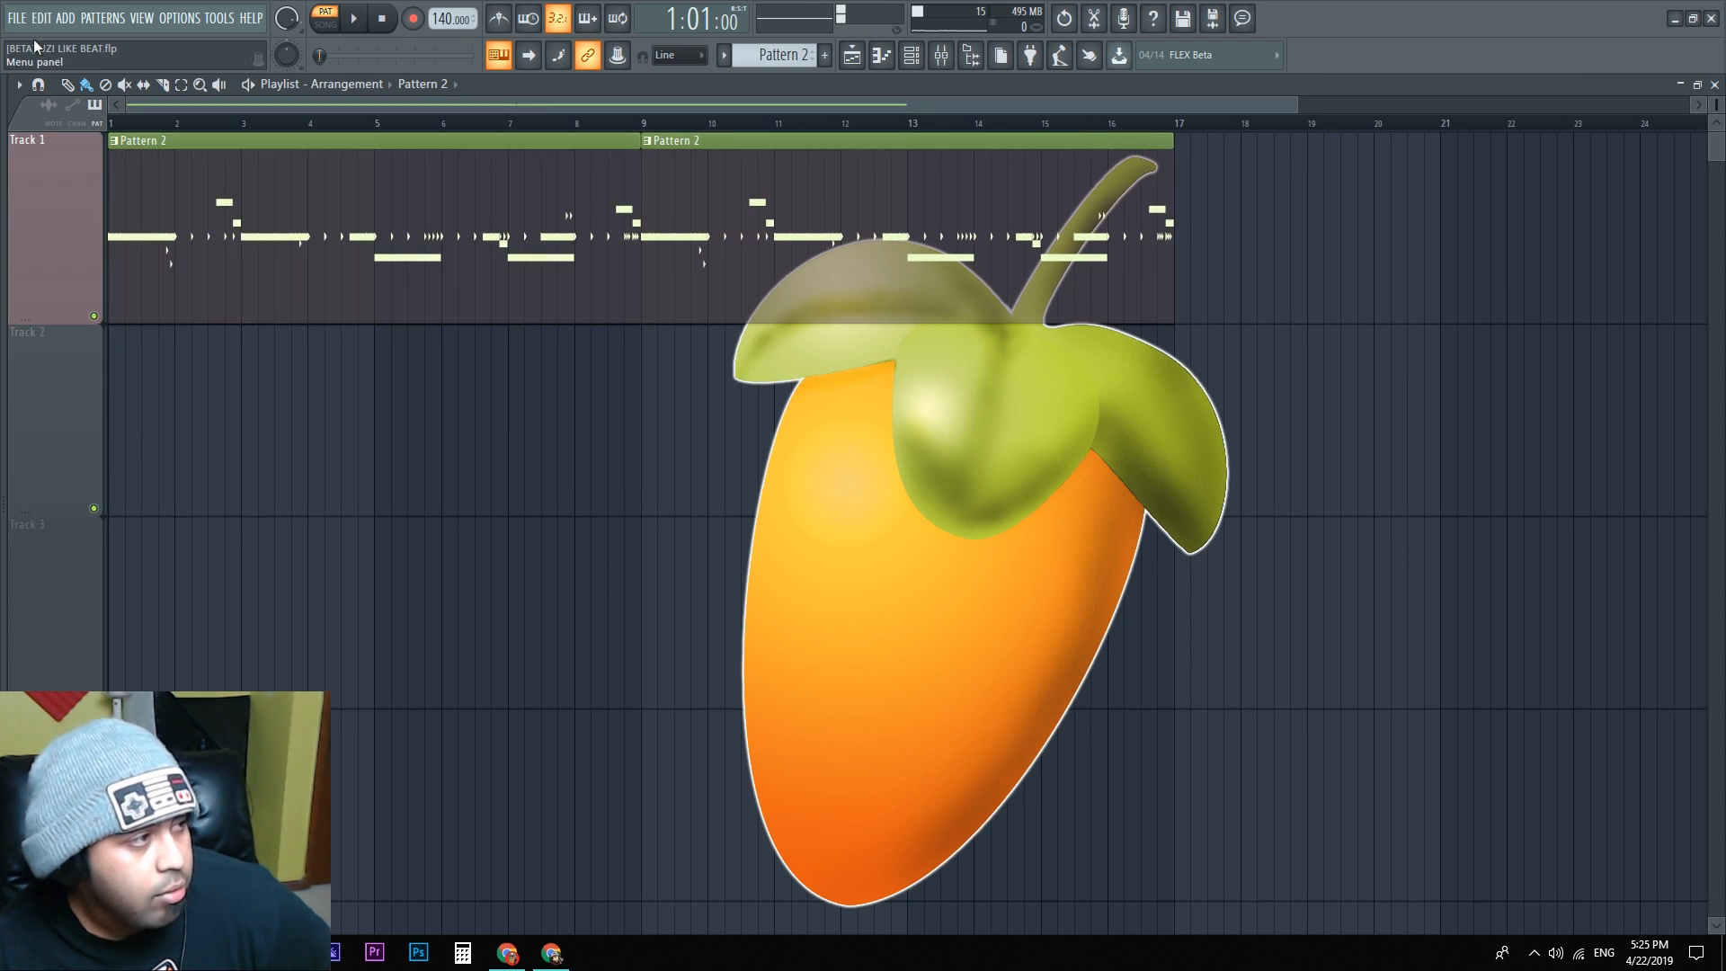
# Step: Set the playlist to draw a Plain style behind clips
pyautogui.click(18, 84)
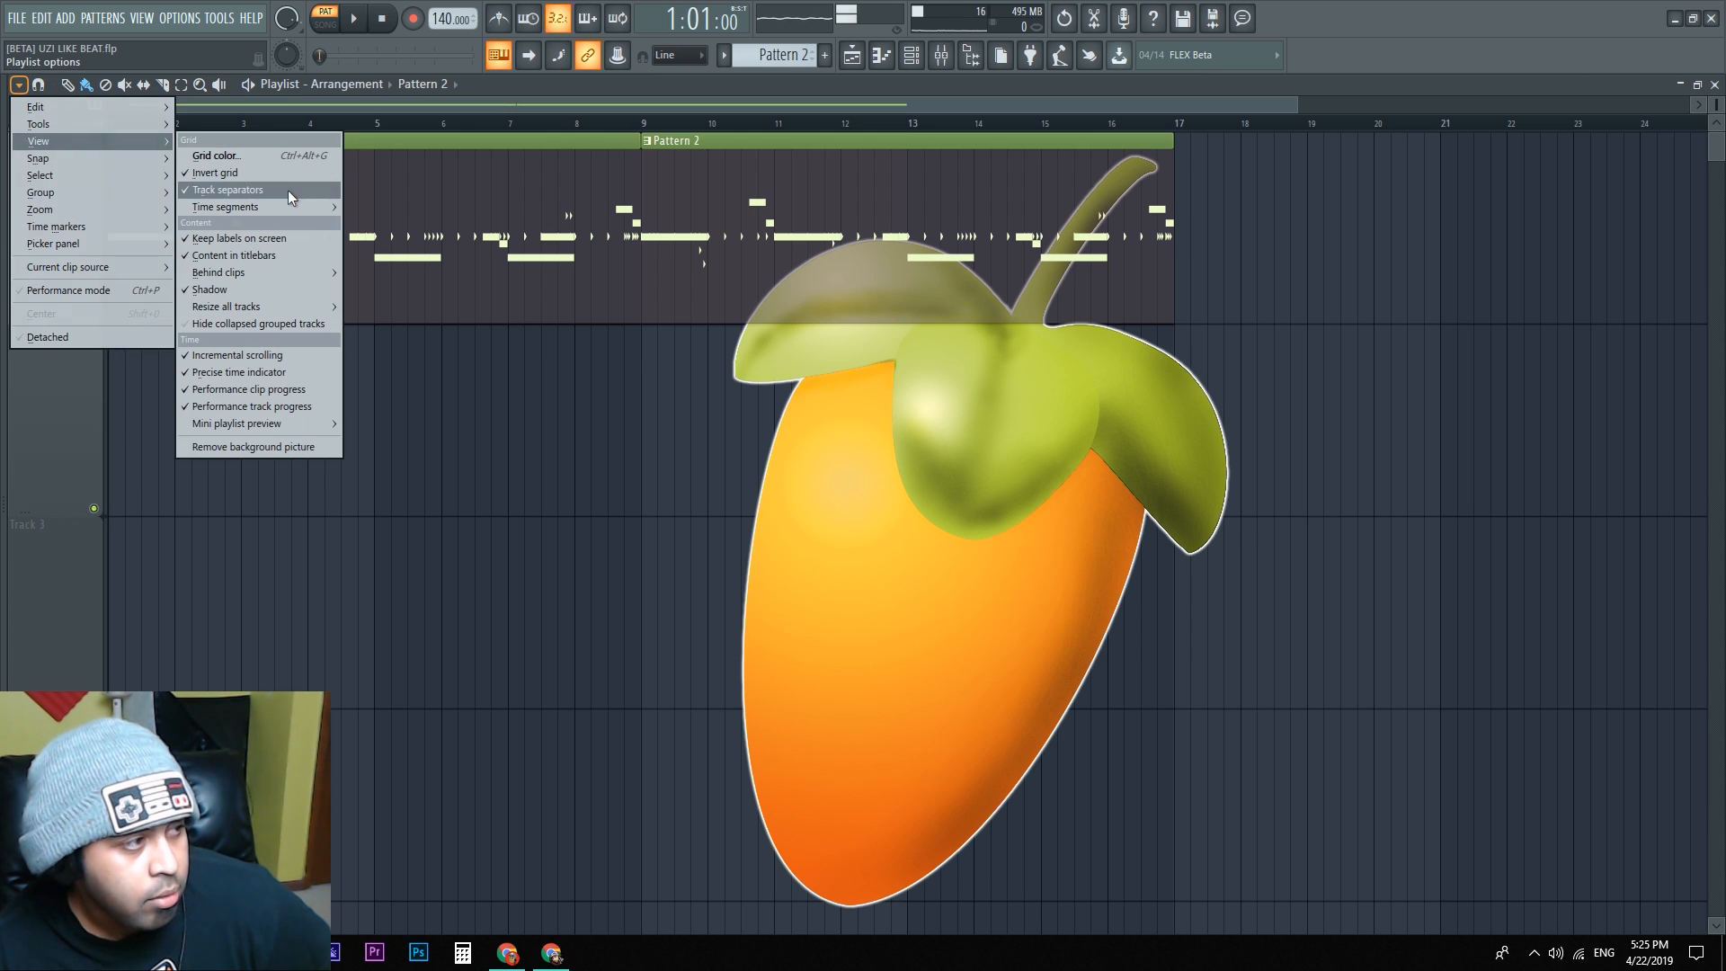
pyautogui.moveTo(227, 272)
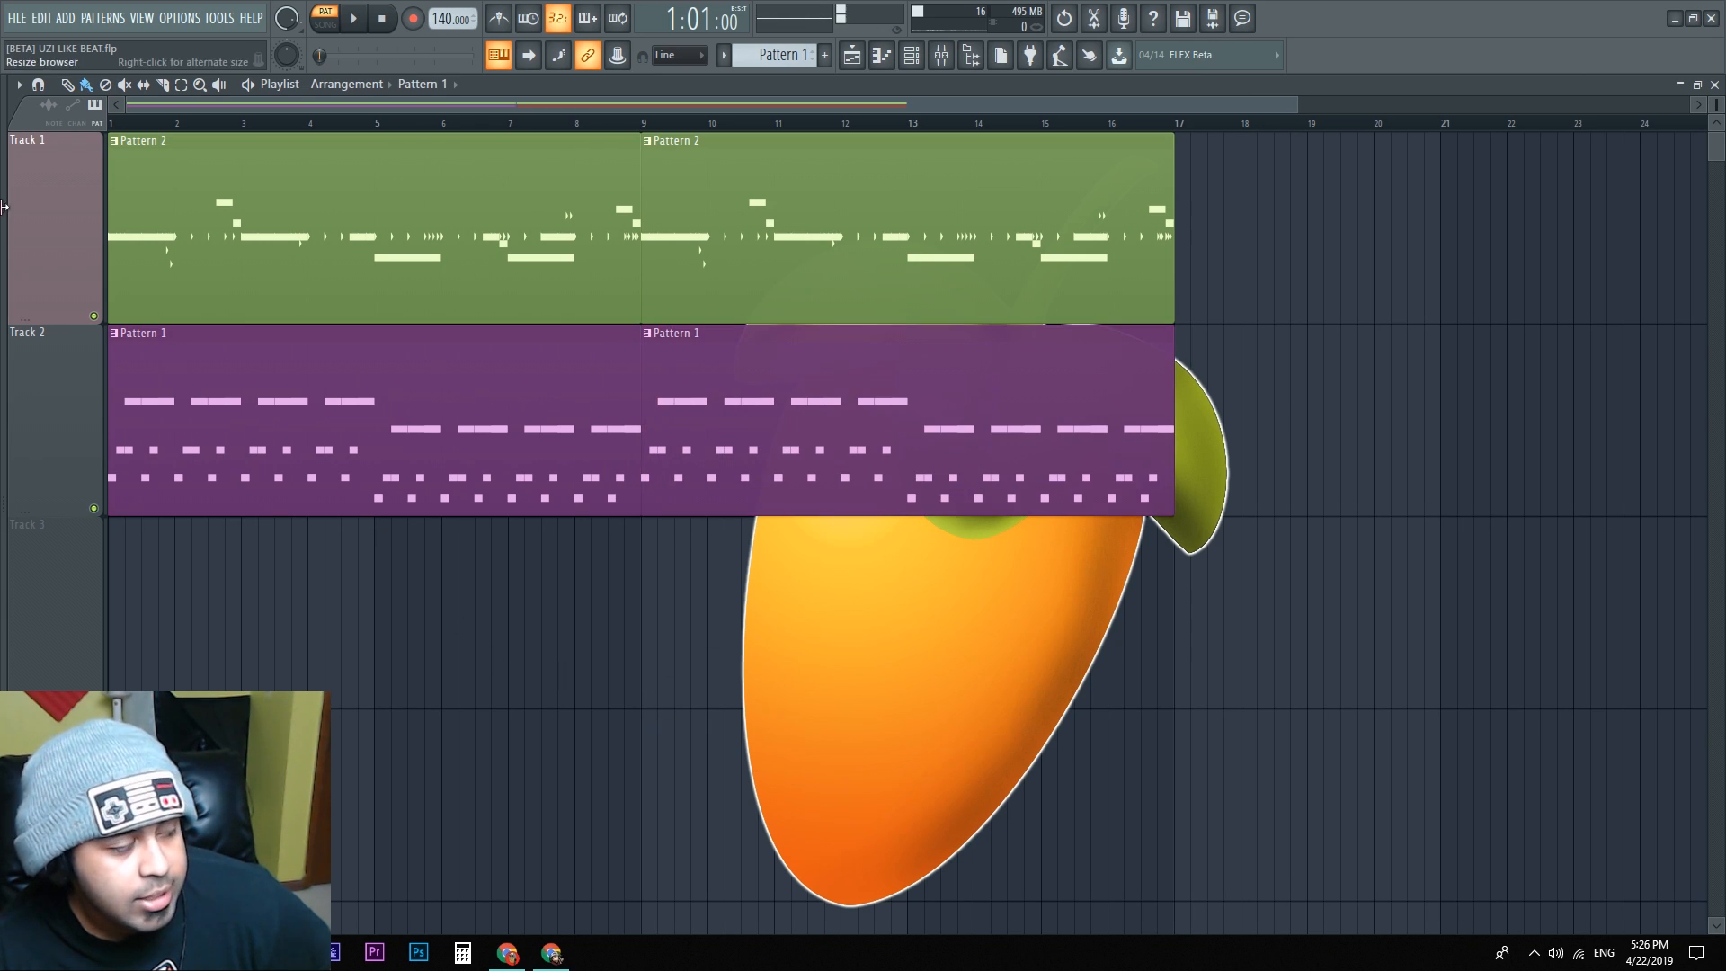
pyautogui.click(18, 85)
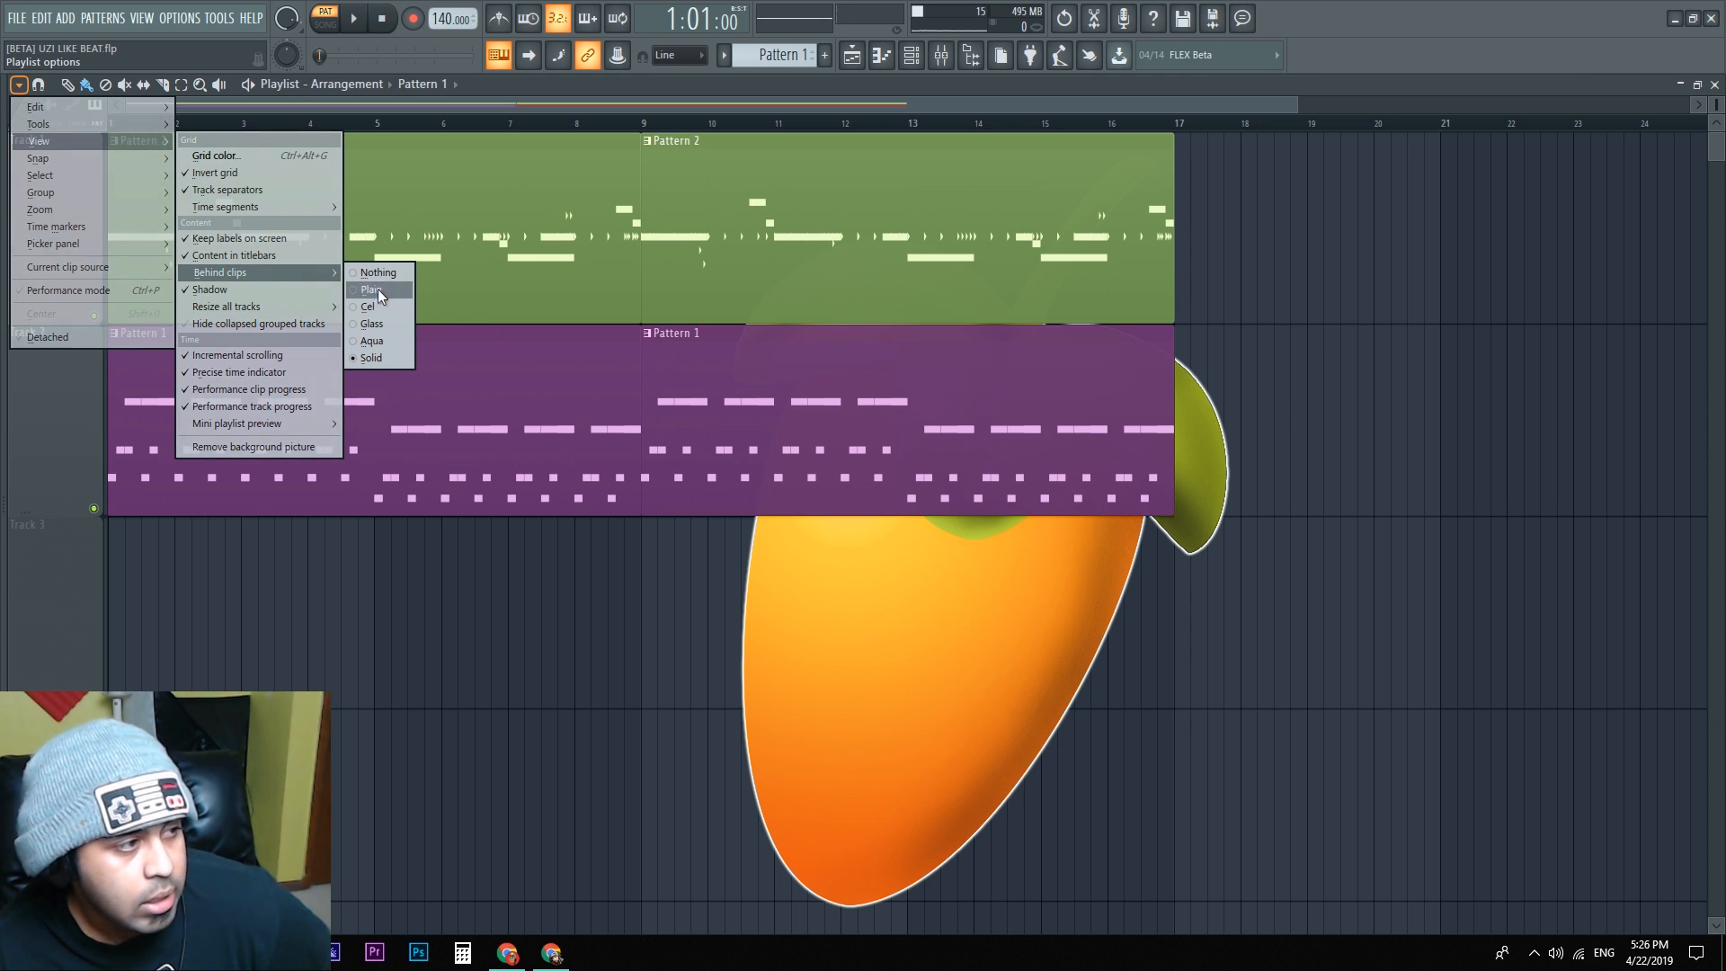
pyautogui.click(370, 287)
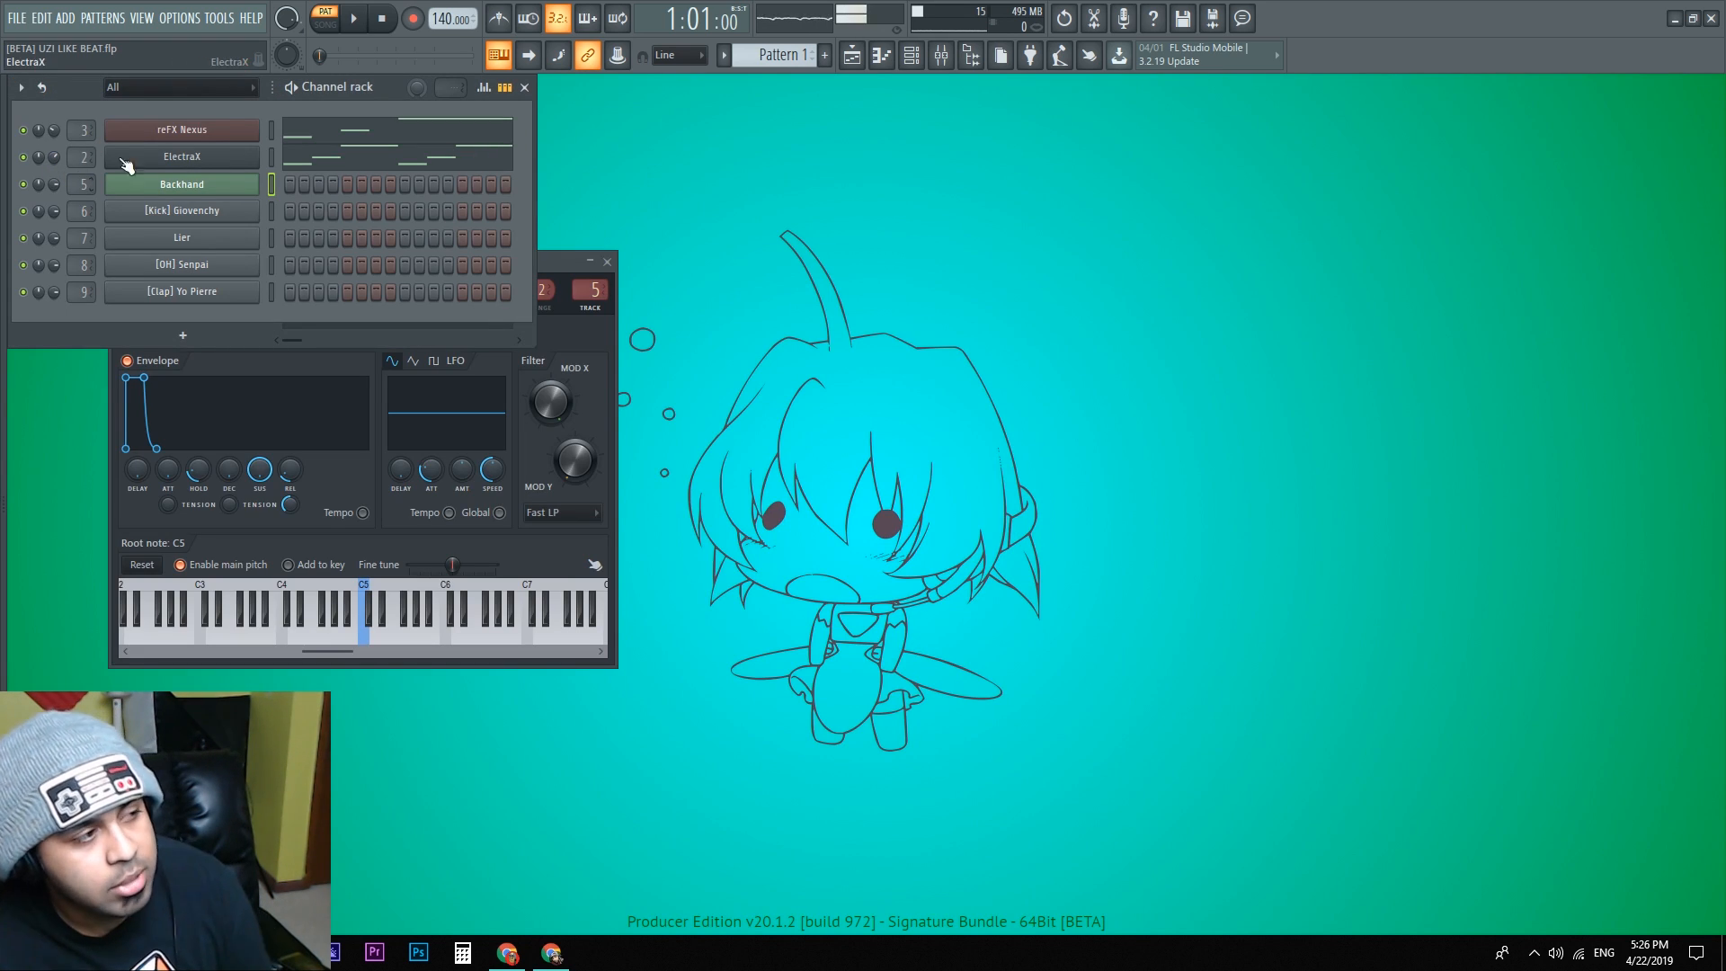
# Step: Apply an olive-yellow-to-teal gradient colour to all selected instrument channels
pyautogui.rightClick(179, 129)
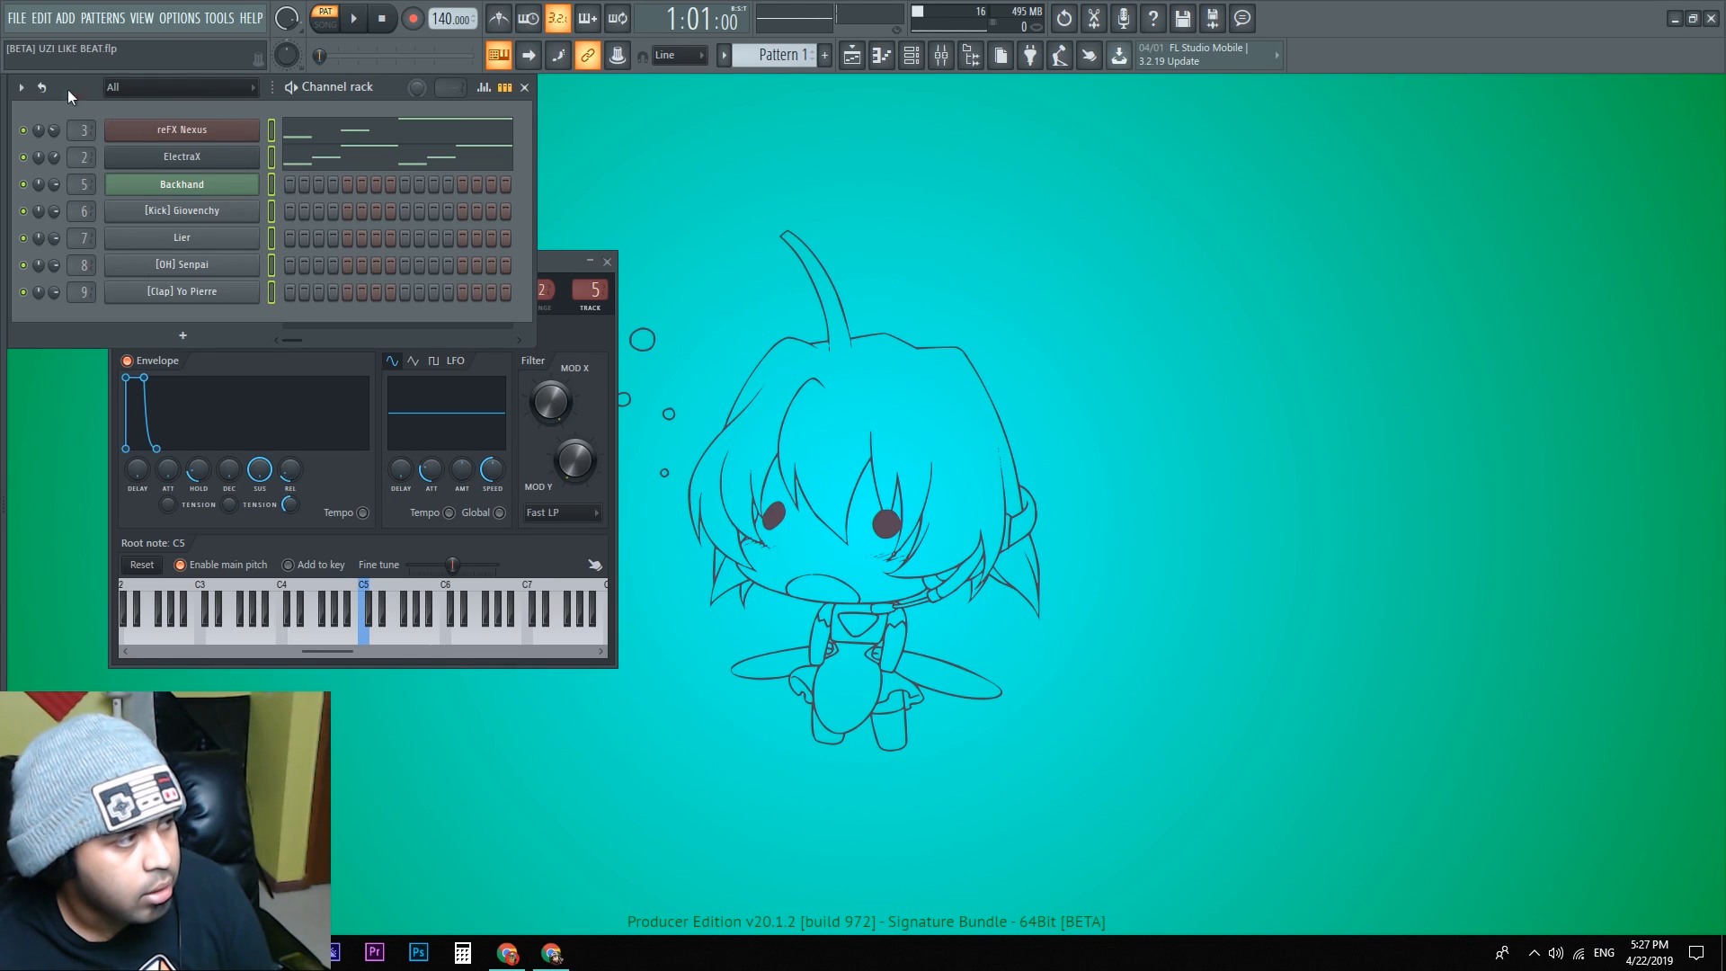
pyautogui.click(20, 87)
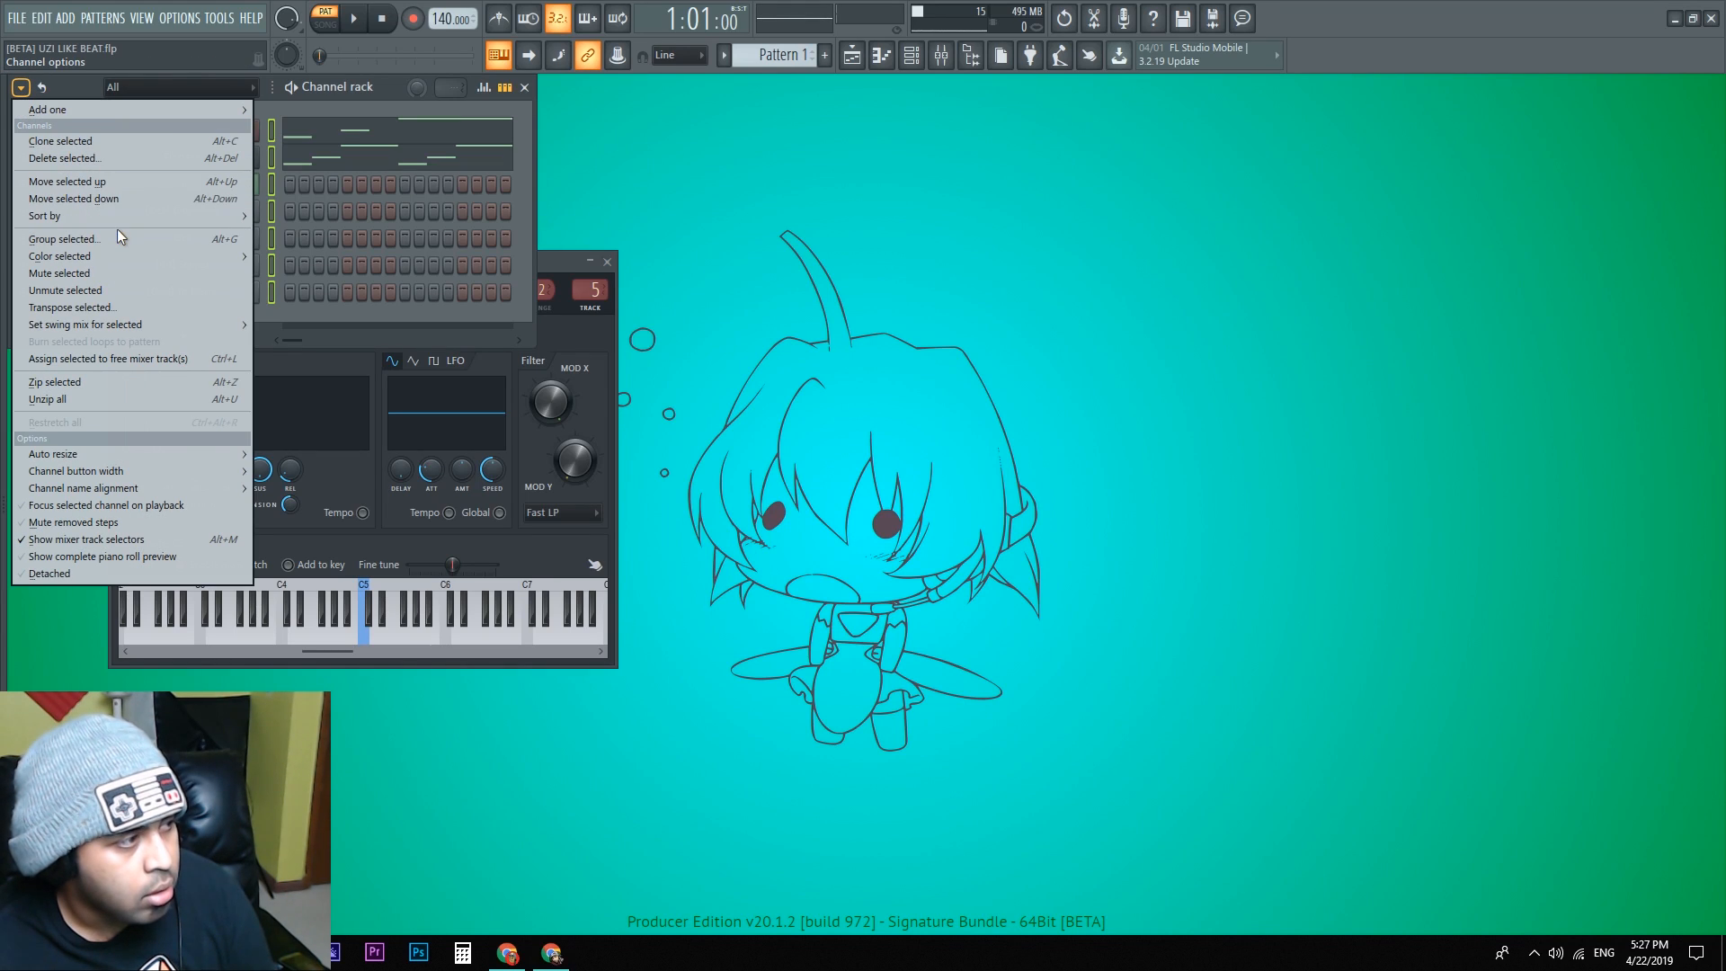
pyautogui.moveTo(124, 255)
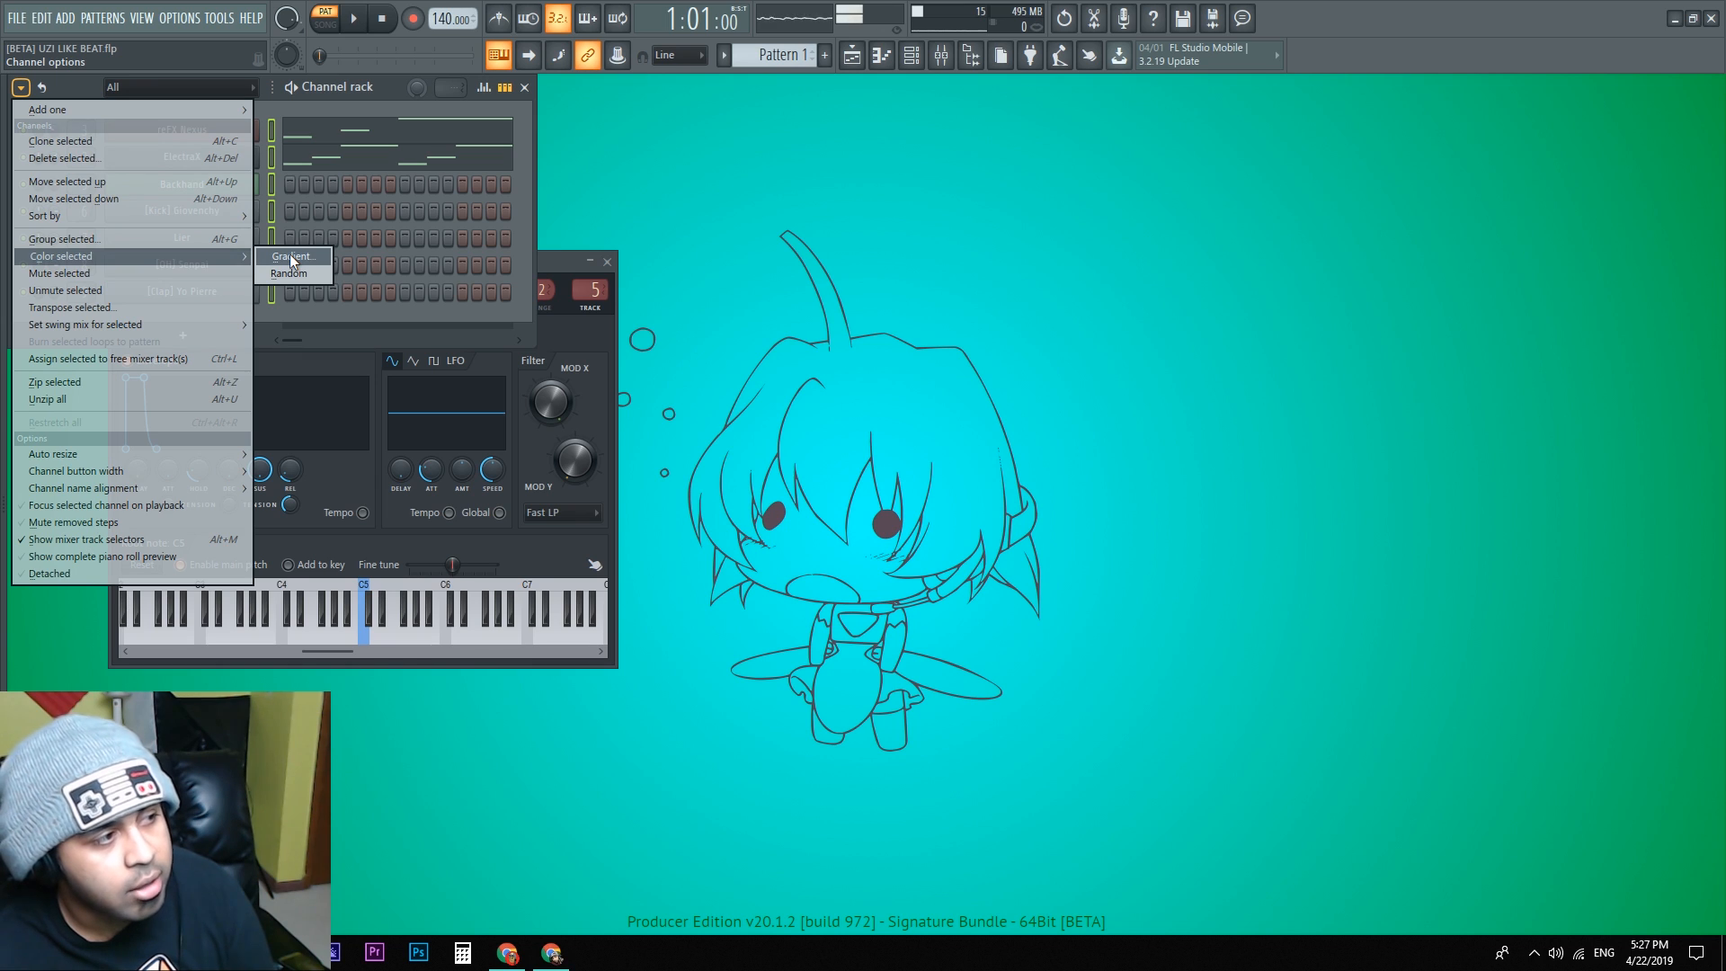
pyautogui.click(291, 257)
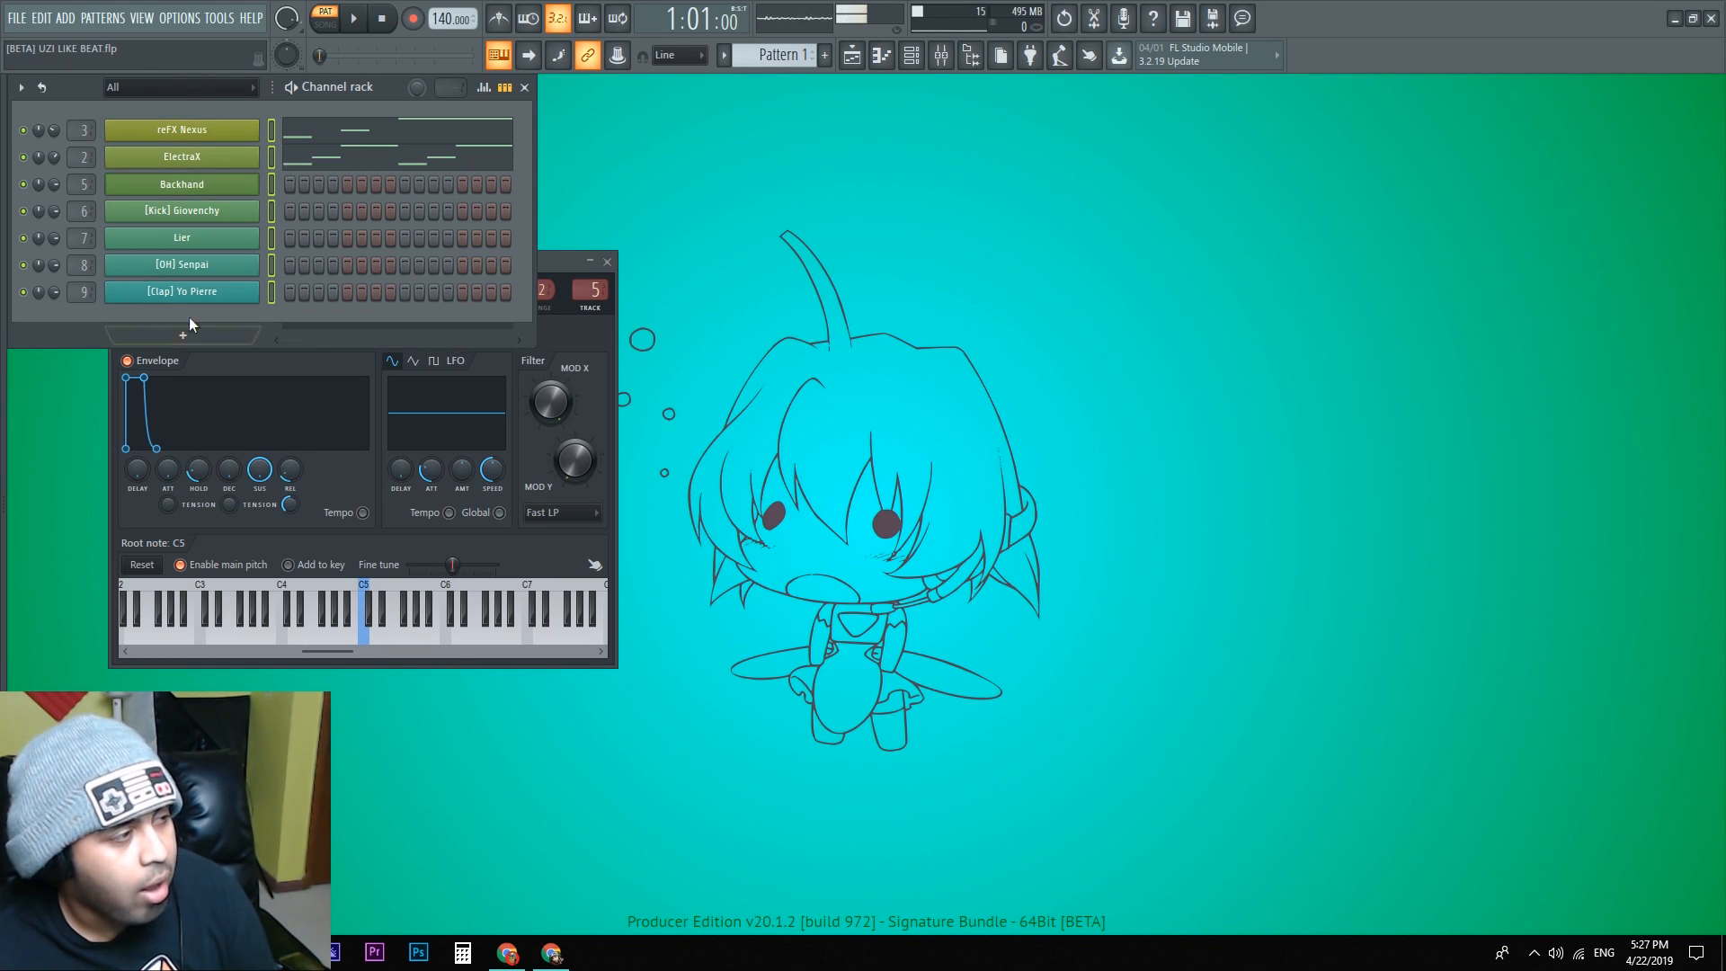
pyautogui.click(180, 183)
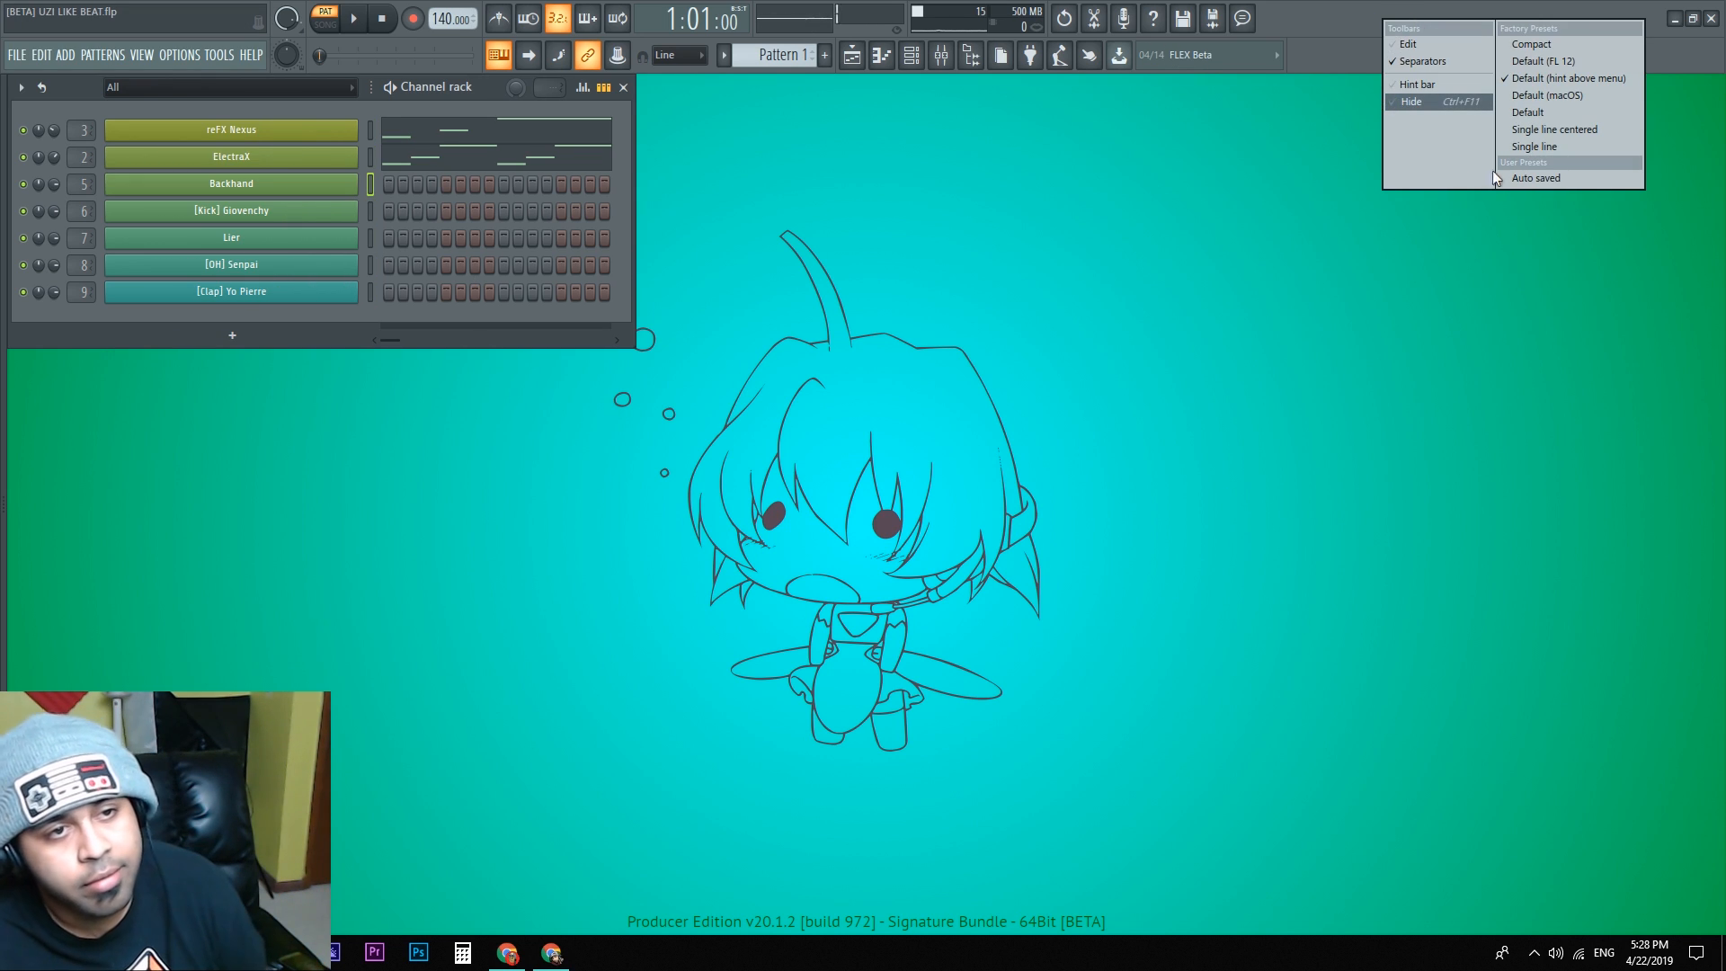
# Step: Switch the toolbar through Single line to the Default (macOS) preset and begin editing it
pyautogui.click(1567, 77)
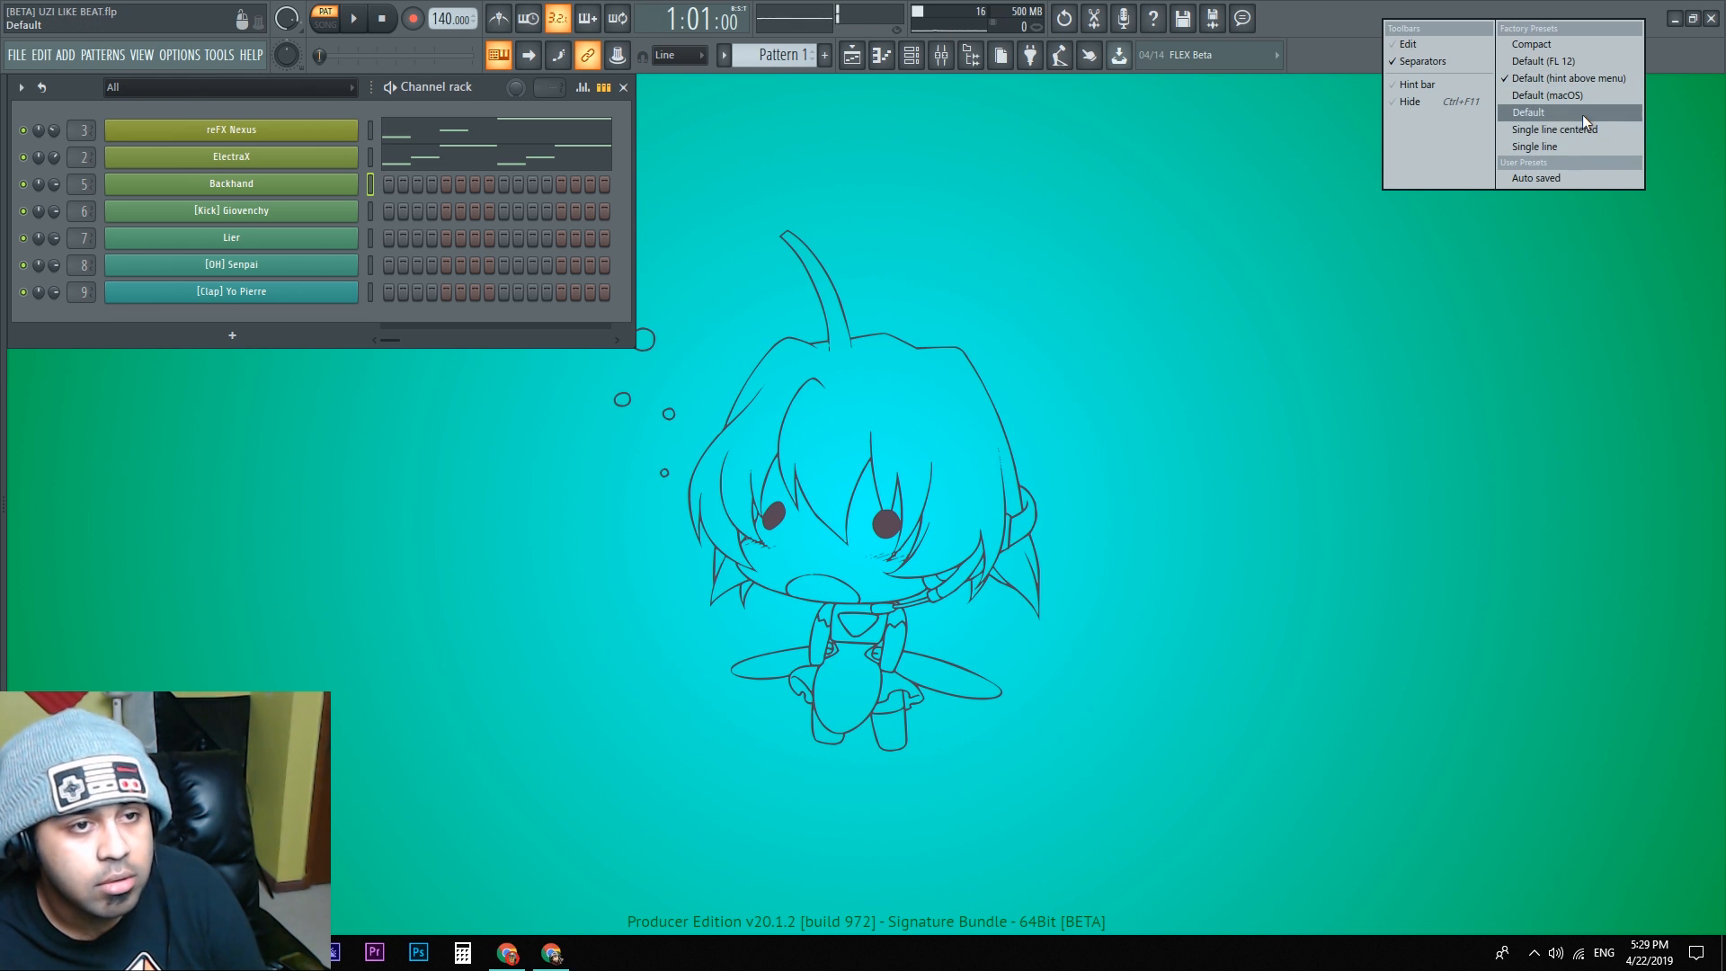
pyautogui.click(1533, 146)
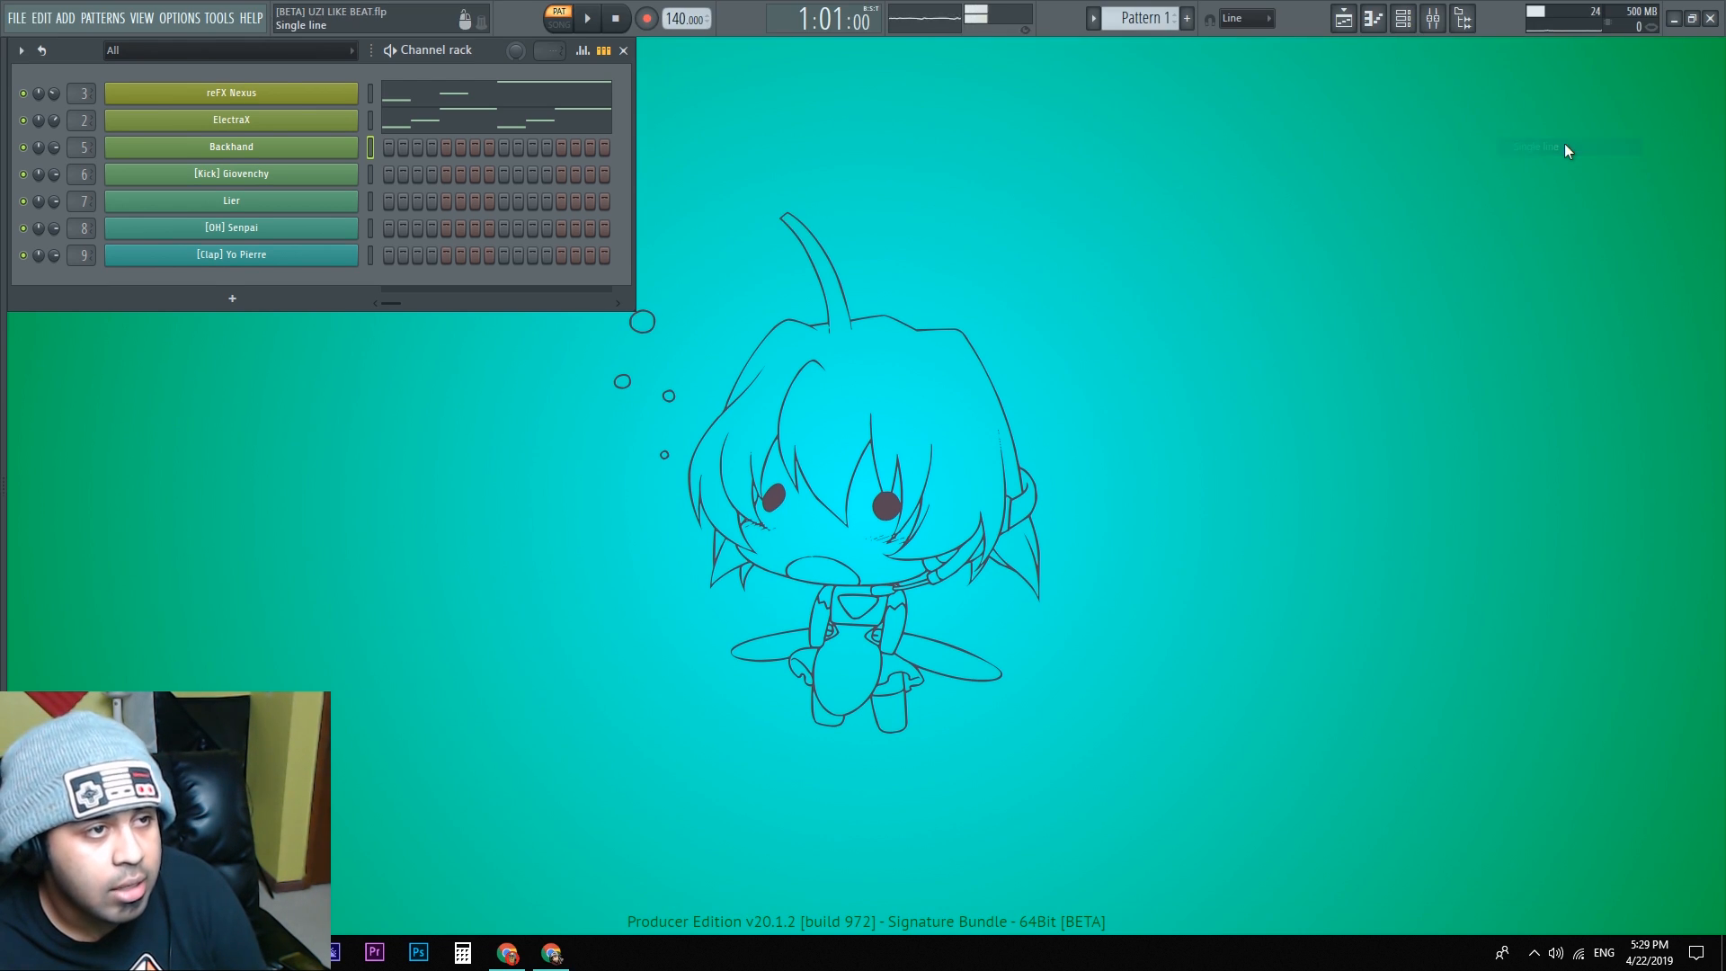
pyautogui.click(1463, 16)
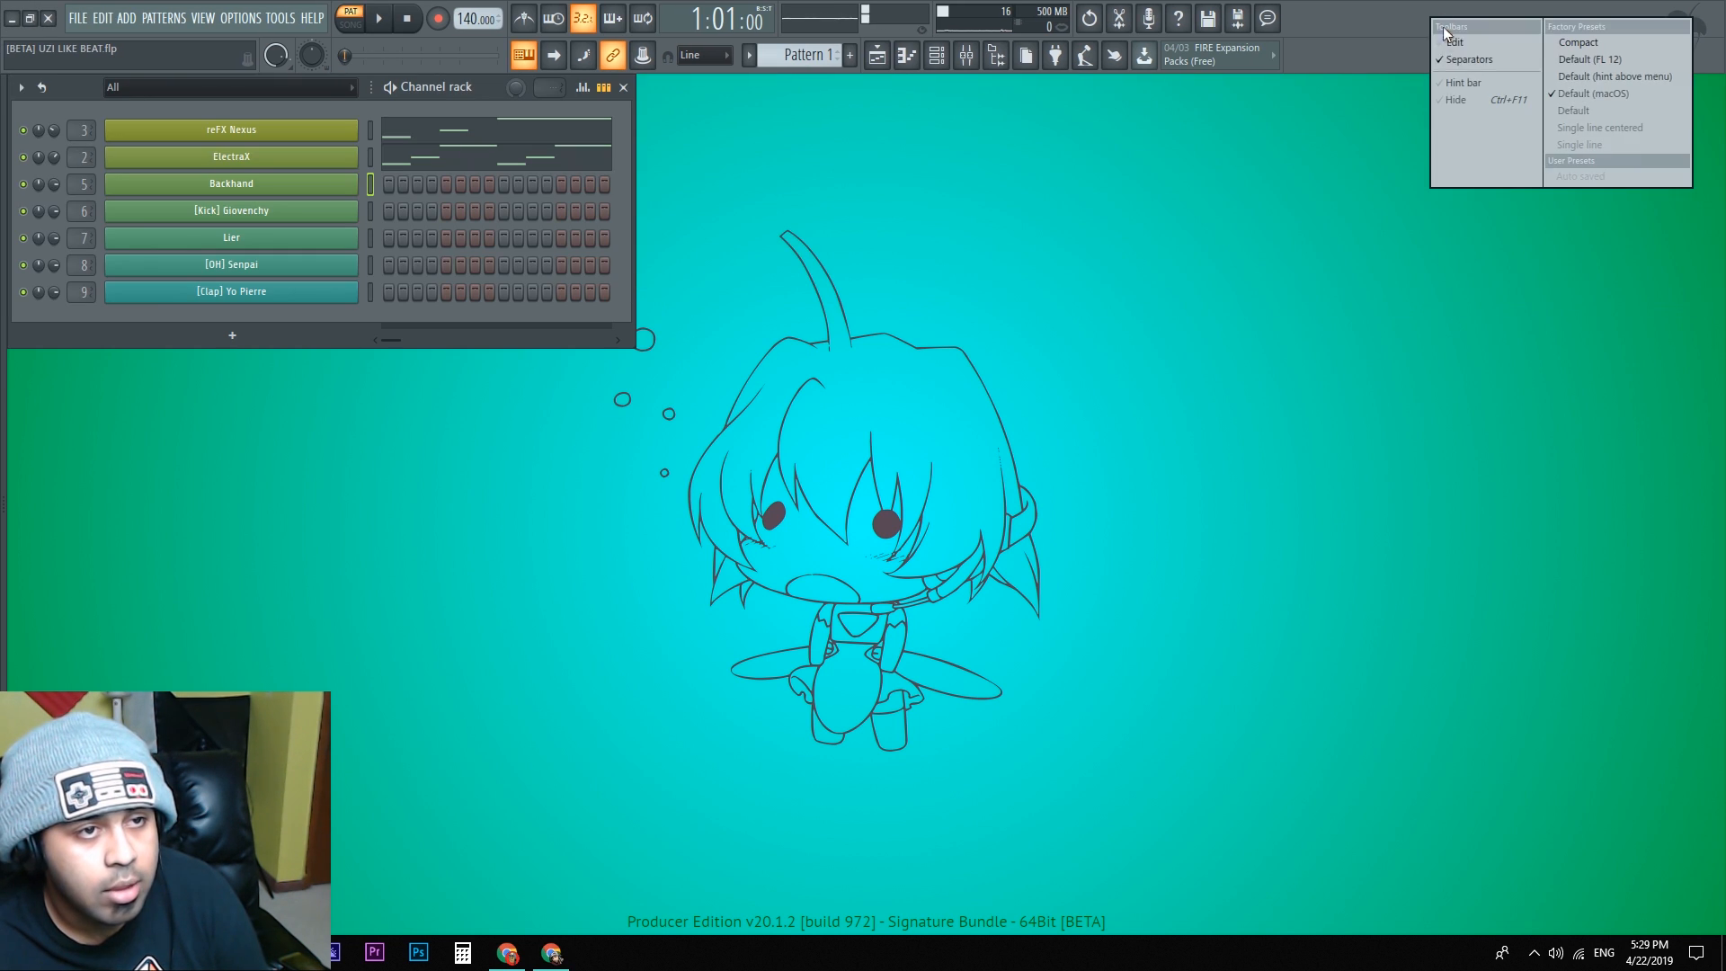
pyautogui.click(1412, 41)
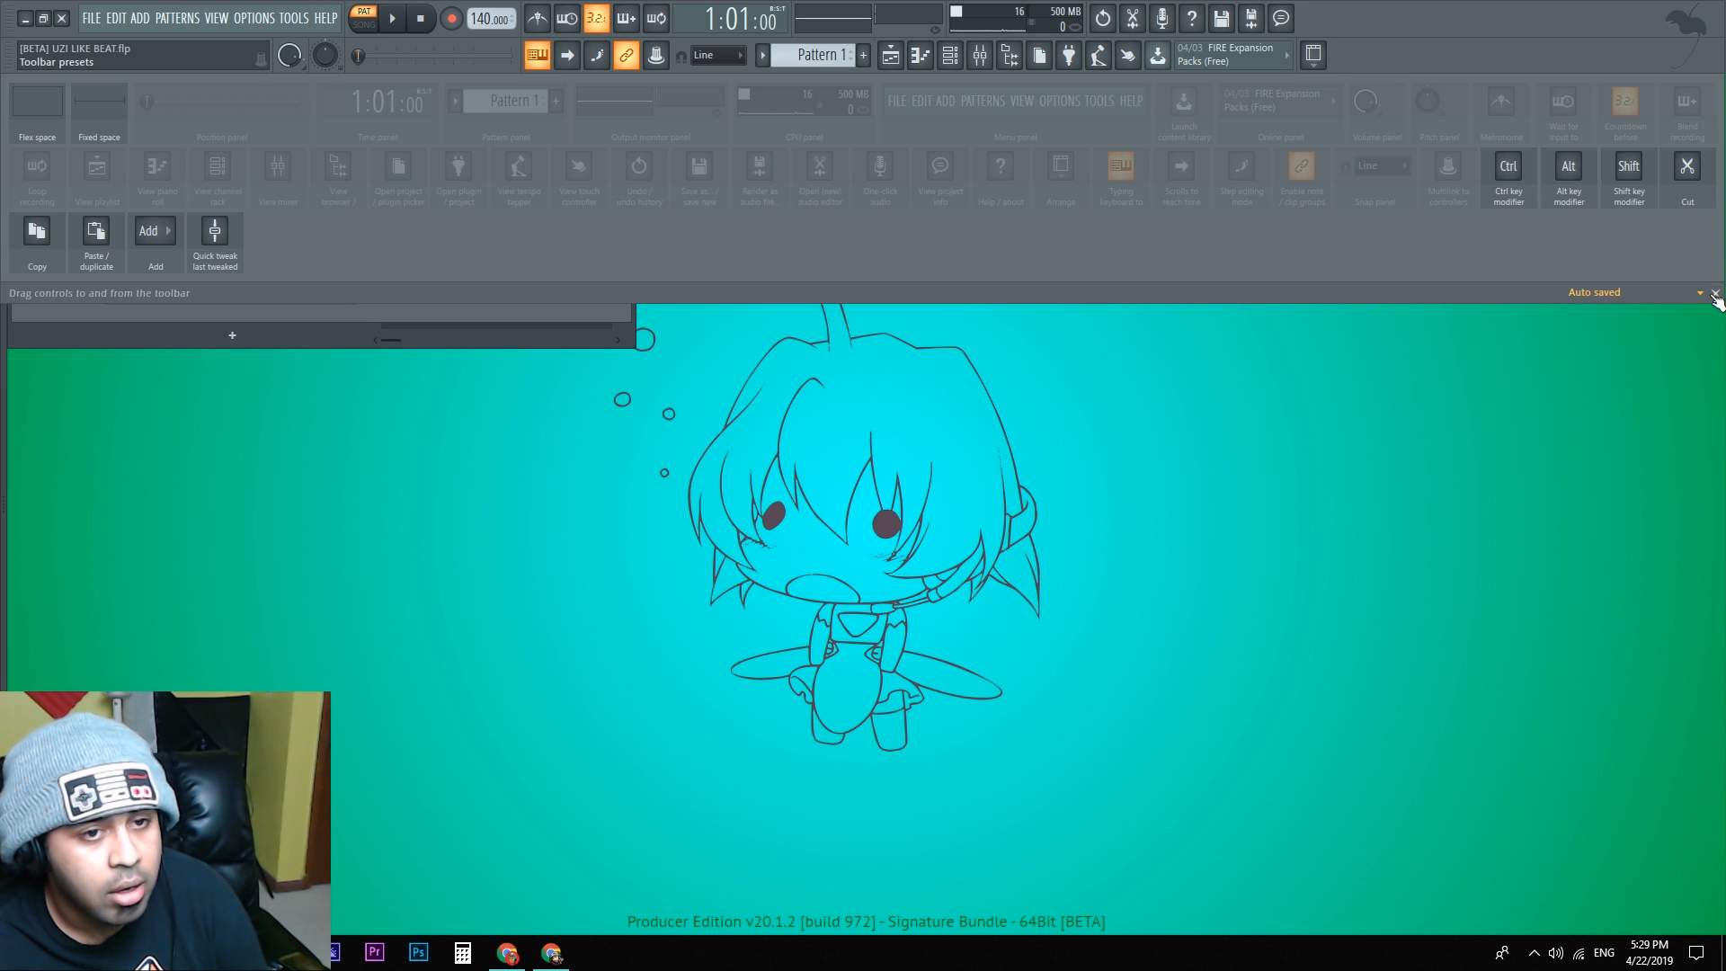
# Step: Close the toolbar editor, try the Tablet (default) bottom layout, then dock the toolbar Into workspace
pyautogui.click(1298, 56)
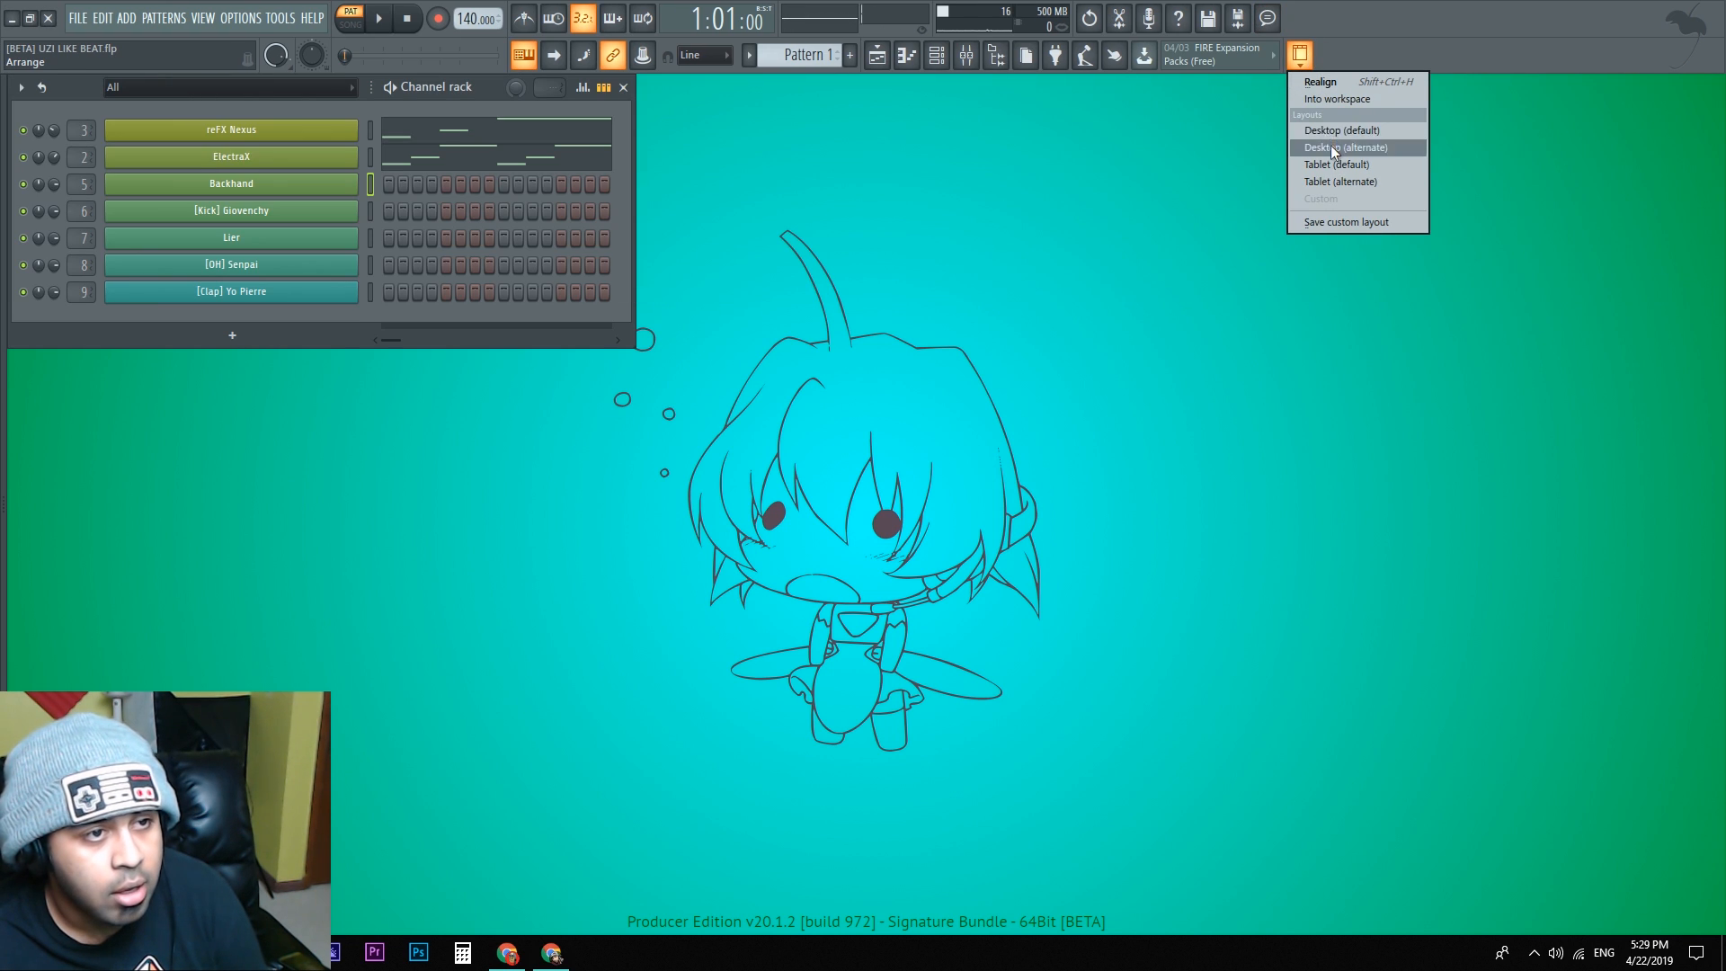
pyautogui.moveTo(1335, 164)
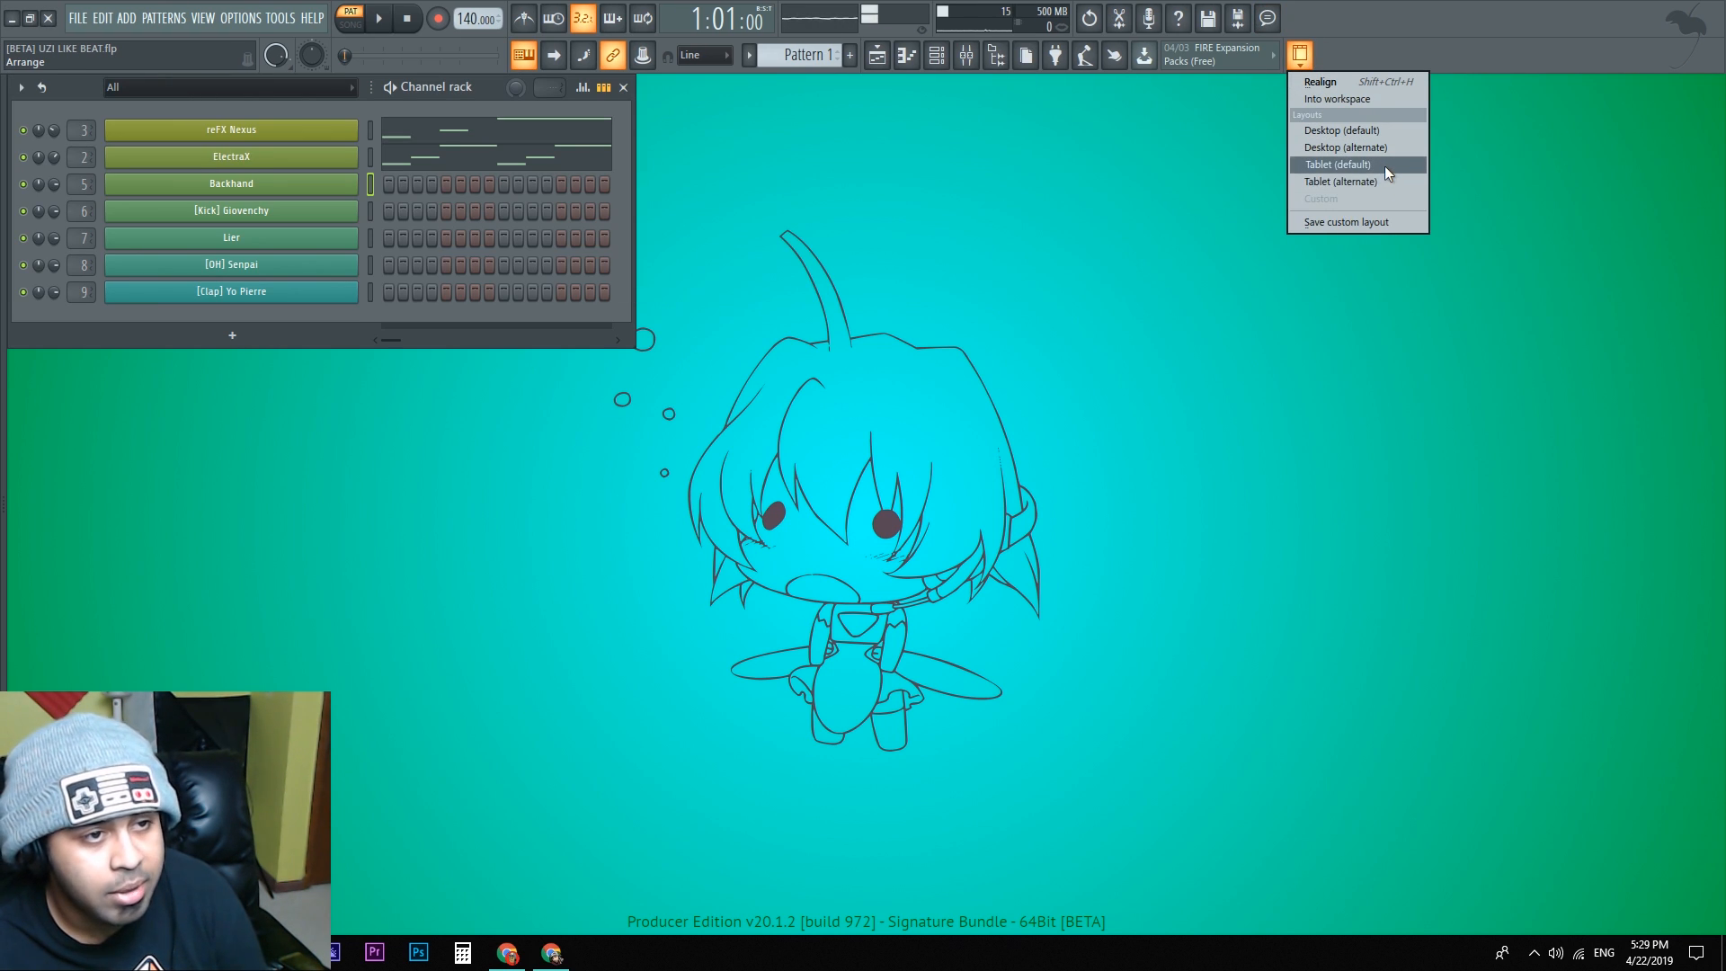
pyautogui.click(1336, 163)
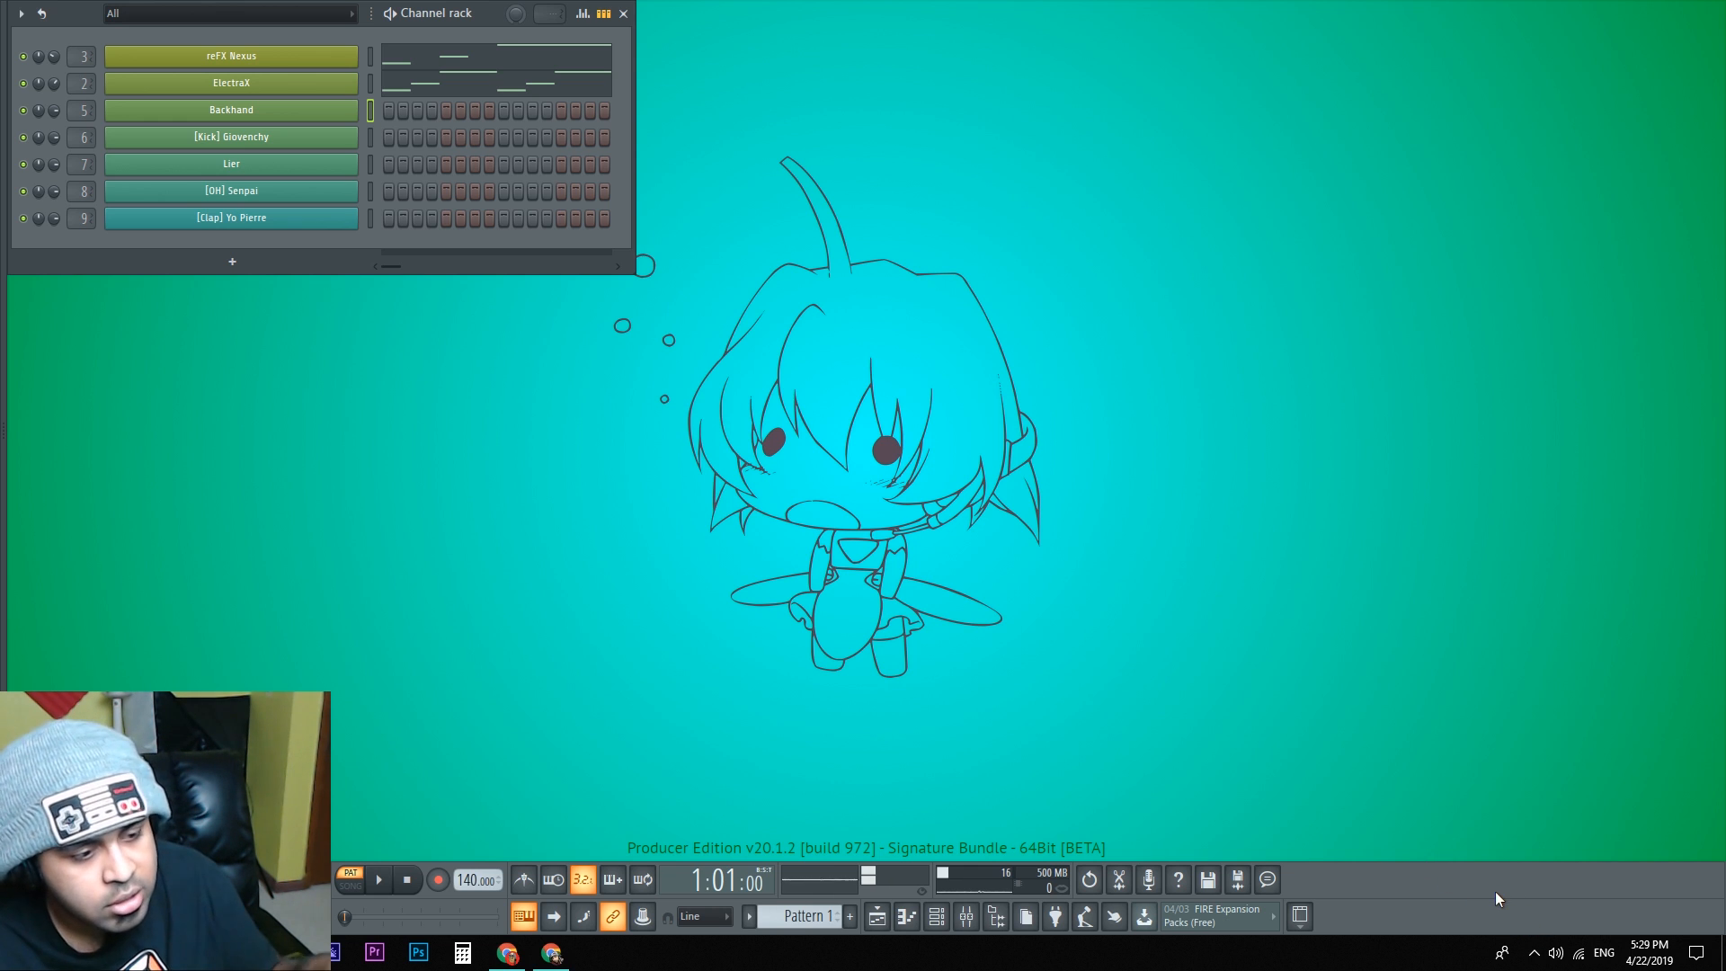
pyautogui.rightClick(1497, 897)
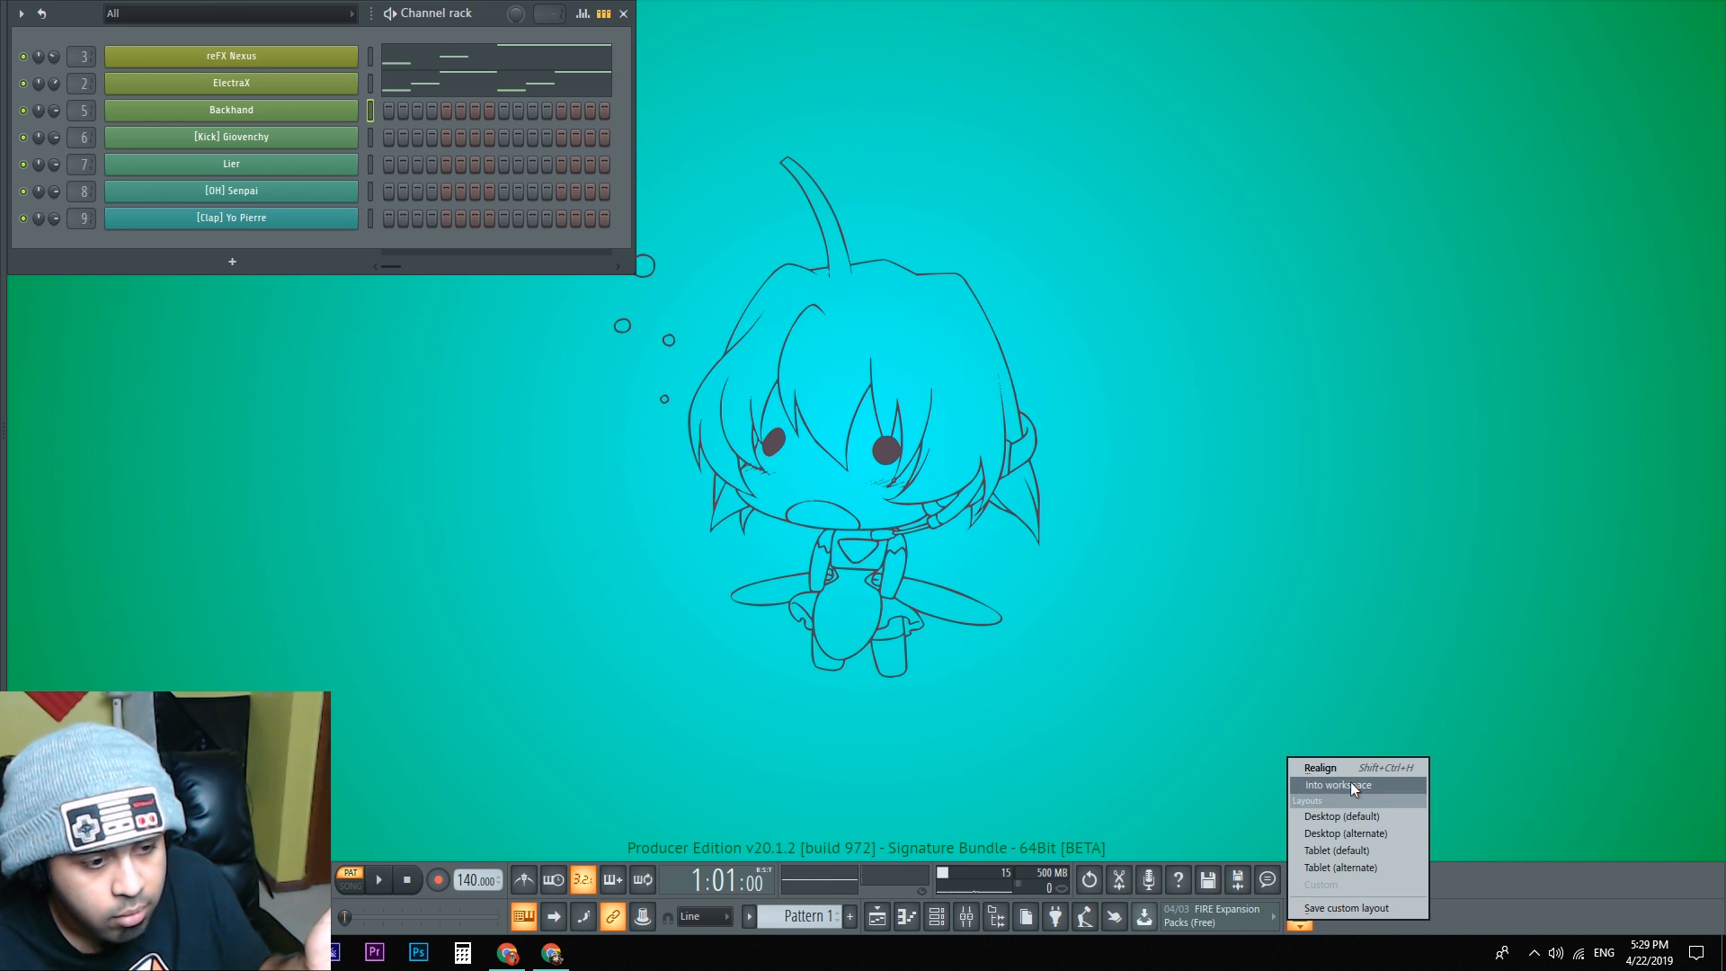
pyautogui.click(1337, 785)
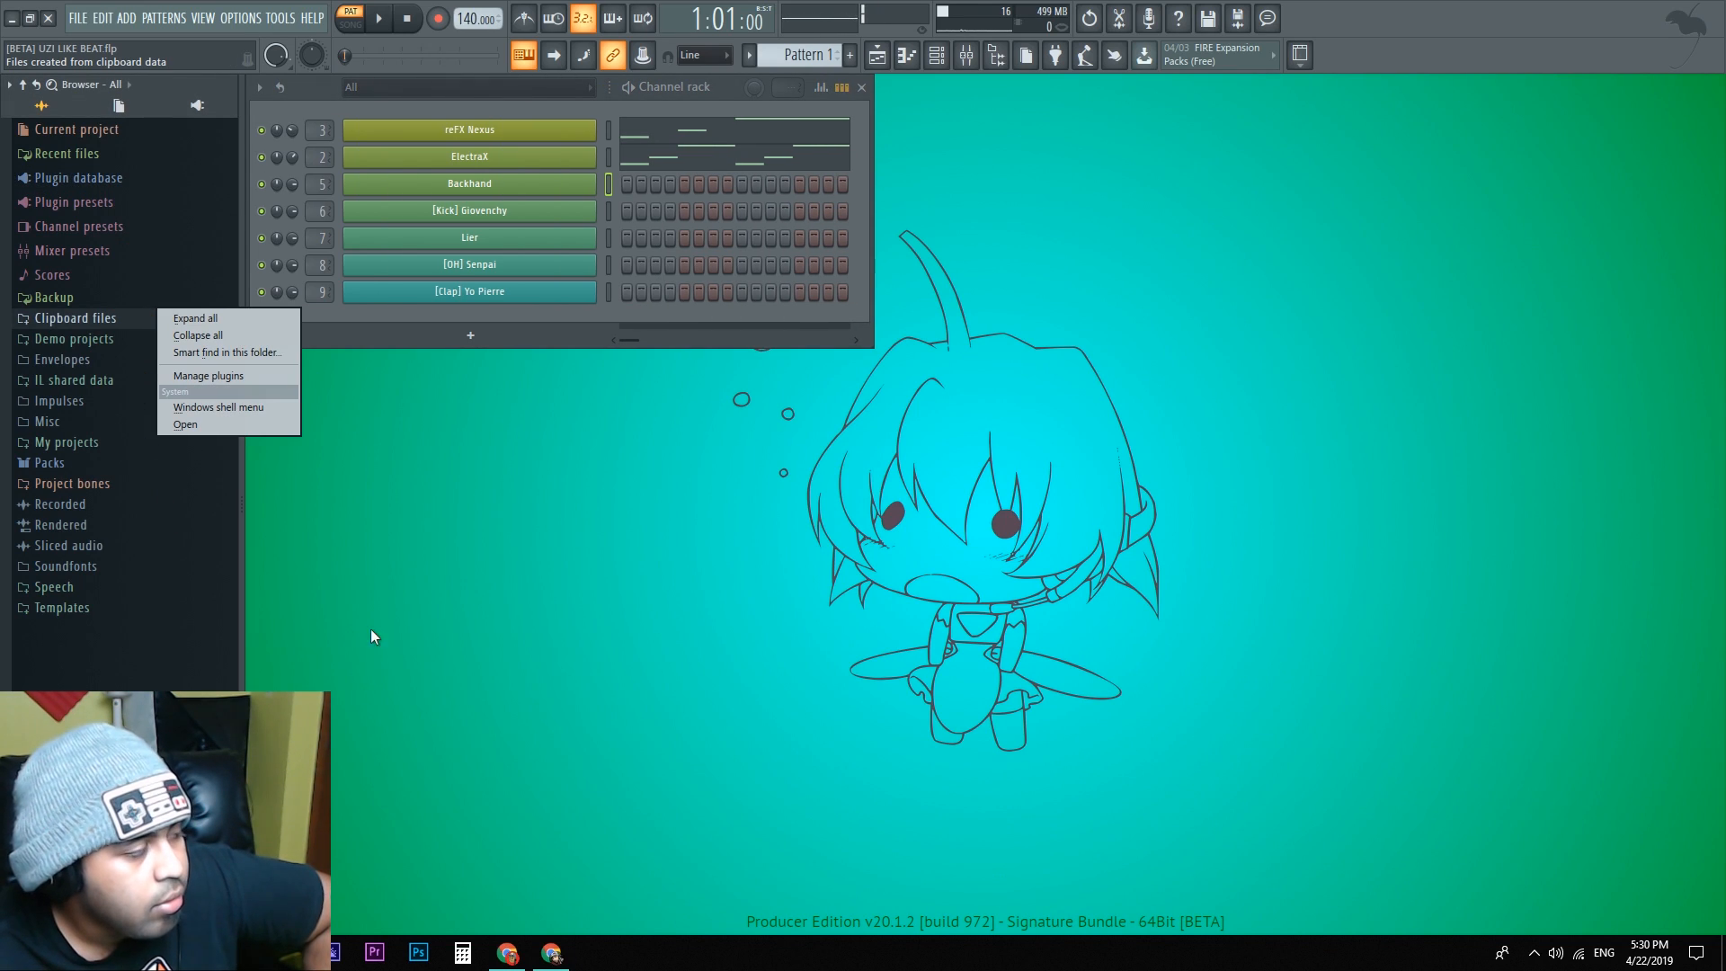
# Step: Dismiss the folder menu, expand Packs in the browser and hide the browser panel
pyautogui.click(61, 360)
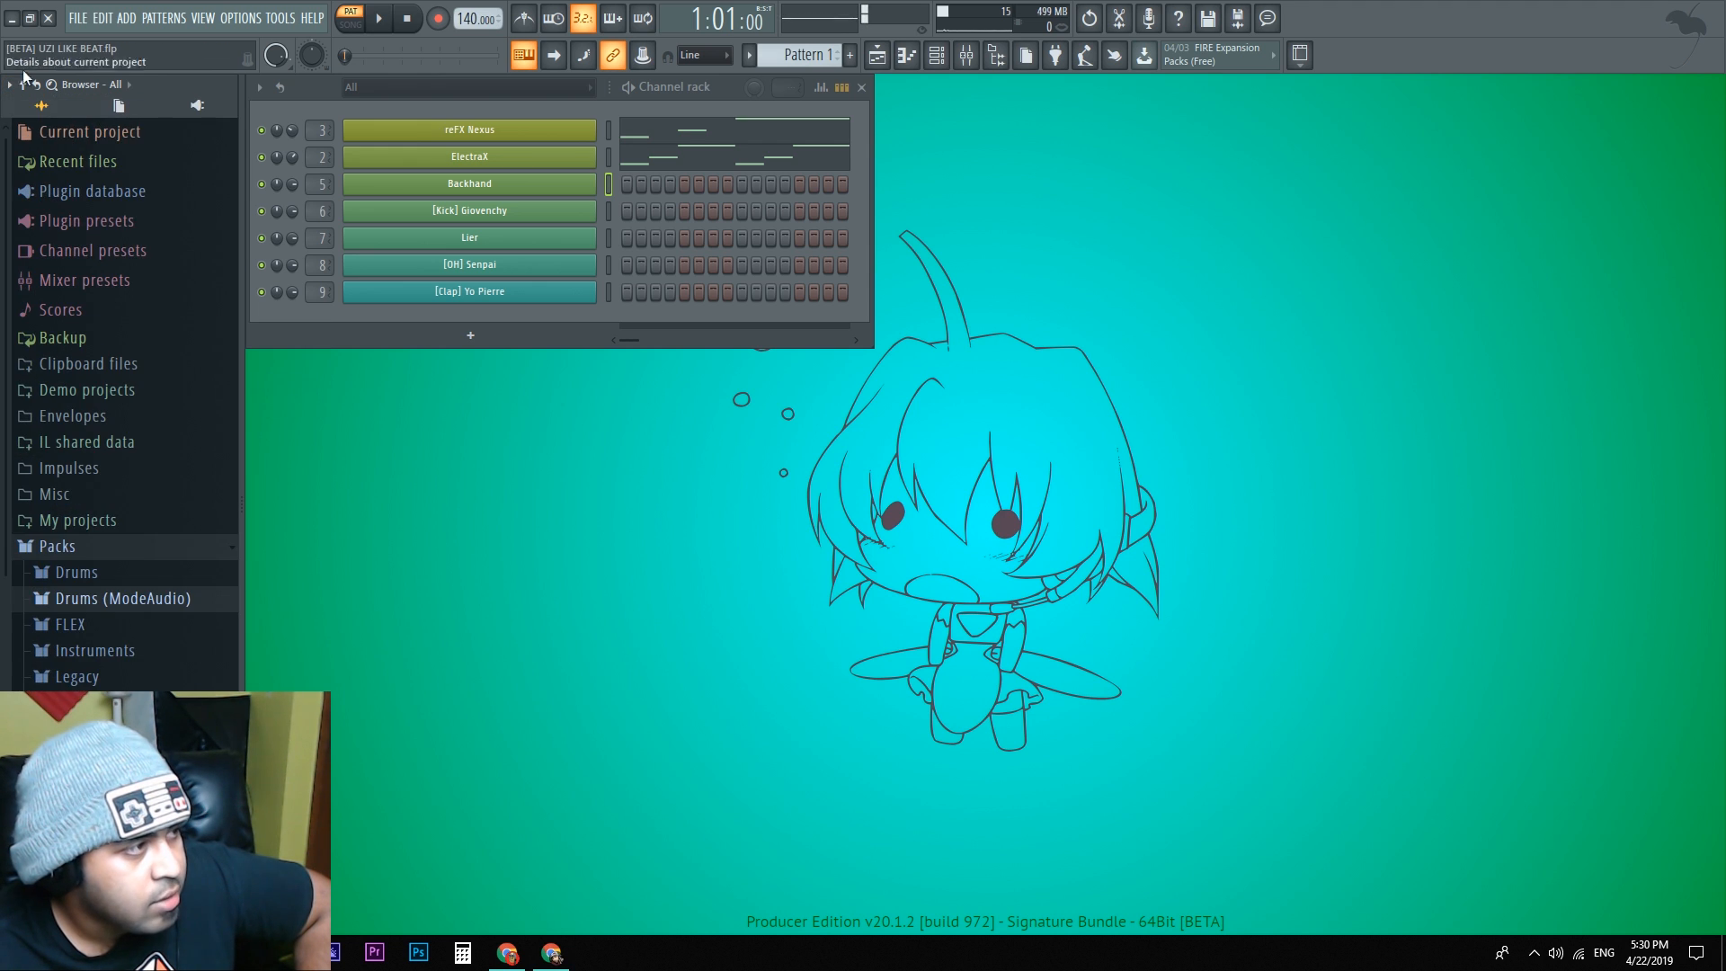
pyautogui.click(10, 84)
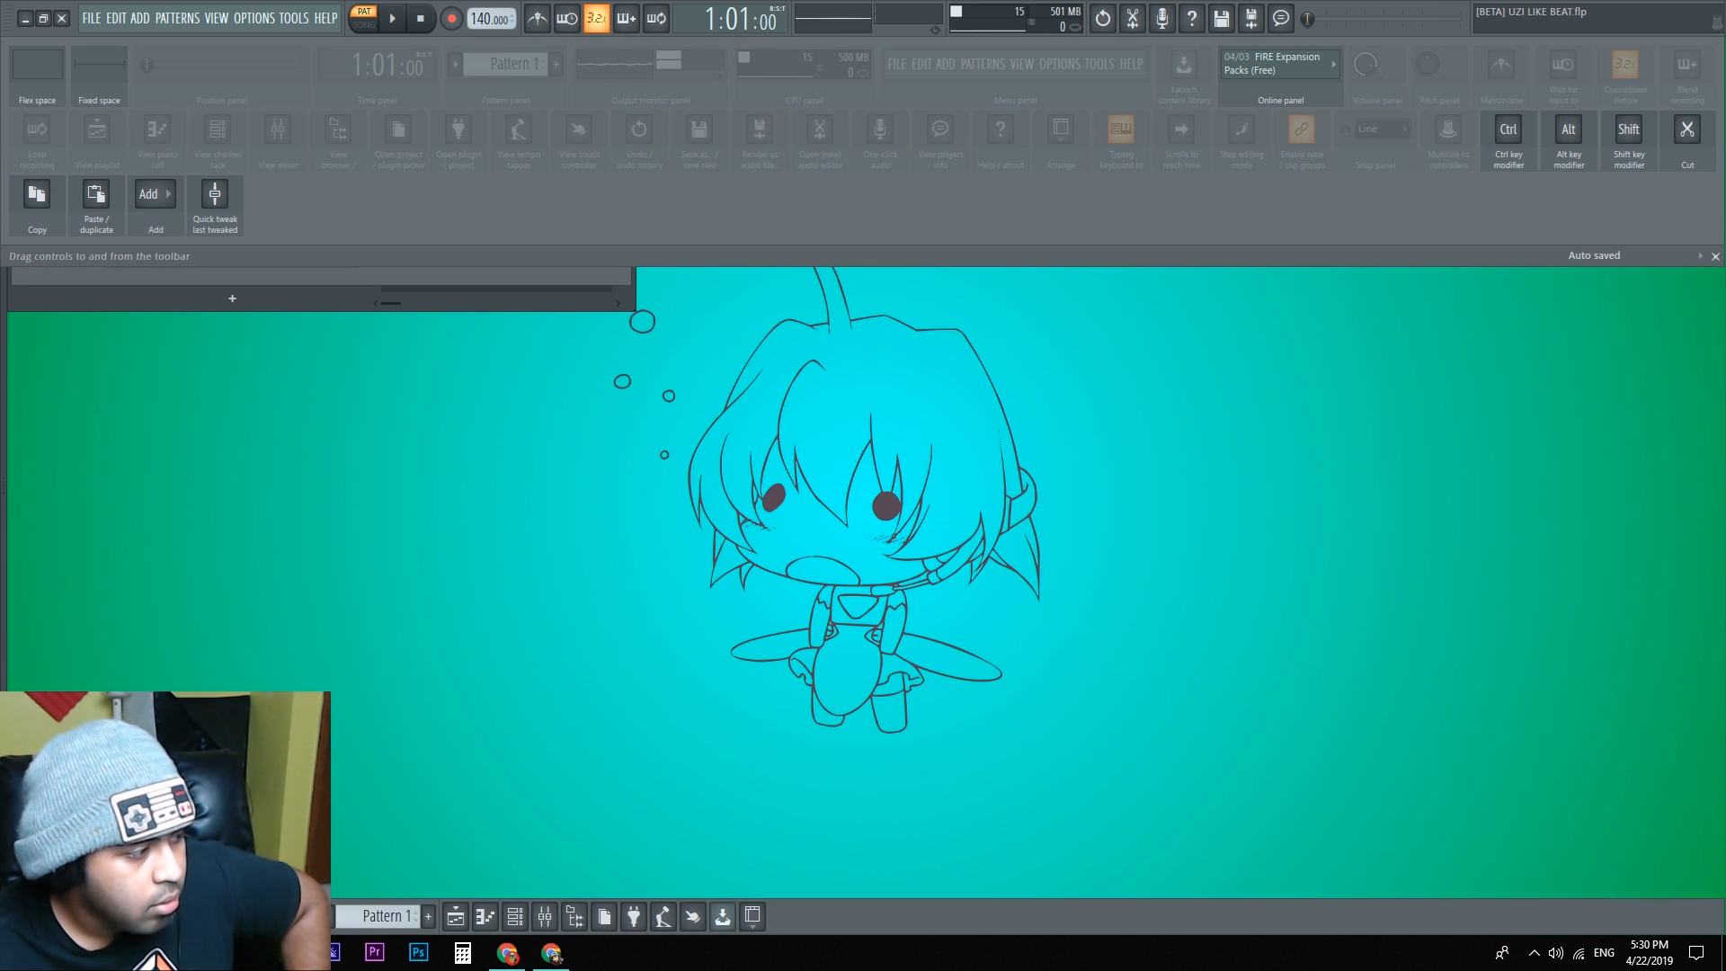
pyautogui.moveTo(1711, 455)
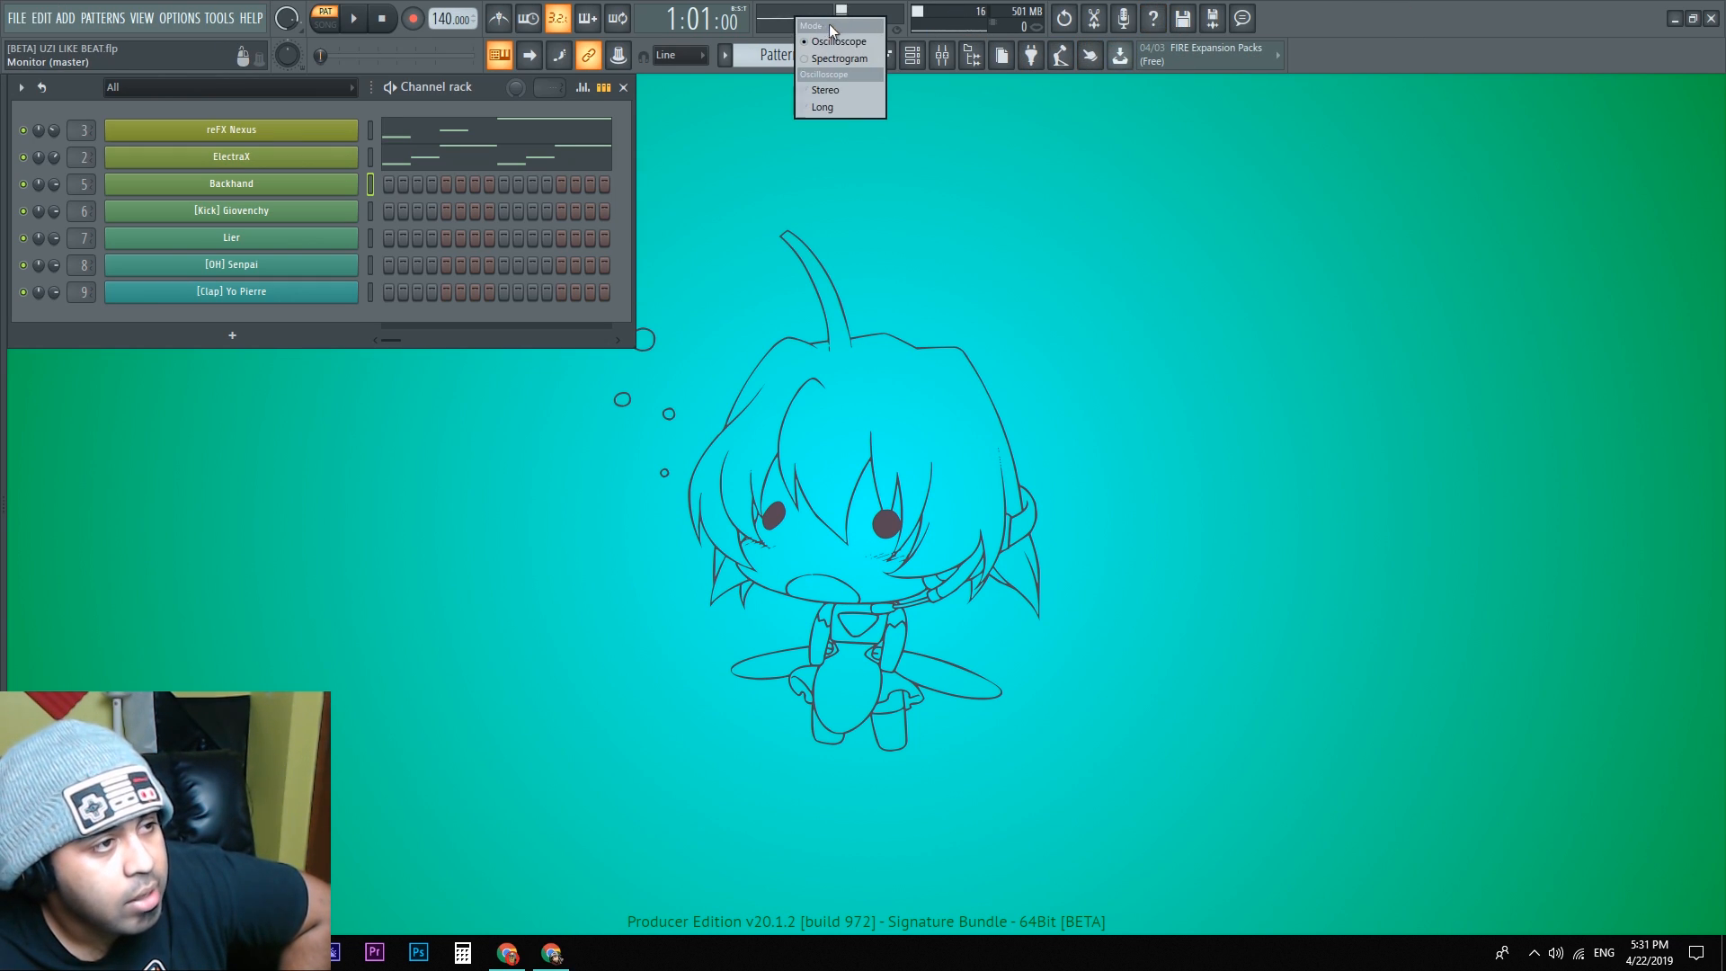
# Step: Set the master monitor to Oscilloscope, trying the Spectrogram and Stereo options
pyautogui.click(837, 41)
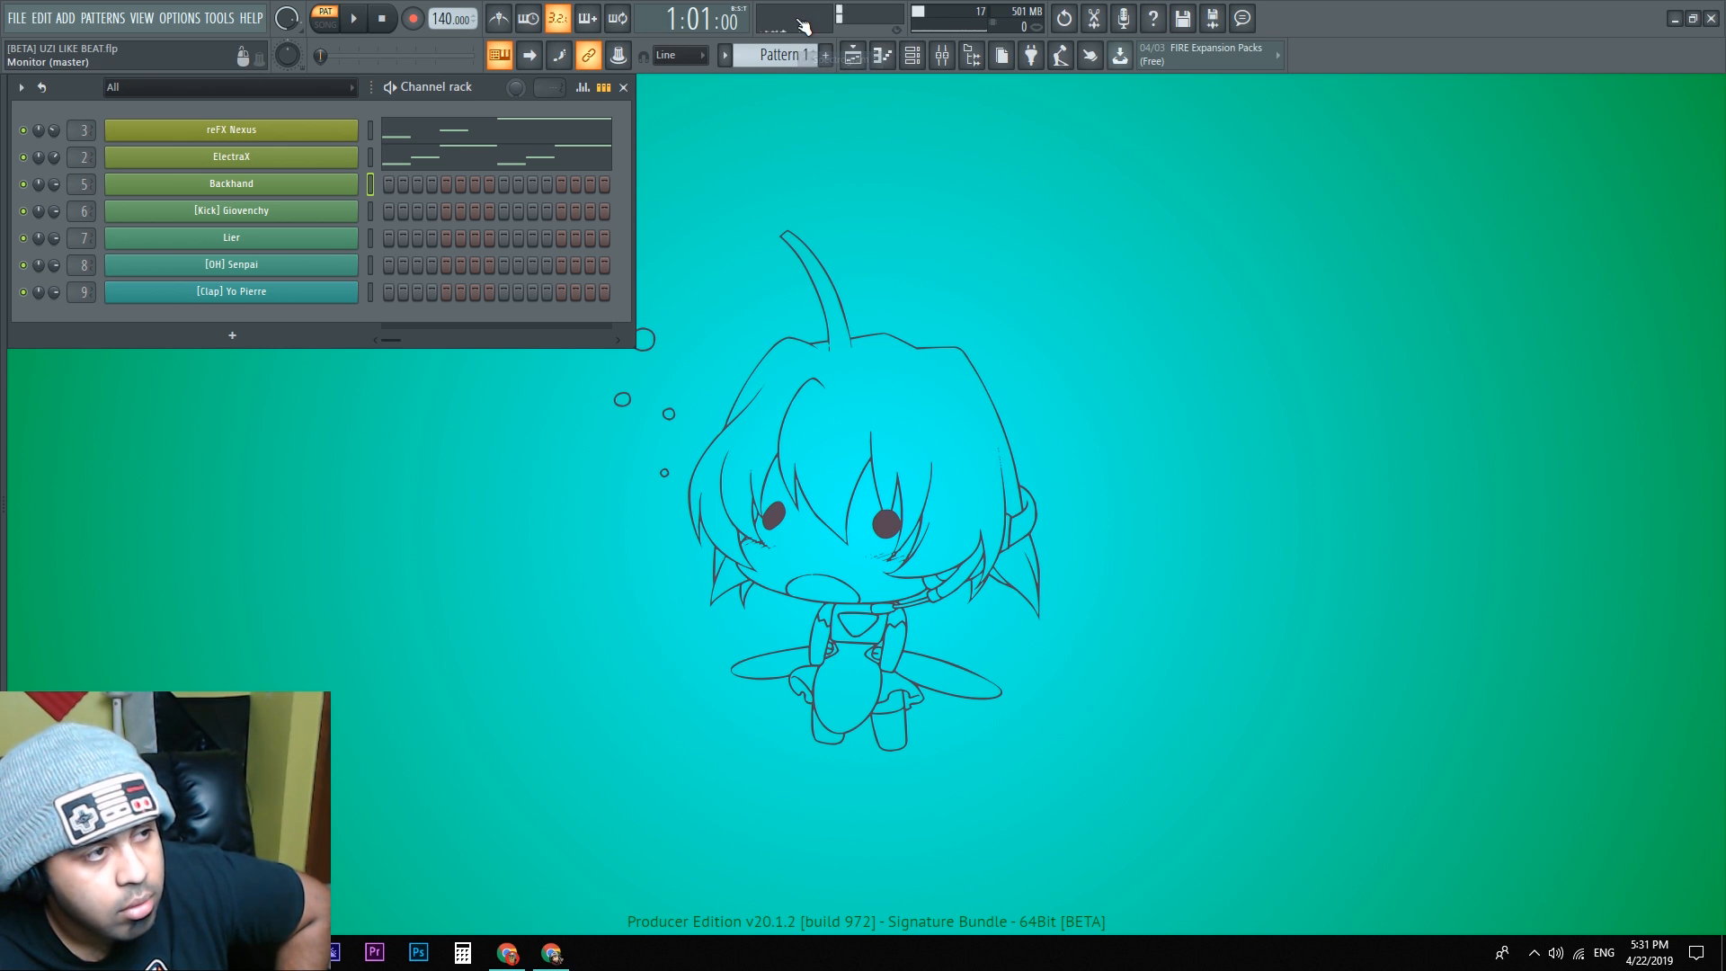
pyautogui.click(792, 20)
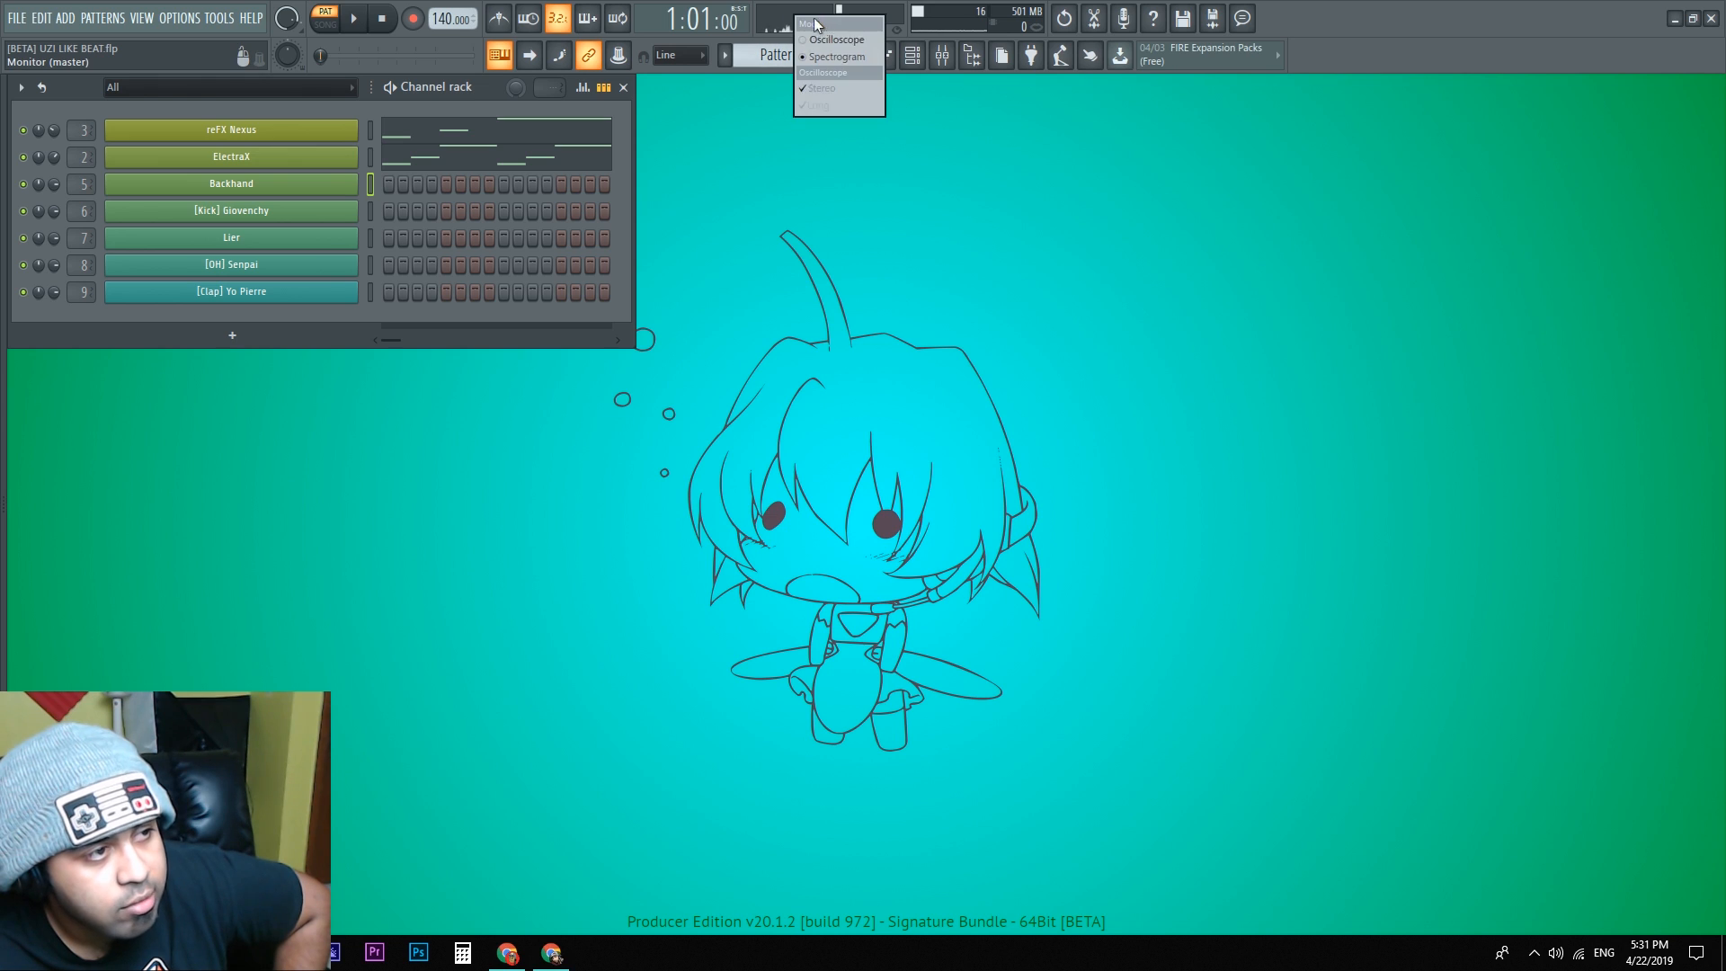
pyautogui.click(832, 72)
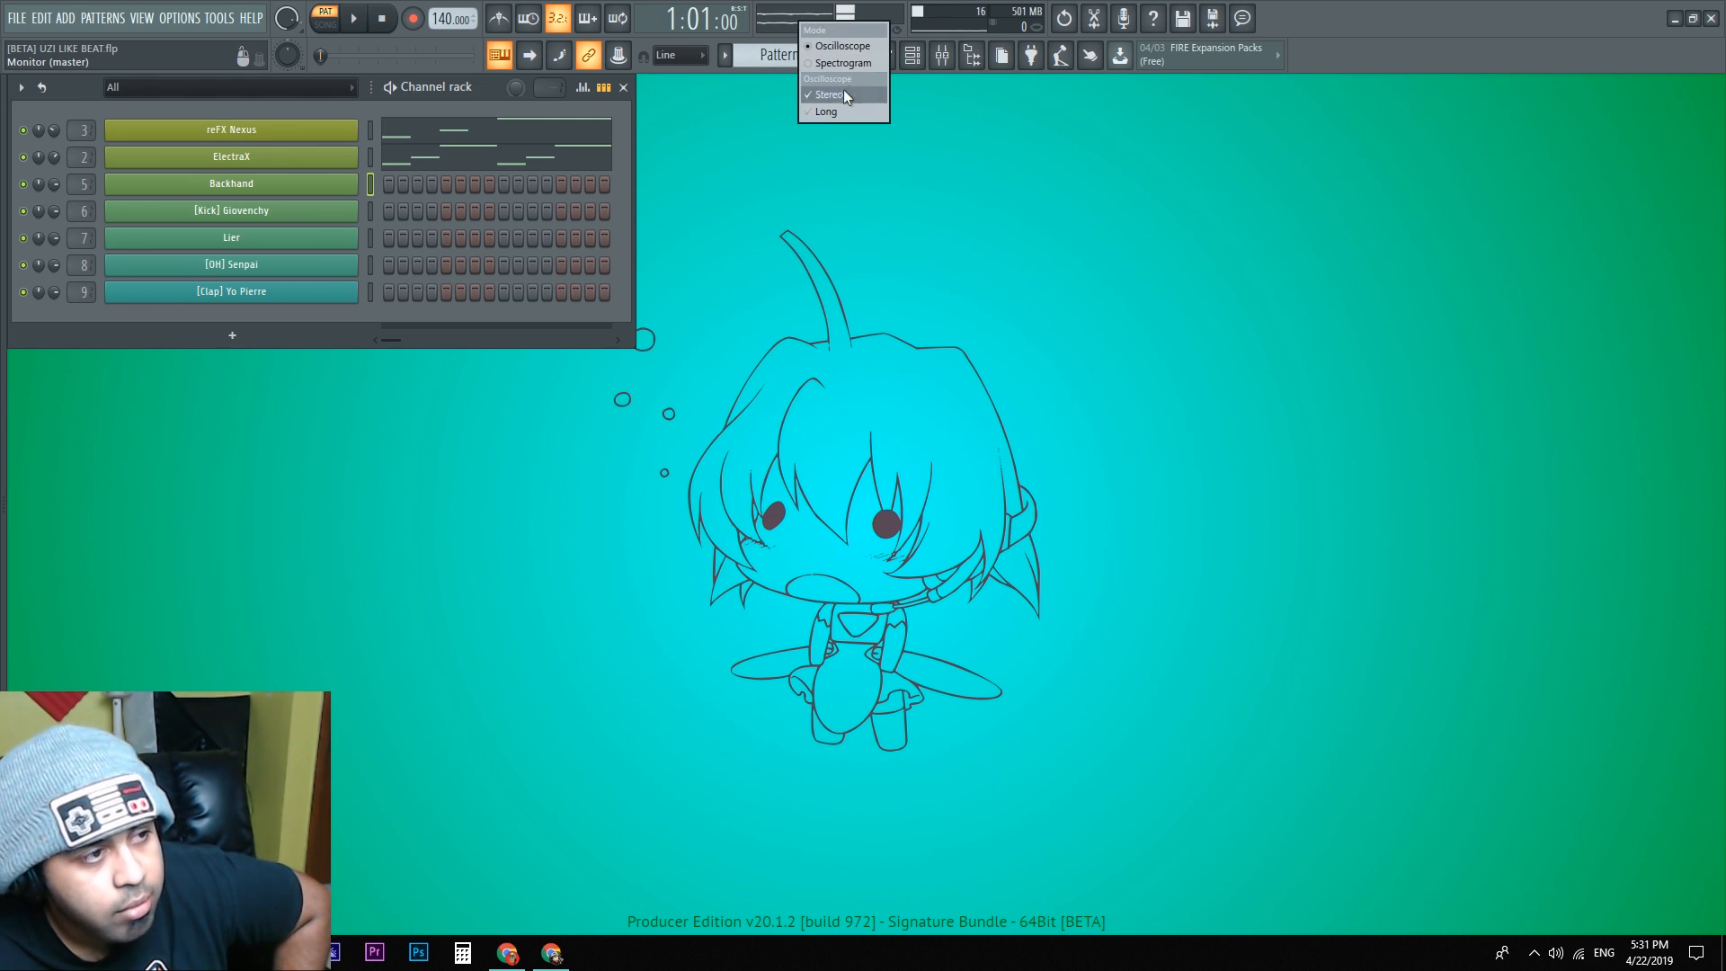
pyautogui.click(825, 111)
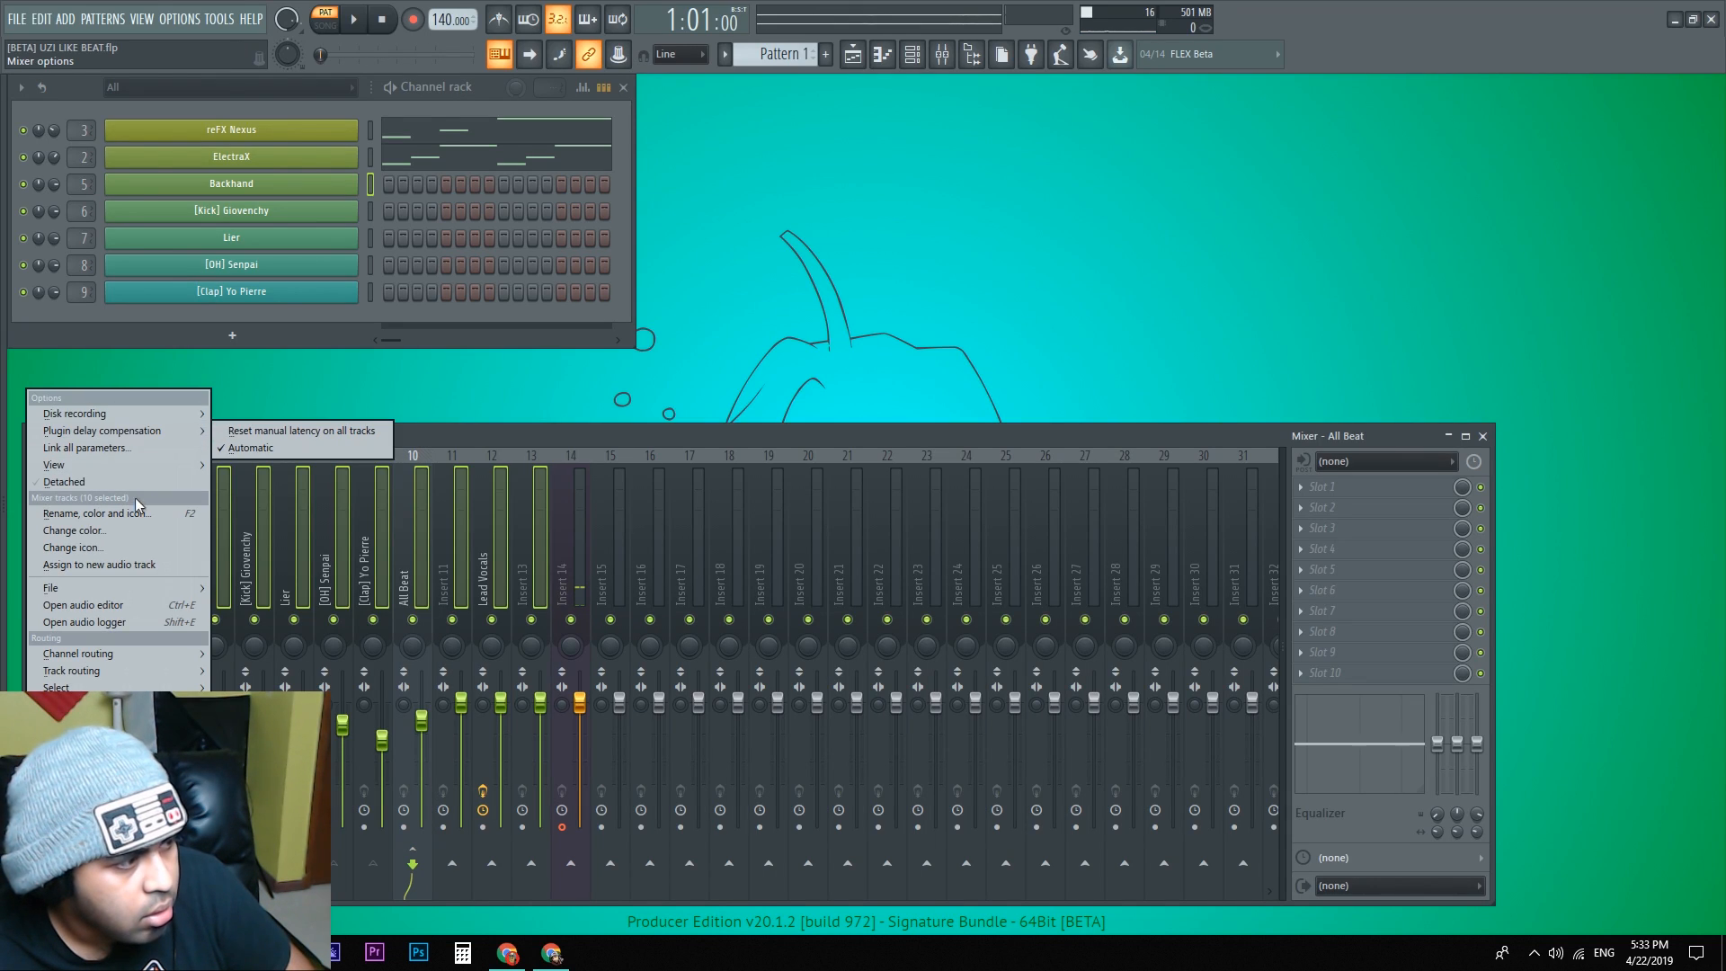
# Step: Load mixer track states from File states and set Colorful mixer to High
pyautogui.click(50, 586)
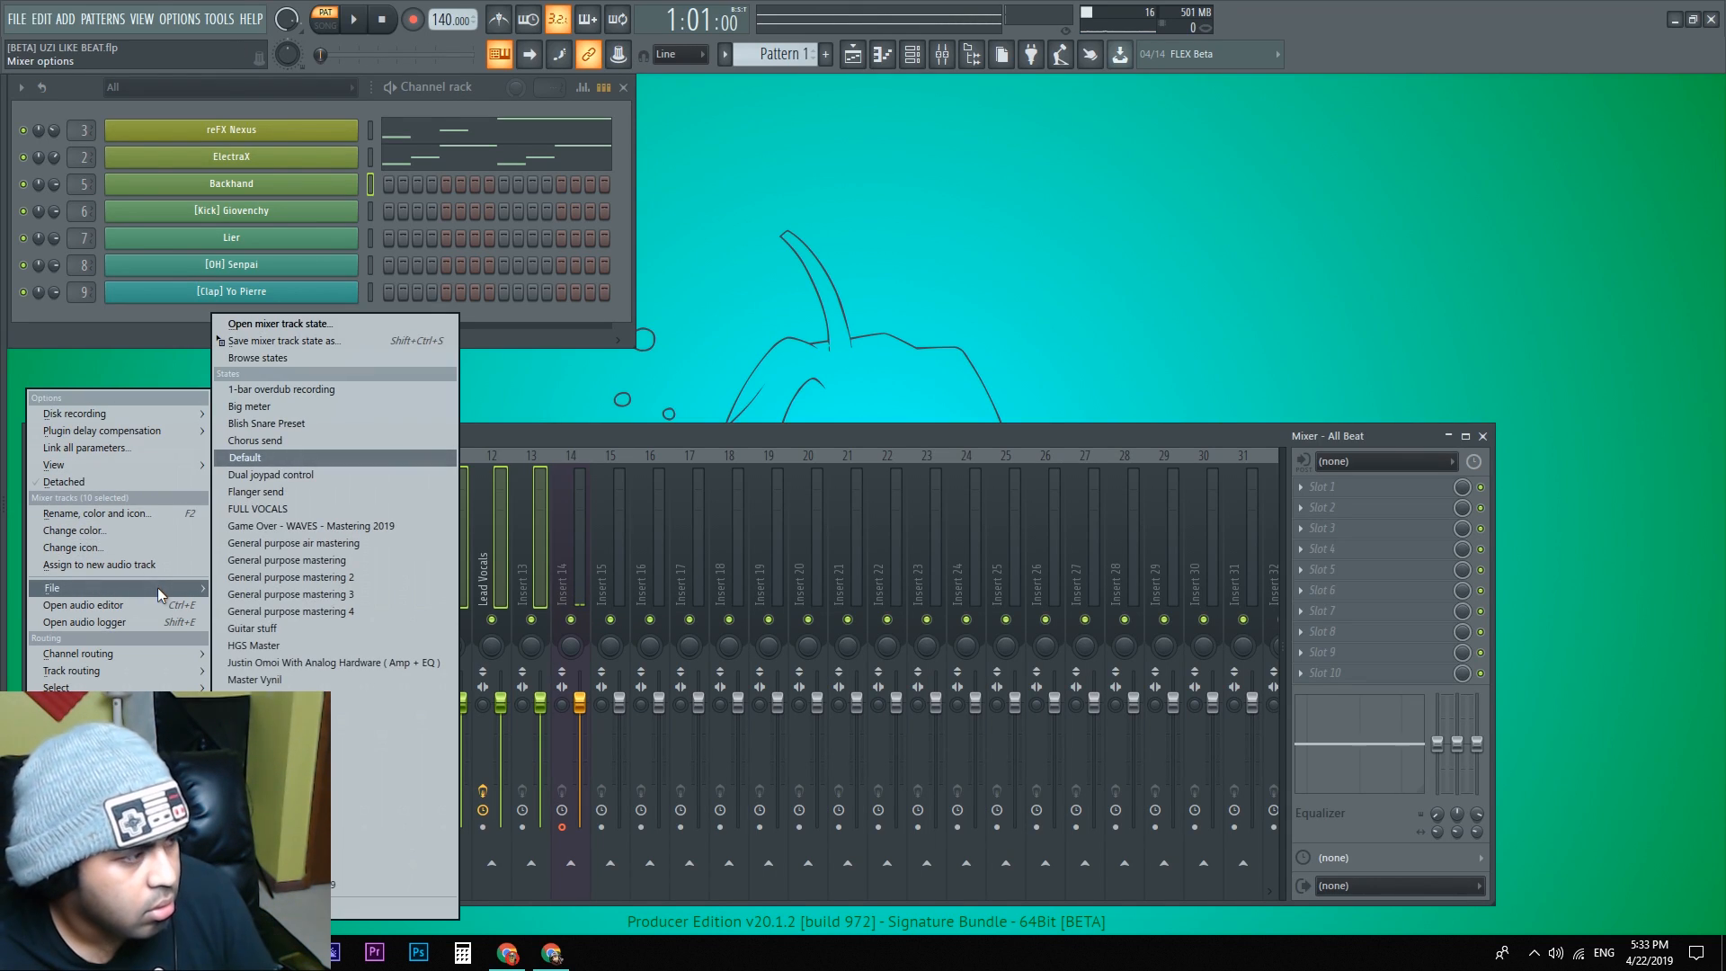
pyautogui.moveTo(110, 604)
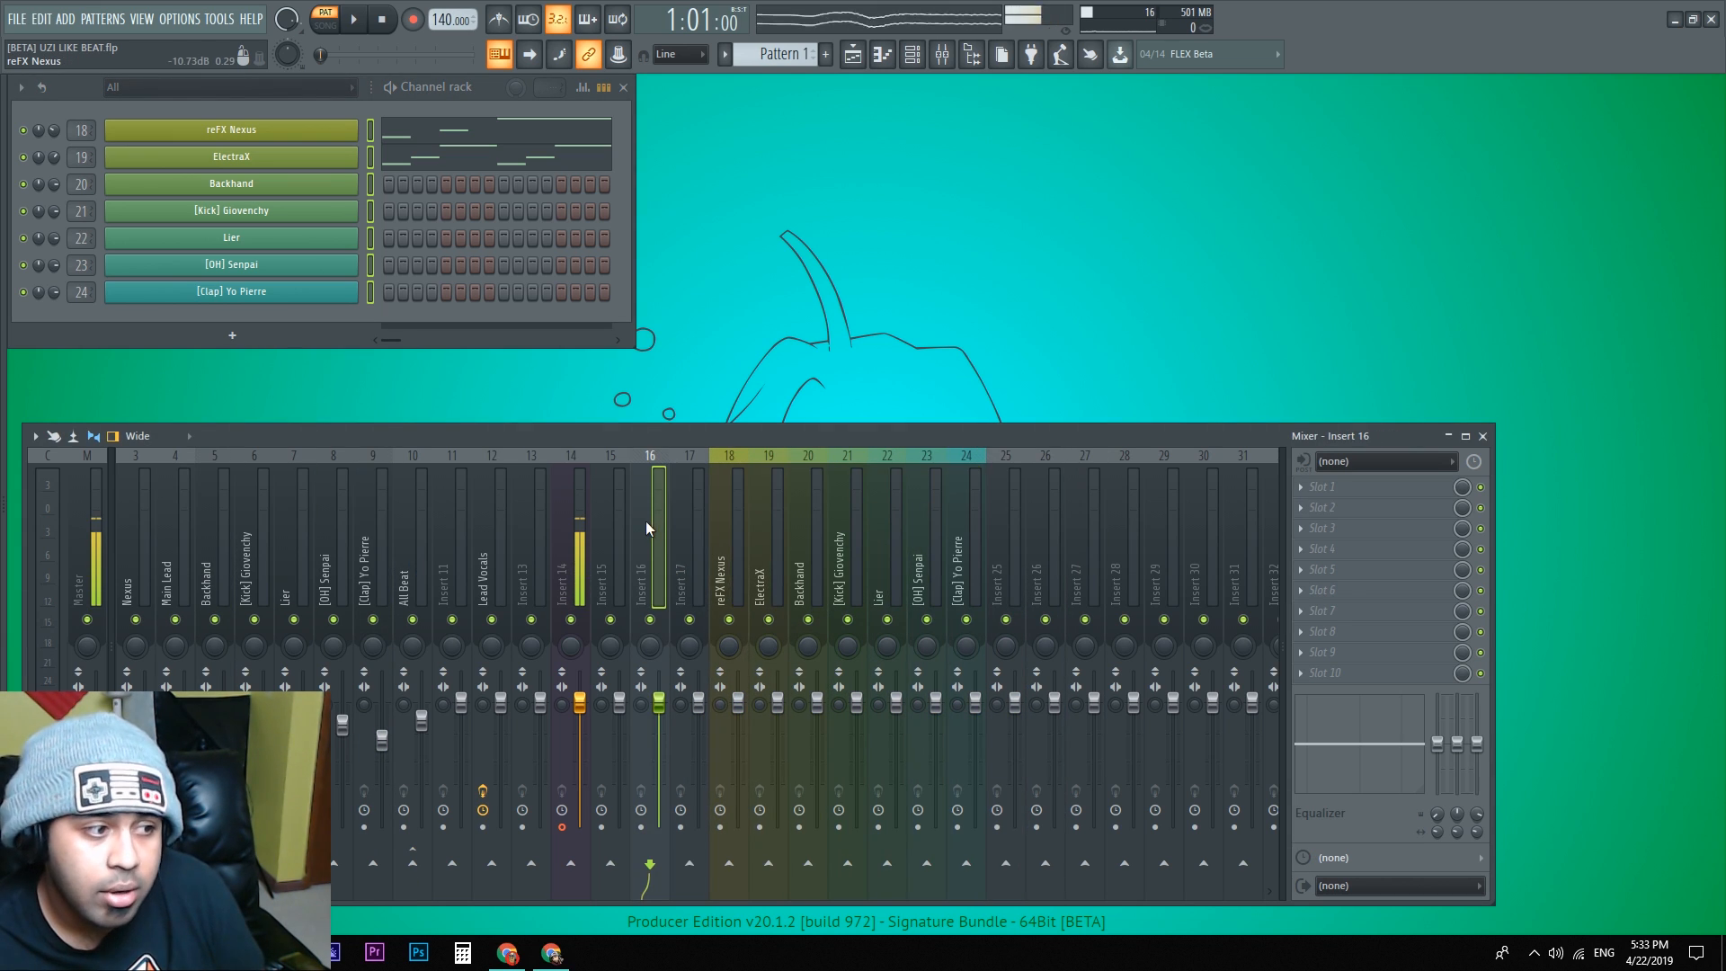
pyautogui.click(728, 561)
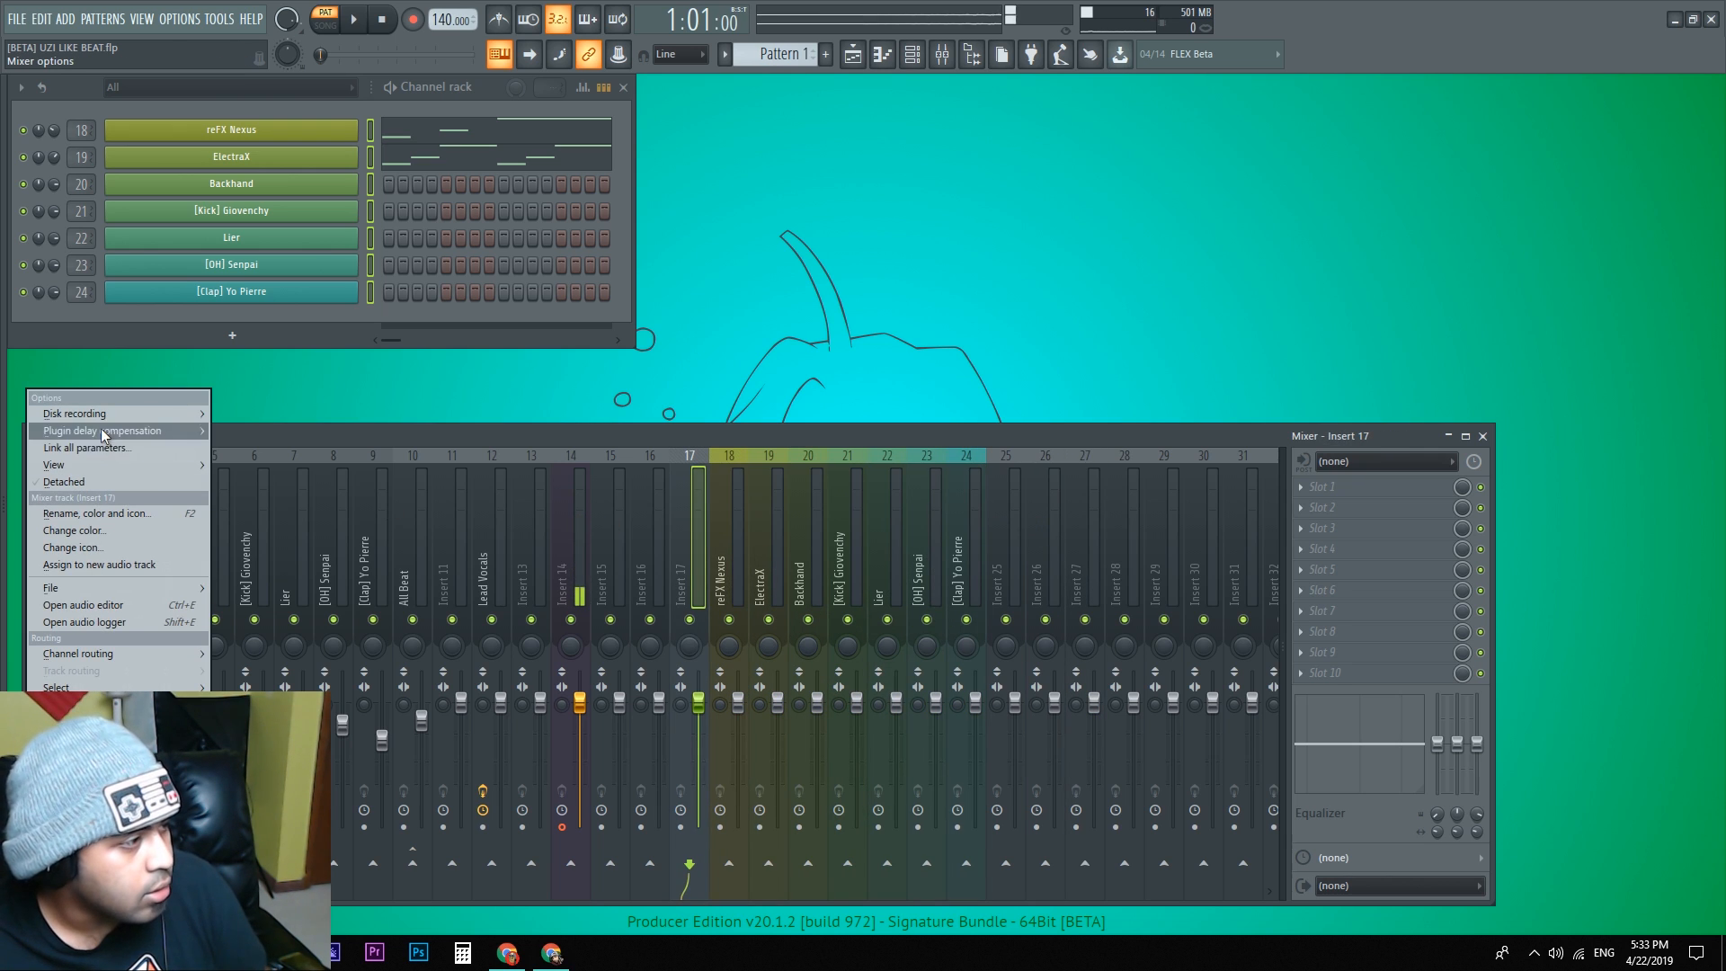
pyautogui.moveTo(54, 464)
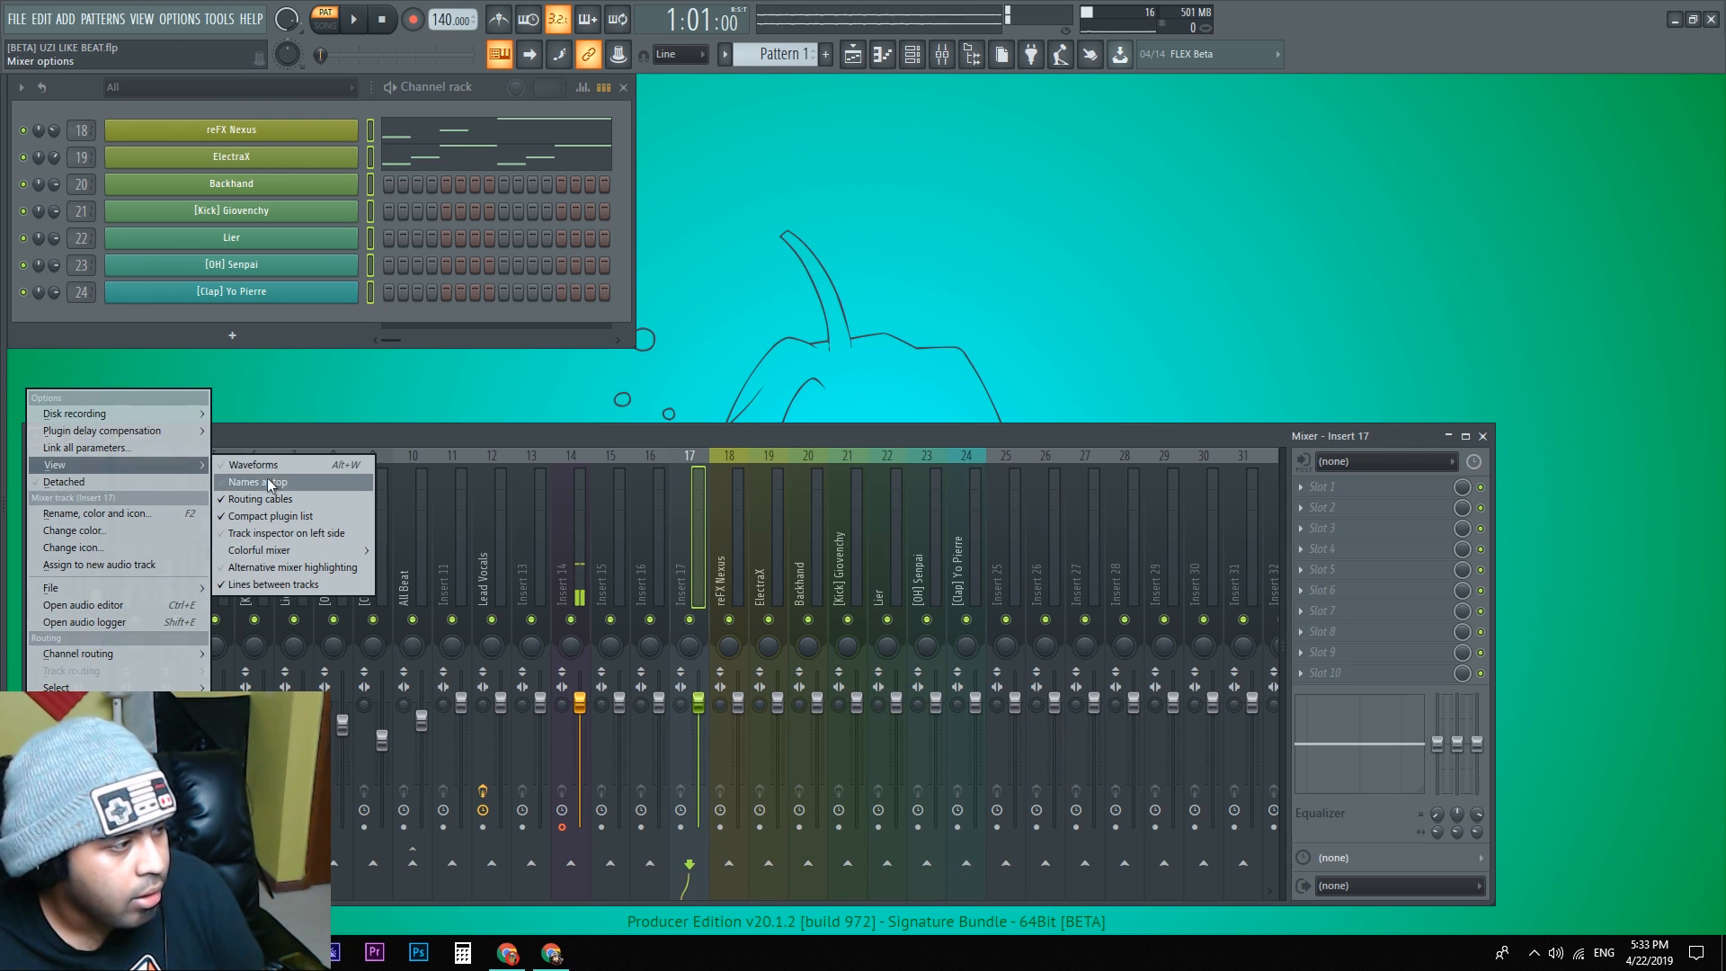
pyautogui.click(261, 550)
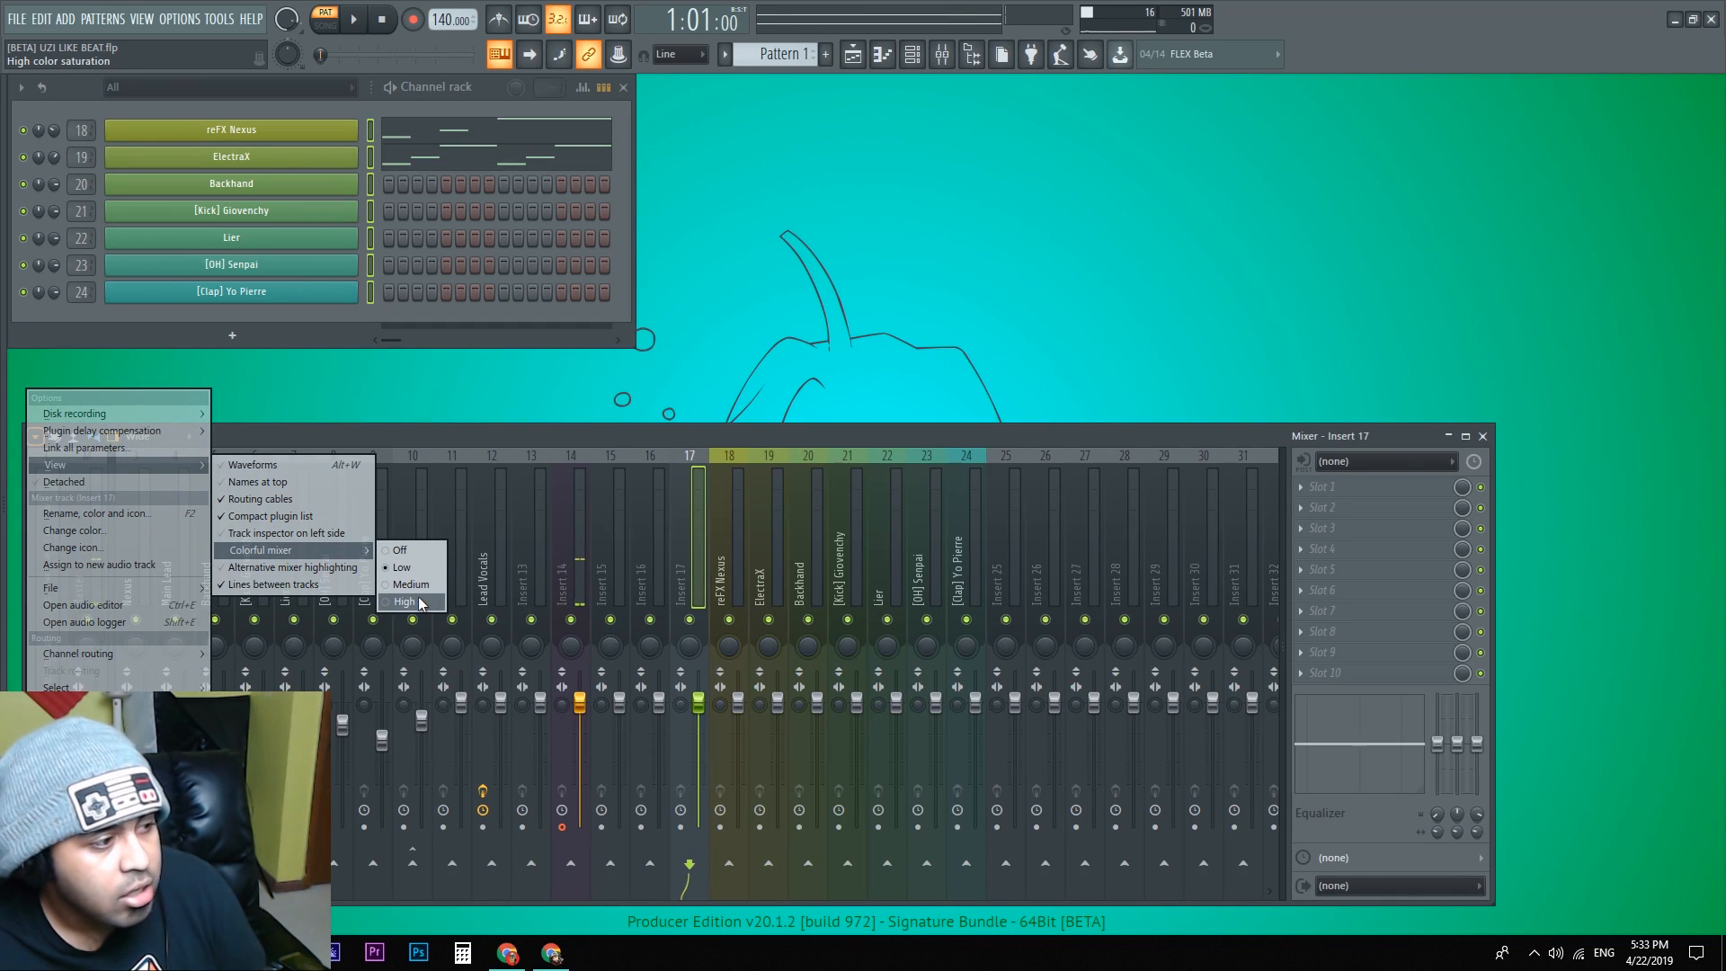
pyautogui.click(405, 602)
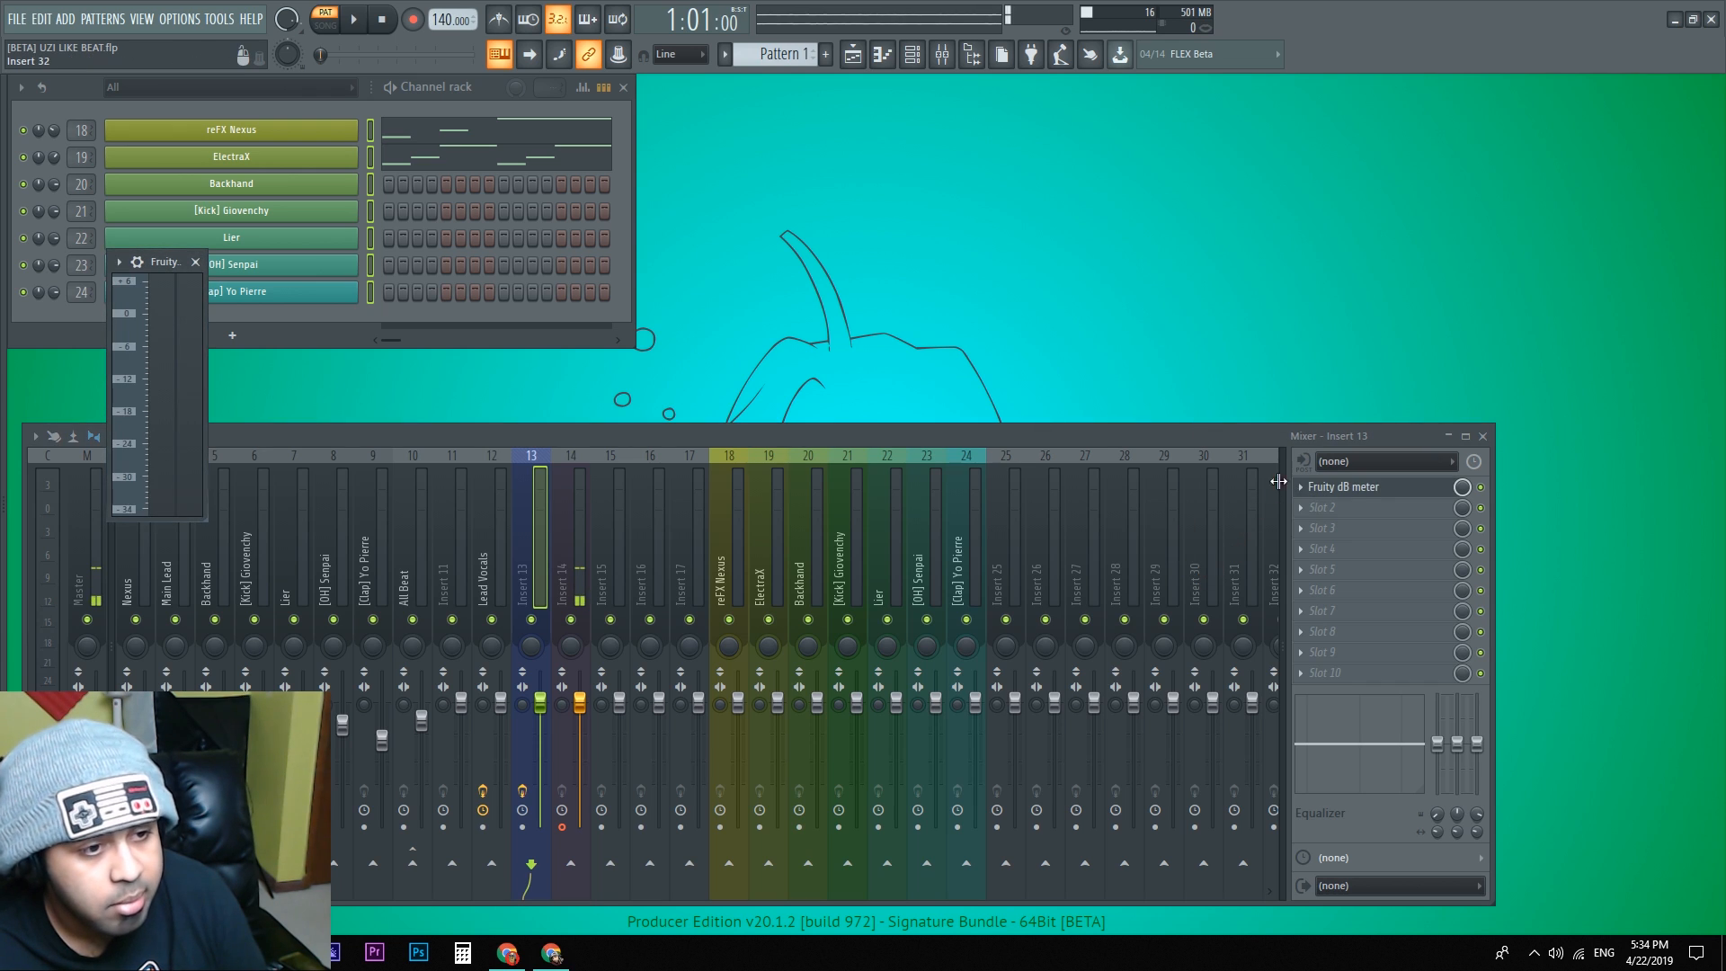
# Step: Change the colour of the Fruity dB meter slot on Insert 13
pyautogui.rightClick(1343, 485)
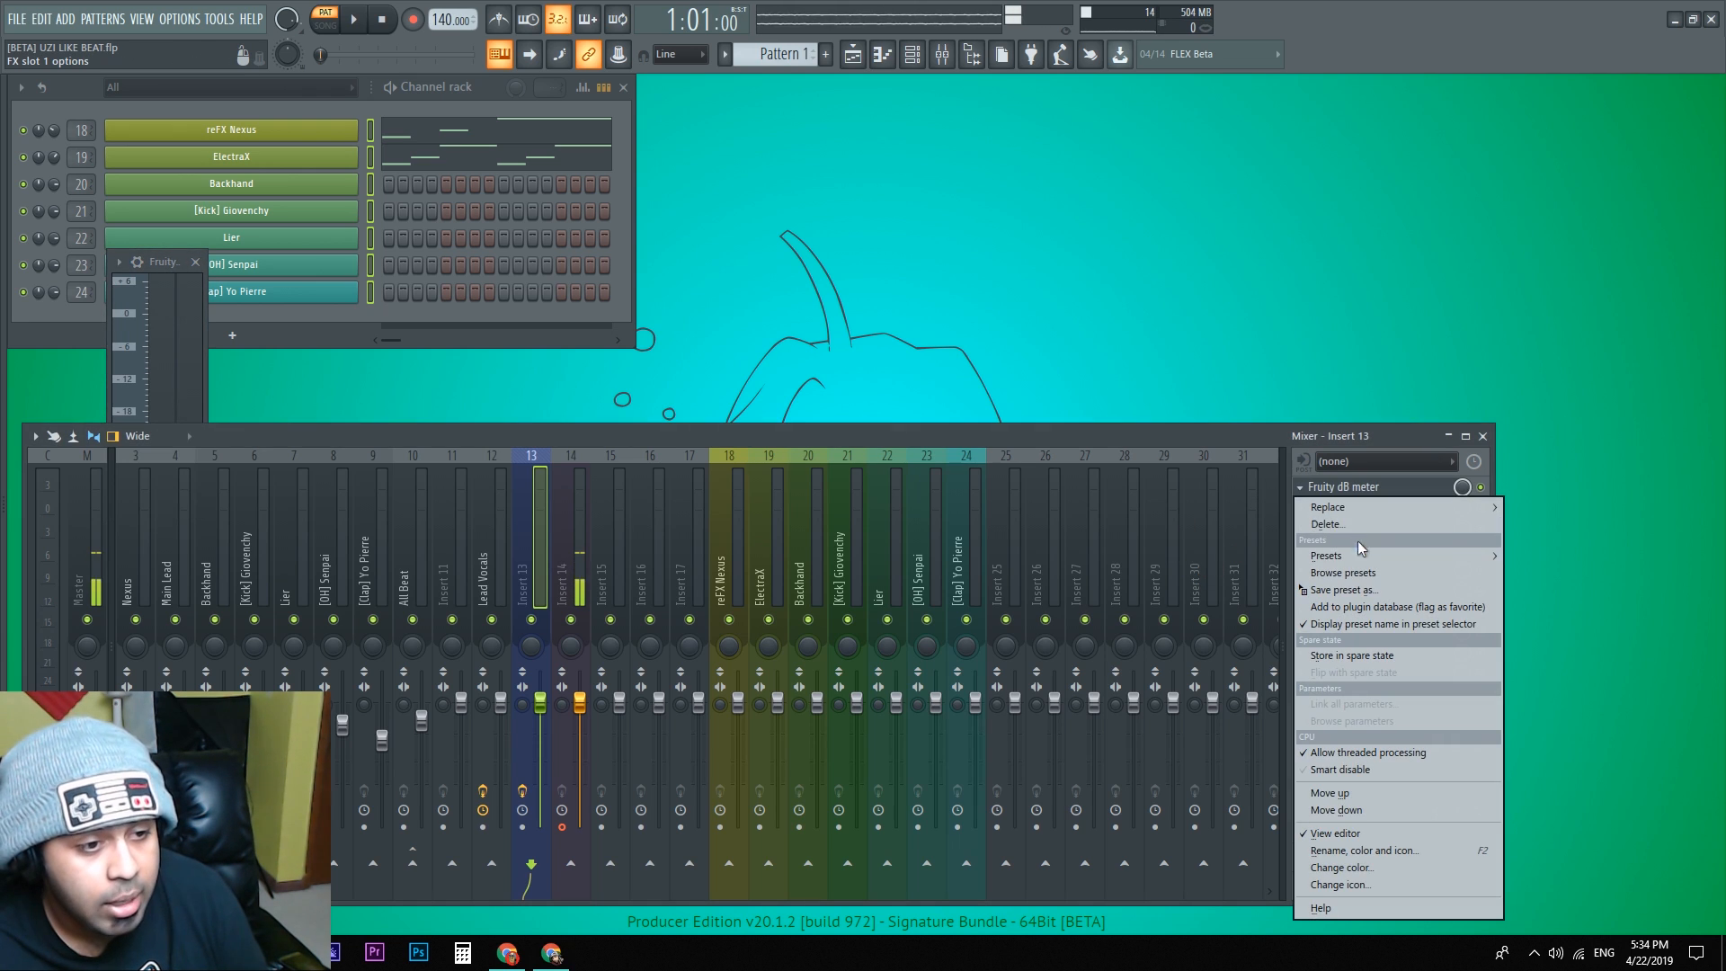
pyautogui.moveTo(1339, 867)
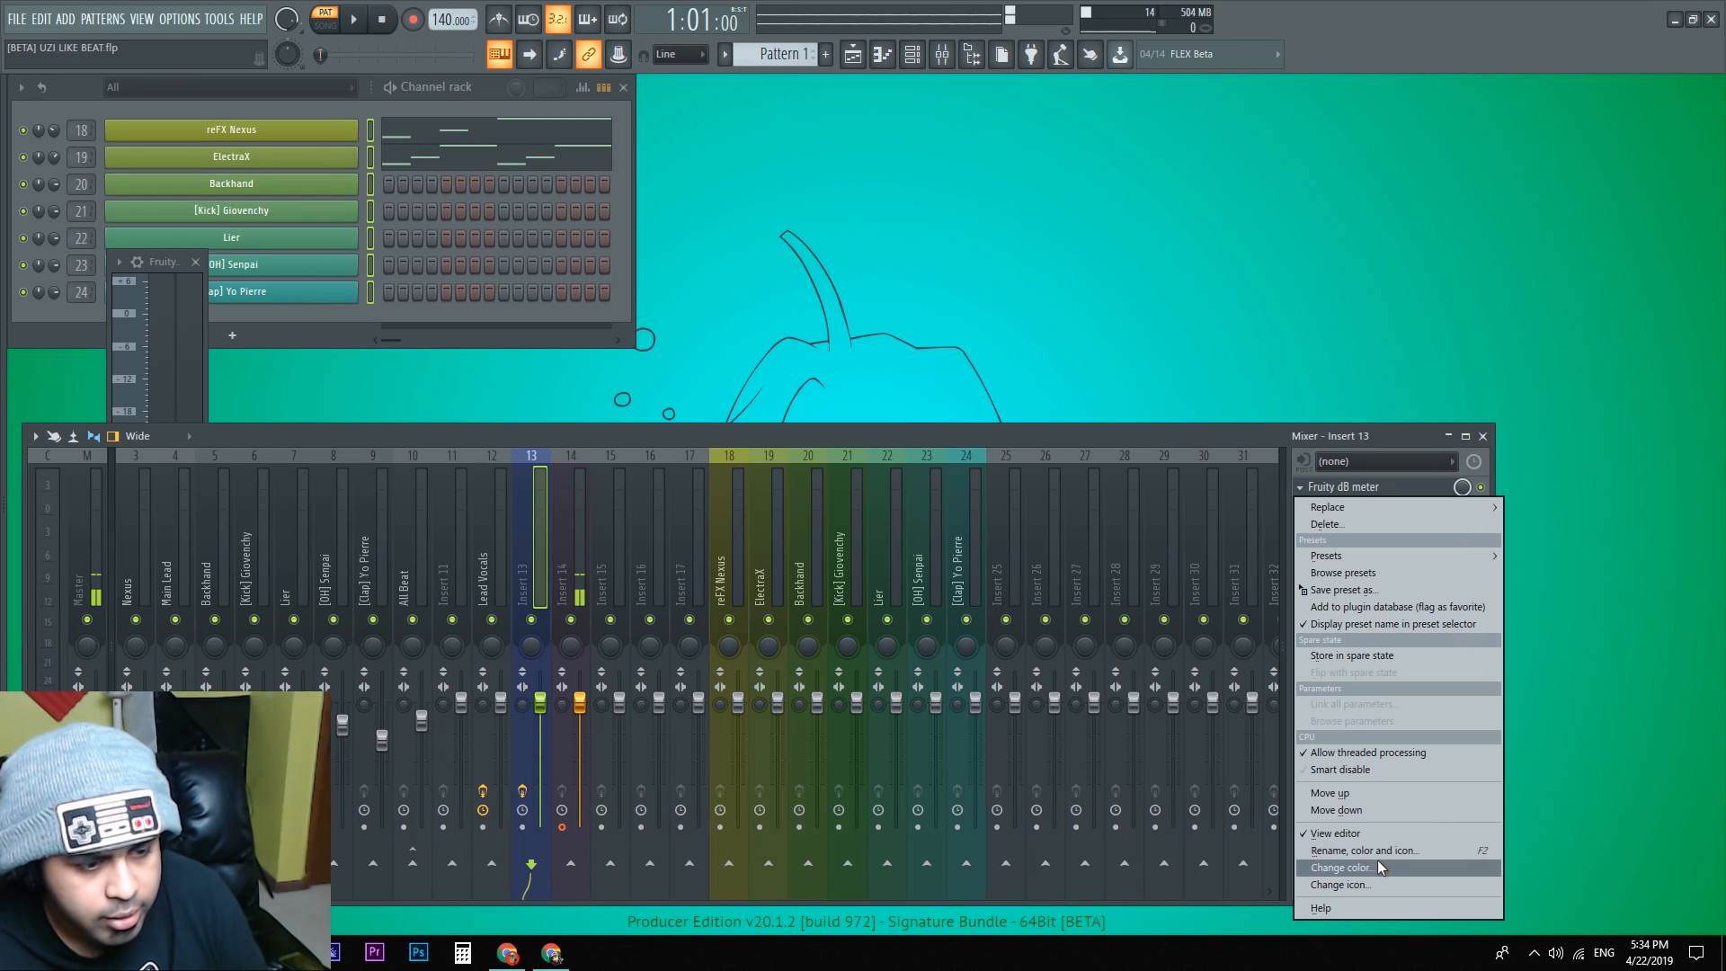
pyautogui.click(1337, 866)
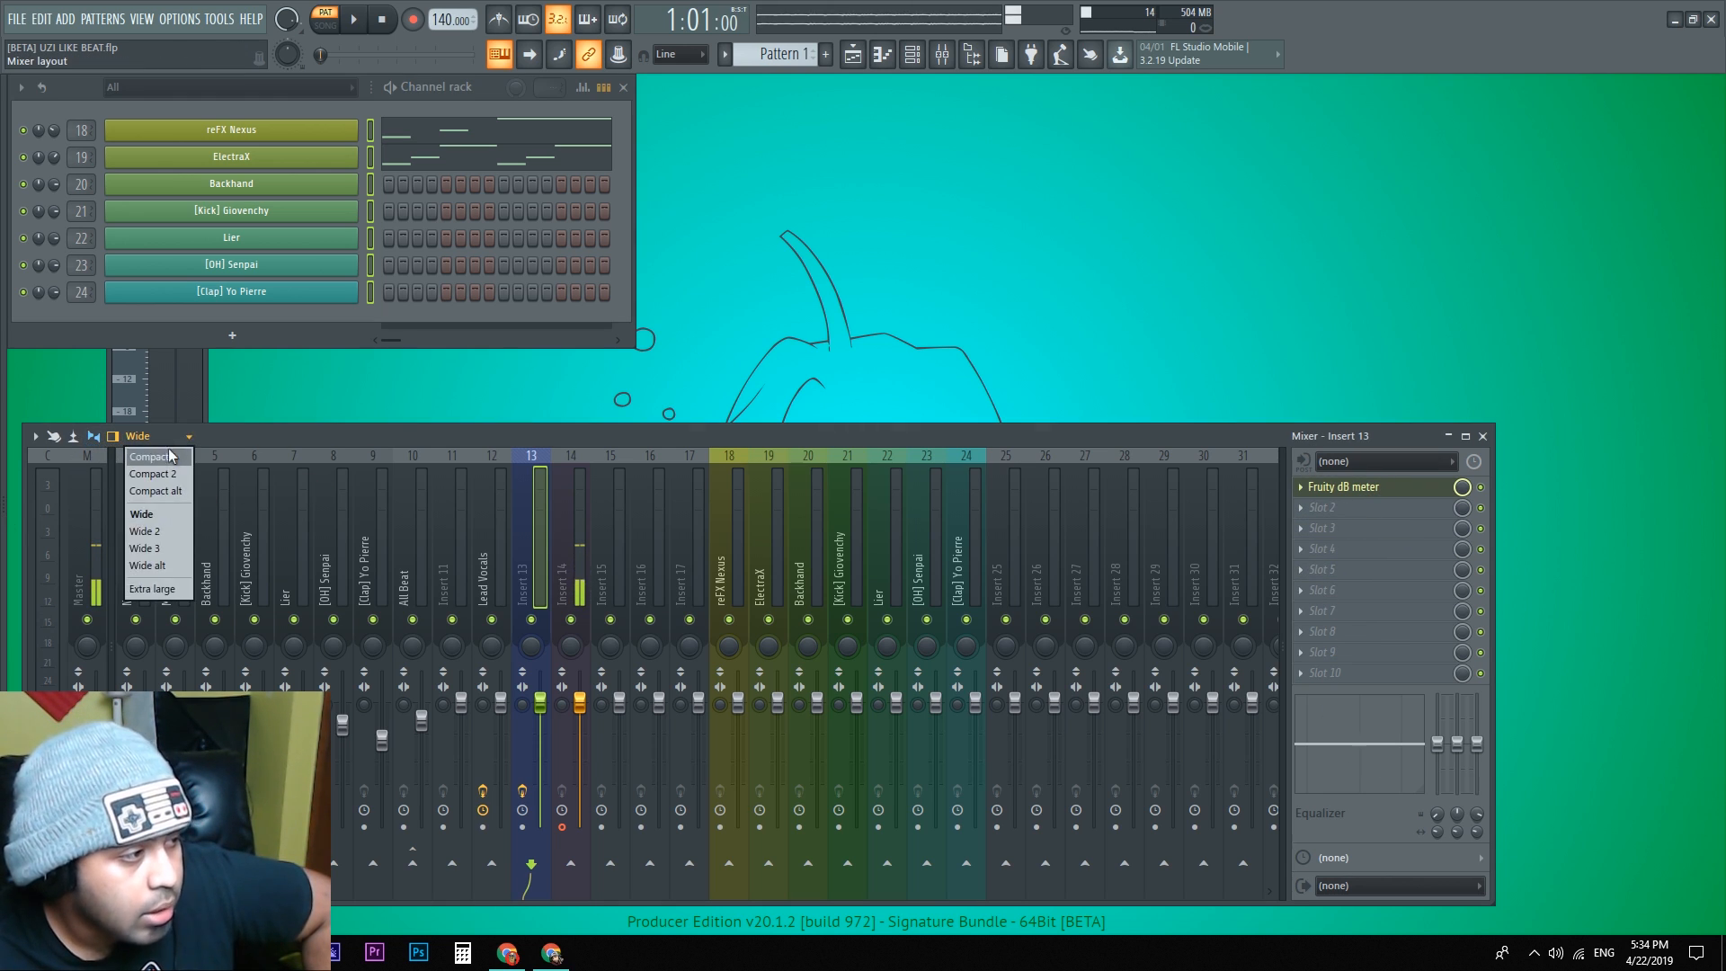
# Step: Try the Extra large mixer layout and toggle the extra volume/stereo properties view
pyautogui.click(154, 588)
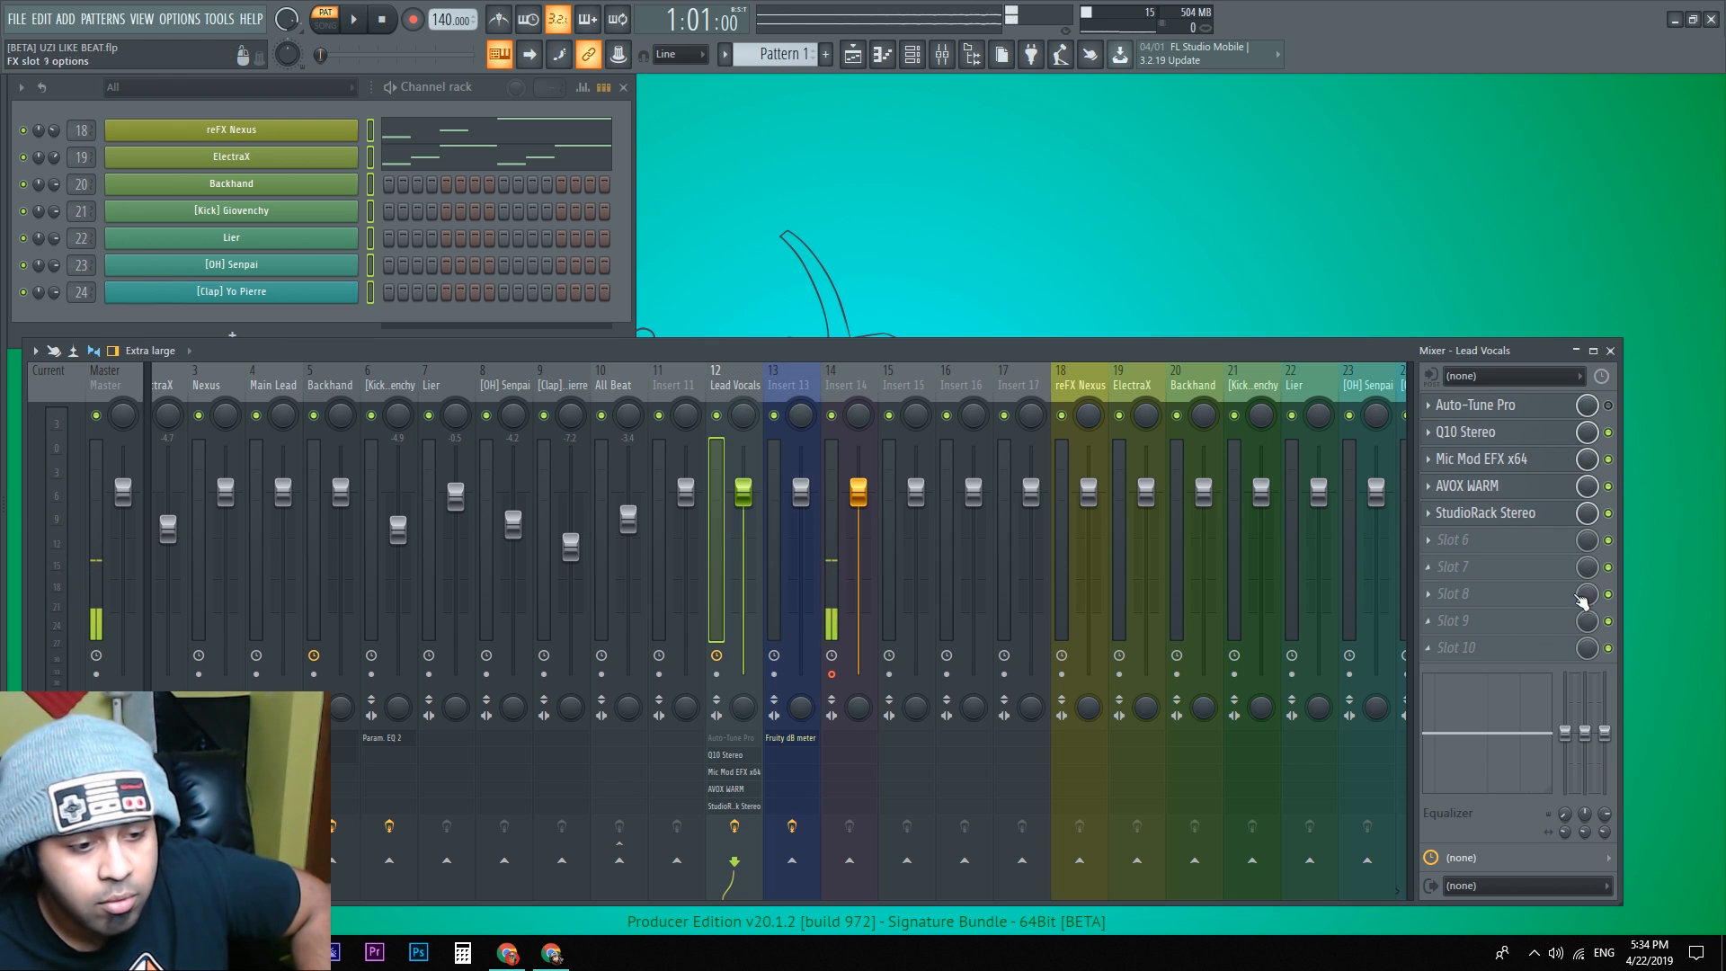
pyautogui.click(36, 350)
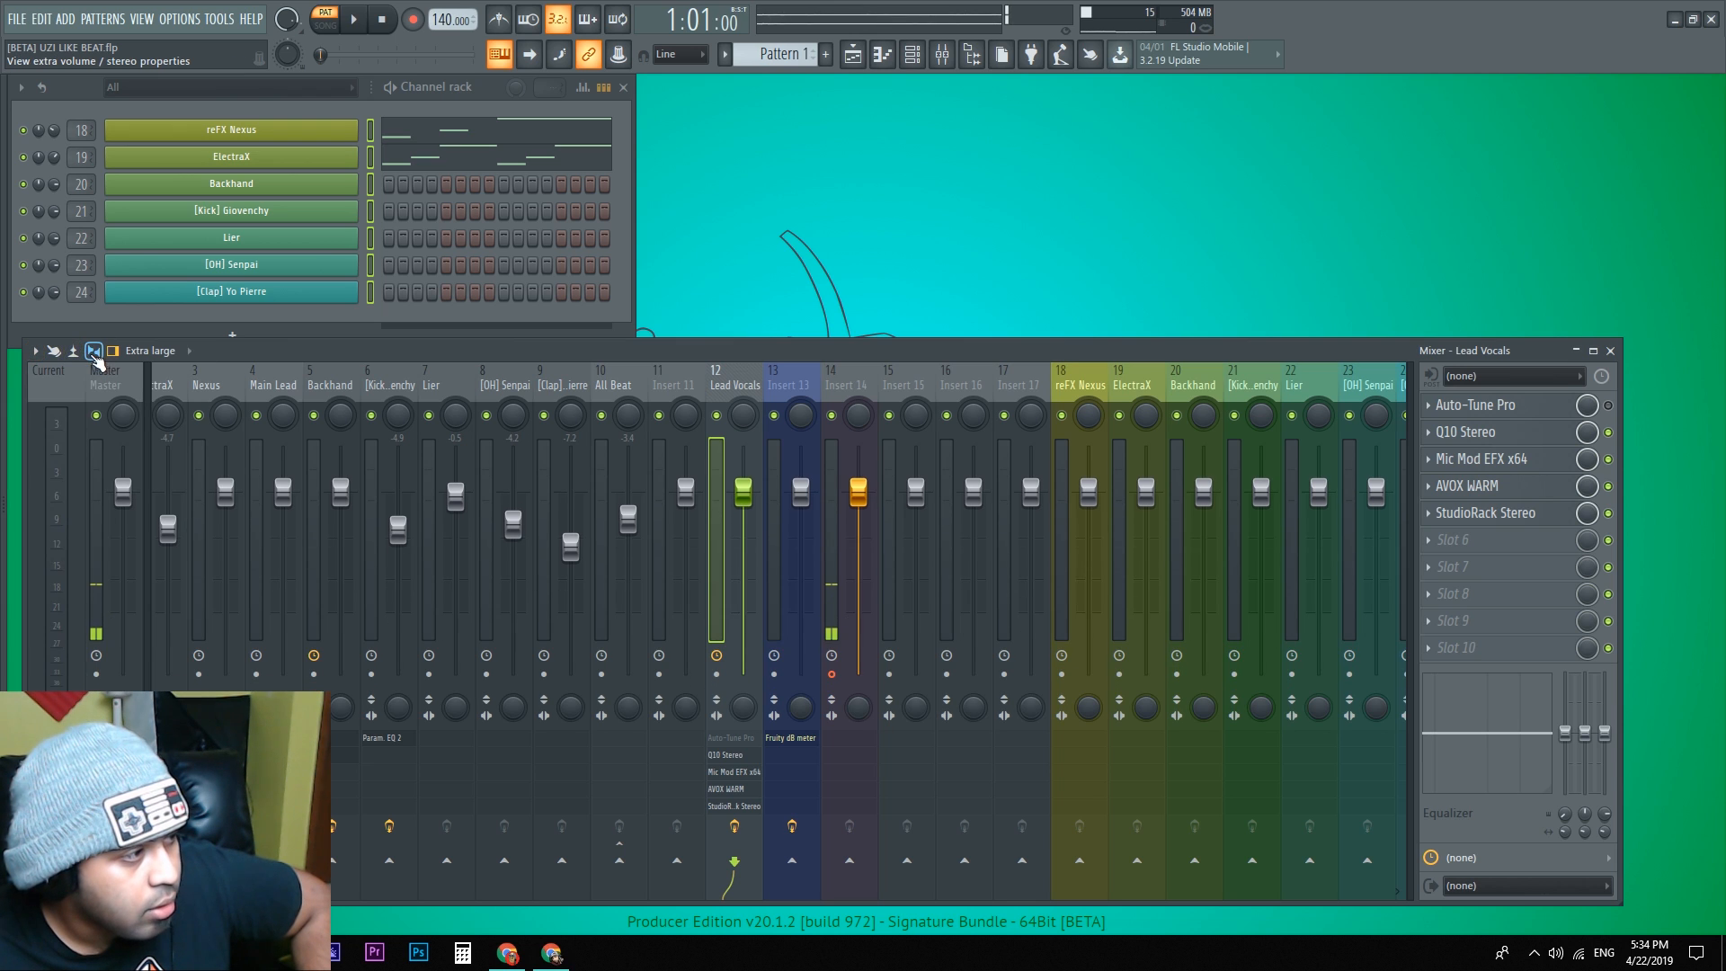
pyautogui.click(36, 351)
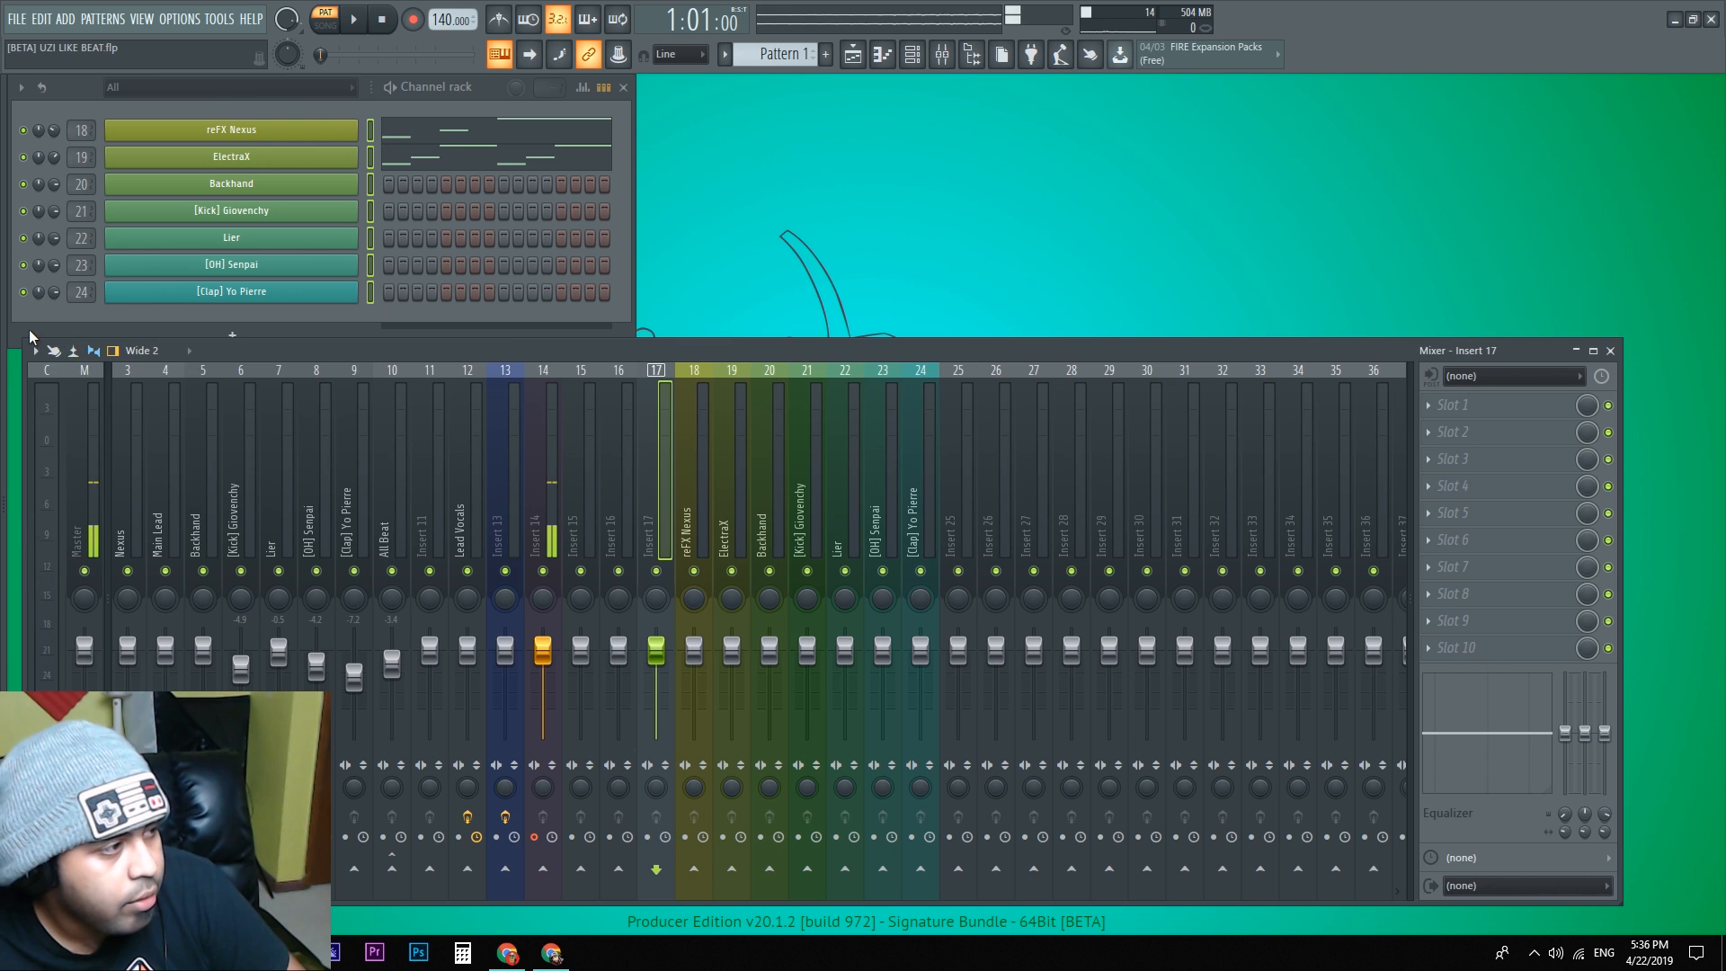
# Step: Give the mixer track a smiley icon via Change icon
pyautogui.click(35, 351)
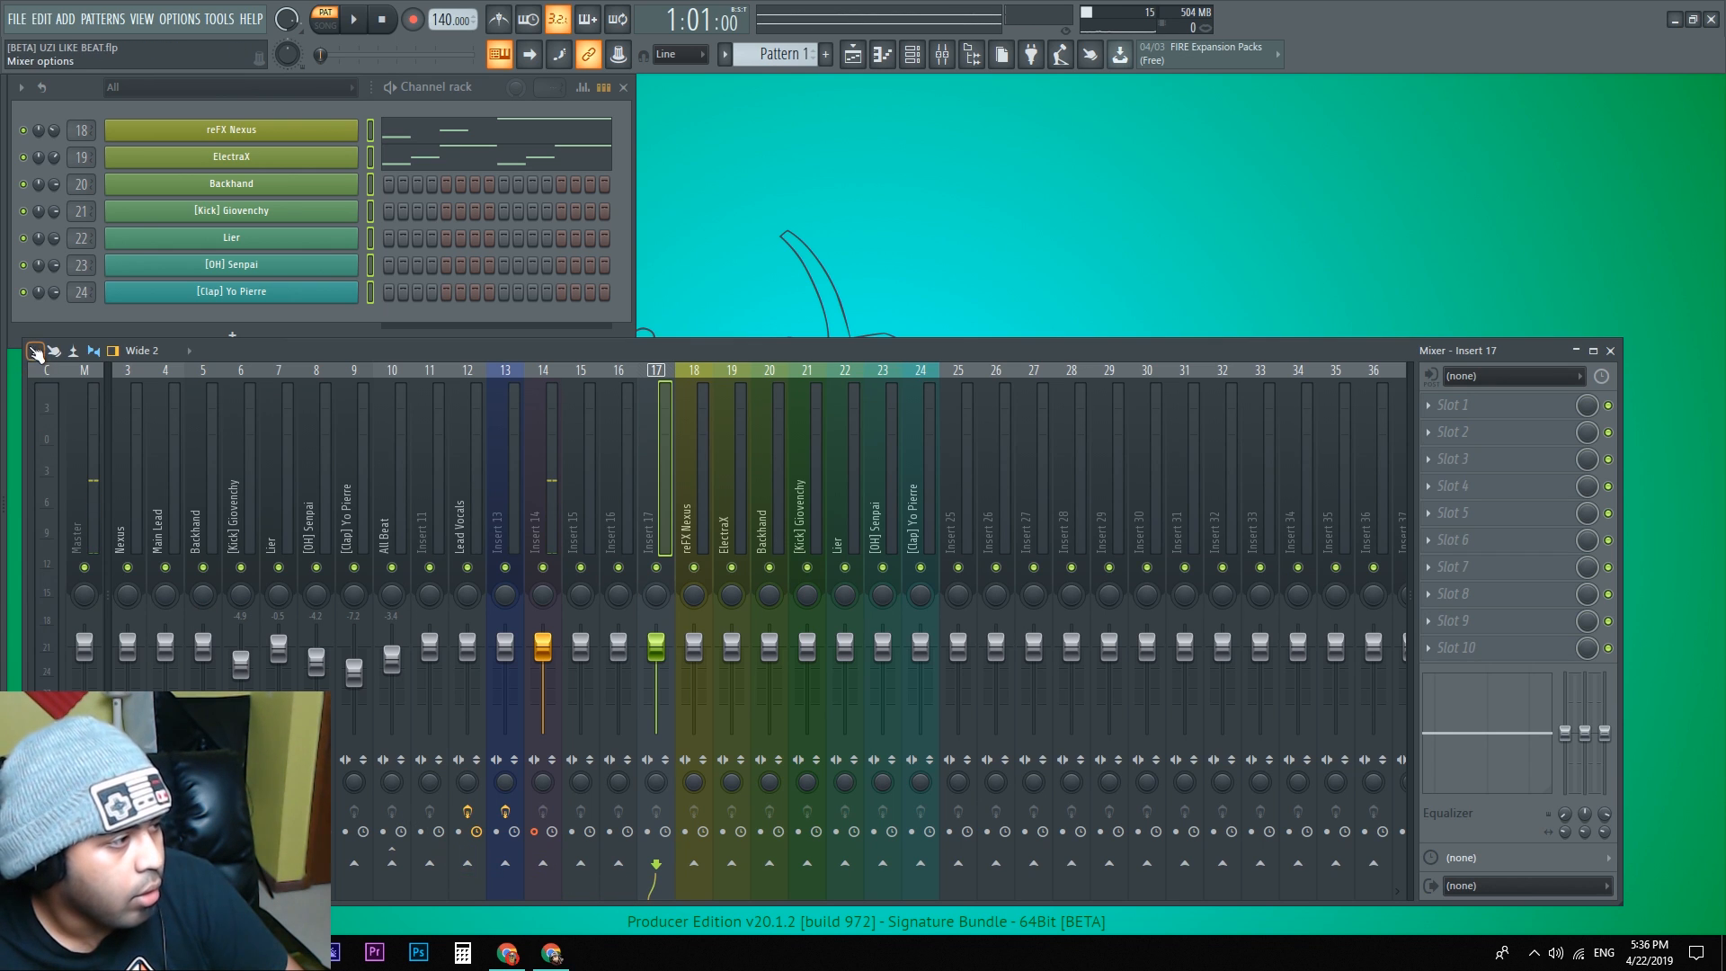
pyautogui.click(36, 350)
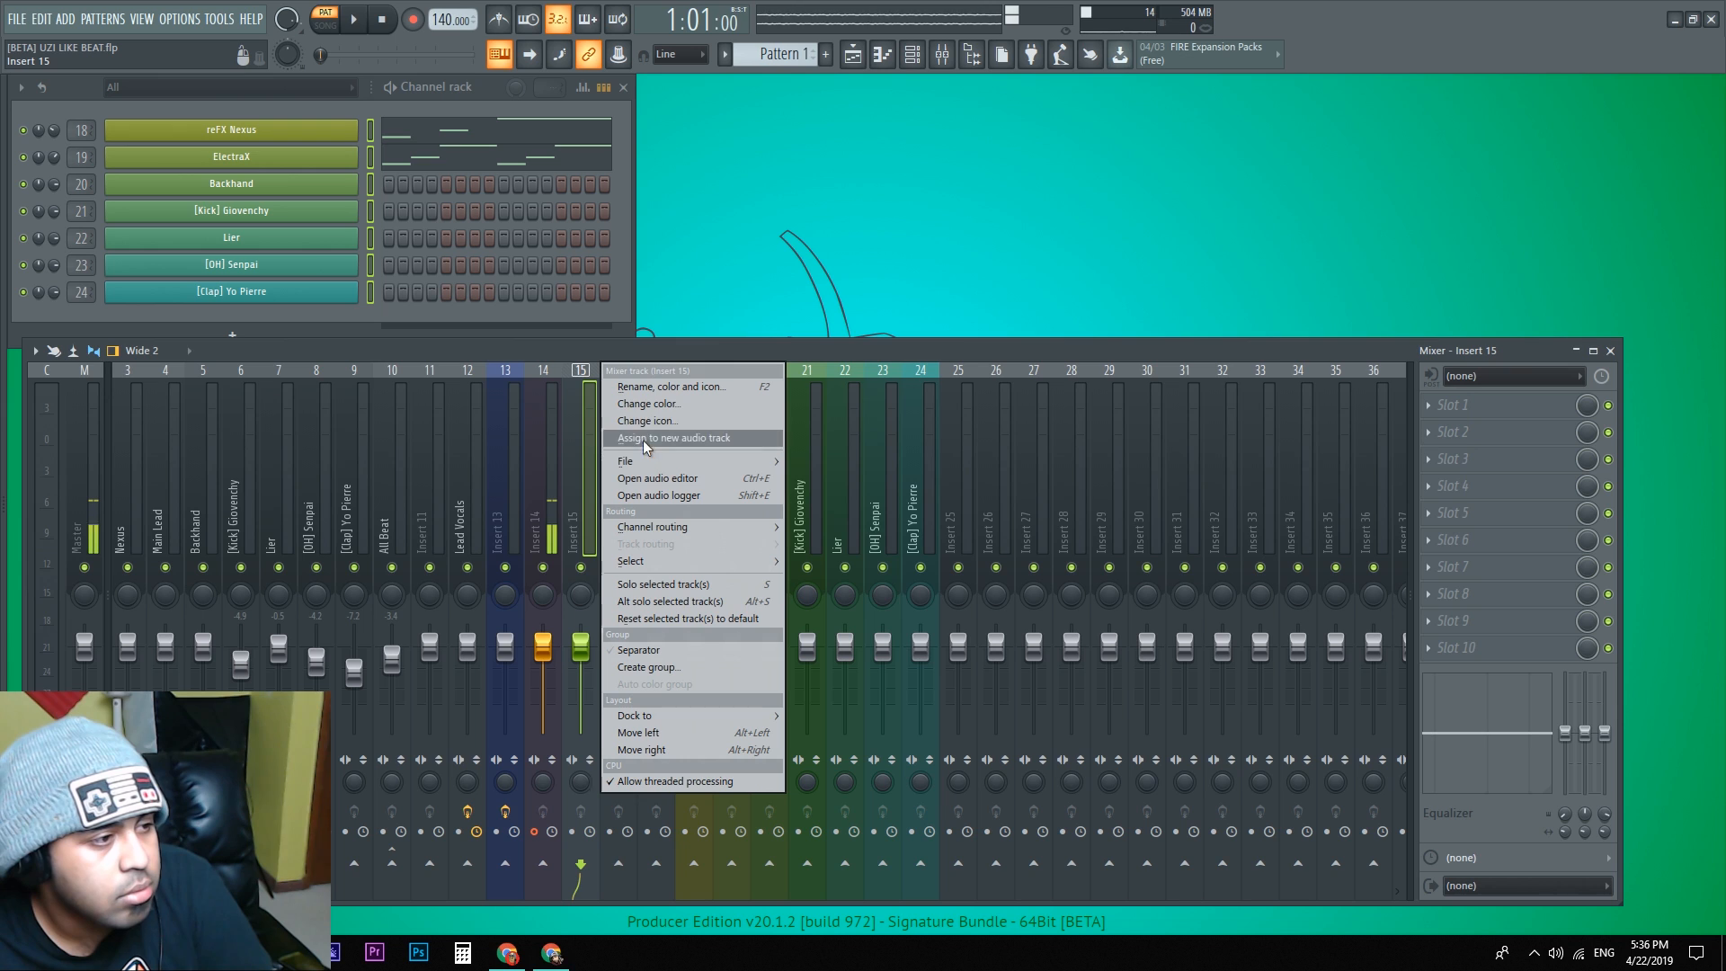
pyautogui.click(645, 421)
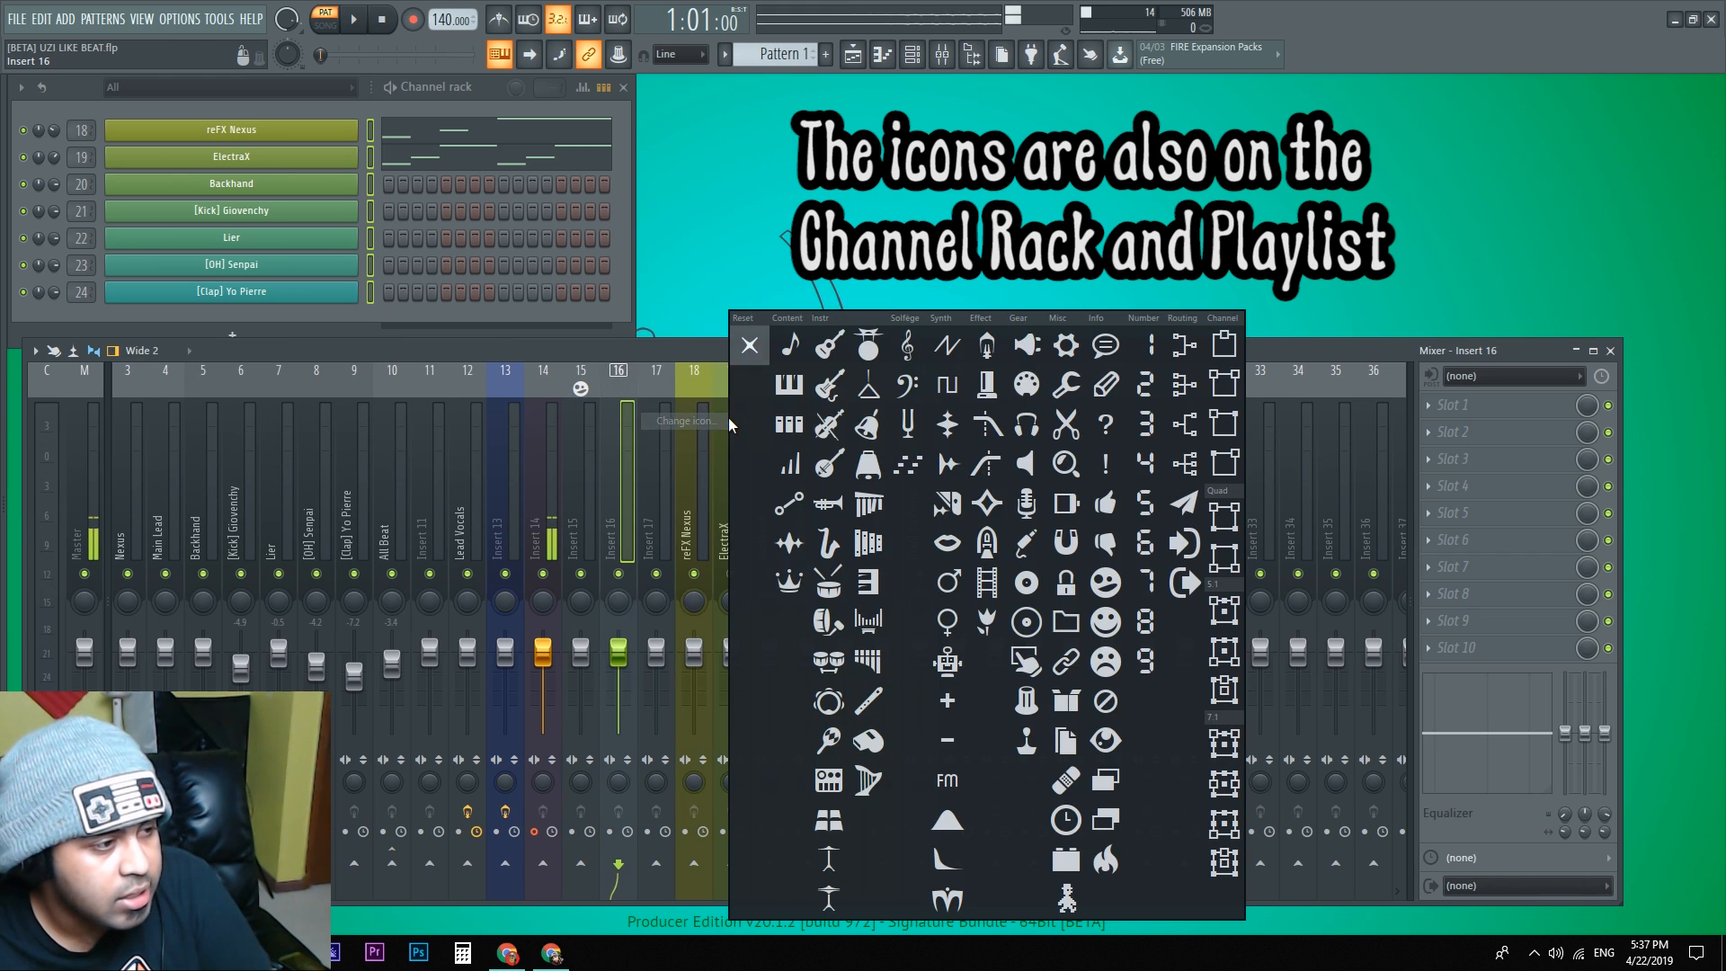
pyautogui.click(866, 541)
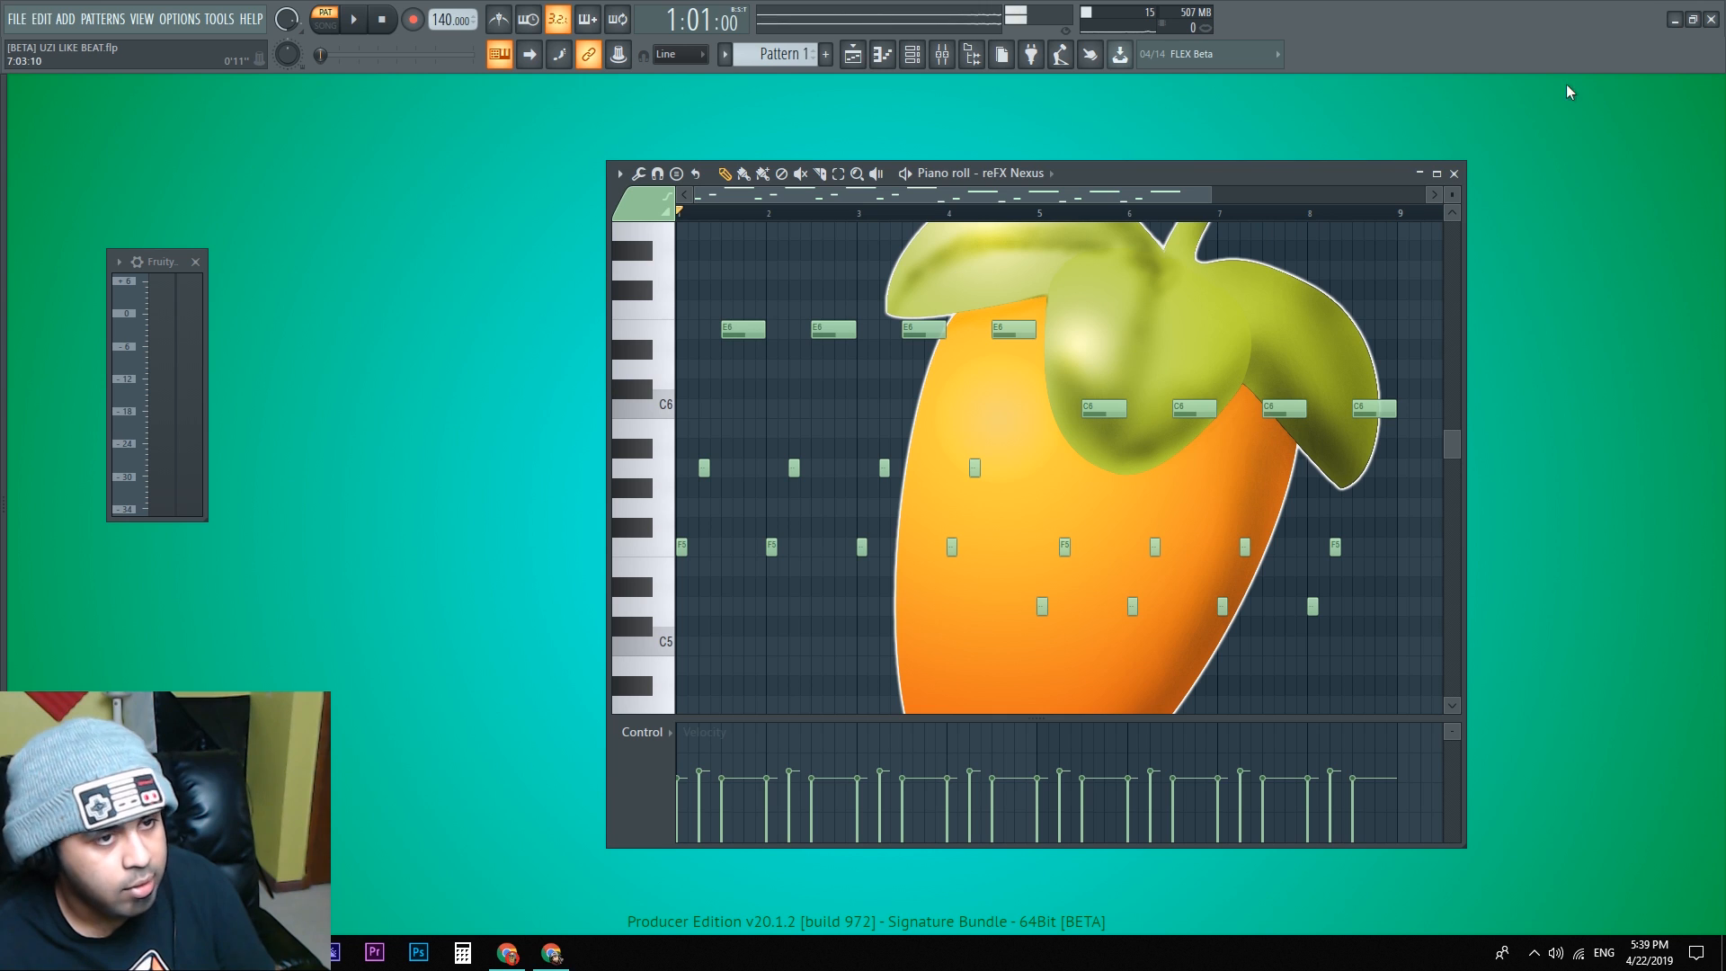
# Step: Choose View > Background > Set dynamic wallpaper to reach the Wallpapers file picker
pyautogui.click(1453, 172)
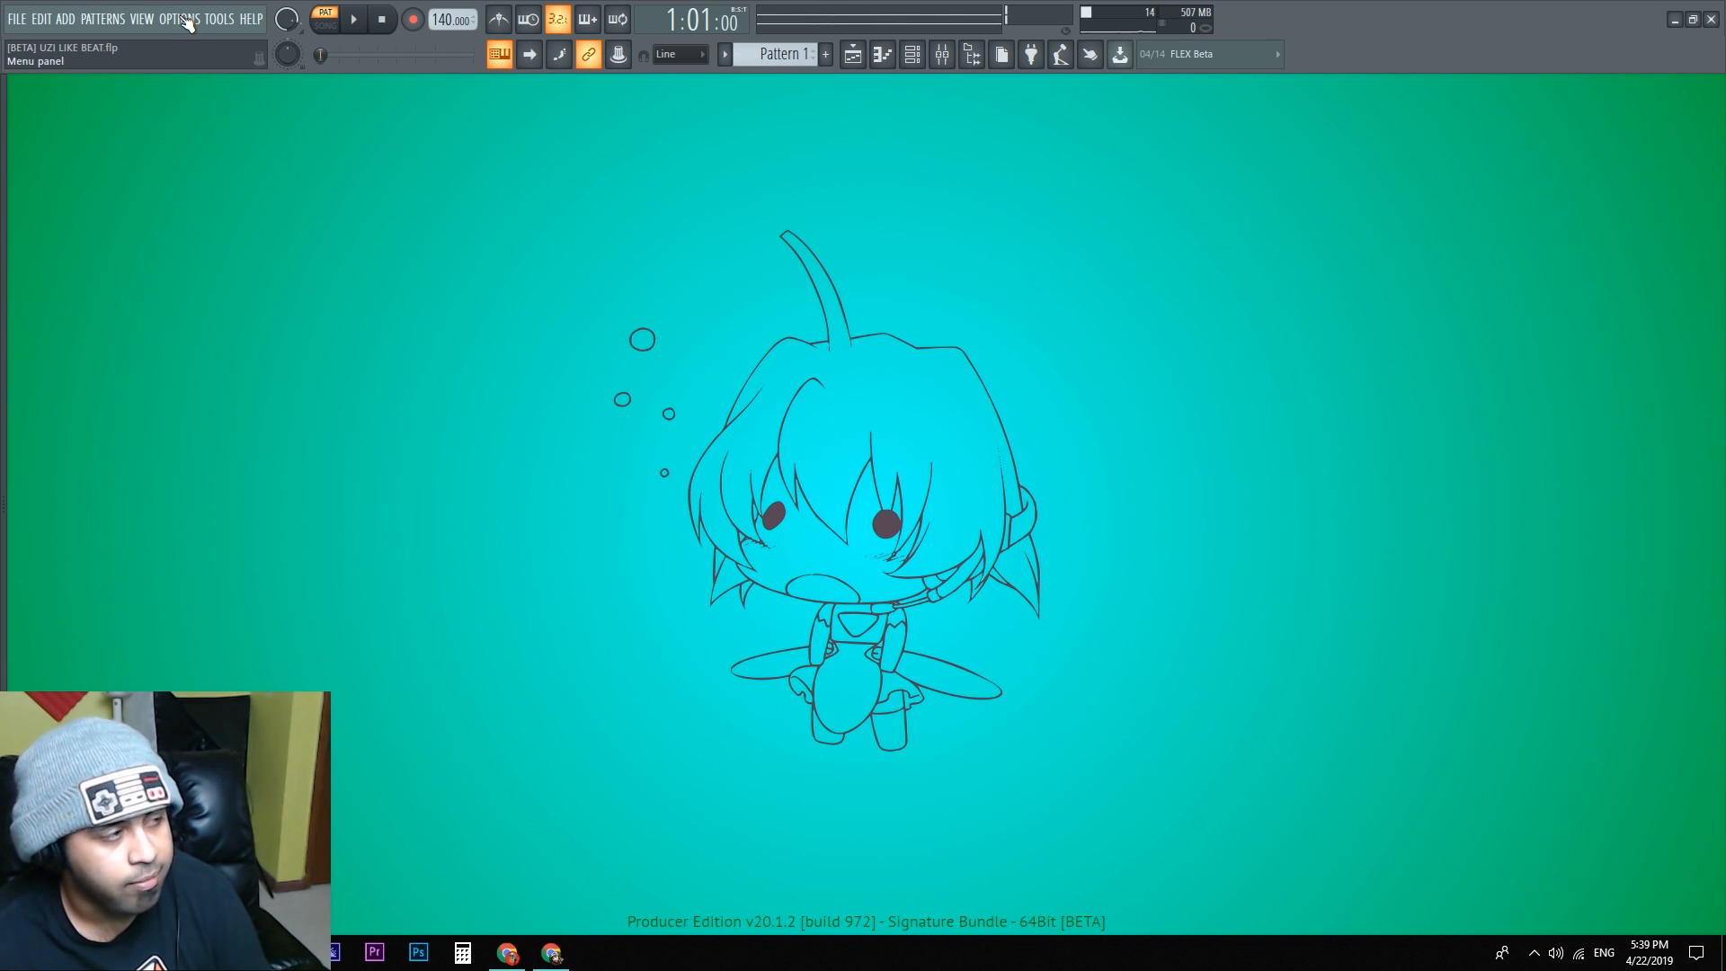
pyautogui.click(140, 18)
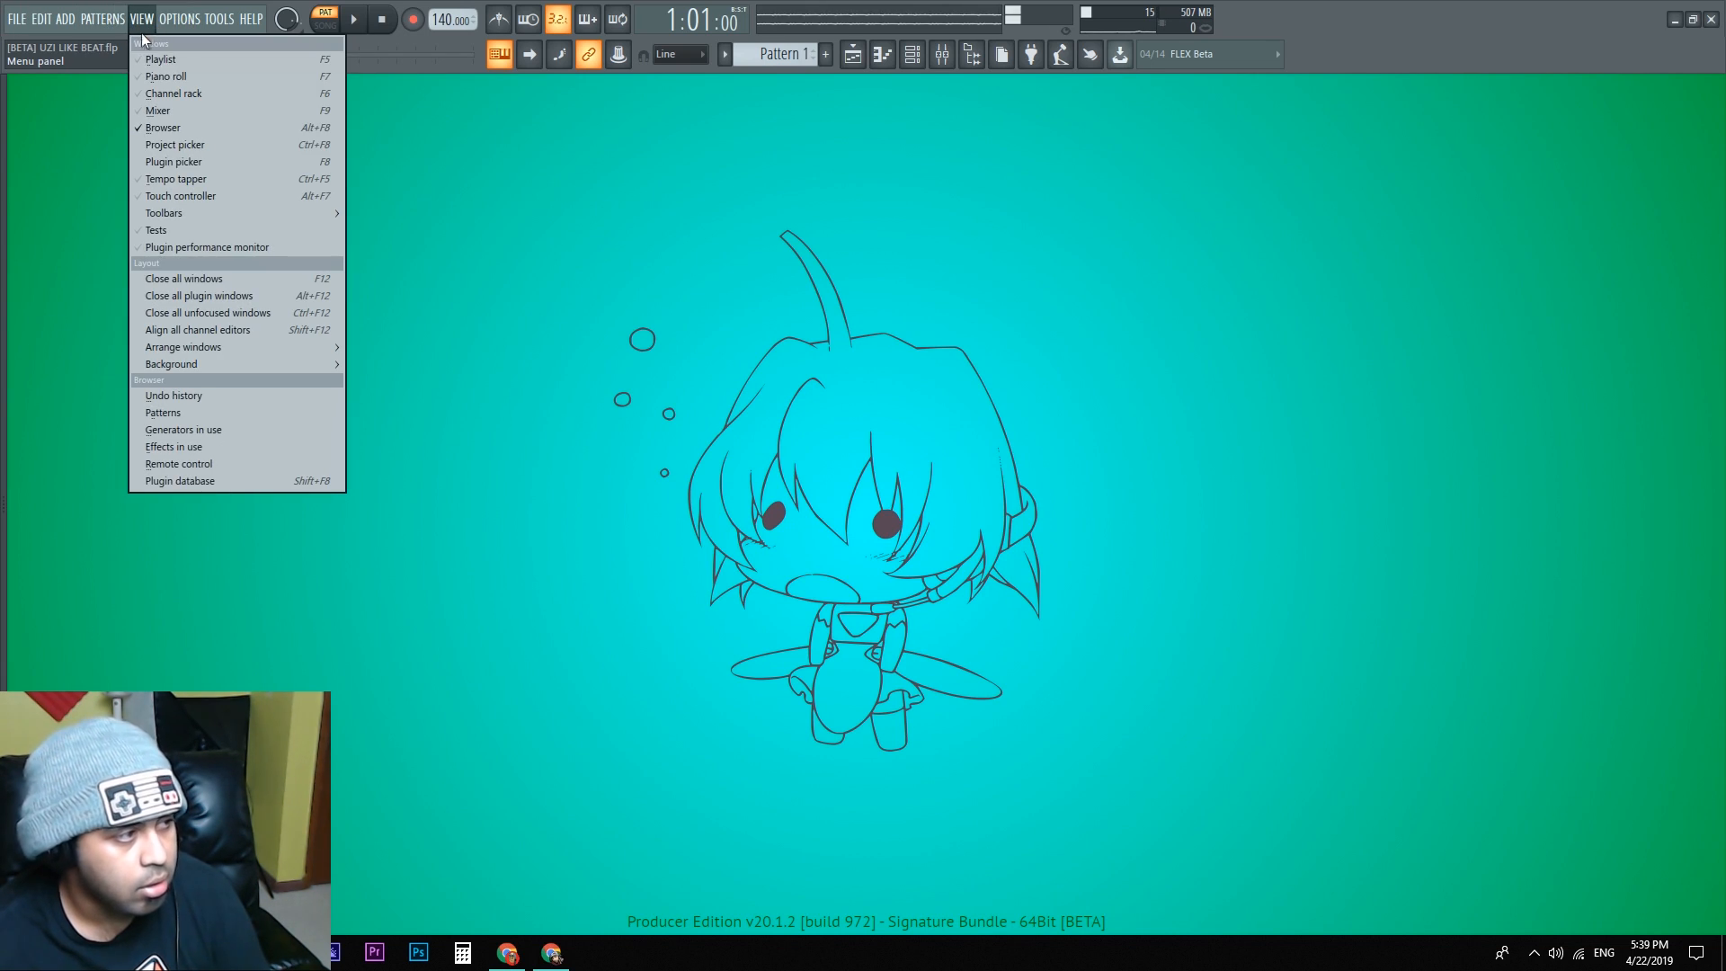
pyautogui.moveTo(173, 363)
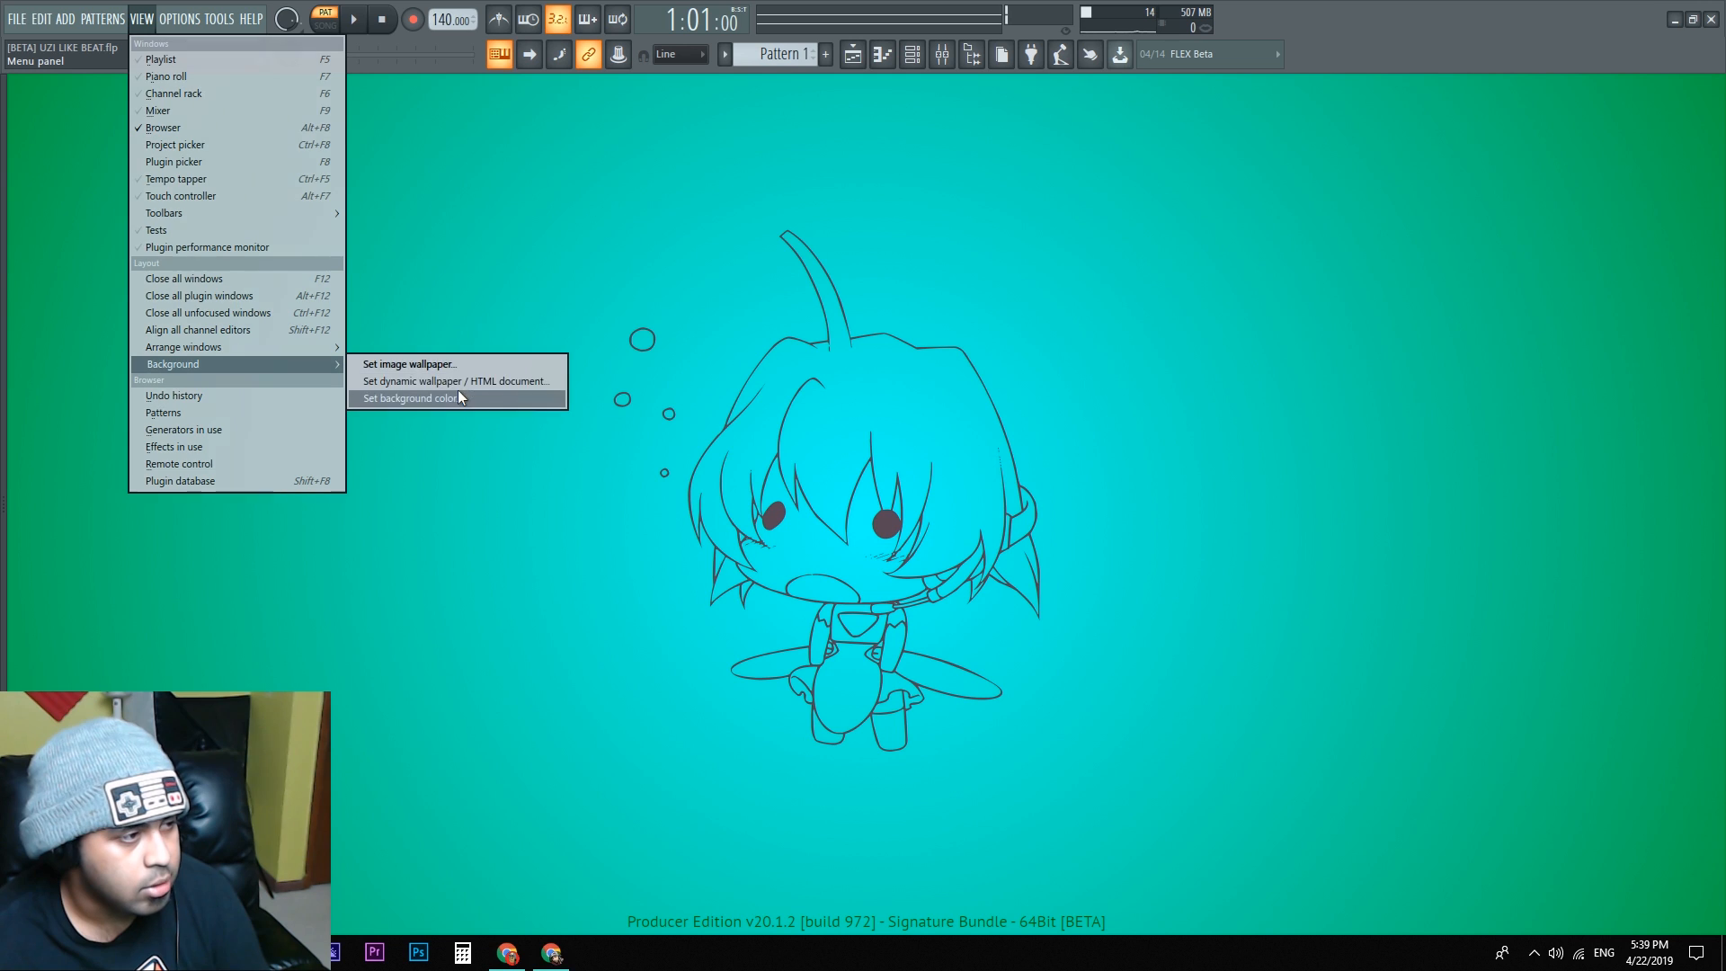
pyautogui.moveTo(451, 381)
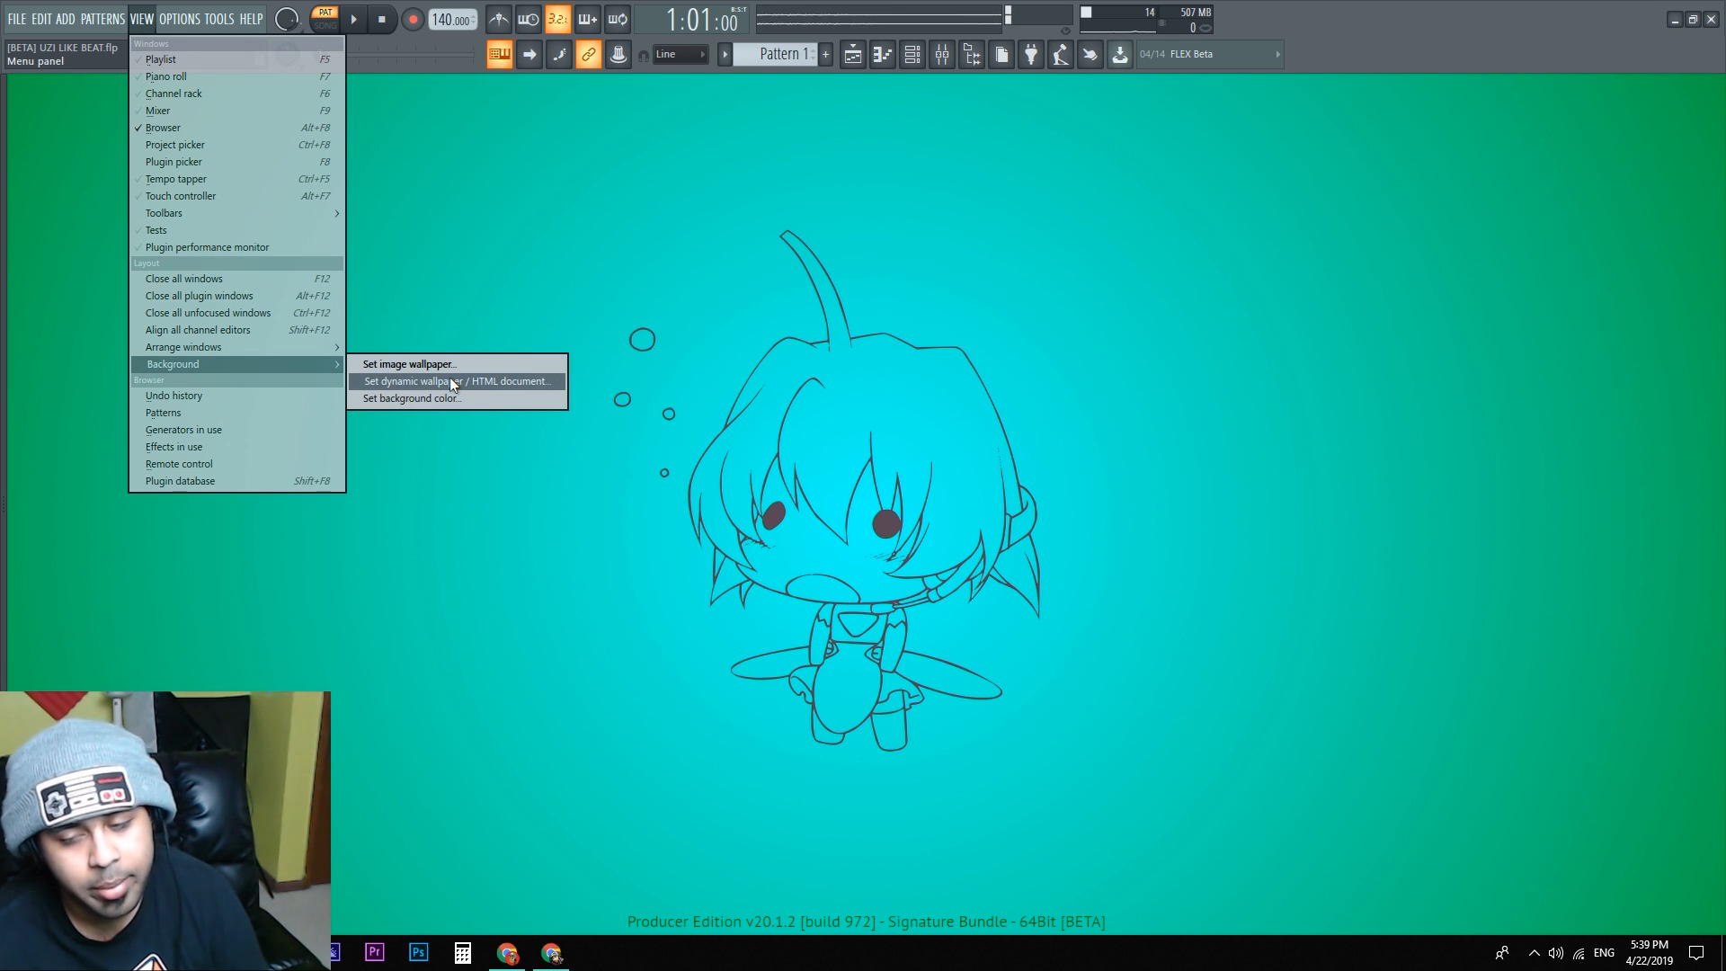
pyautogui.click(457, 381)
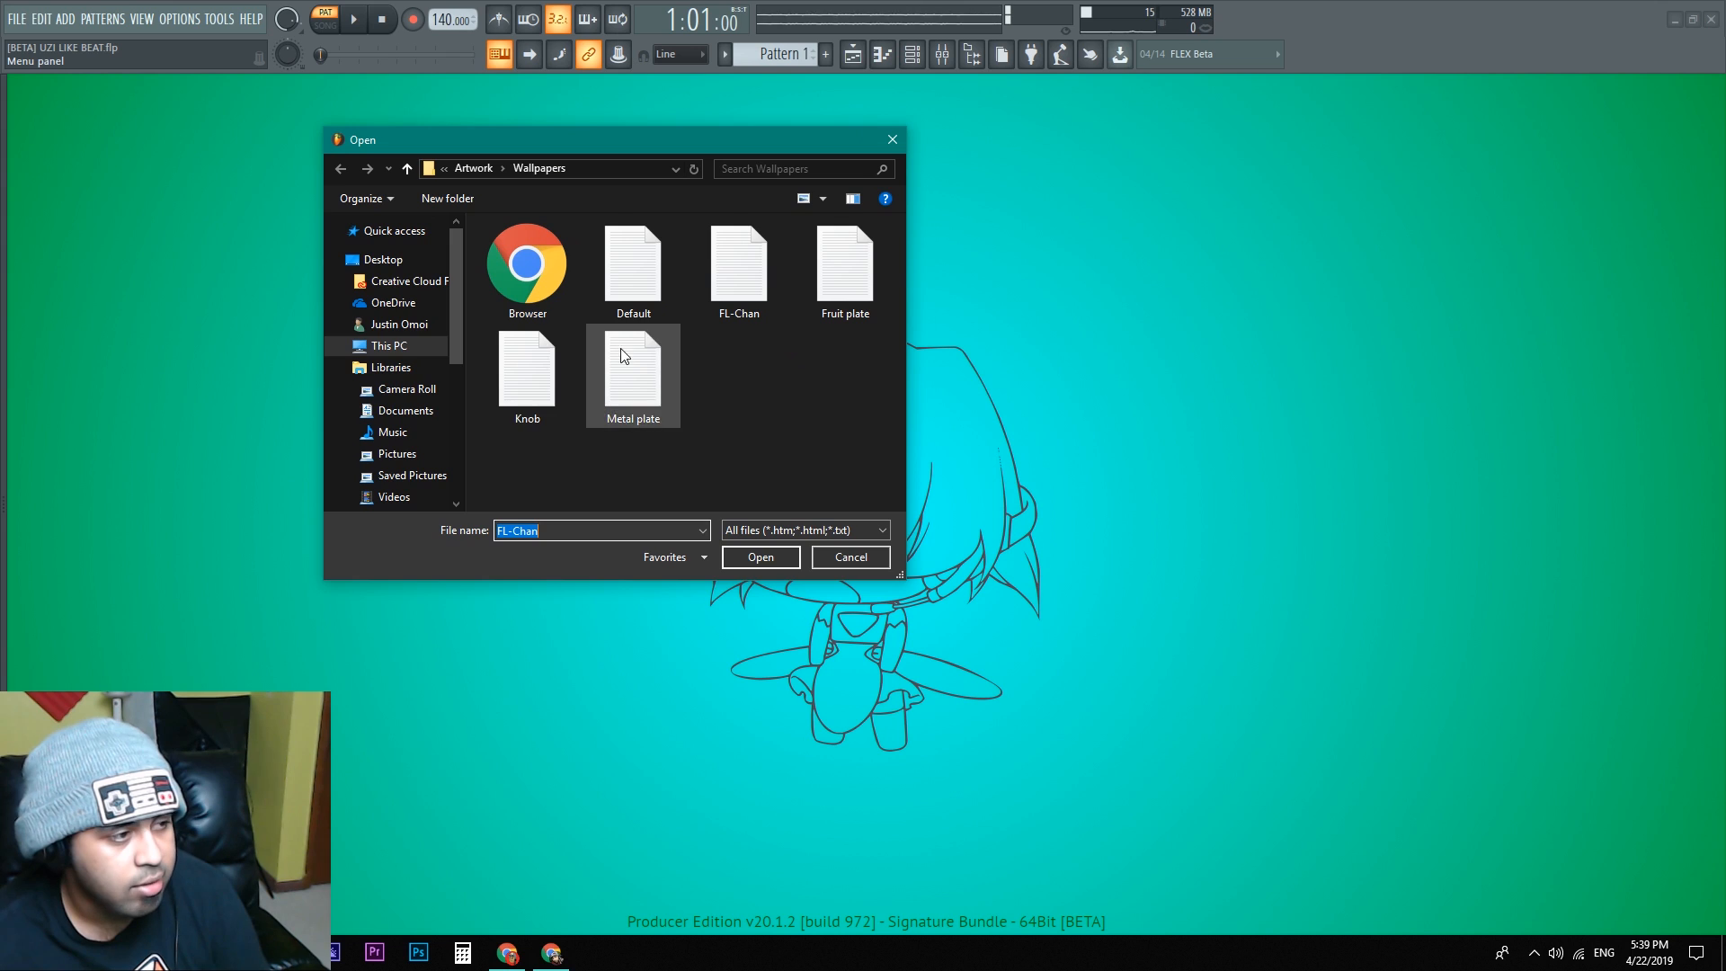
# Step: Try the Metal plate and Fruit plate wallpapers, then pick the Browser web-page wallpaper
pyautogui.click(851, 557)
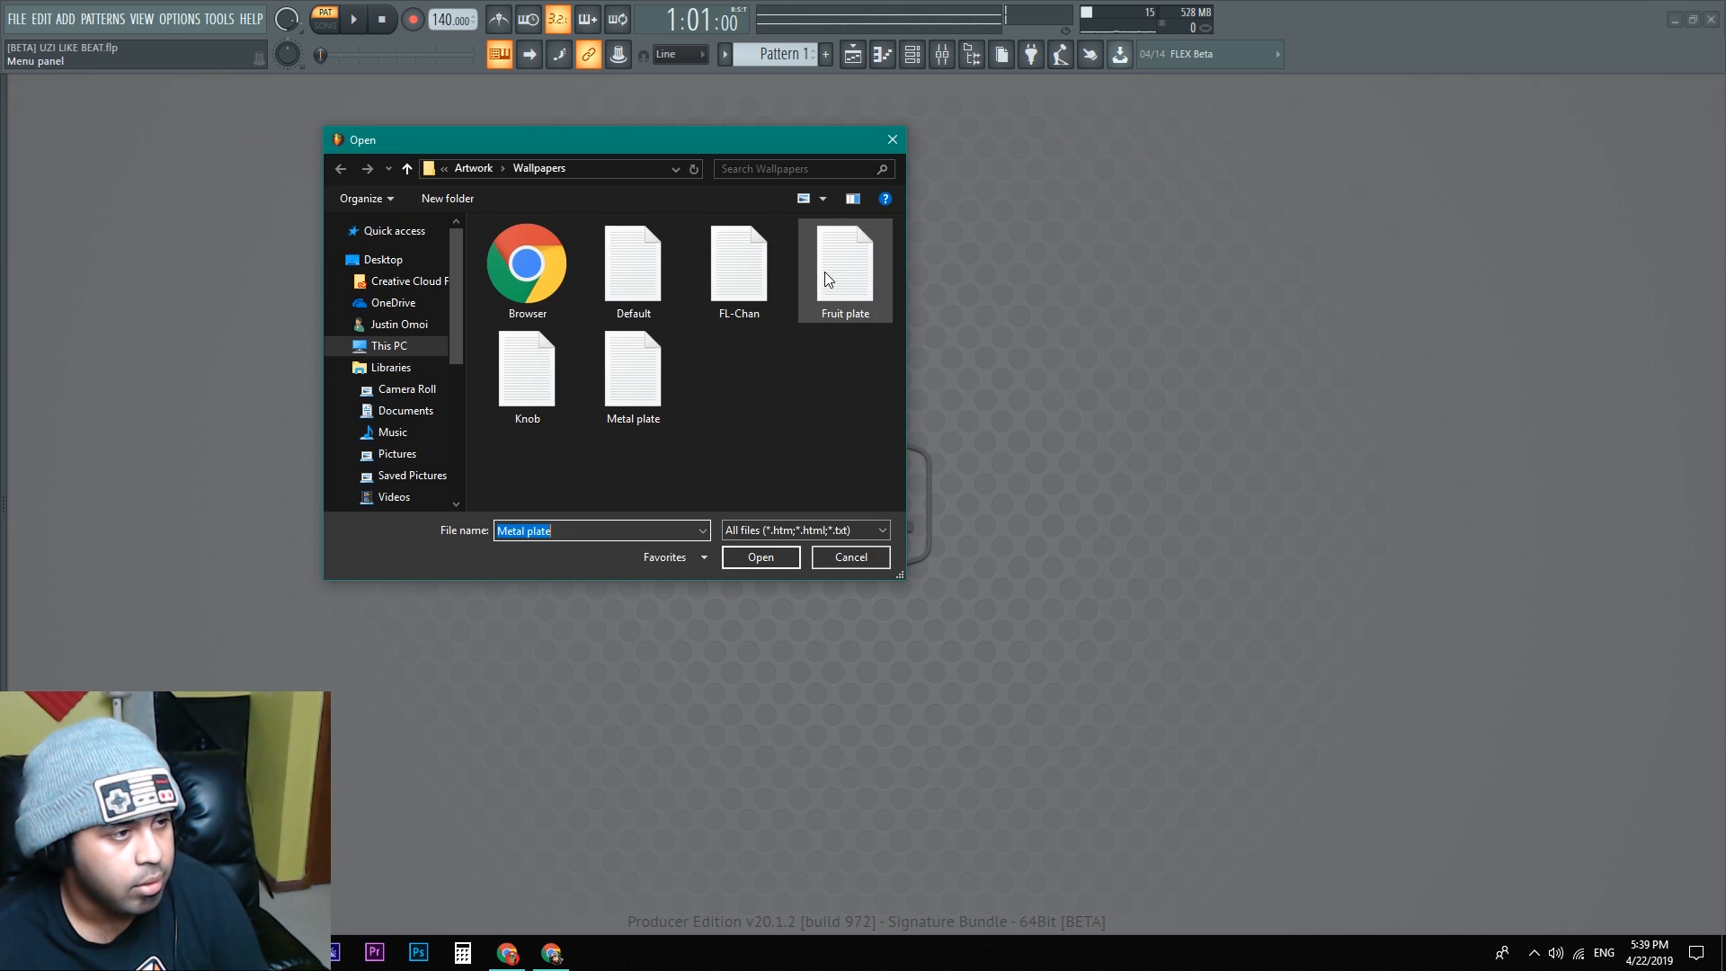
pyautogui.click(850, 556)
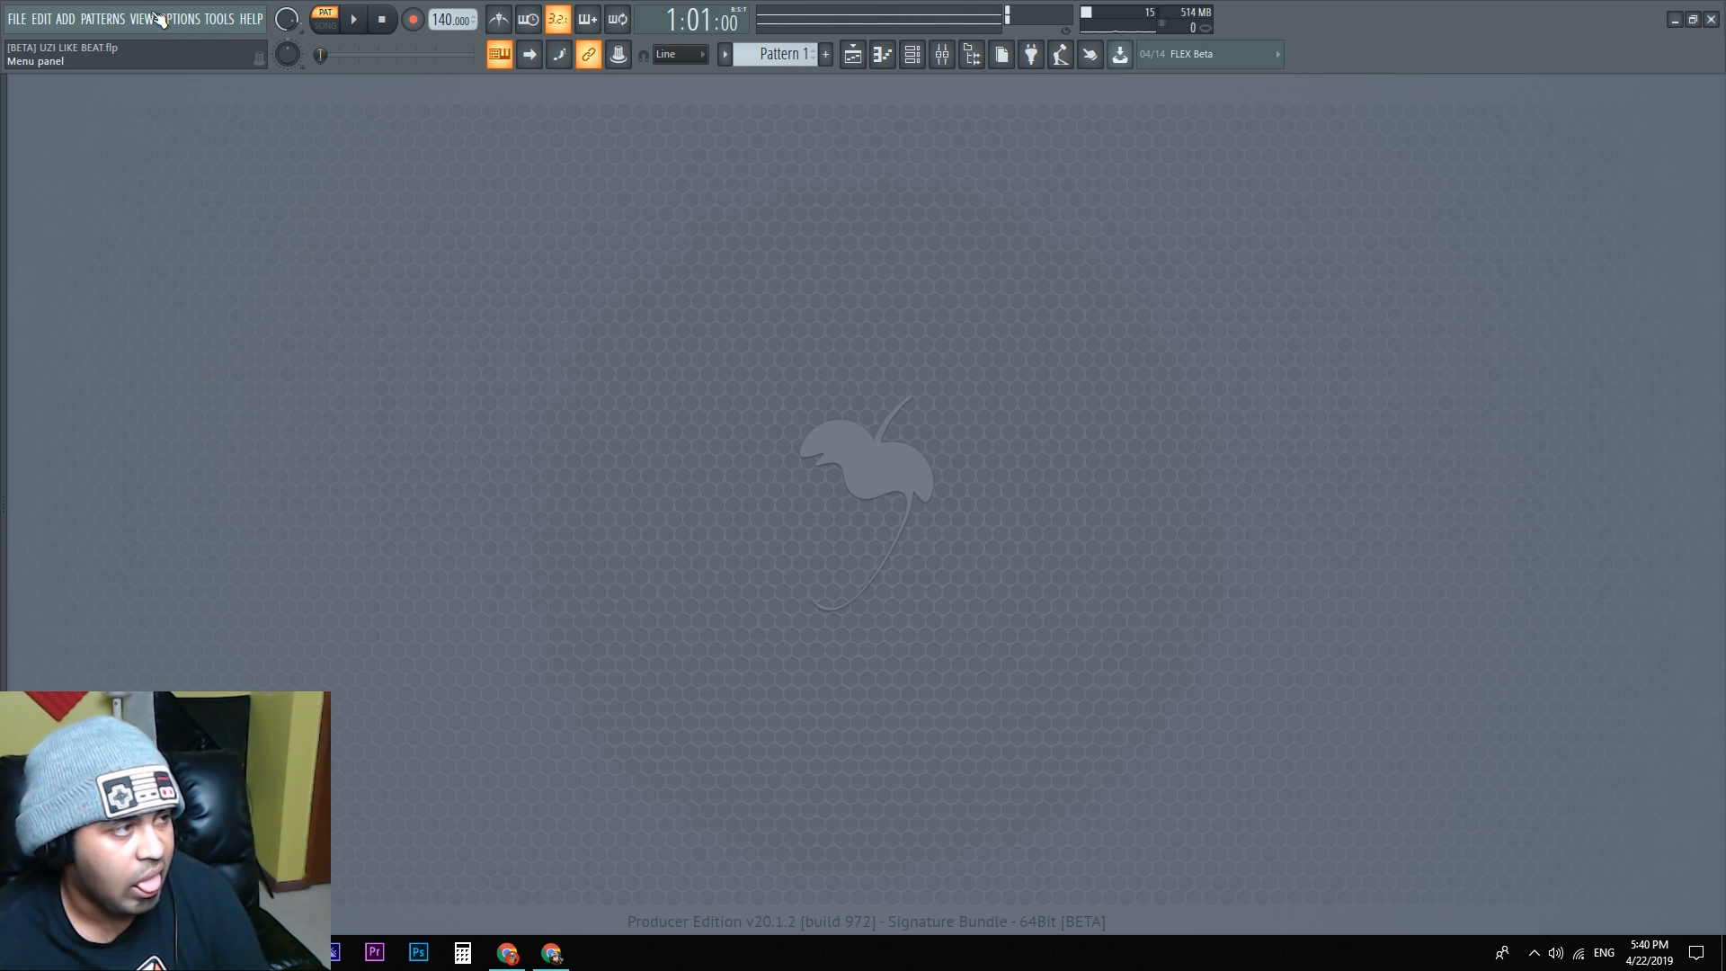
pyautogui.click(140, 18)
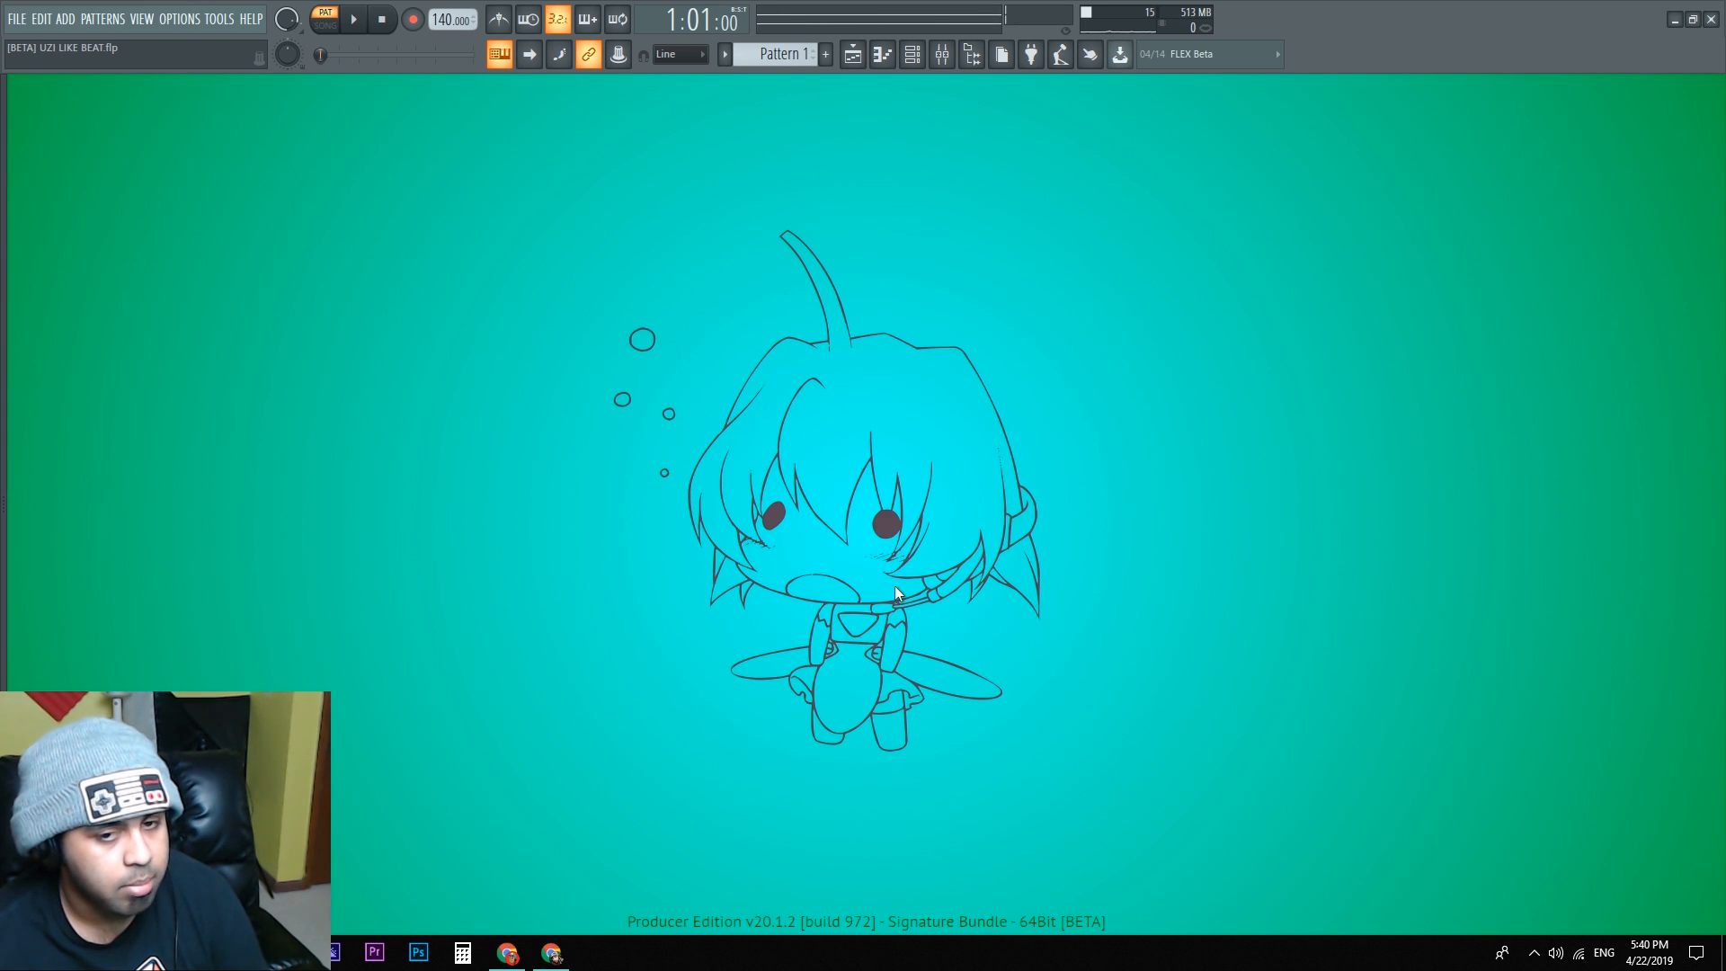
pyautogui.click(140, 18)
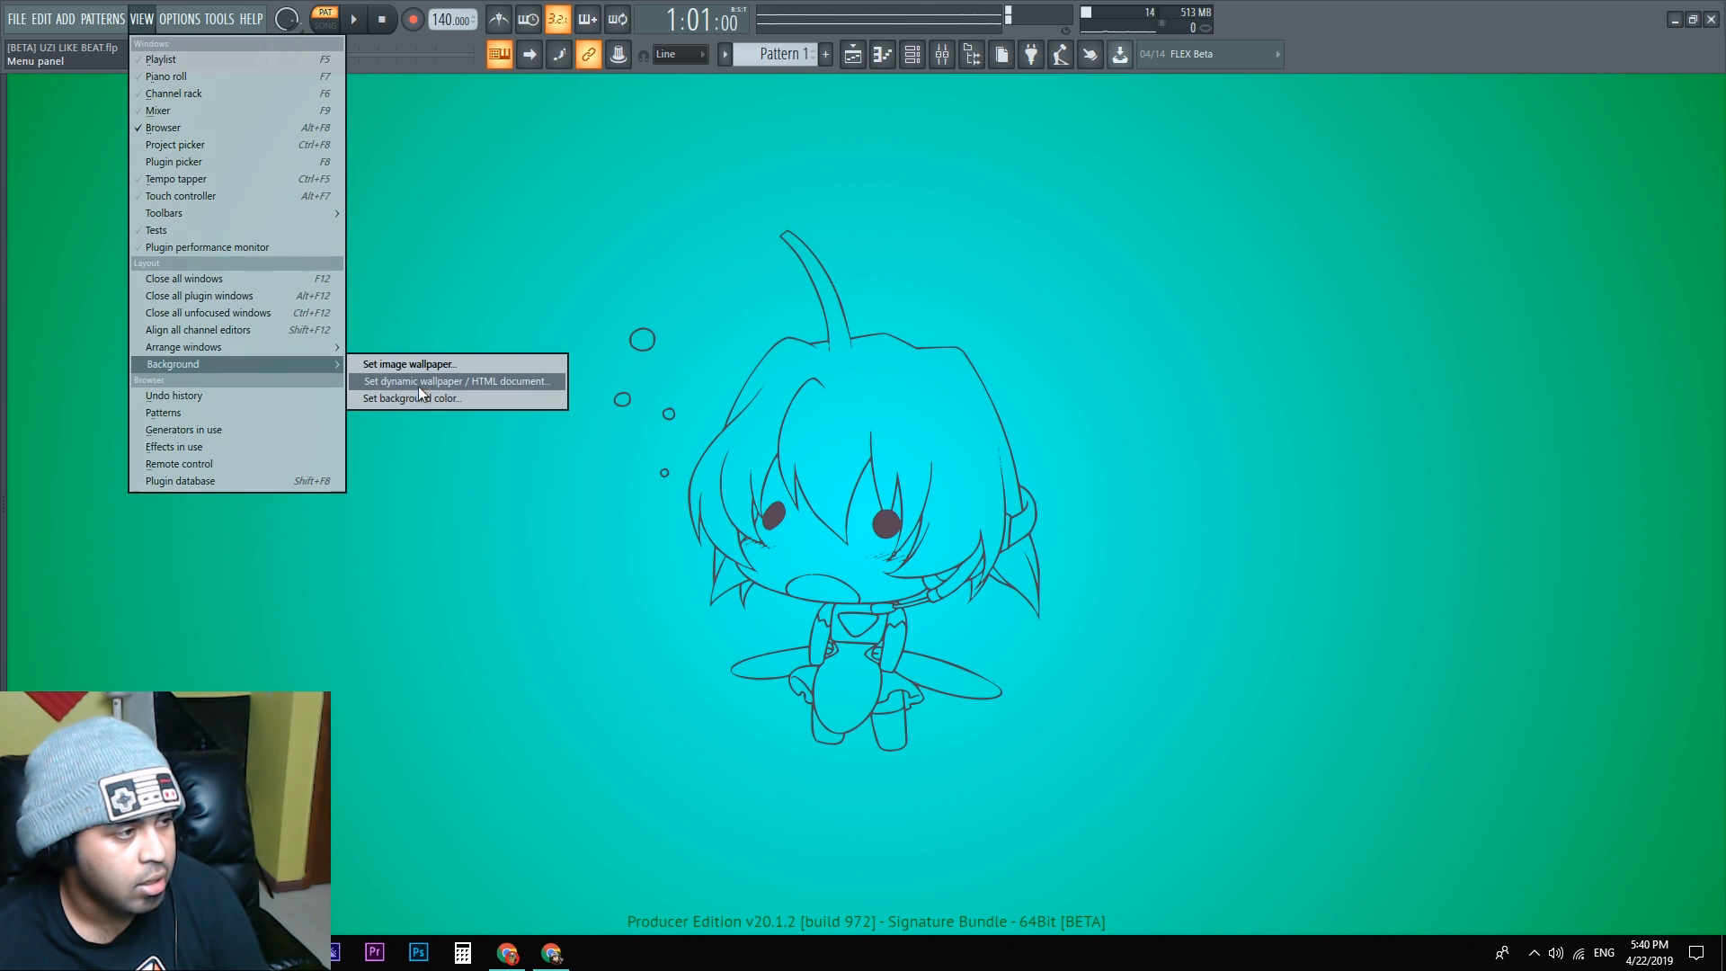
pyautogui.click(454, 381)
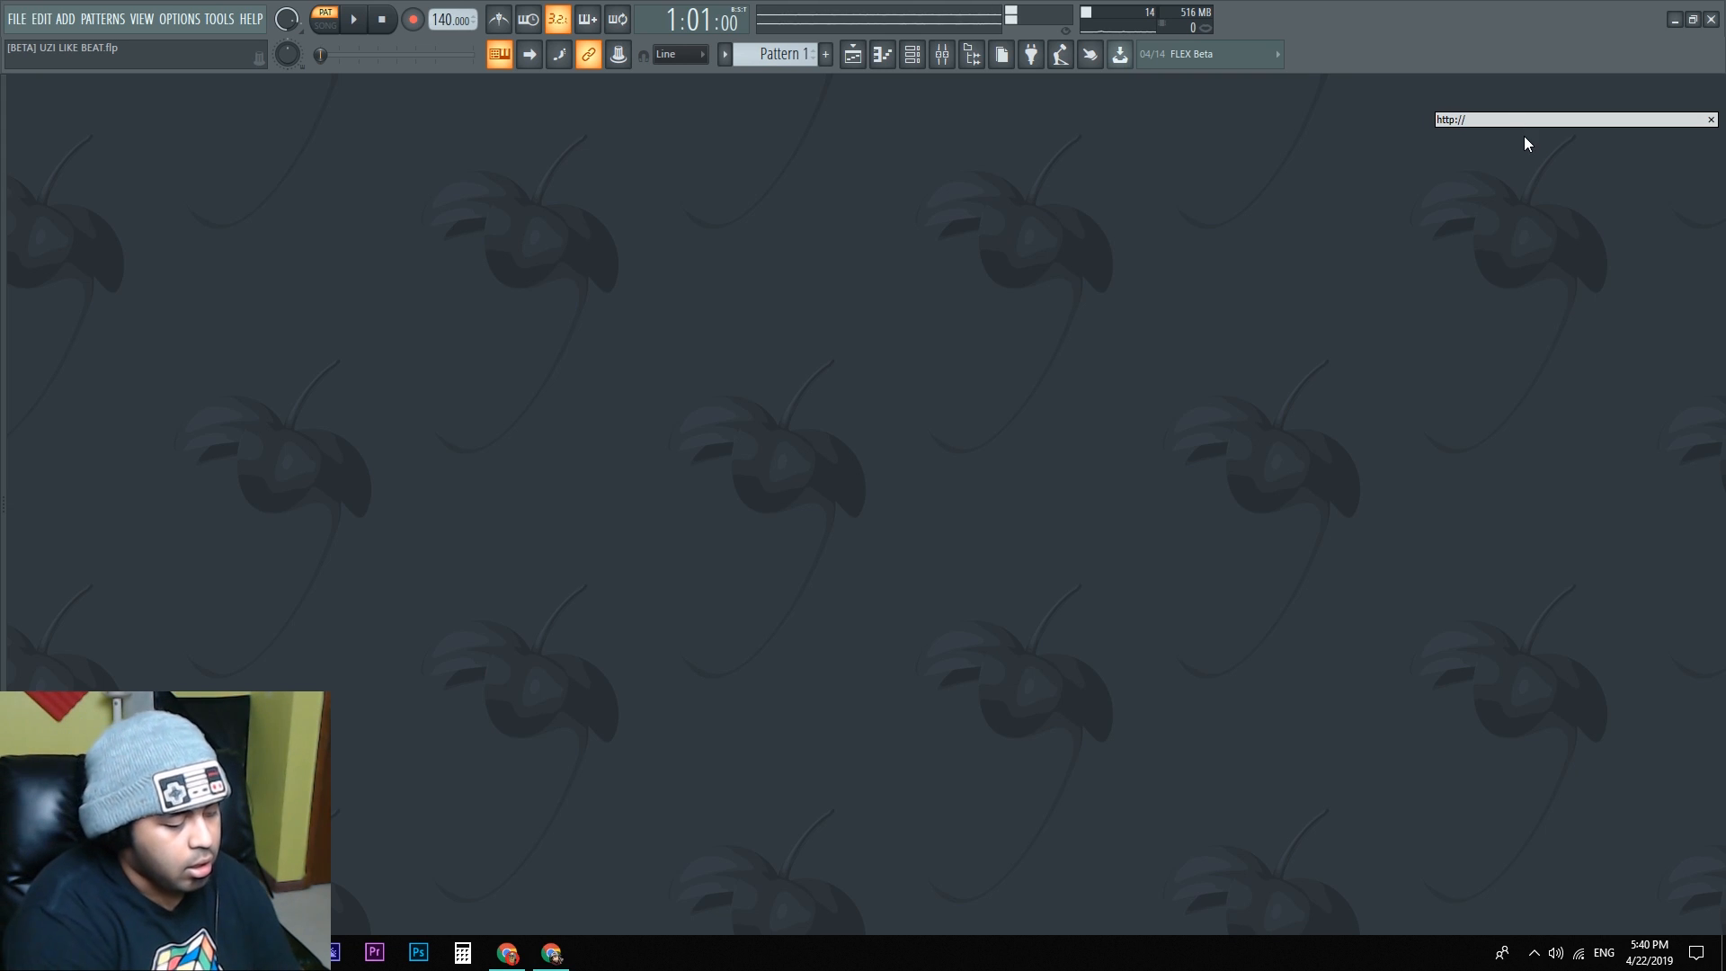
# Step: Show youtube.com as the live wallpaper, then switch to a solid purple background colour
pyautogui.write('youtube.com')
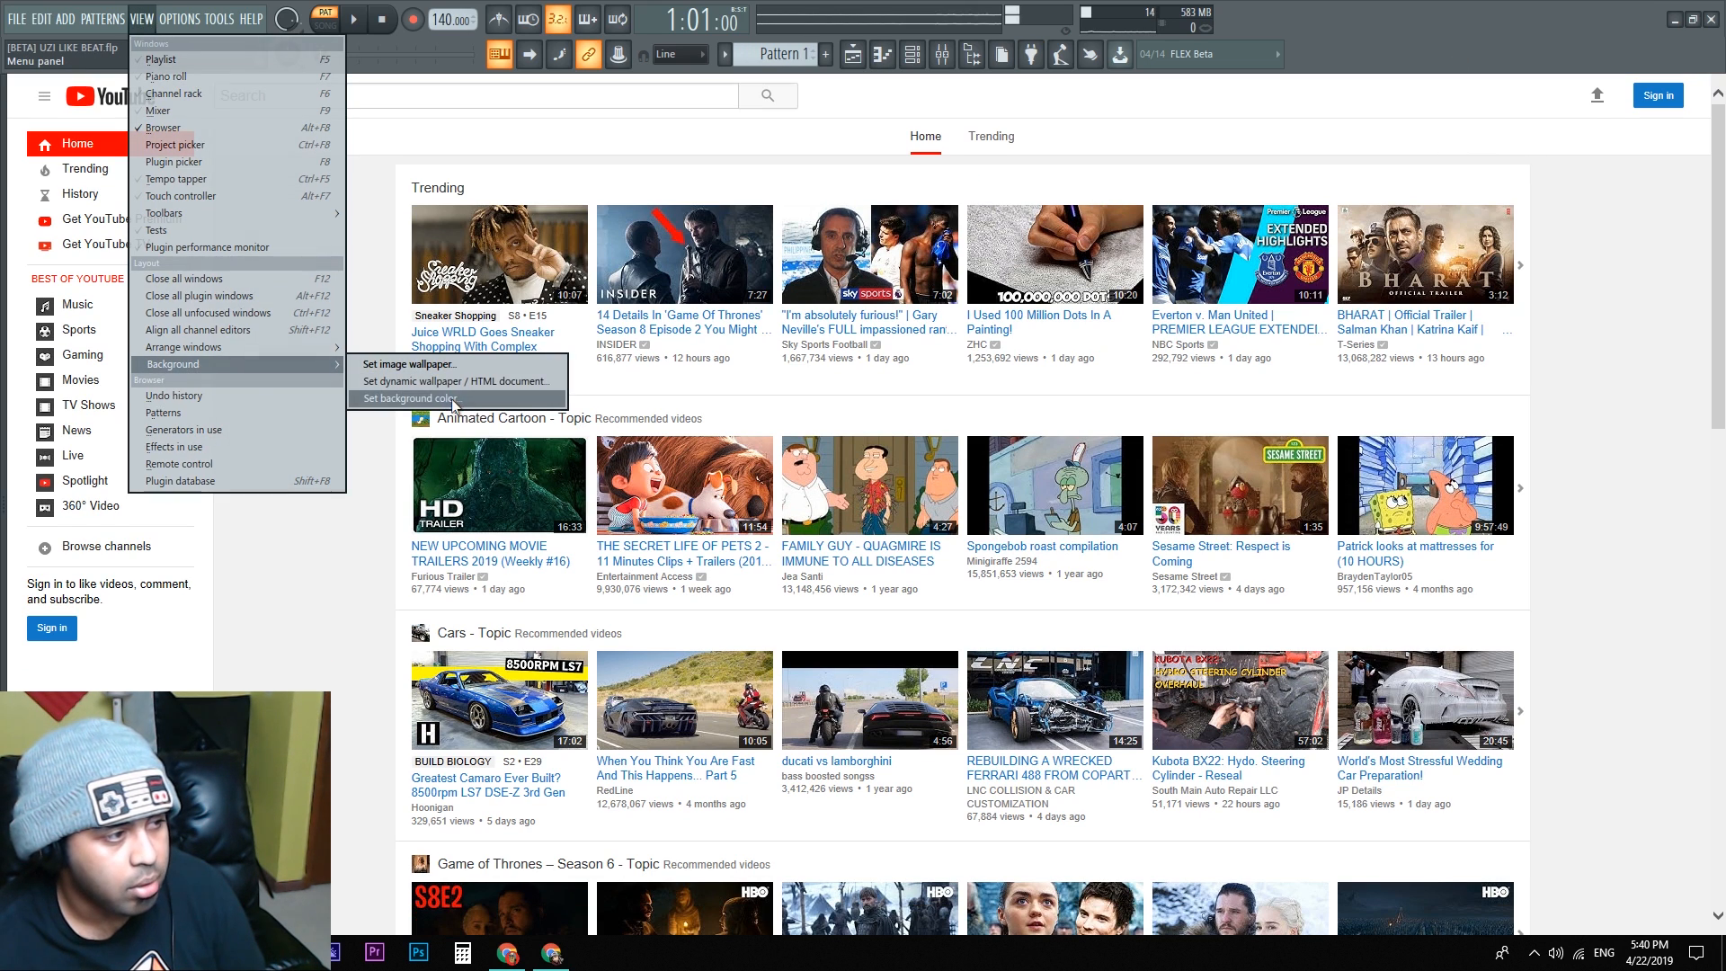
pyautogui.click(408, 399)
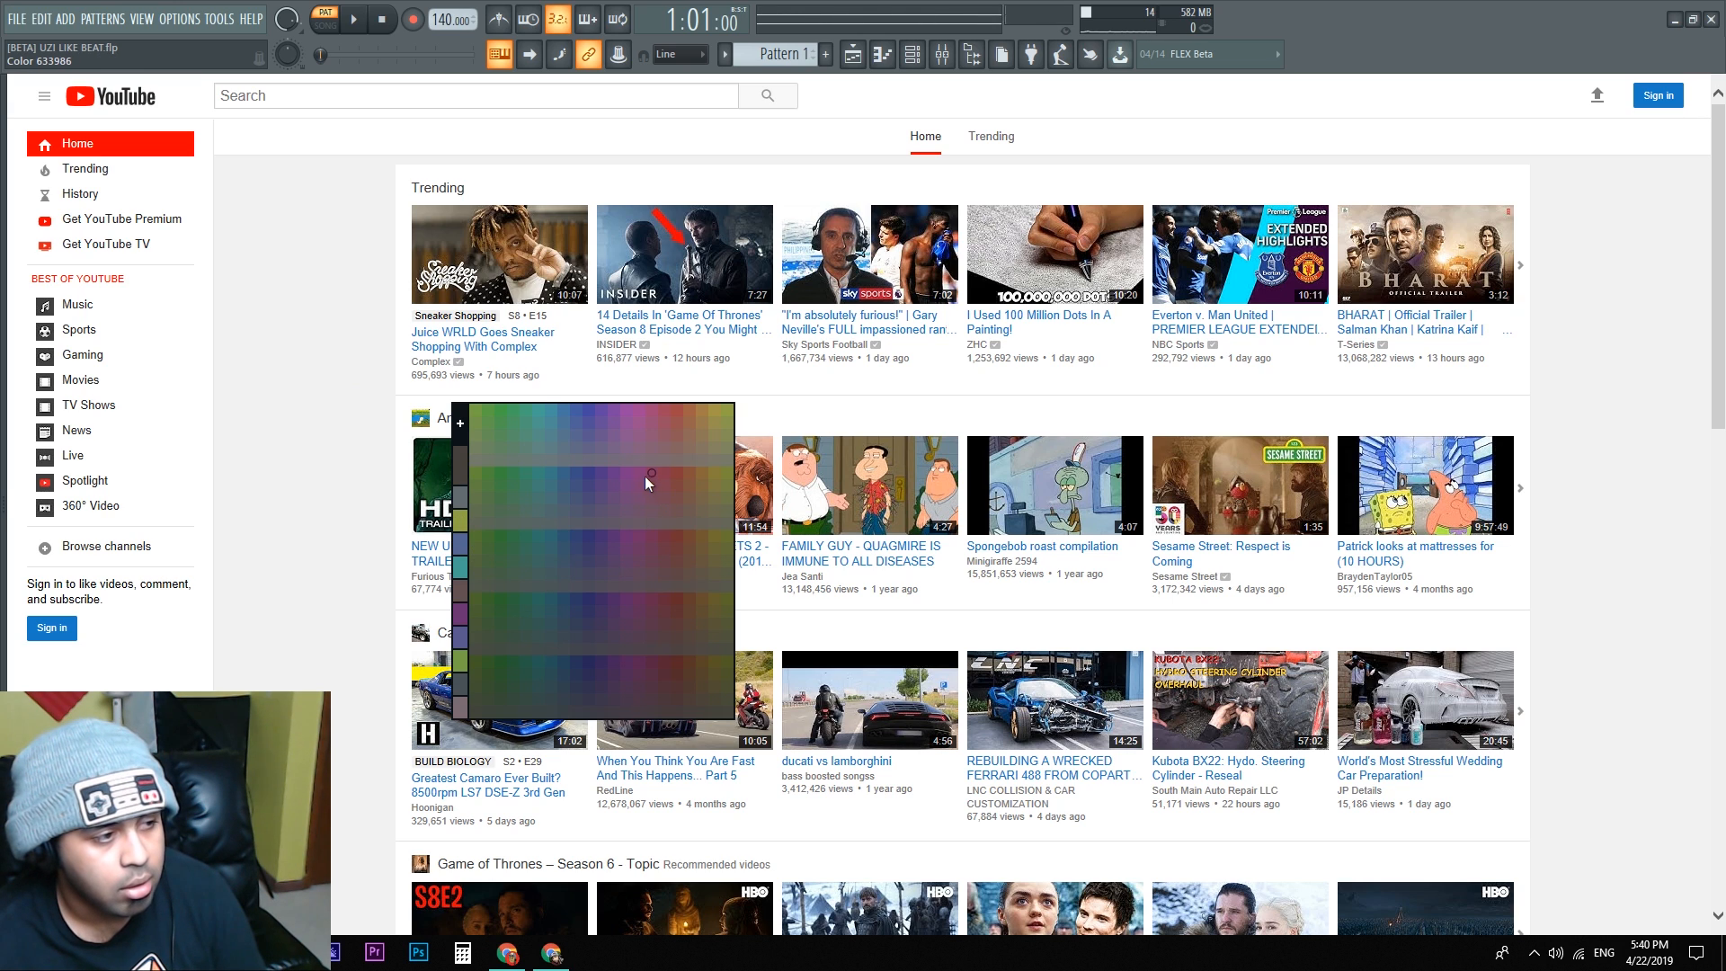
pyautogui.click(180, 18)
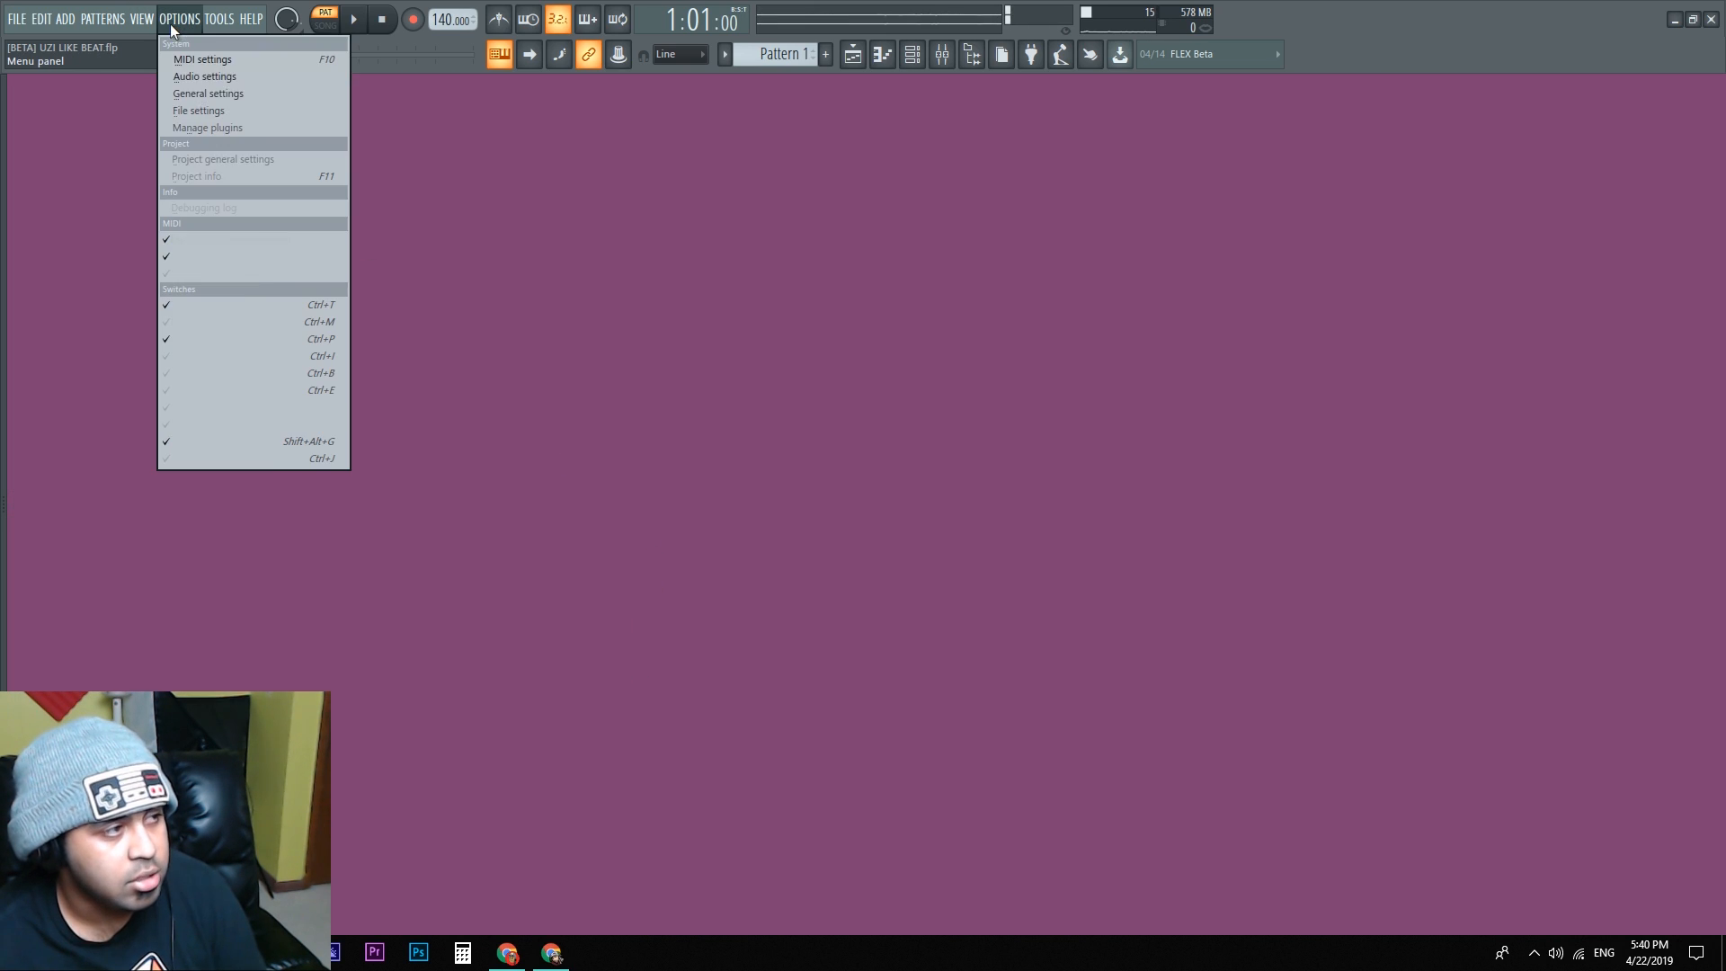
# Step: Return to View > Background and choose to load a dynamic wallpaper document again
pyautogui.click(140, 18)
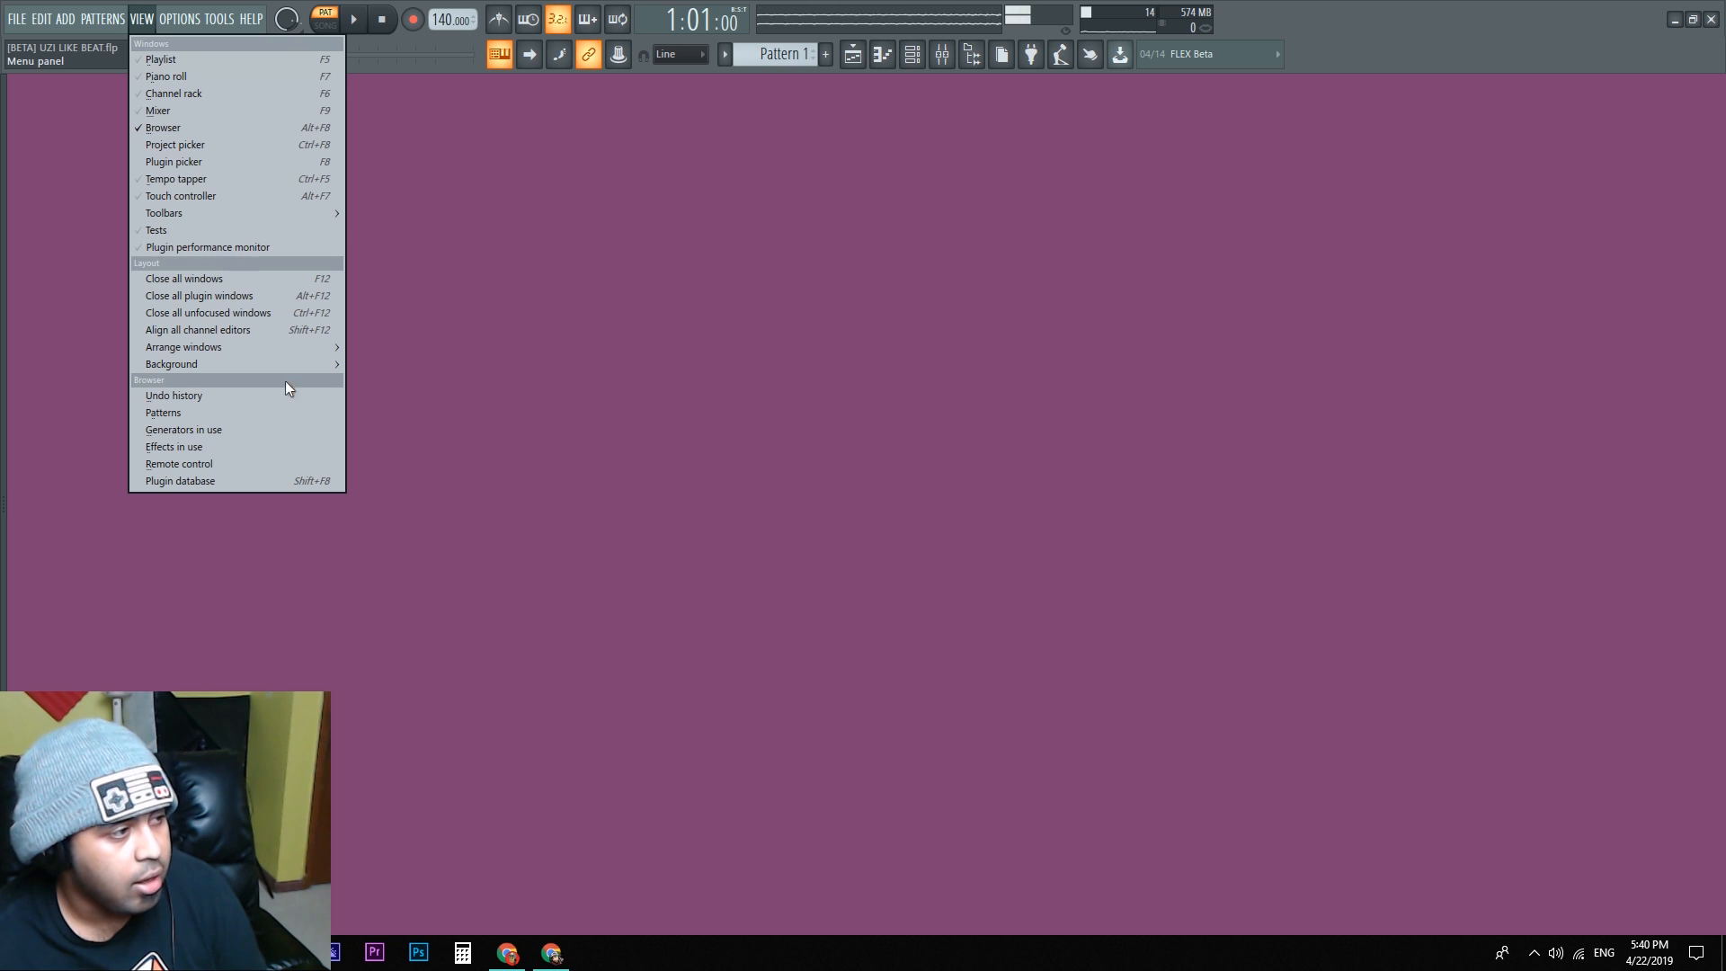
pyautogui.click(172, 363)
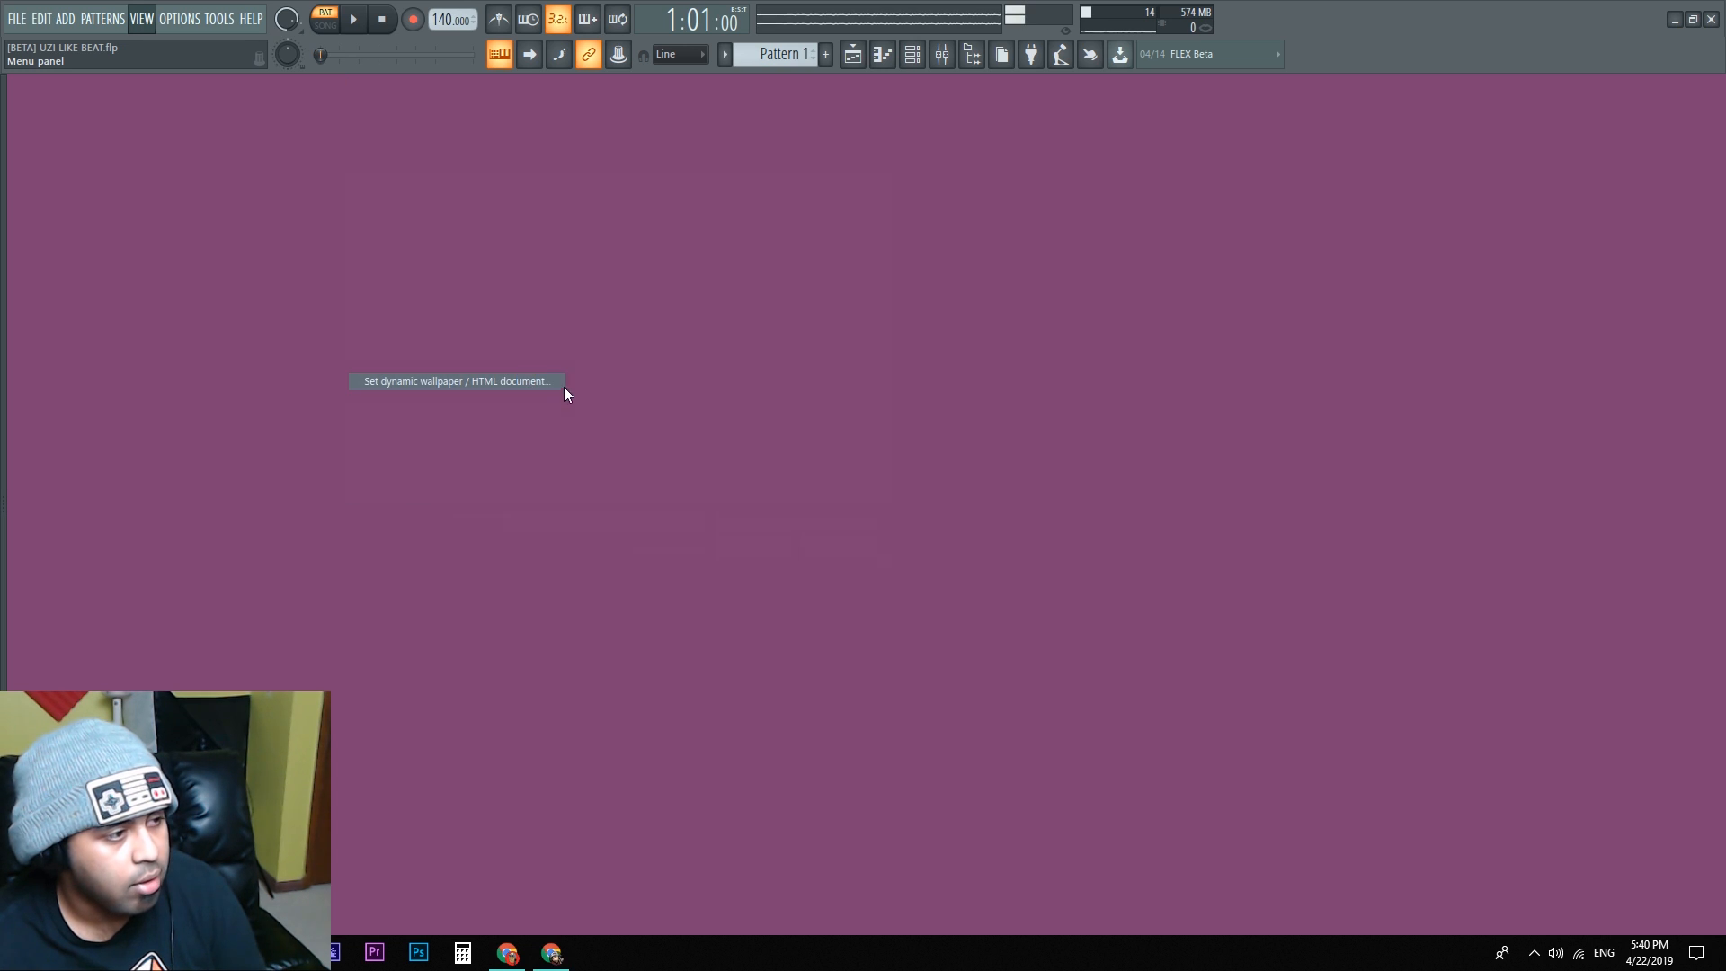
pyautogui.click(454, 381)
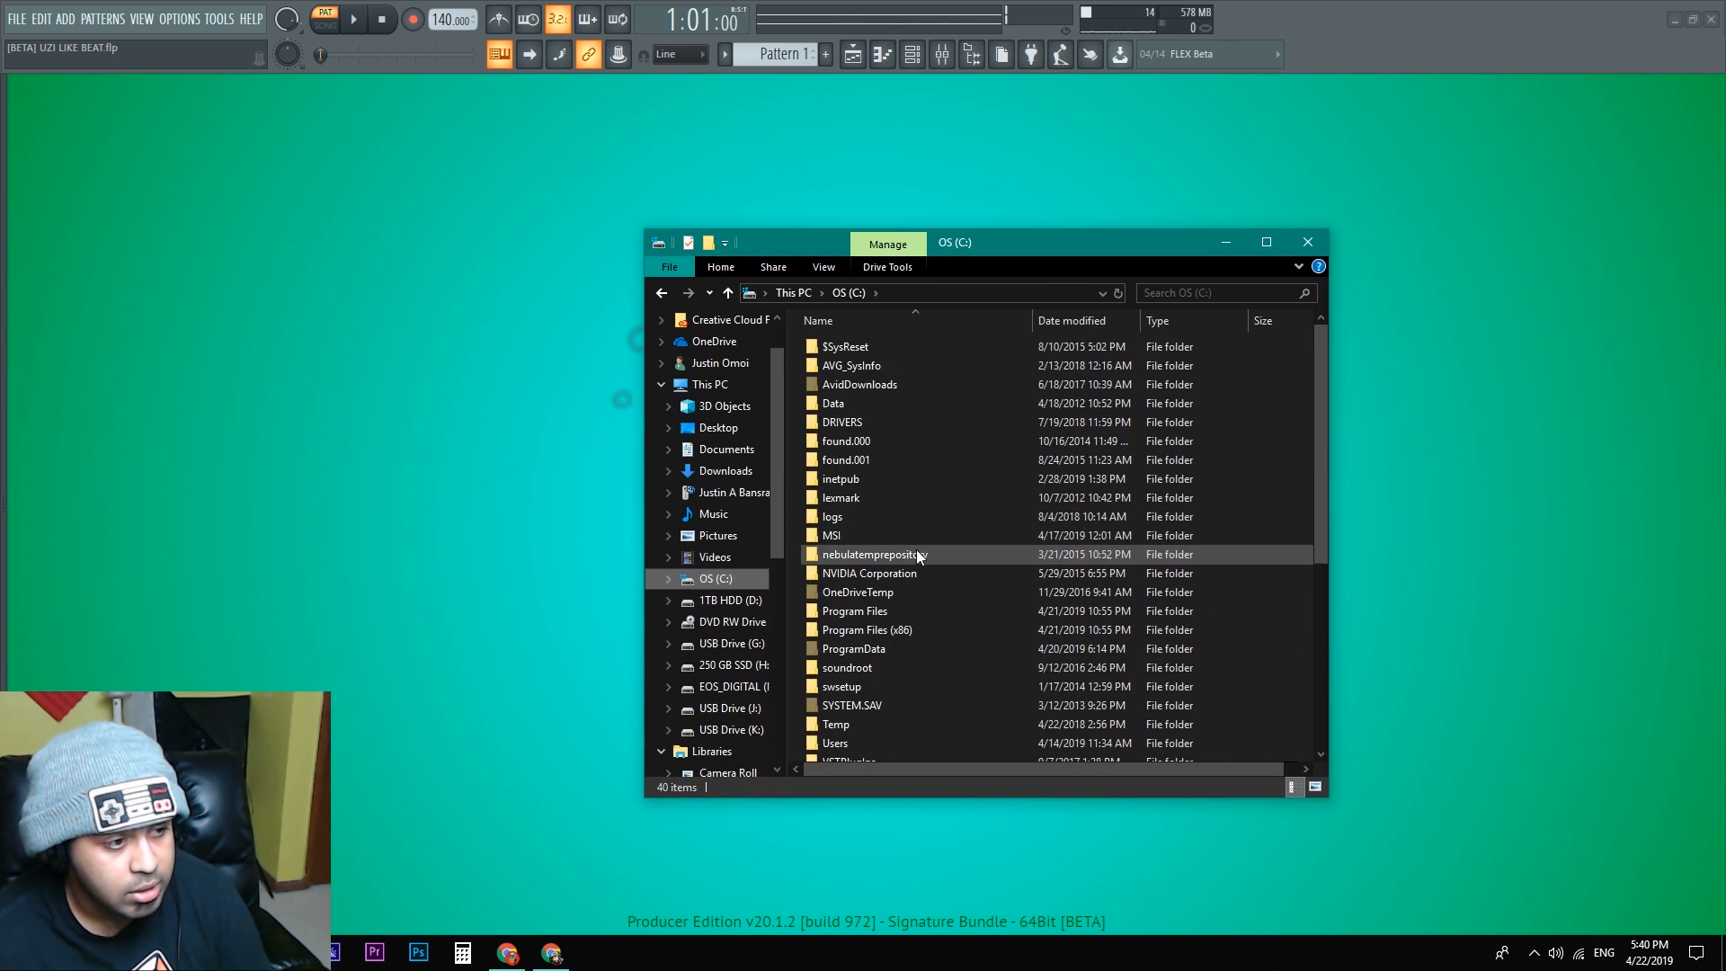
# Step: Browse Program Files (x86) > Image-Line > FL Studio 20.1 beta > Artwork > Wallpapers and open FL-Chan in Notepad
pyautogui.doubleClick(866, 629)
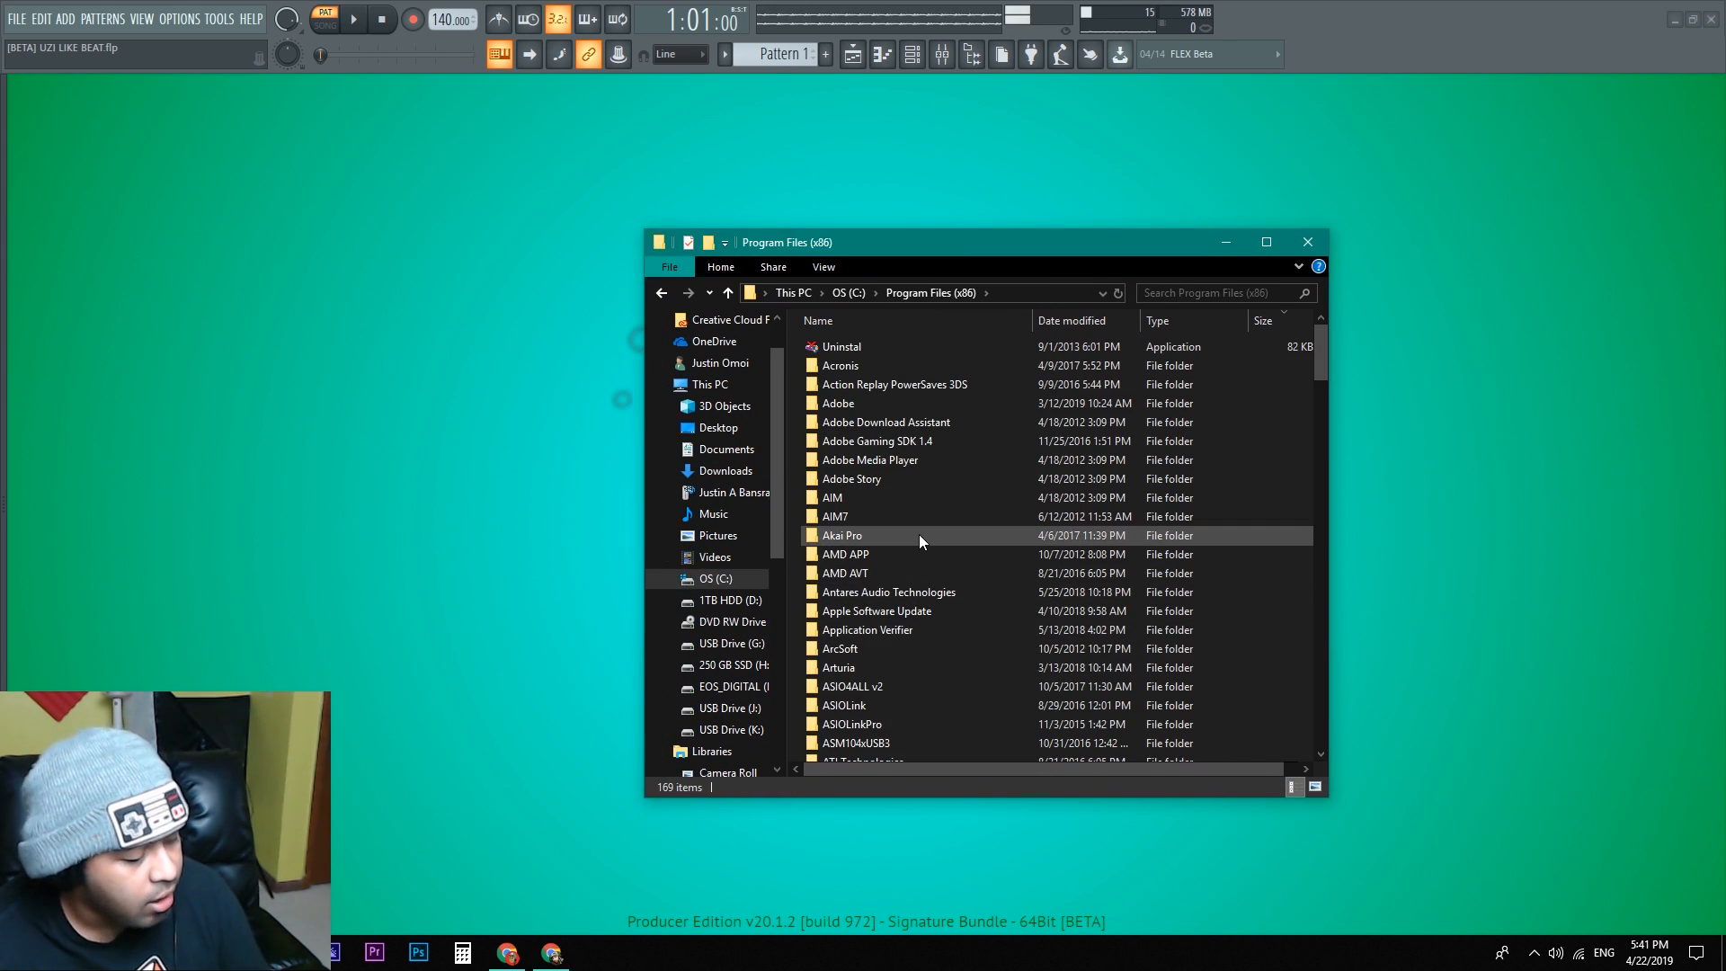
pyautogui.click(841, 536)
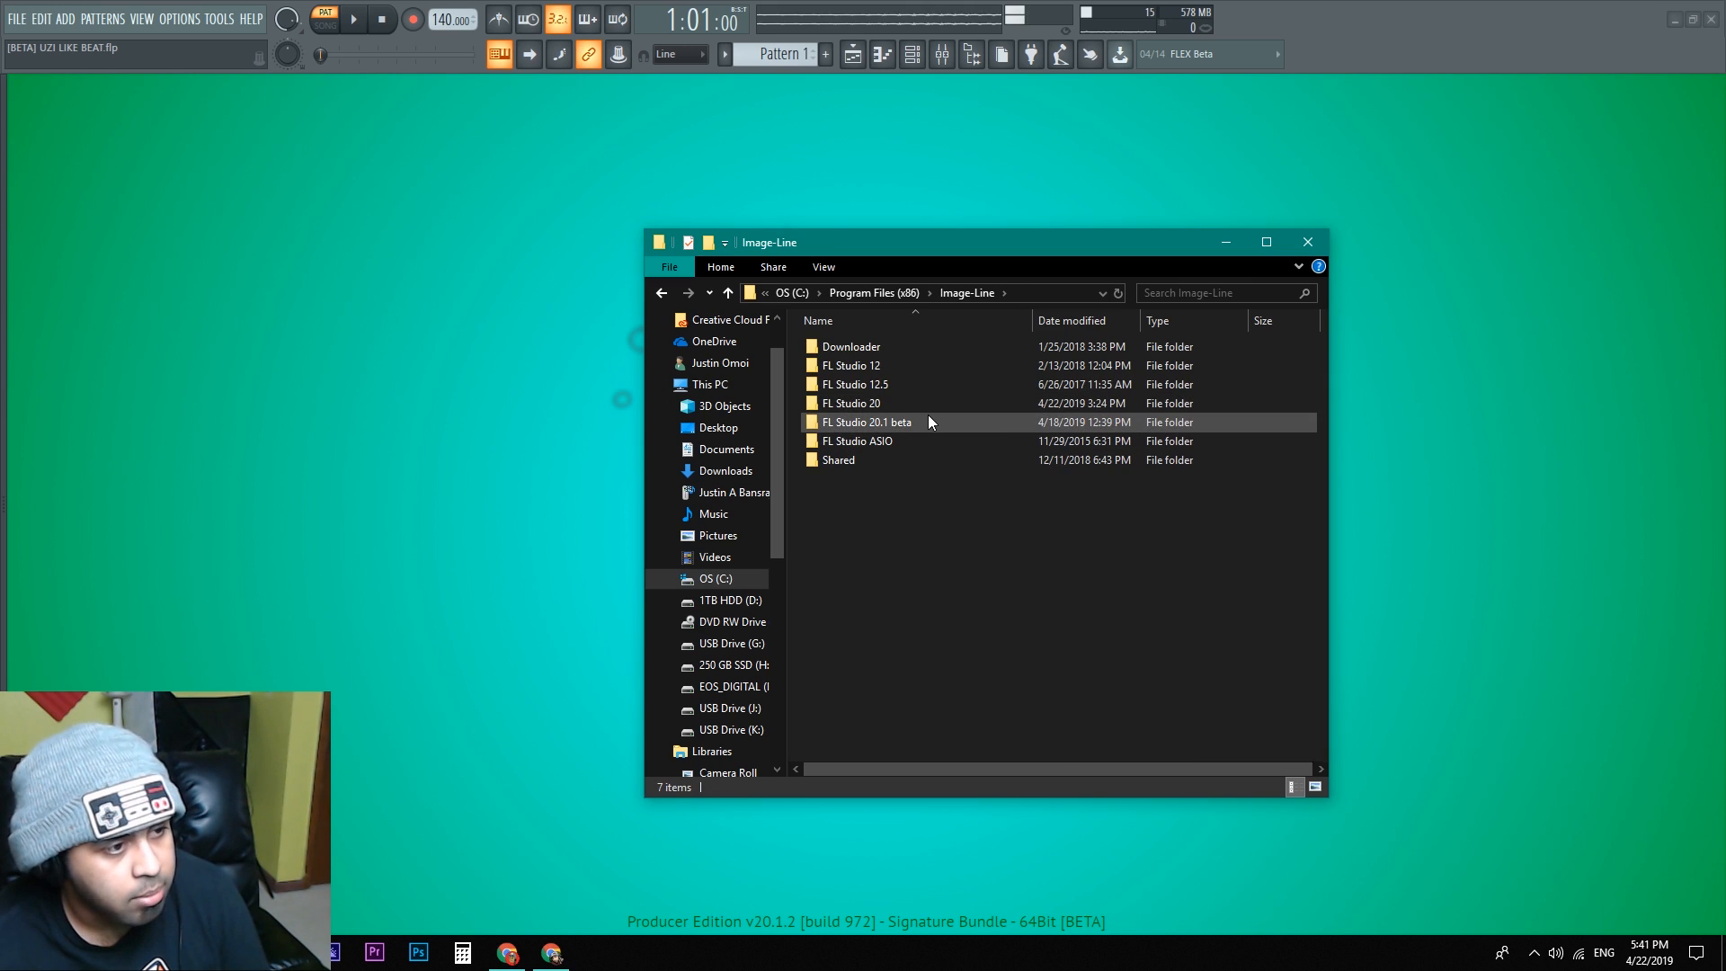
pyautogui.doubleClick(866, 420)
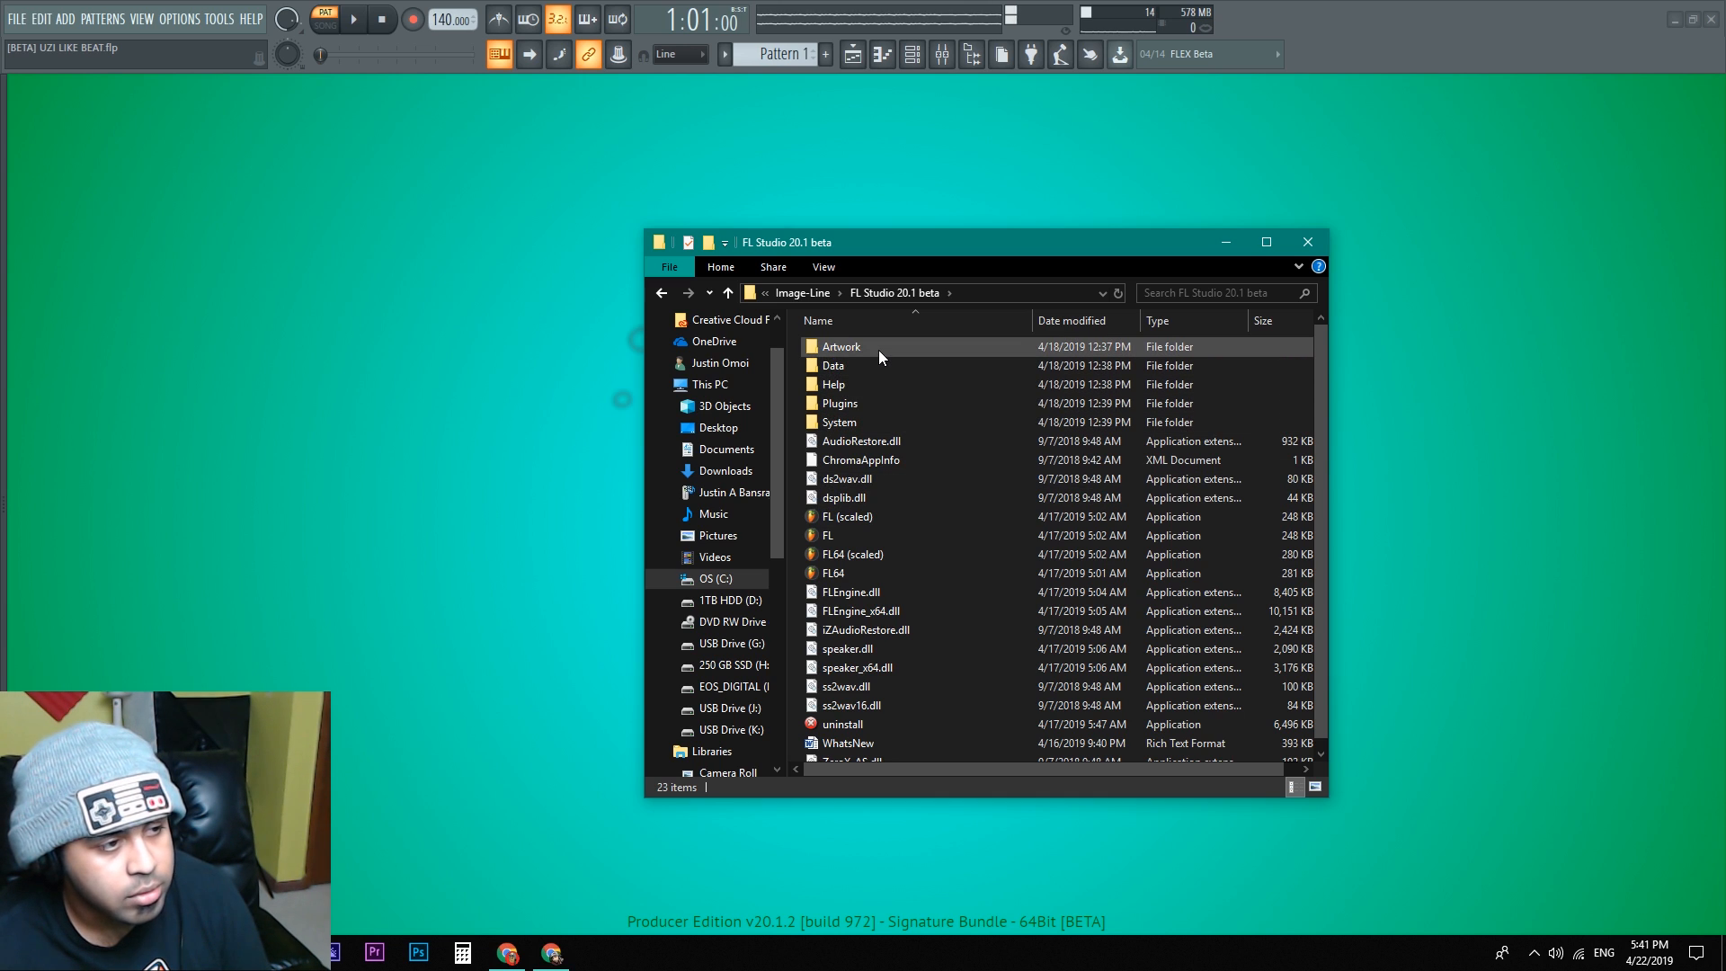
pyautogui.doubleClick(842, 347)
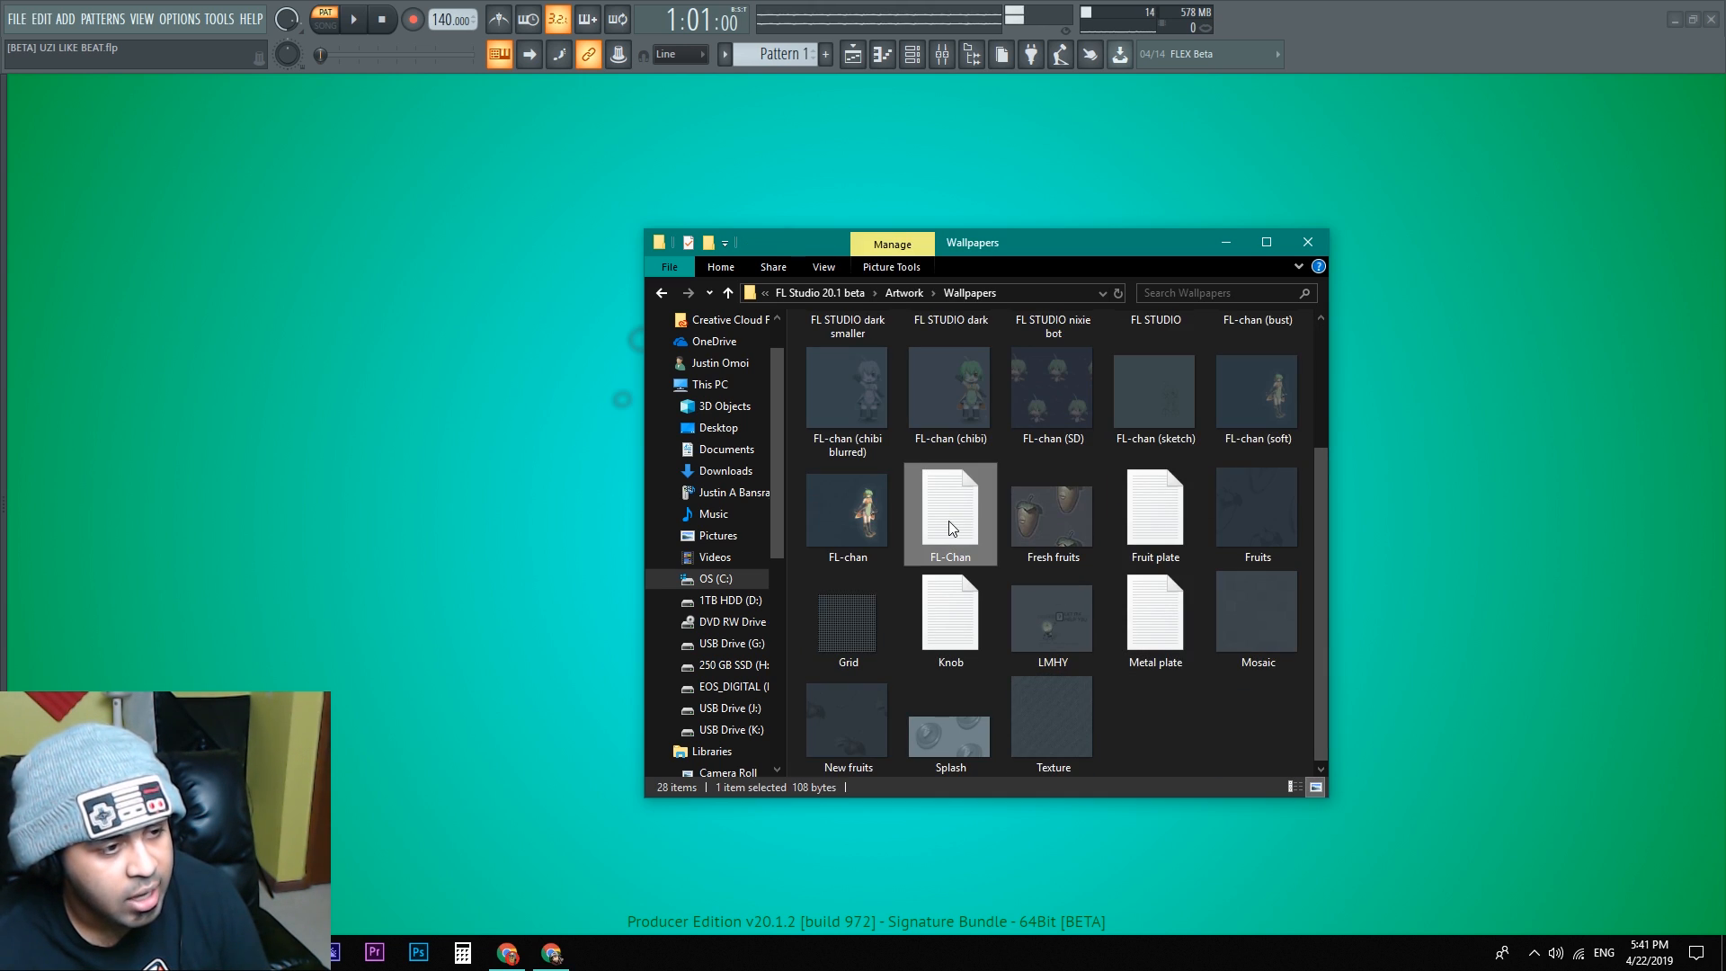
pyautogui.doubleClick(949, 508)
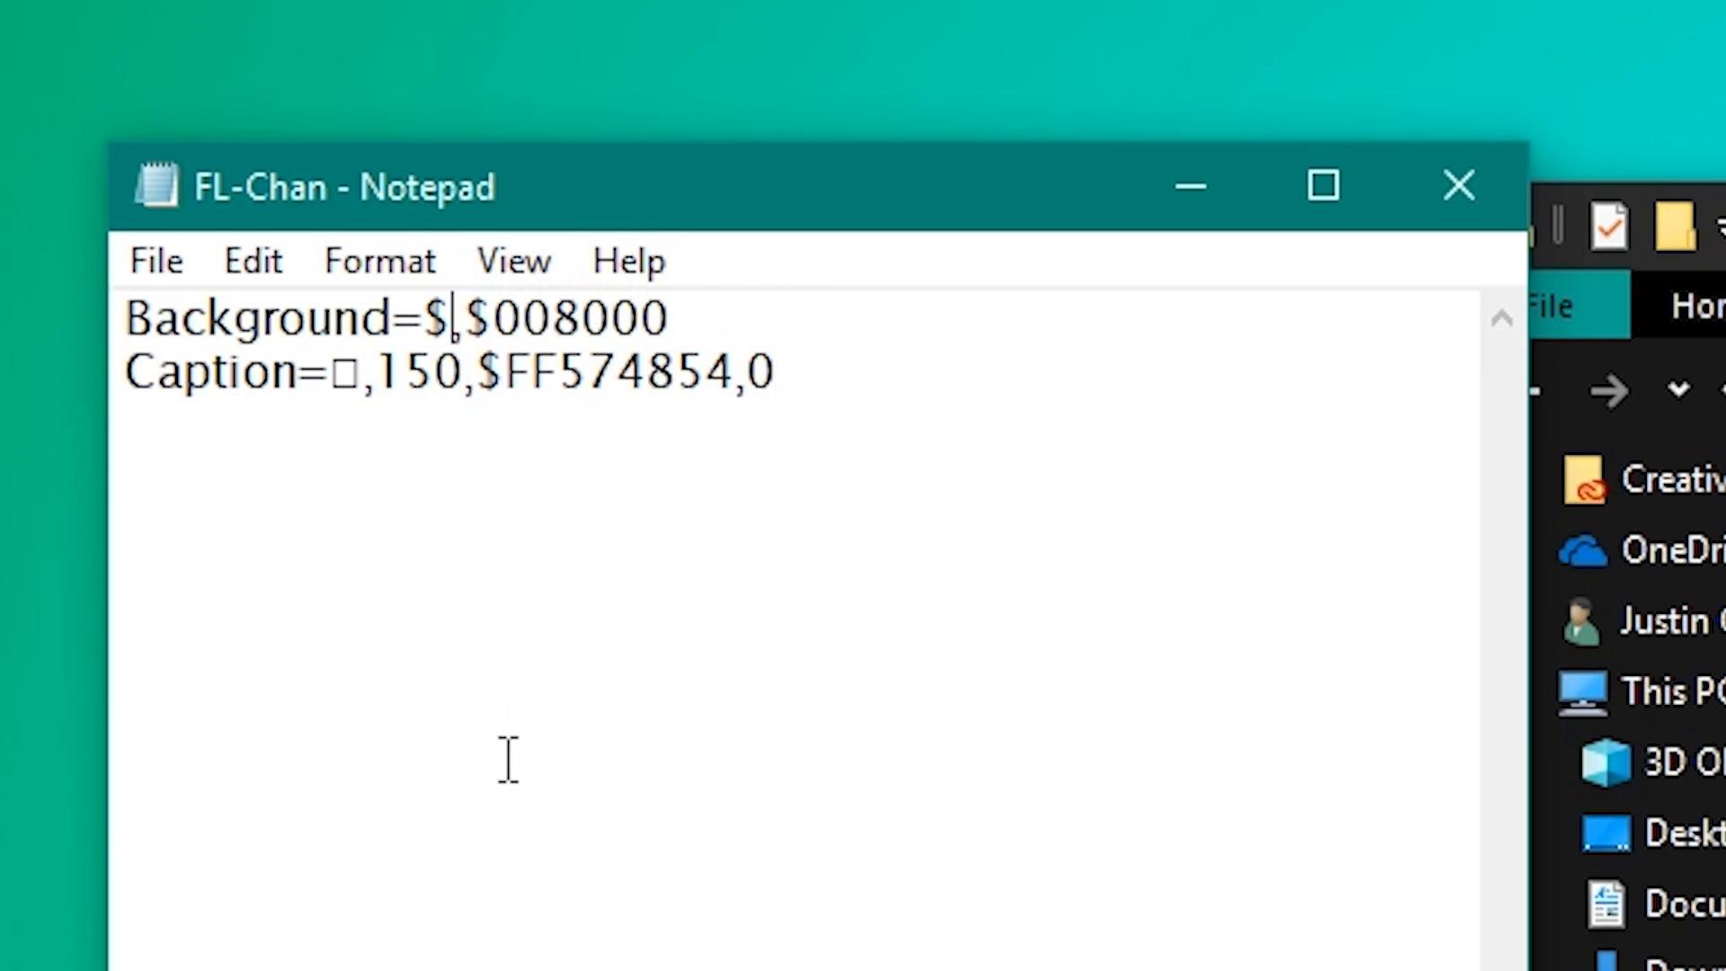
# Step: Edit the FL-Chan Background hex value to $FF2400
pyautogui.write('FF2')
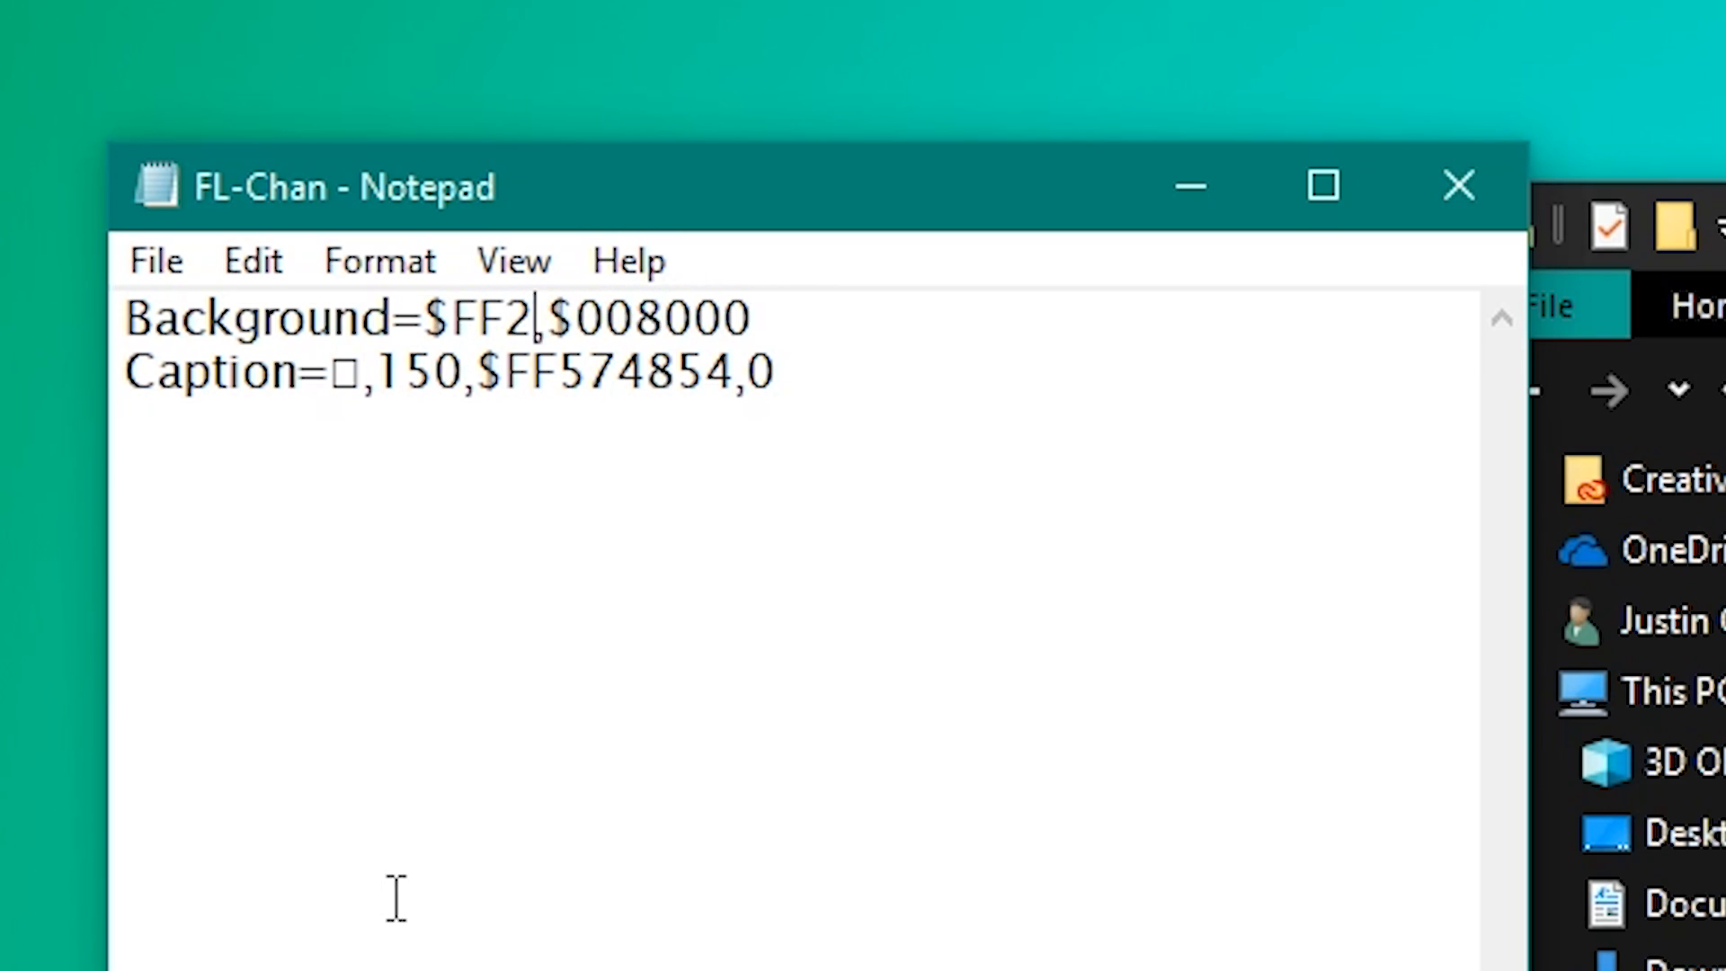
pyautogui.write('400')
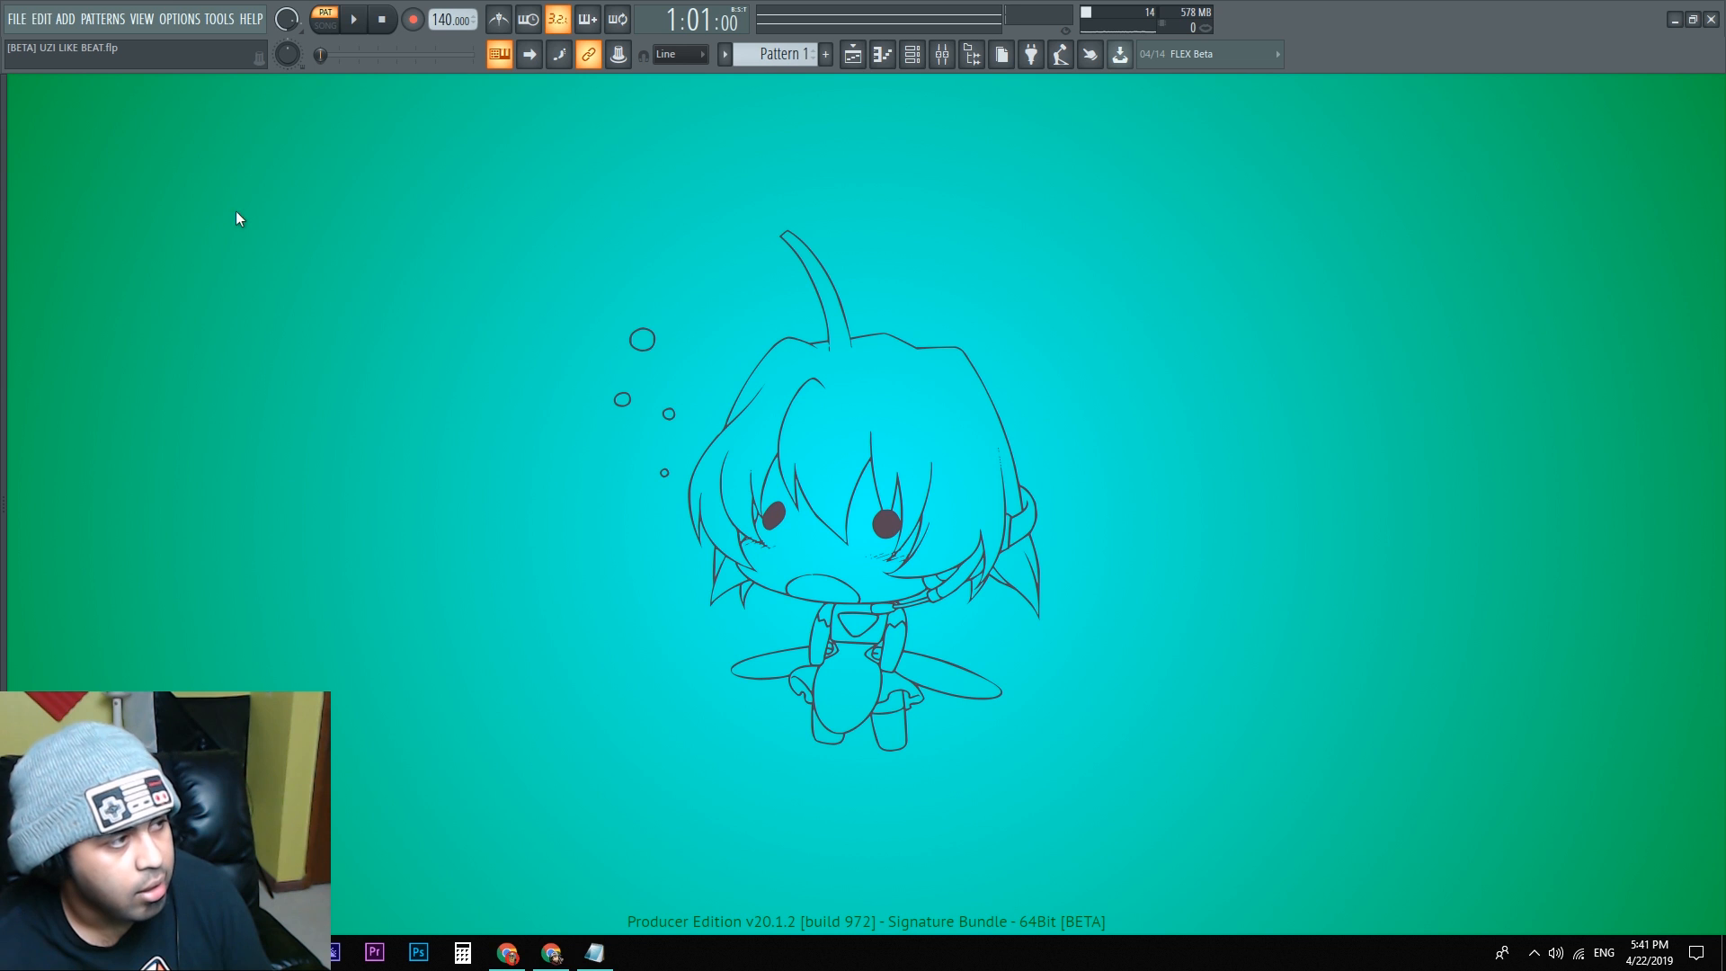
# Step: Reload the edited FL-Chan dynamic wallpaper so the background turns orange-red
pyautogui.click(180, 18)
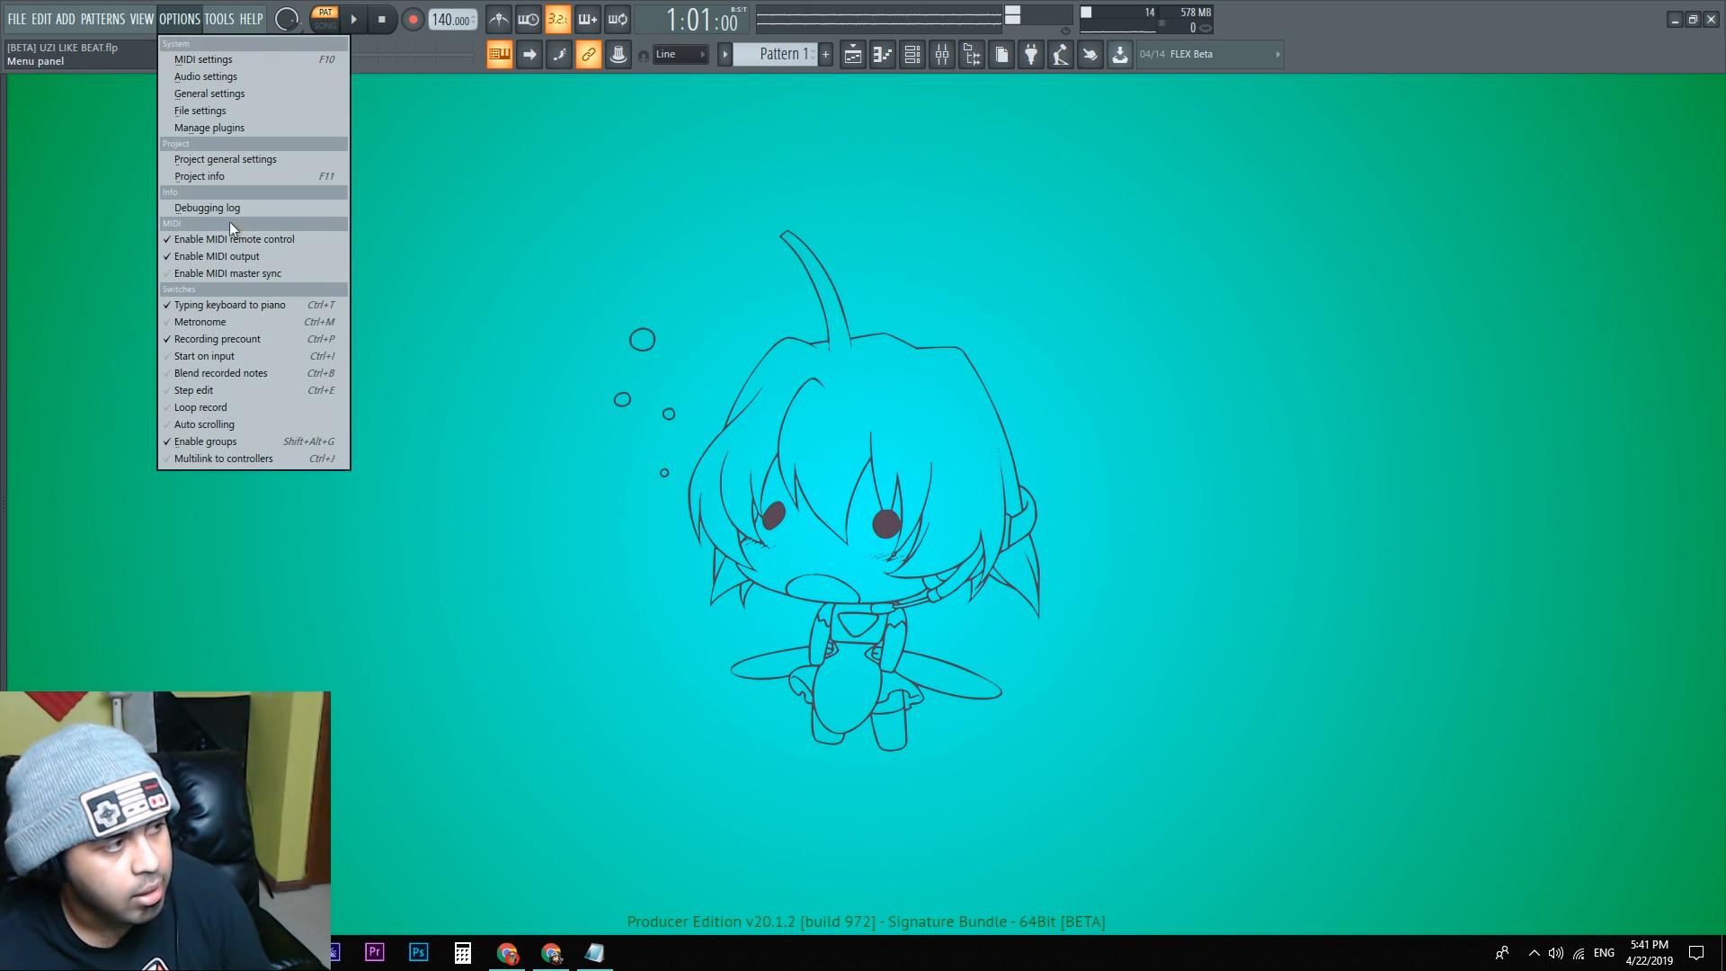
pyautogui.click(140, 18)
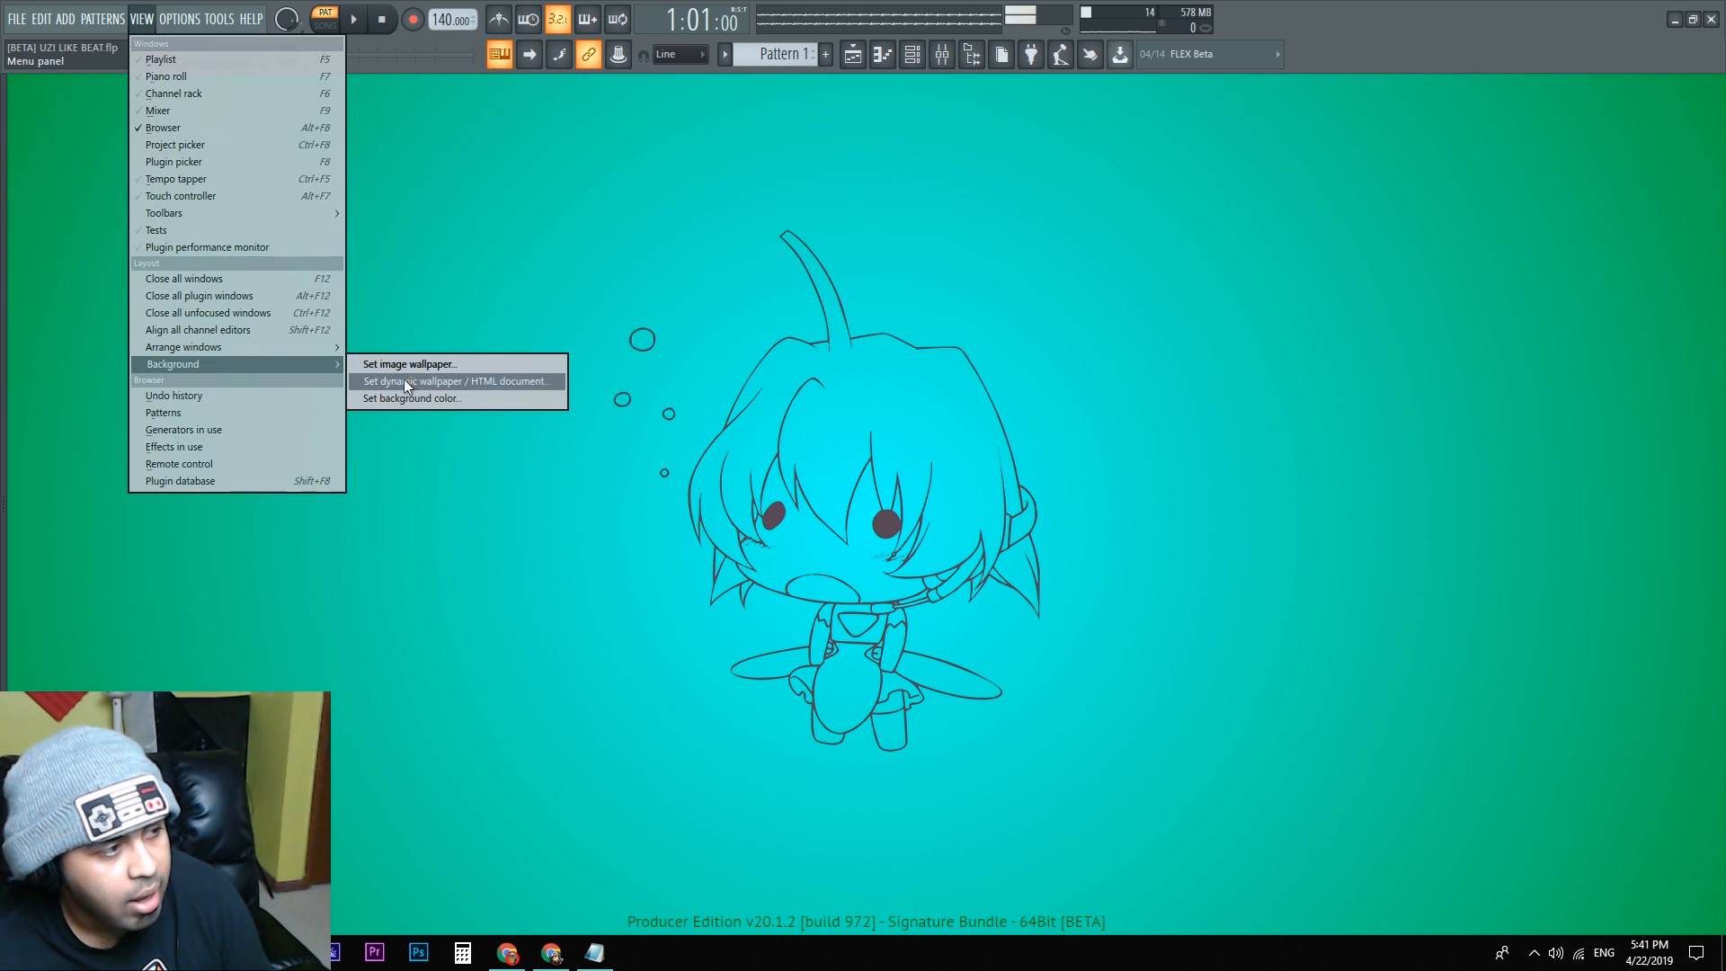
pyautogui.click(455, 379)
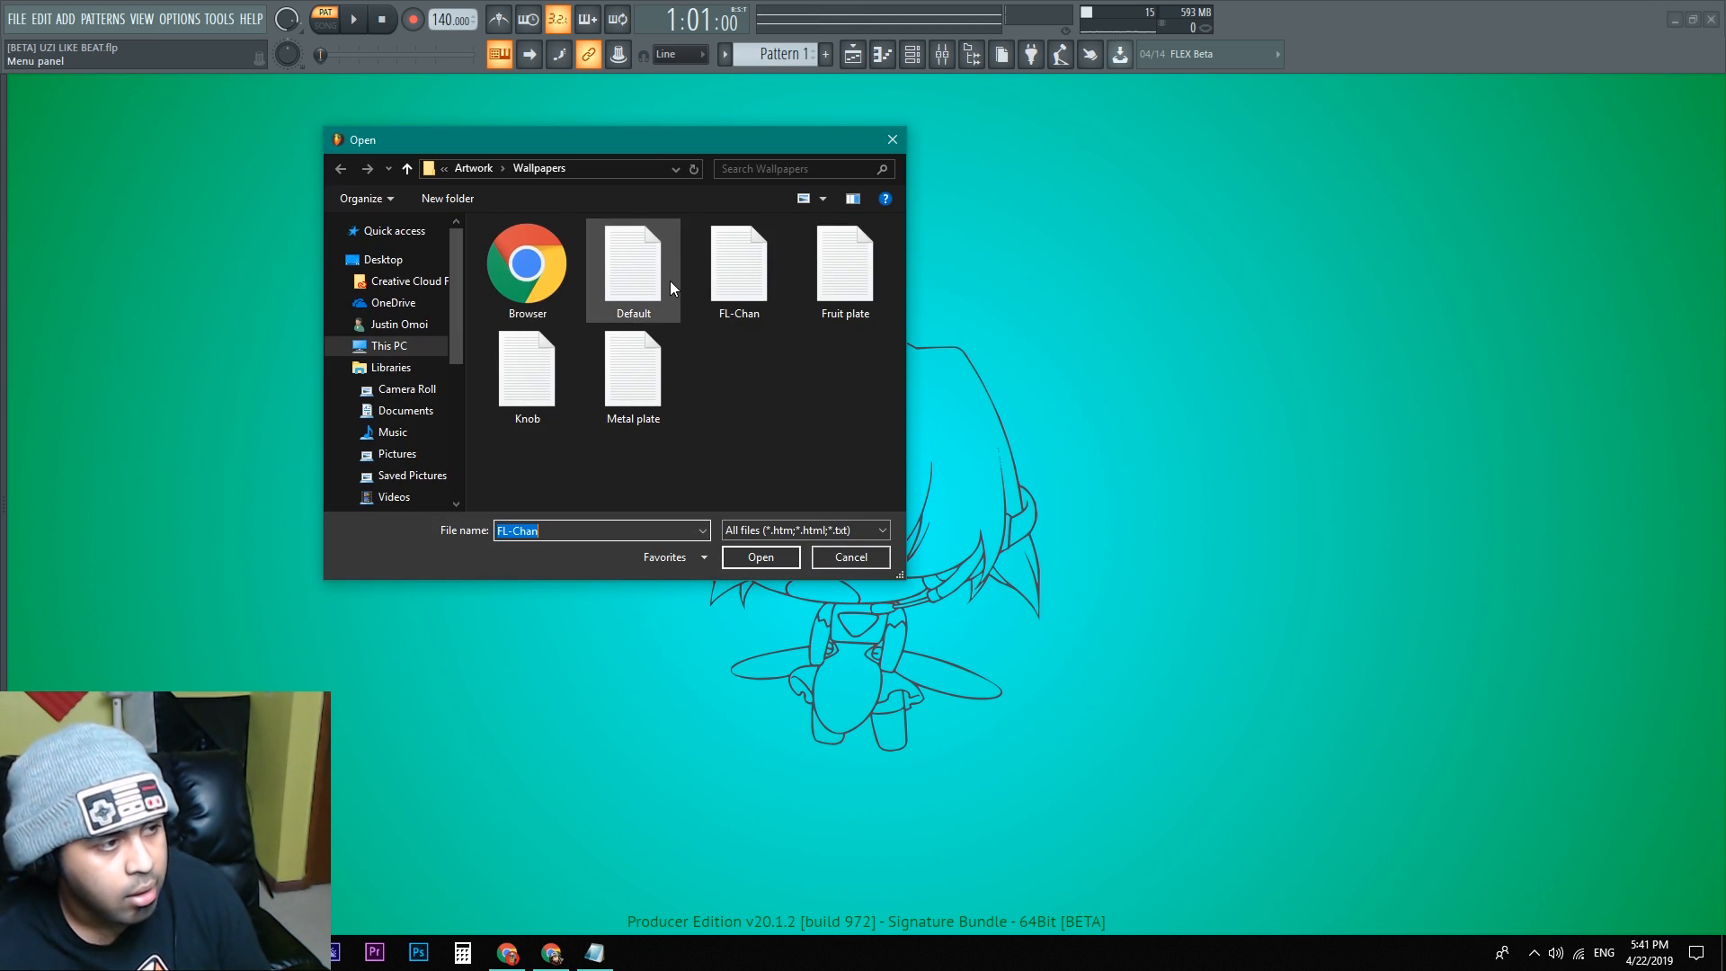
pyautogui.click(760, 556)
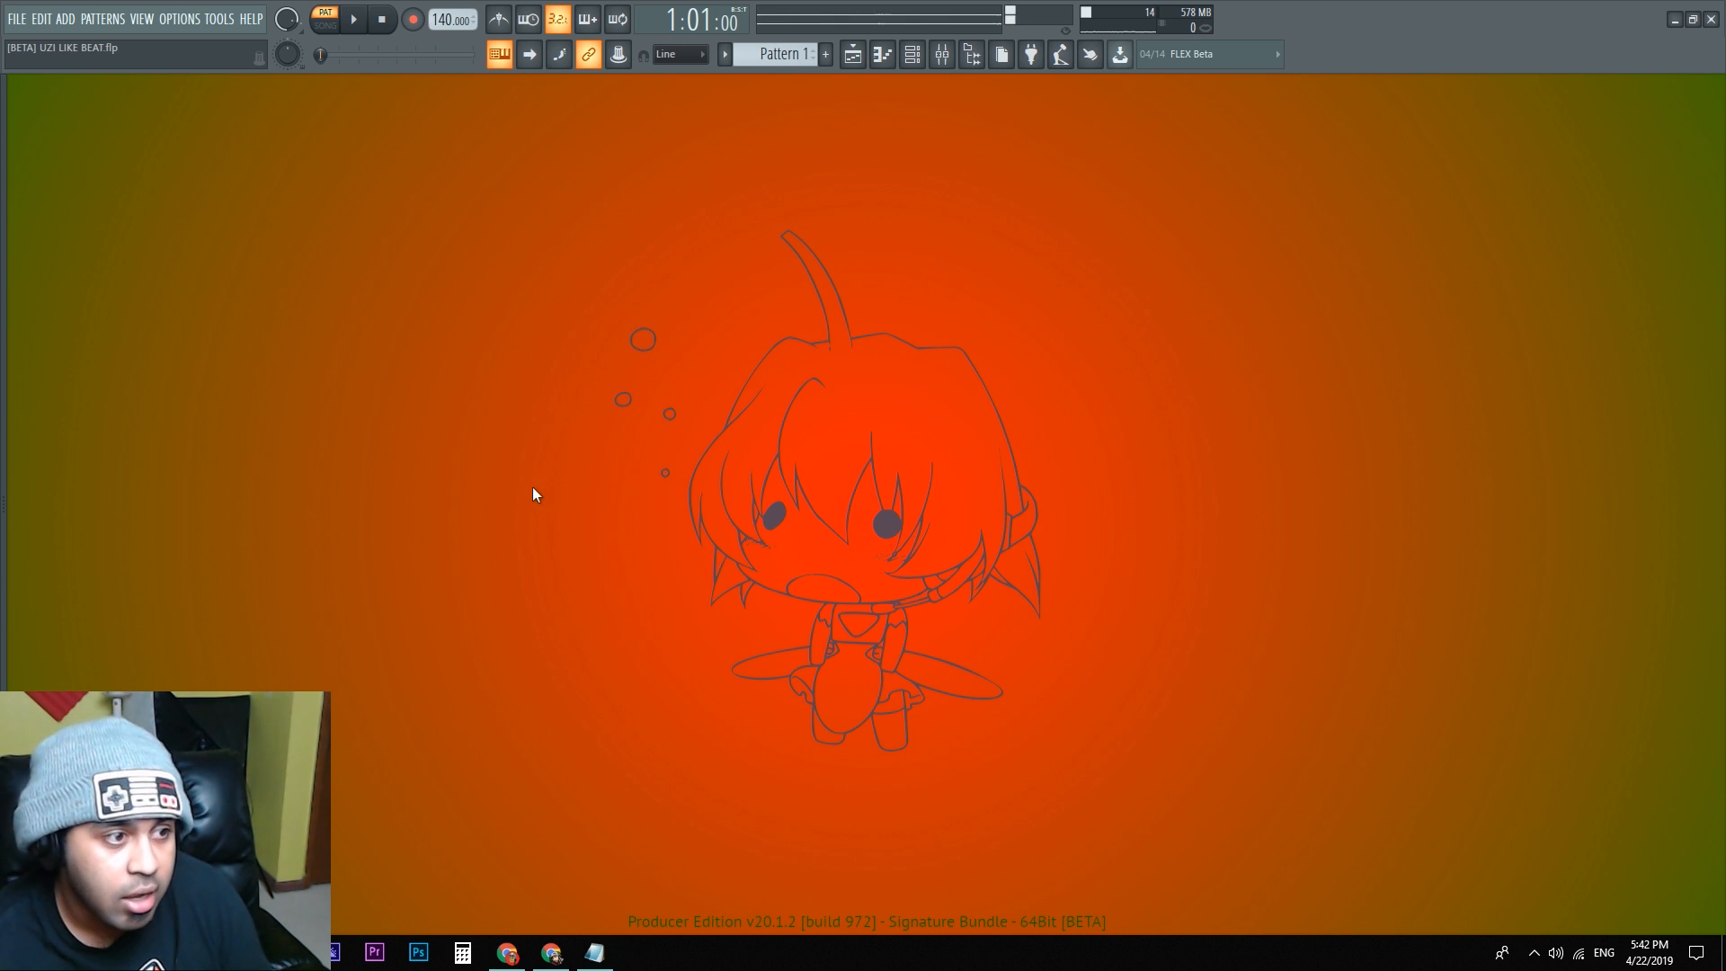
pyautogui.moveTo(829, 561)
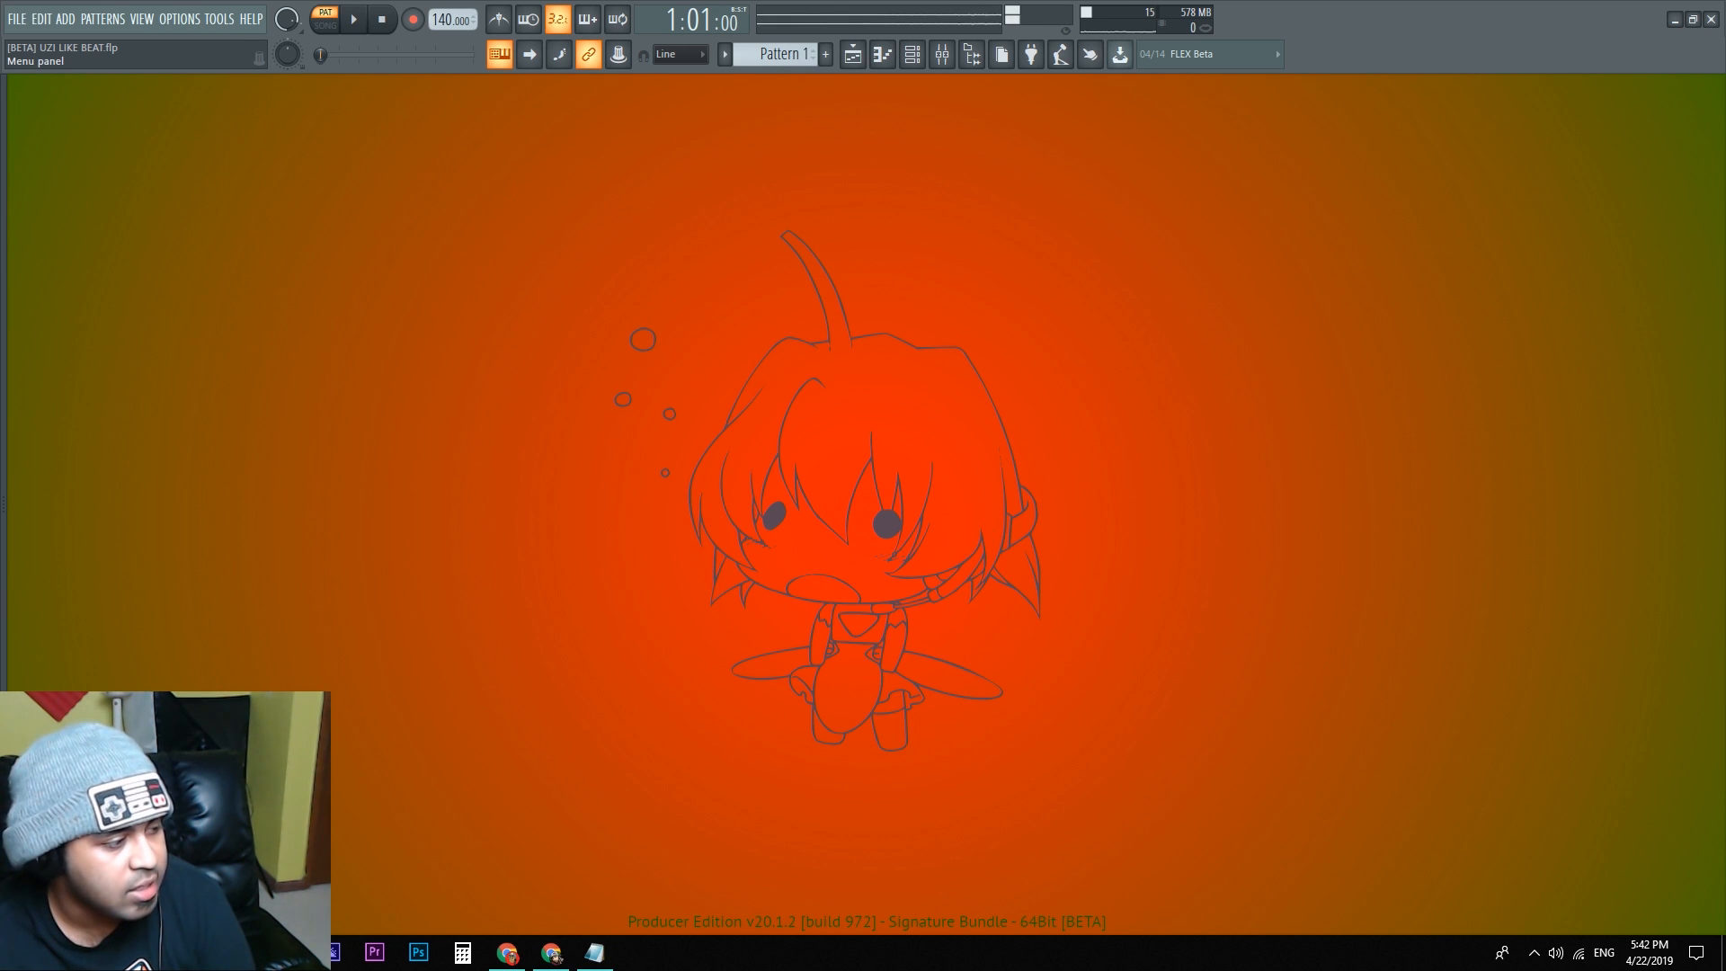
# Step: In FL-Chan.txt replace the Caption size value with 800 and return to the workspace
pyautogui.click(595, 953)
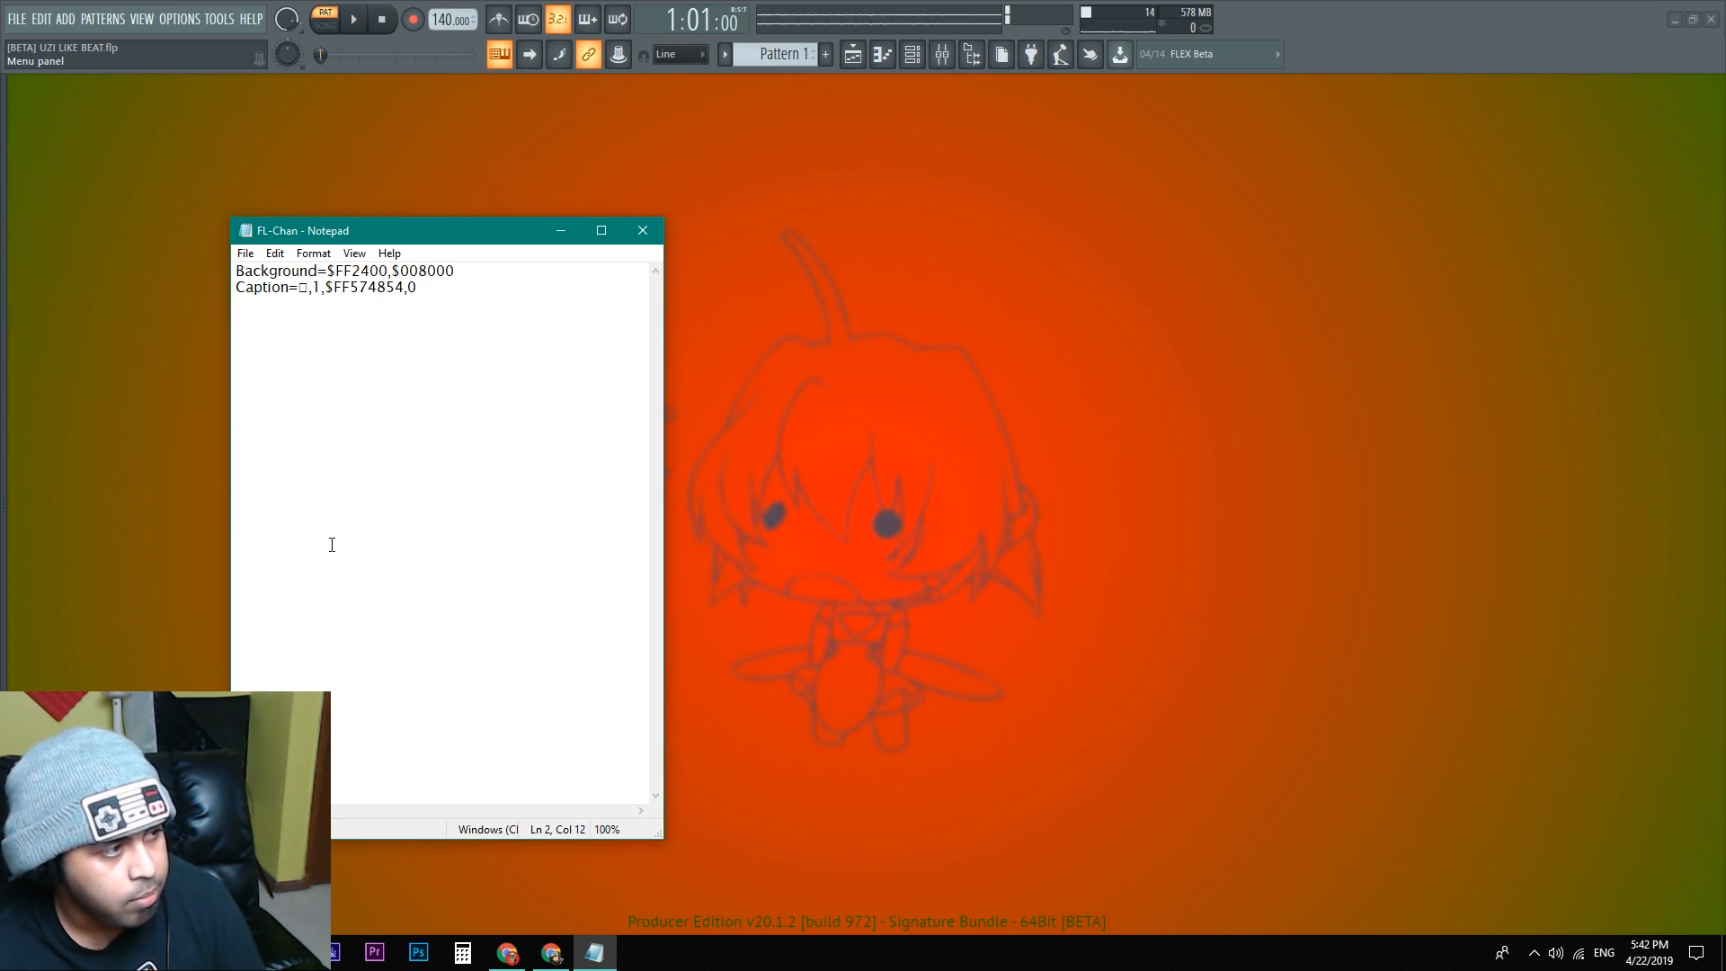
pyautogui.write('150')
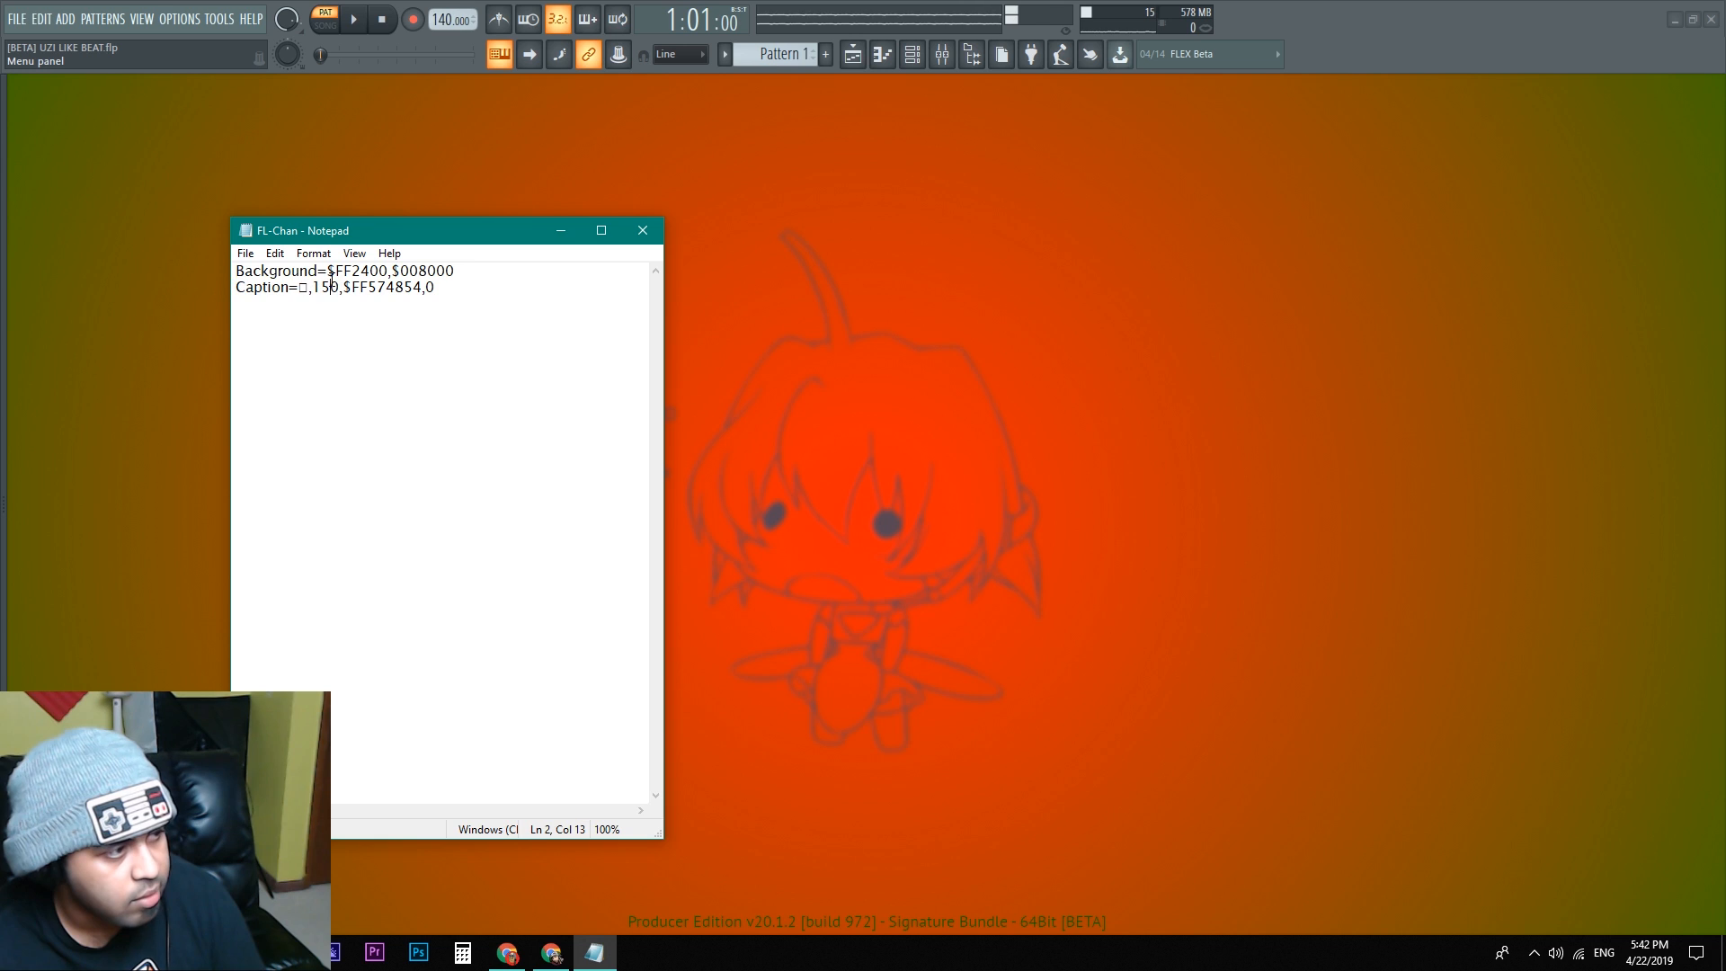
pyautogui.press('Backspace')
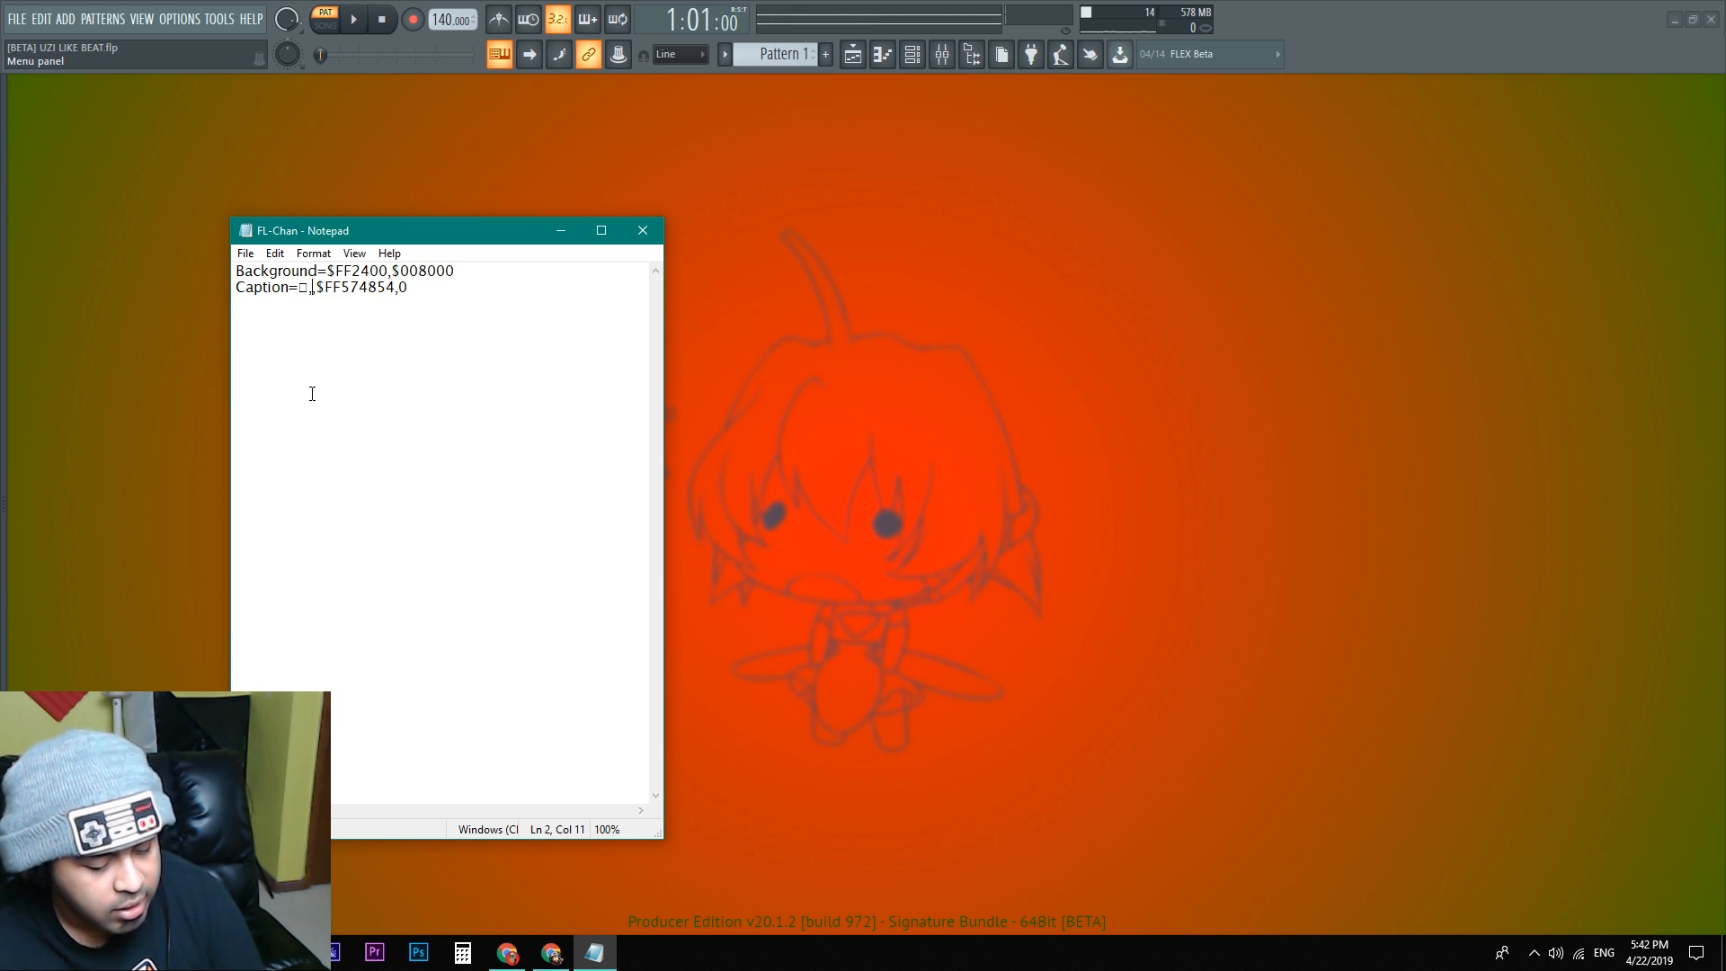
pyautogui.write('800,')
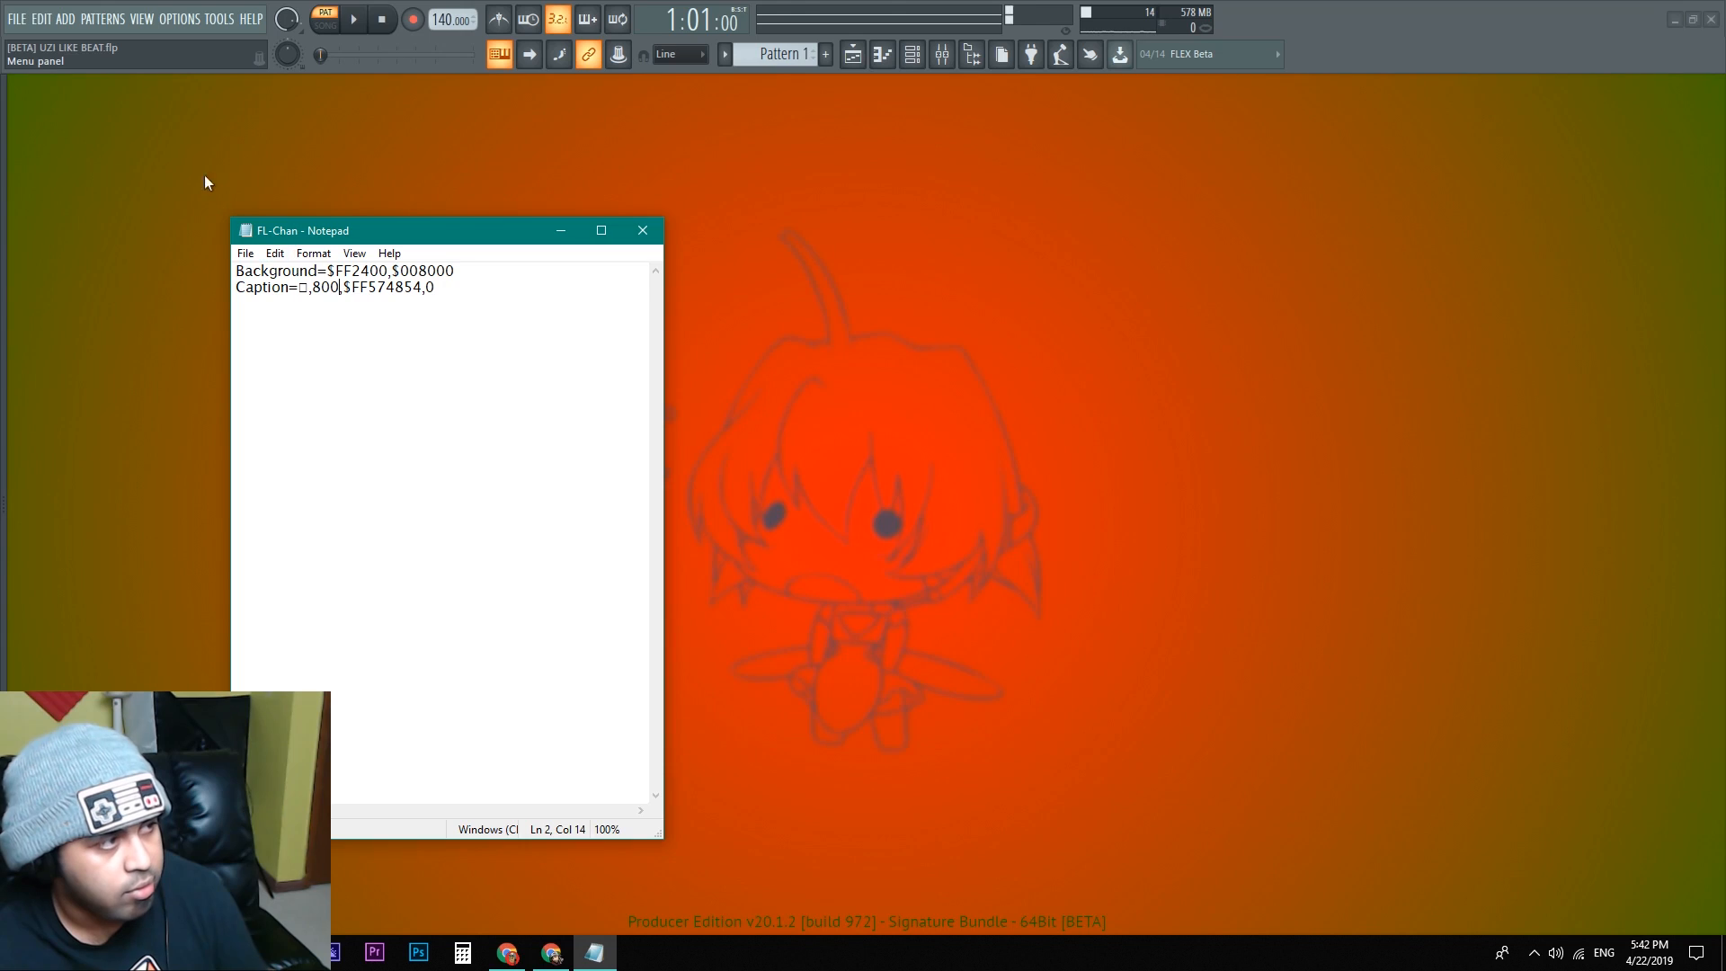
pyautogui.click(180, 18)
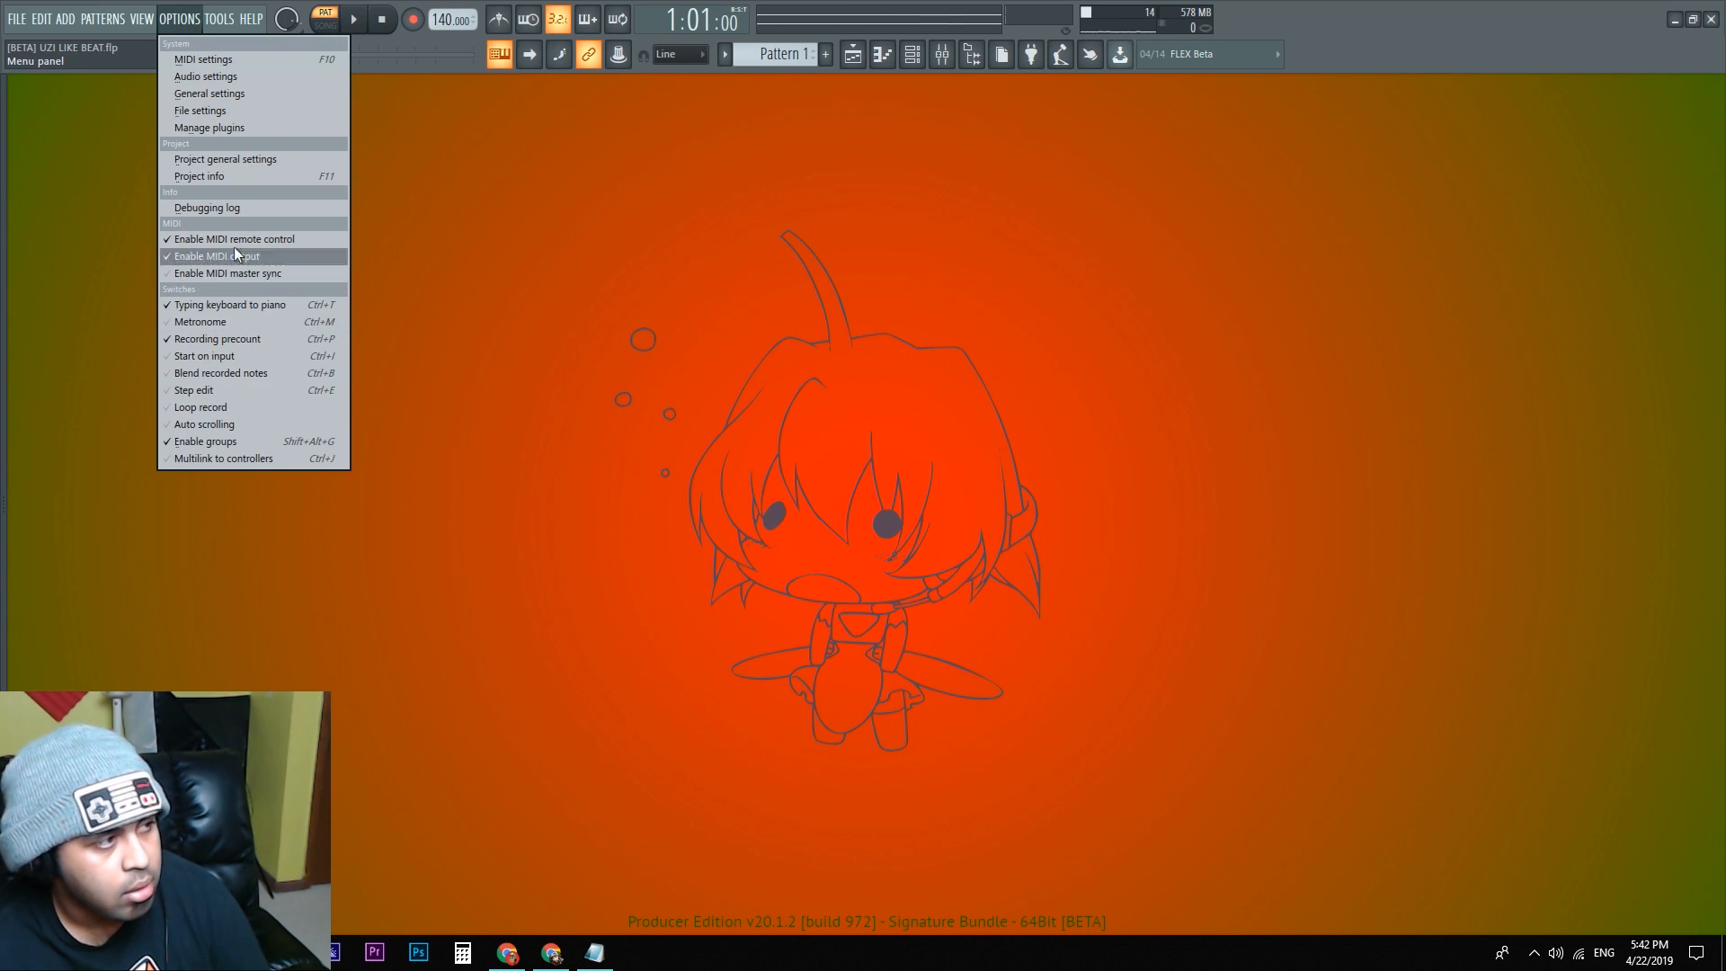
# Step: Reload the FL-Chan wallpaper so the chibi character fills the workspace enlarged
pyautogui.click(140, 18)
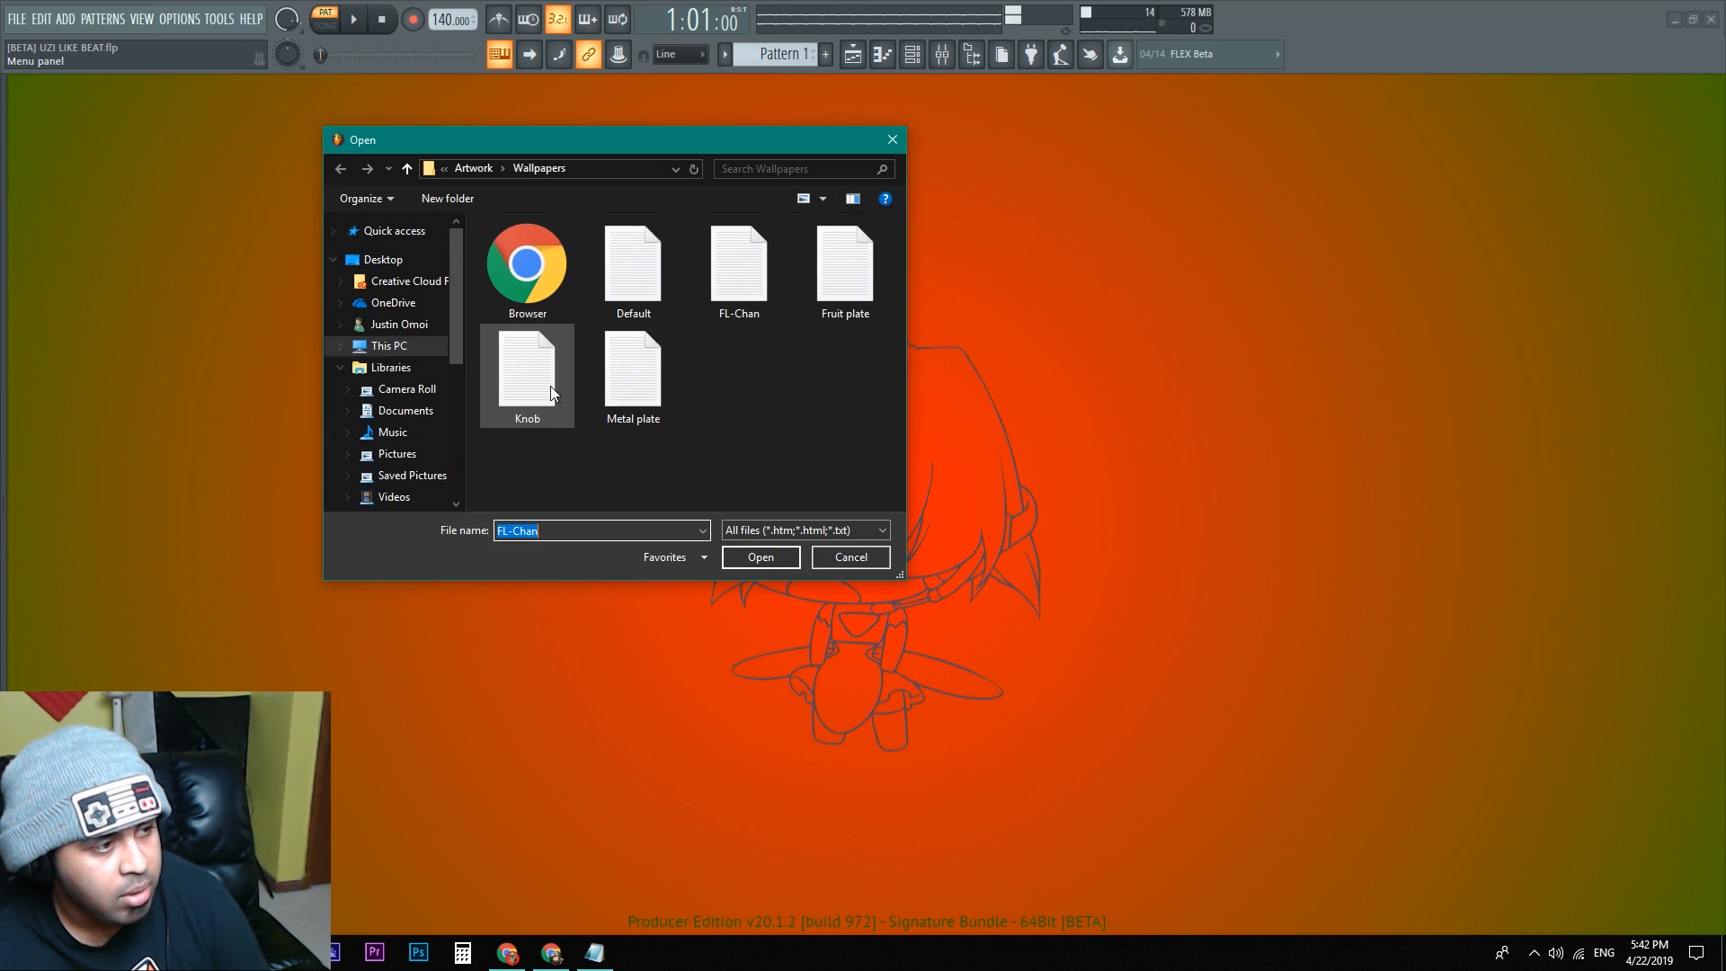
pyautogui.click(850, 557)
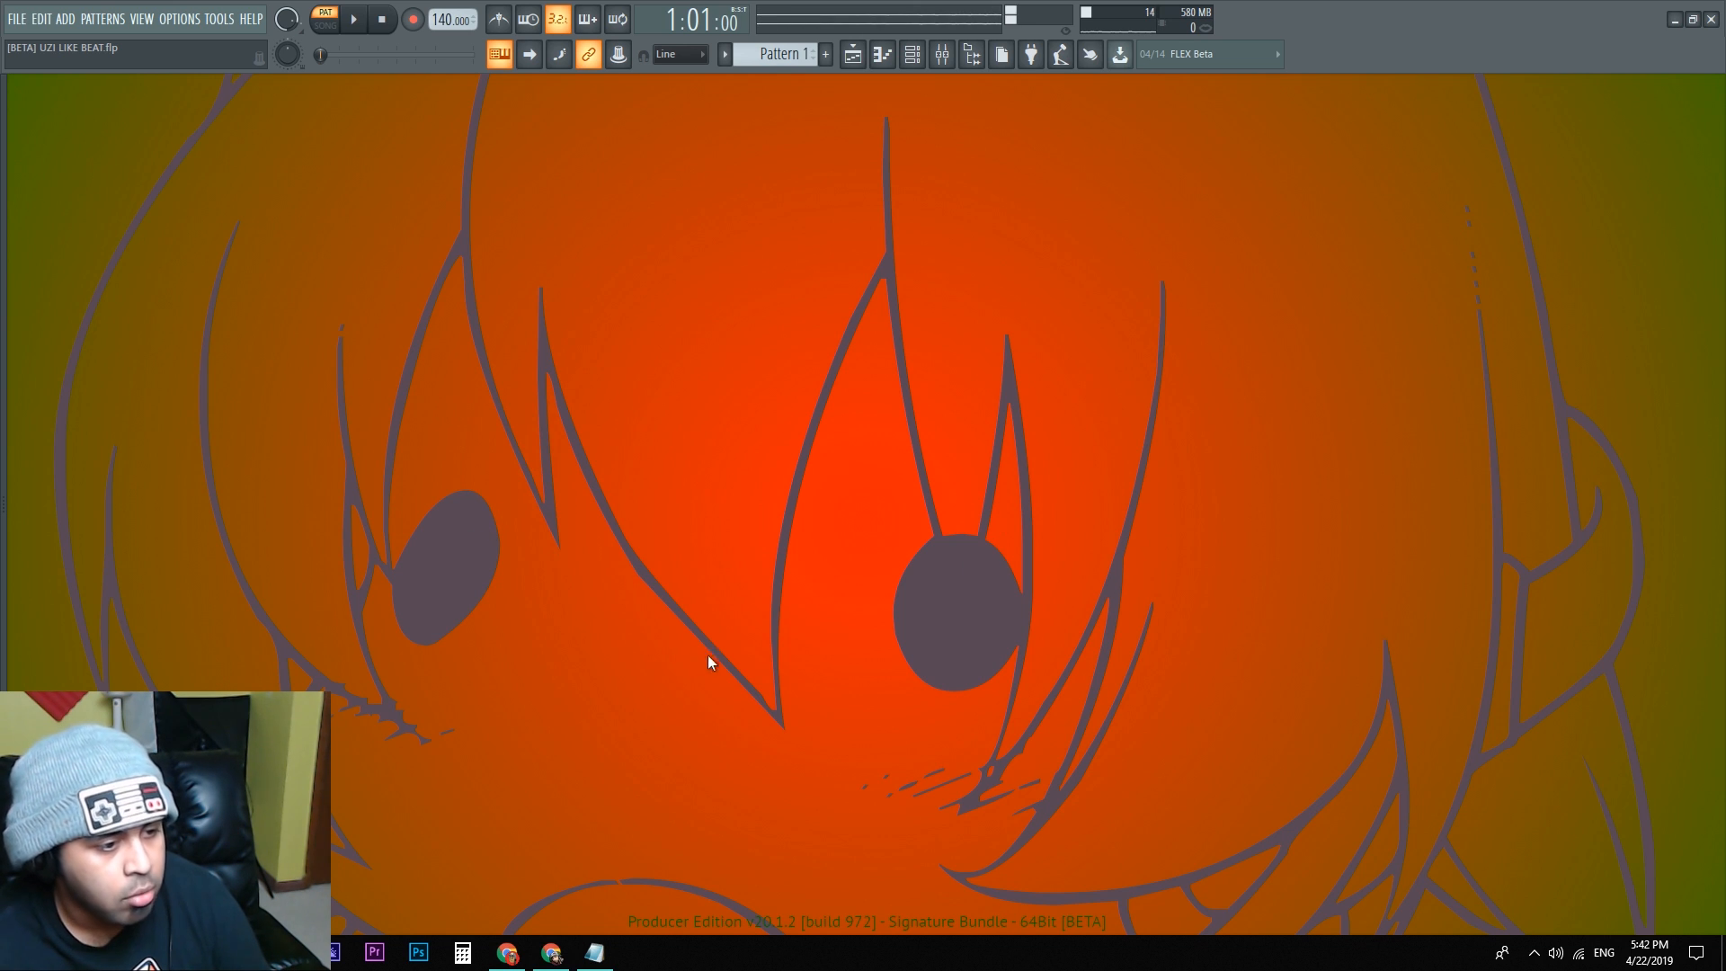
pyautogui.moveTo(768, 630)
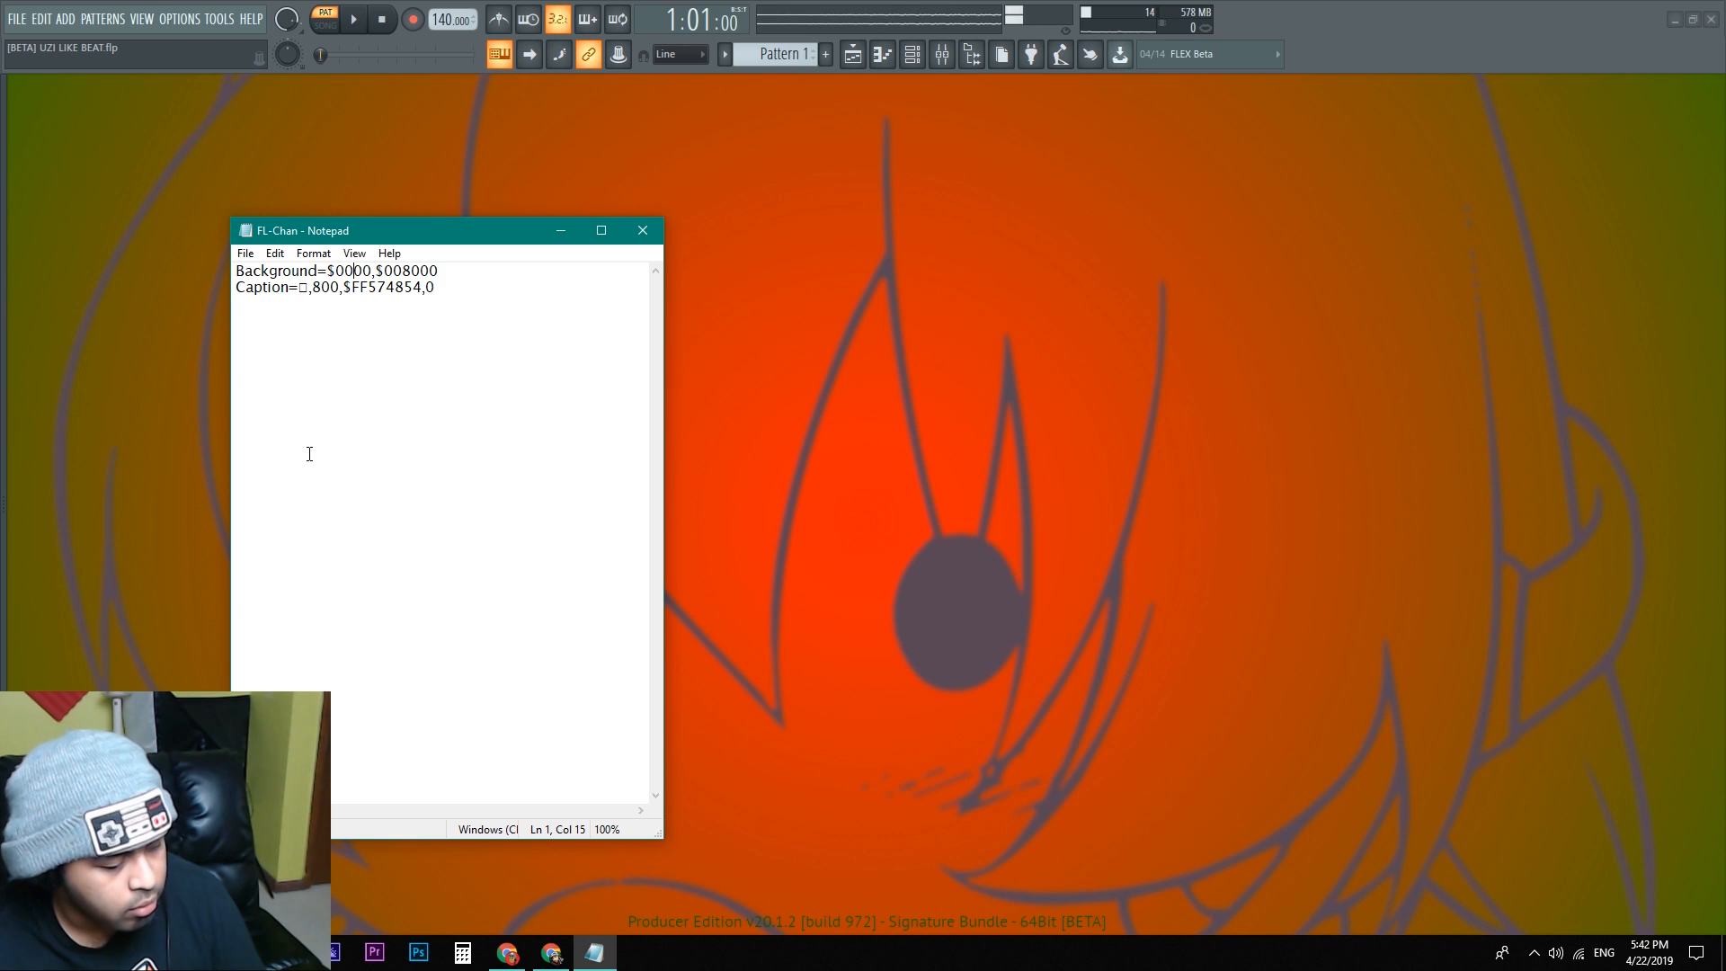
# Step: Change the FL-Chan first Background colour to $00FF00 and apply the green backdrop
pyautogui.write('ff')
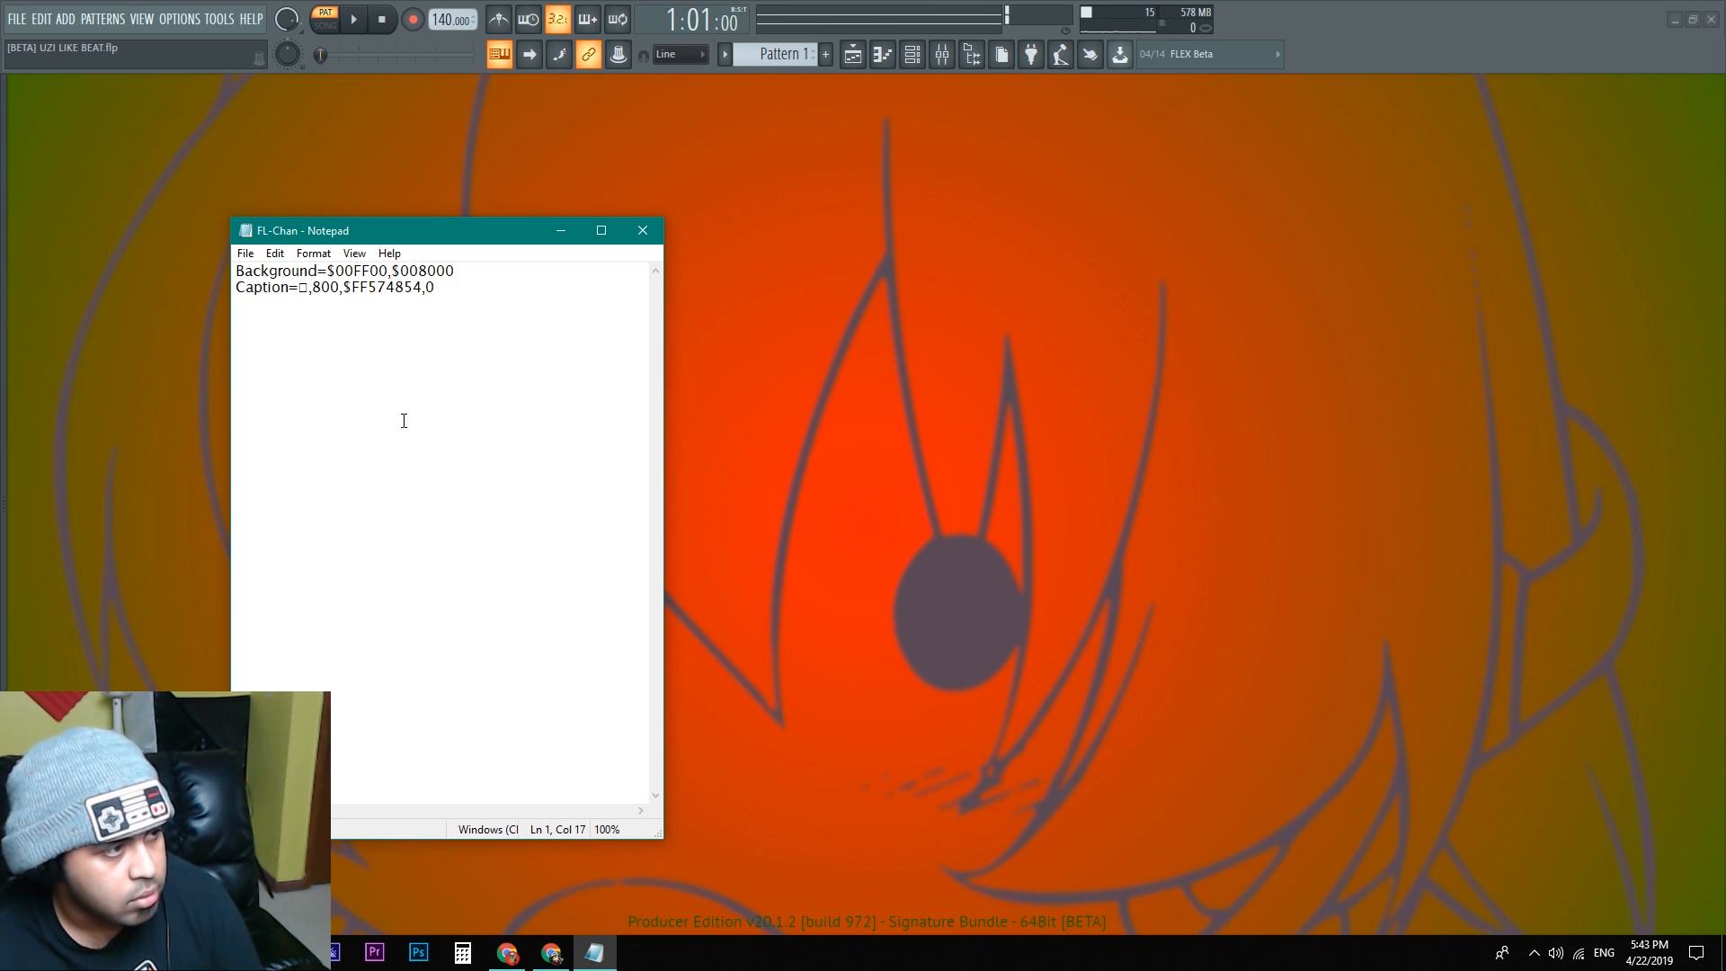
pyautogui.click(642, 230)
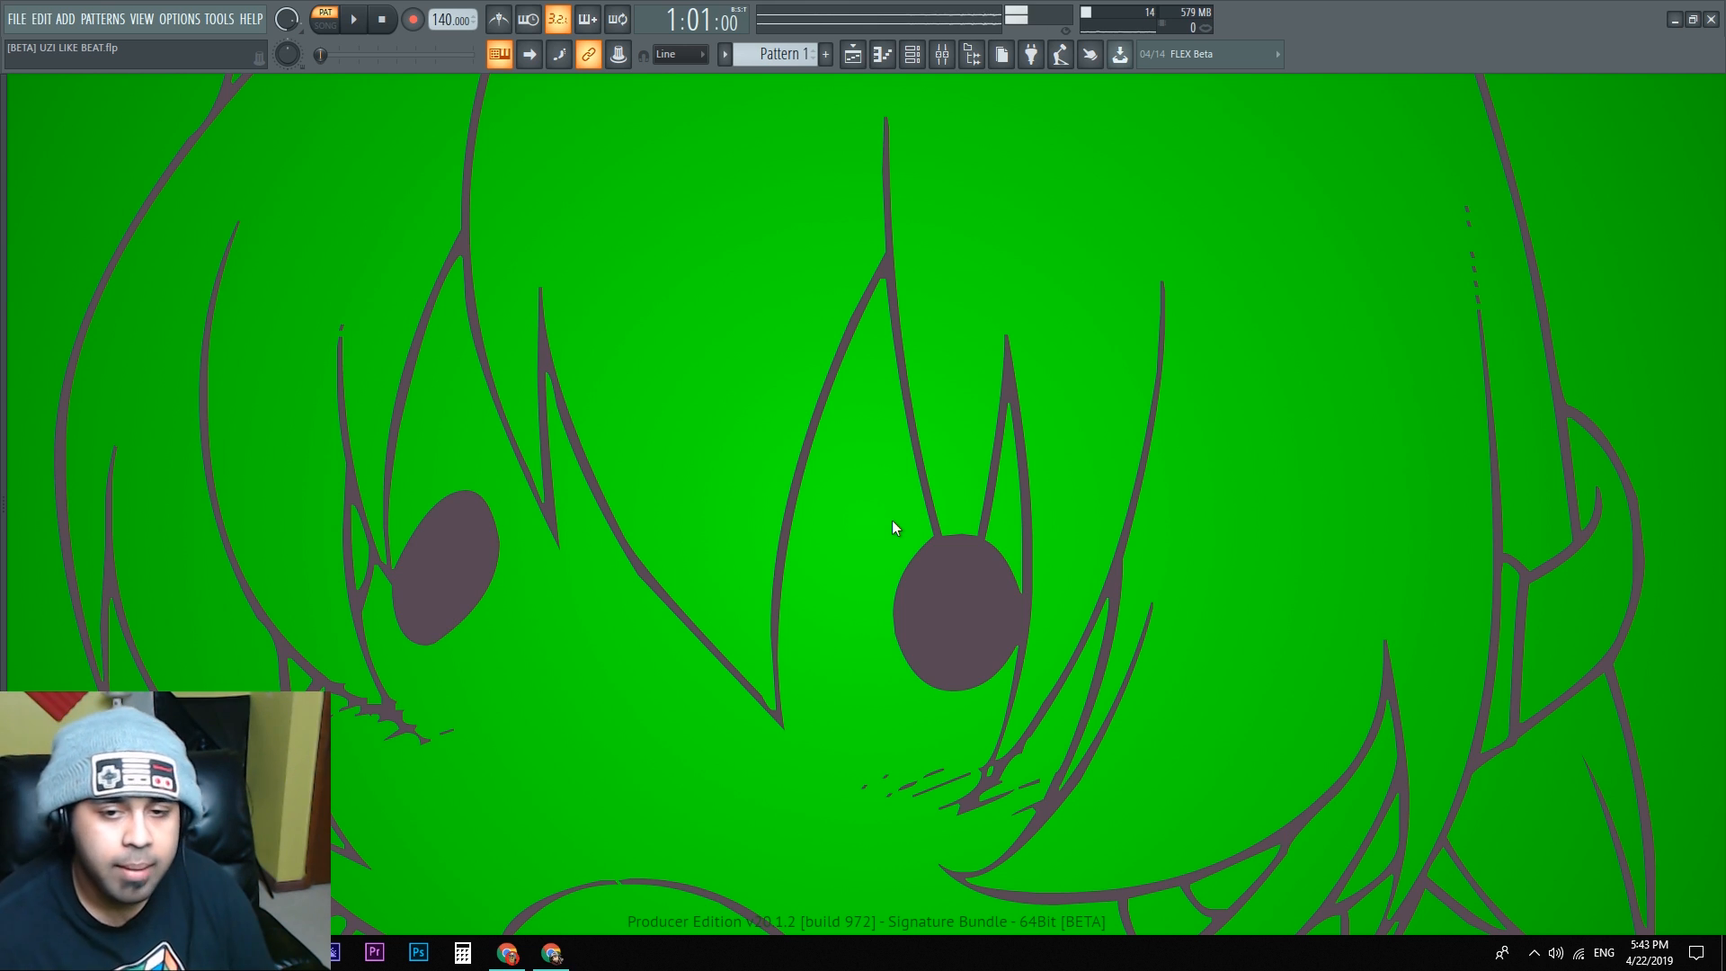
pyautogui.moveTo(633, 462)
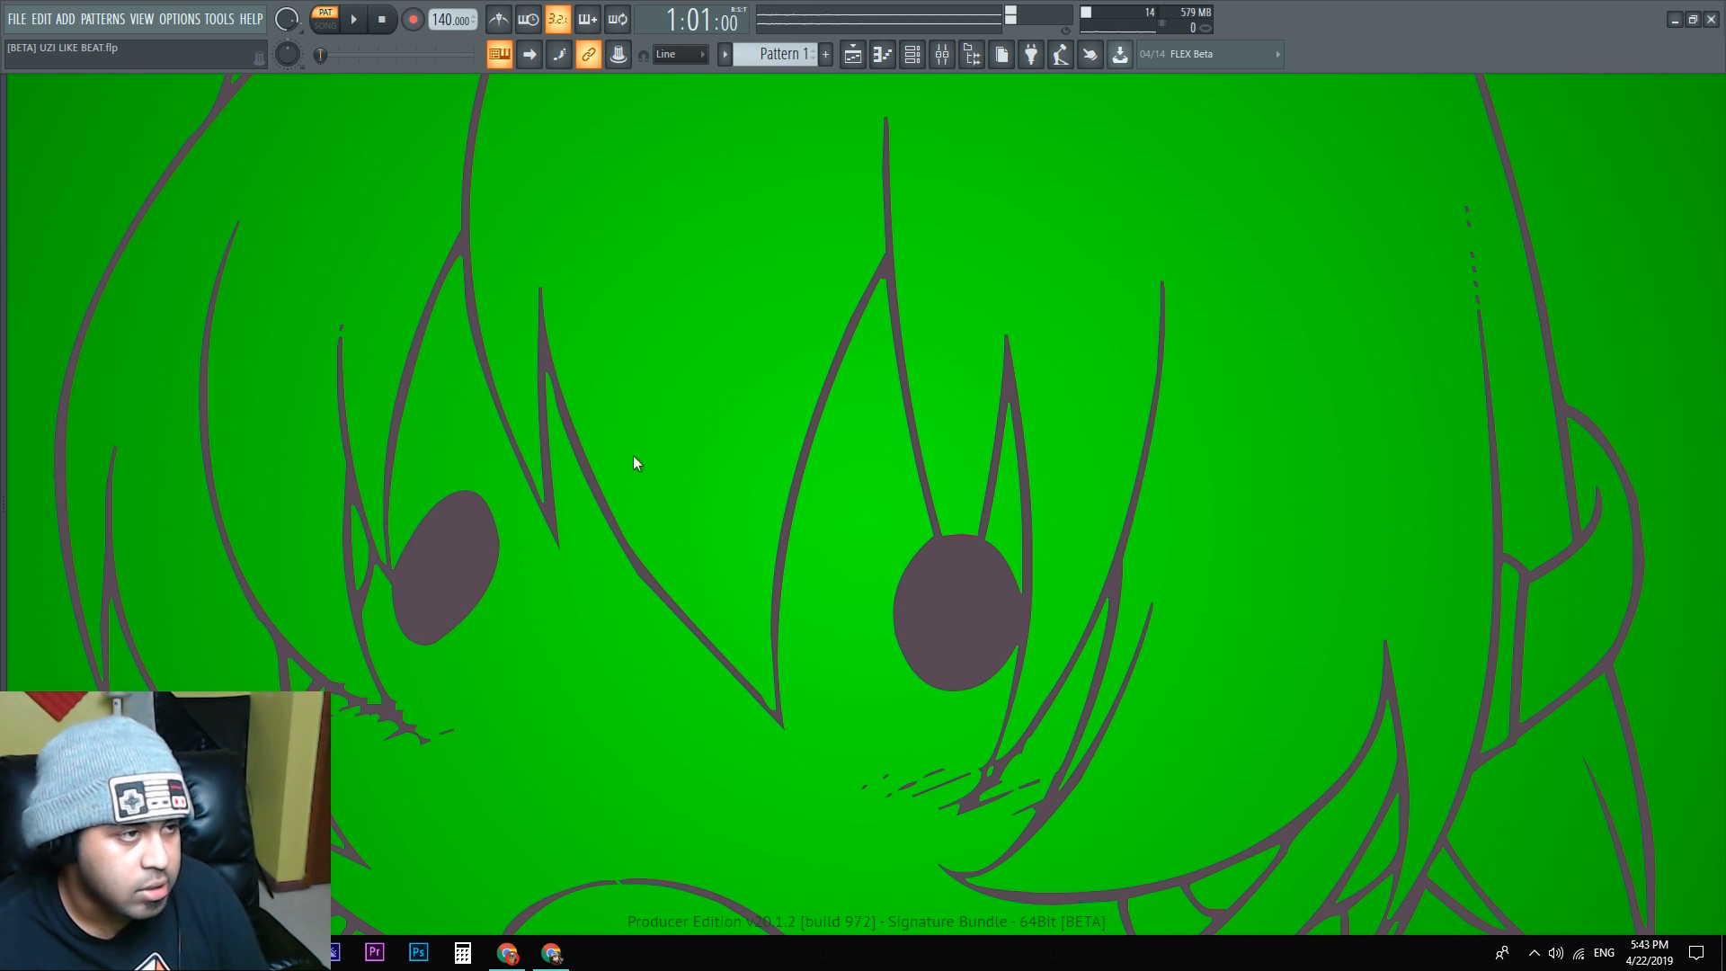
pyautogui.moveTo(1276, 473)
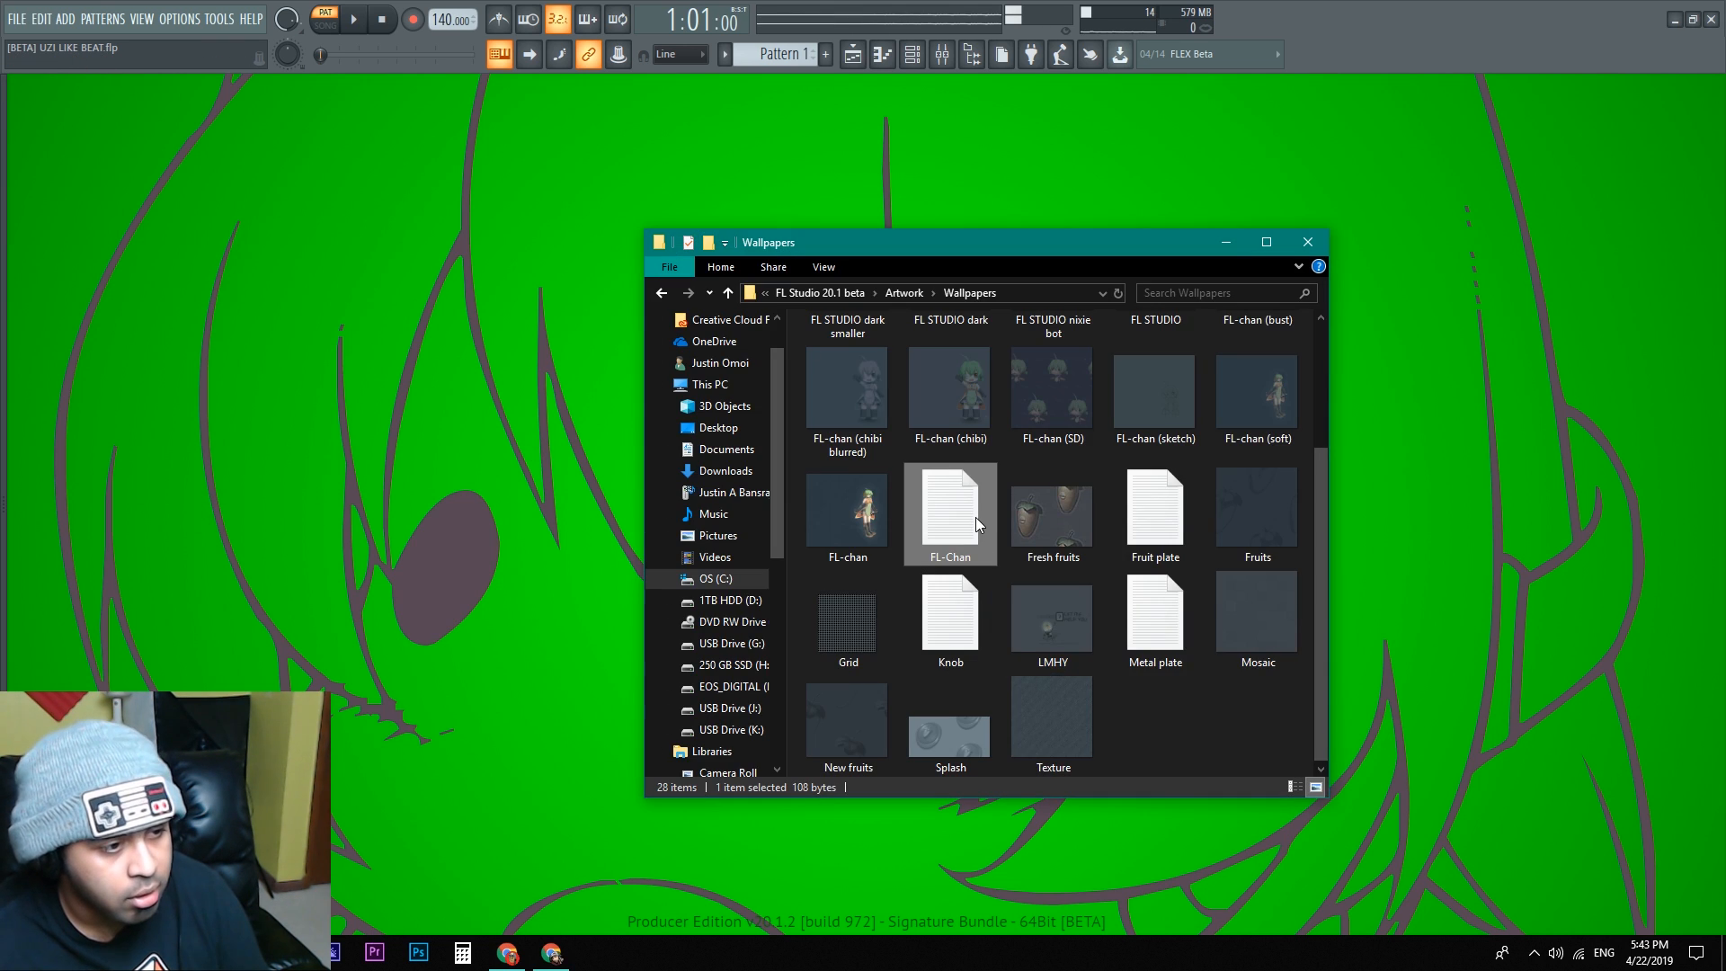
pyautogui.moveTo(900, 623)
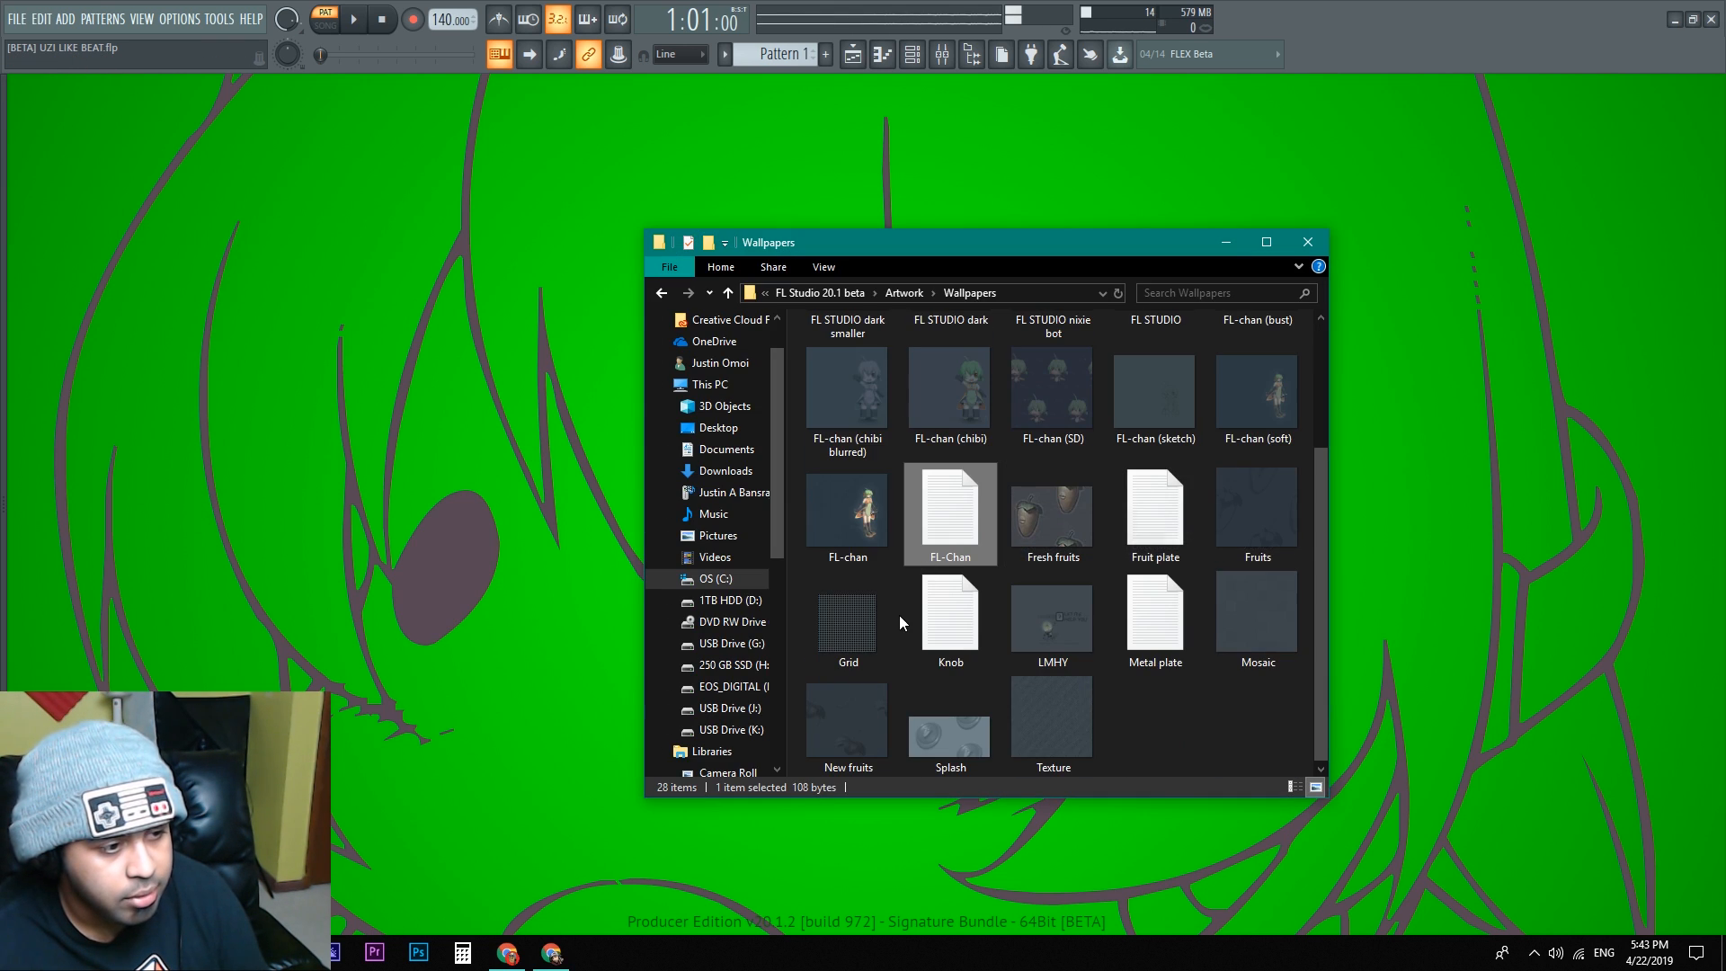
# Step: Open the Knob wallpaper file in Notepad, set its Caption to 20, and head to the background choices
pyautogui.doubleClick(949, 616)
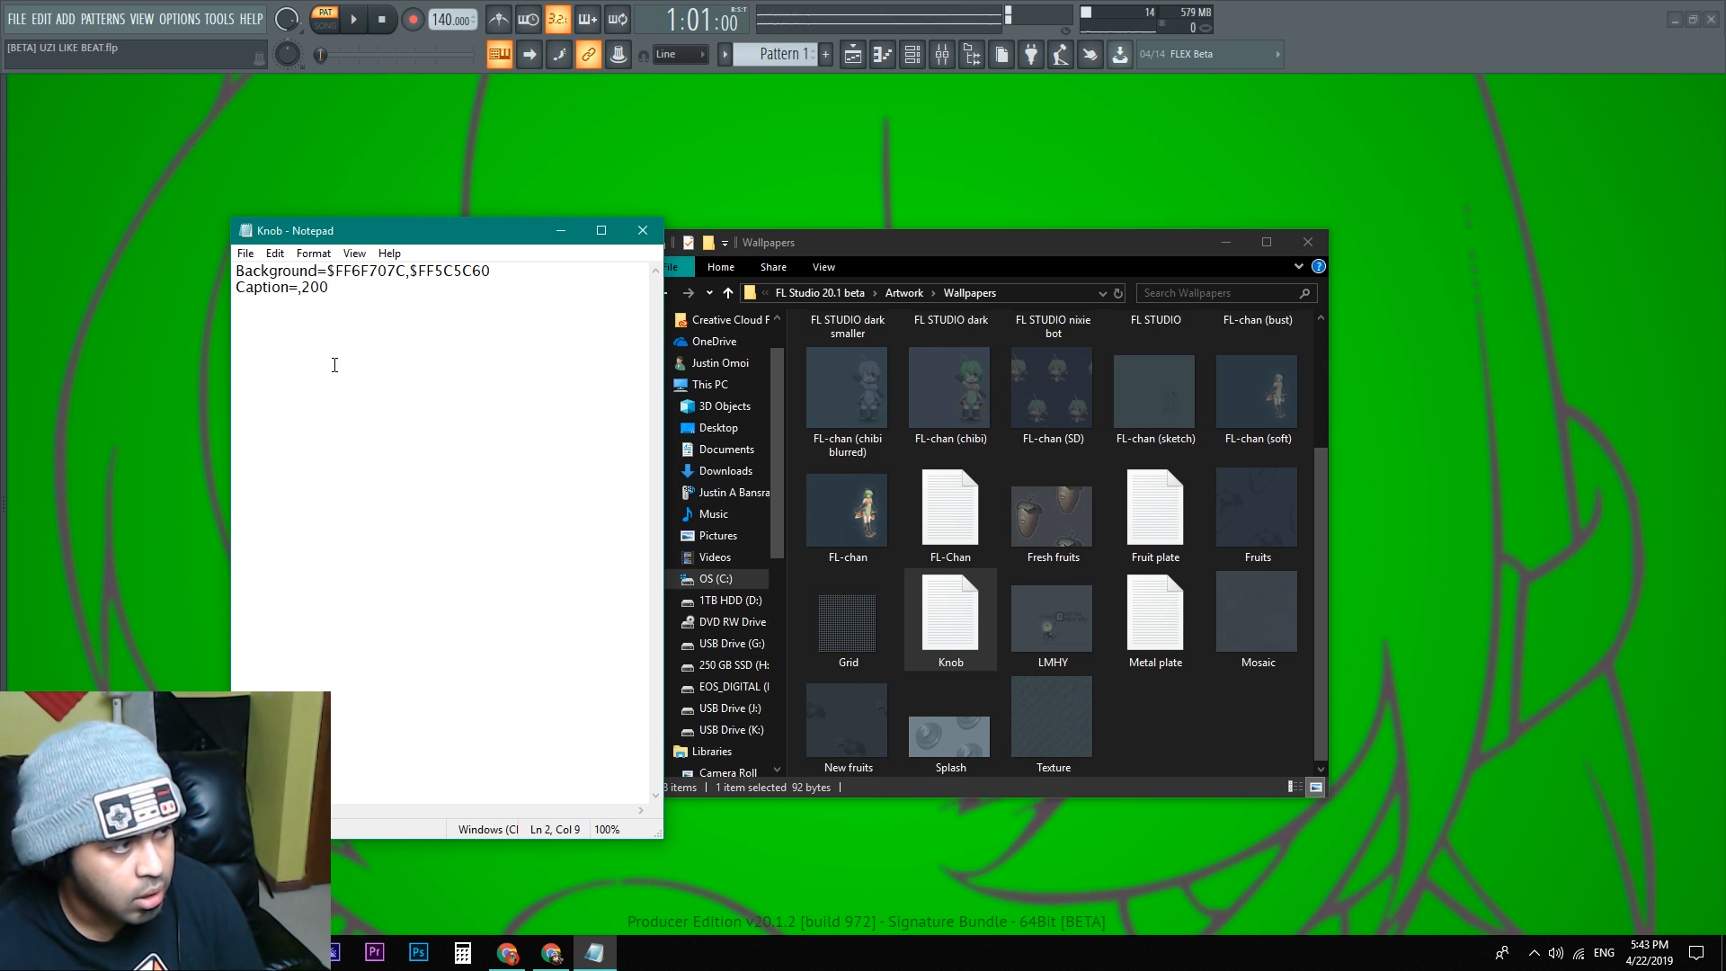
pyautogui.write('20')
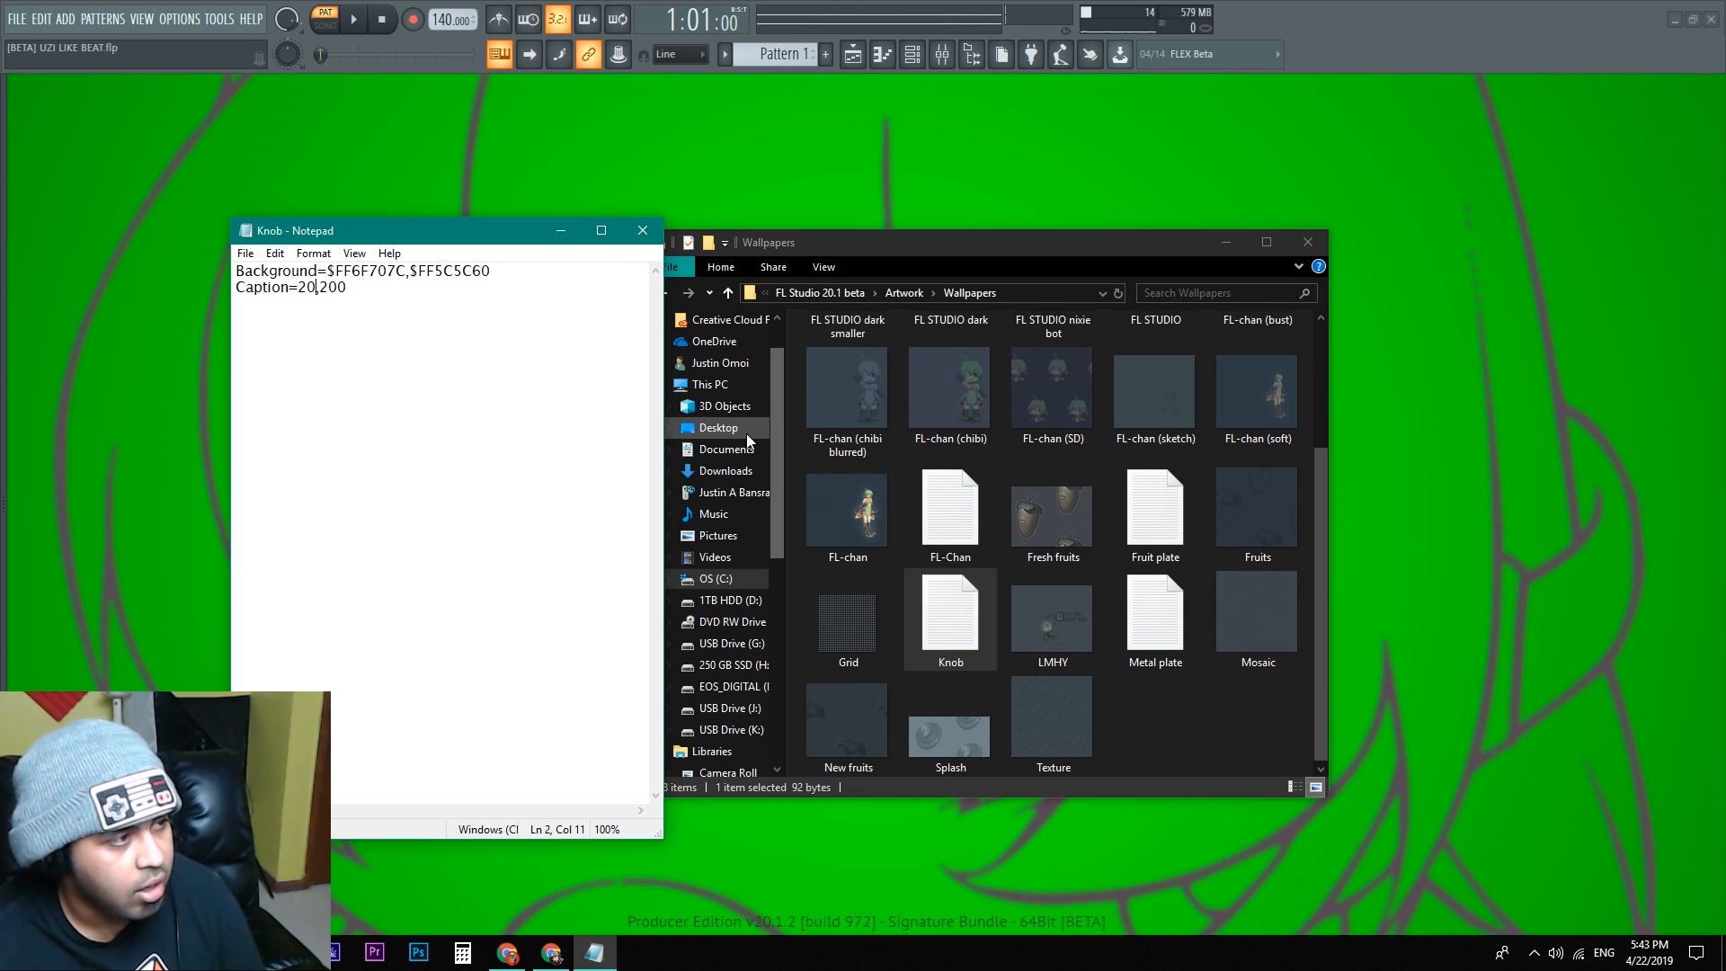
pyautogui.click(140, 18)
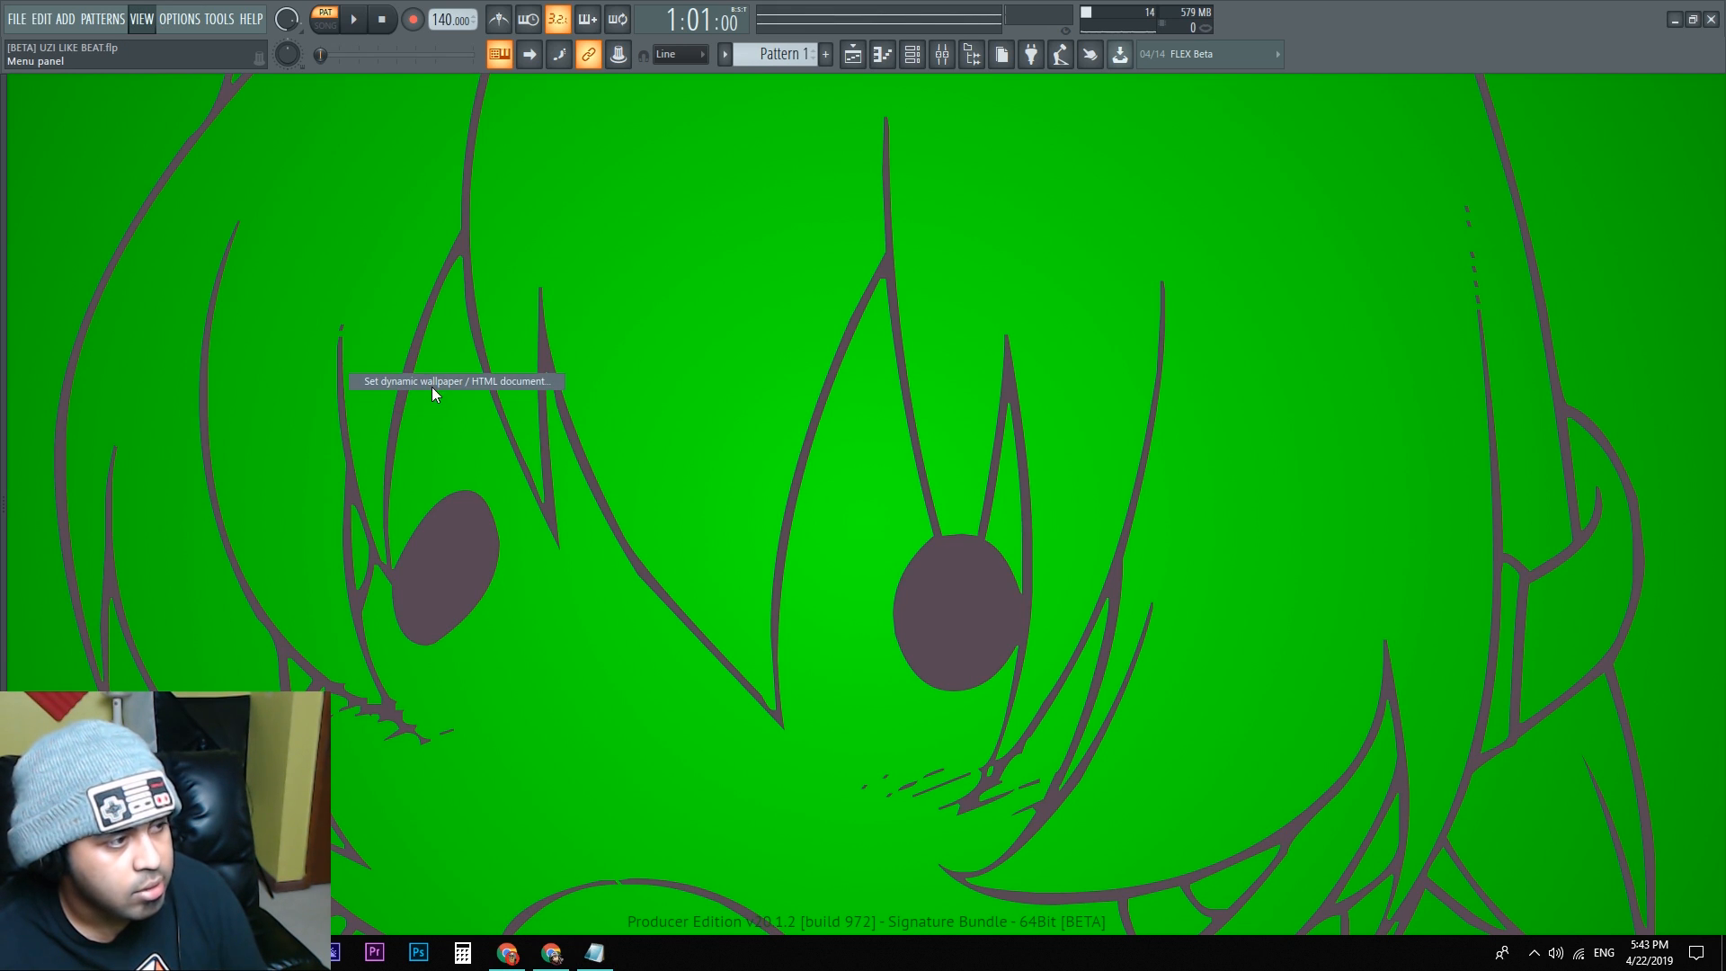
pyautogui.moveTo(518, 360)
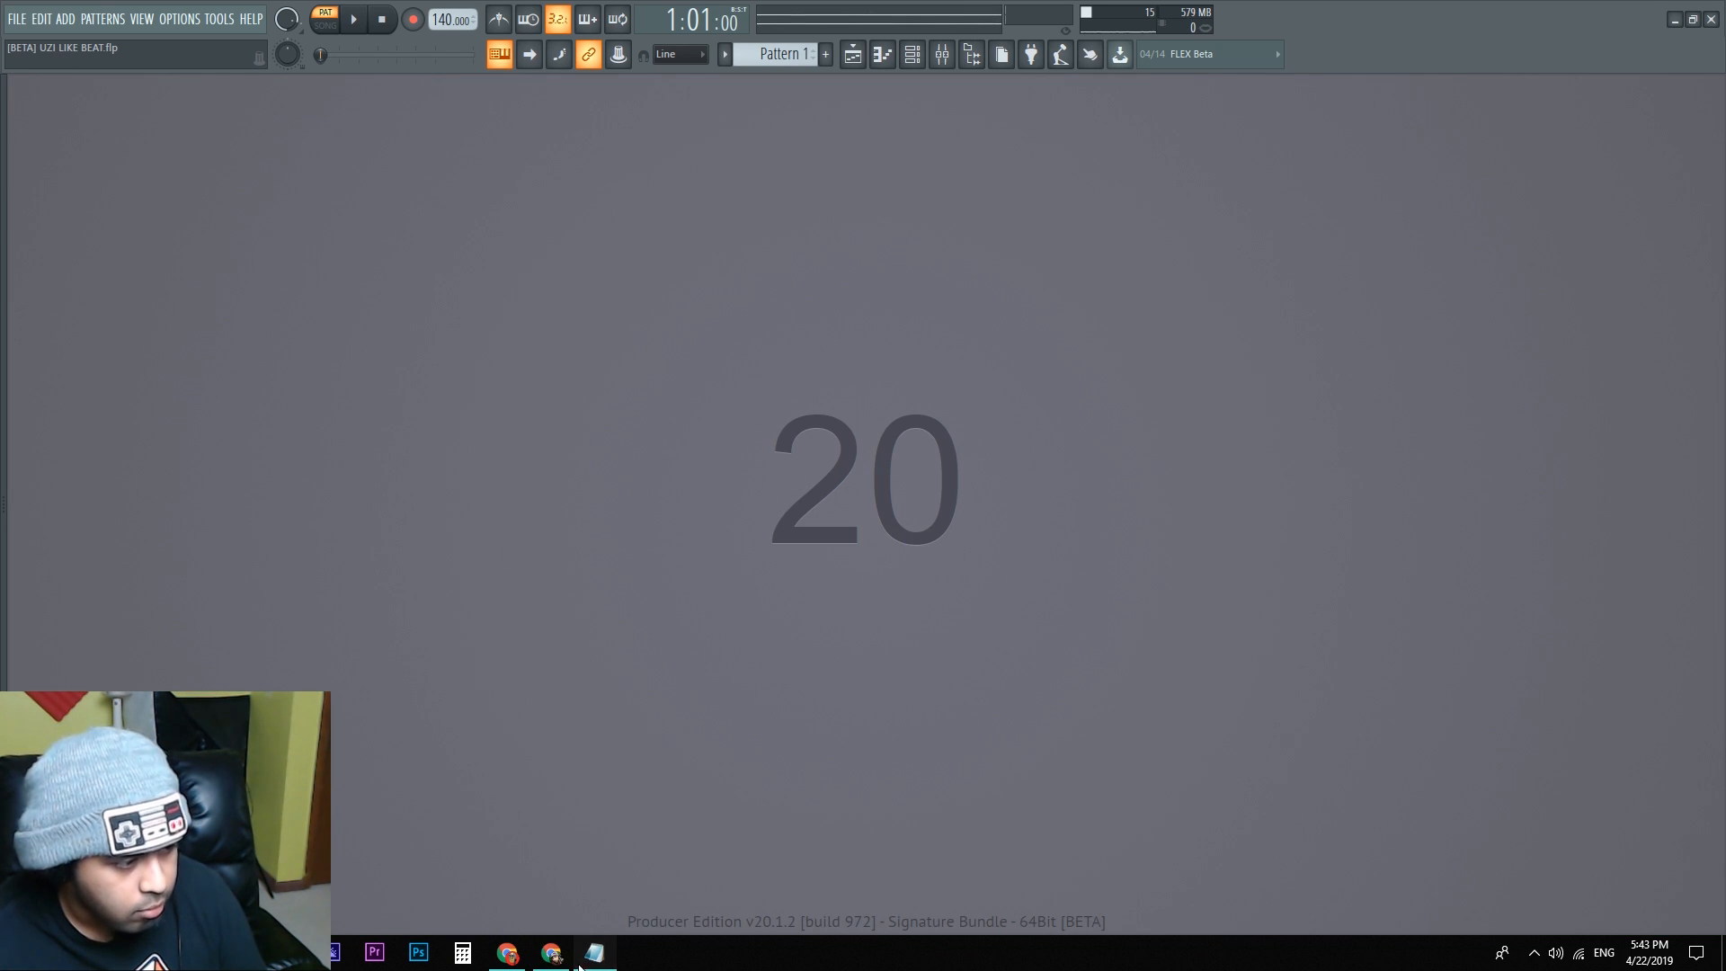
# Step: Recaption Knob.txt with icon characters and reload it so a row of studio icons appears
pyautogui.click(595, 953)
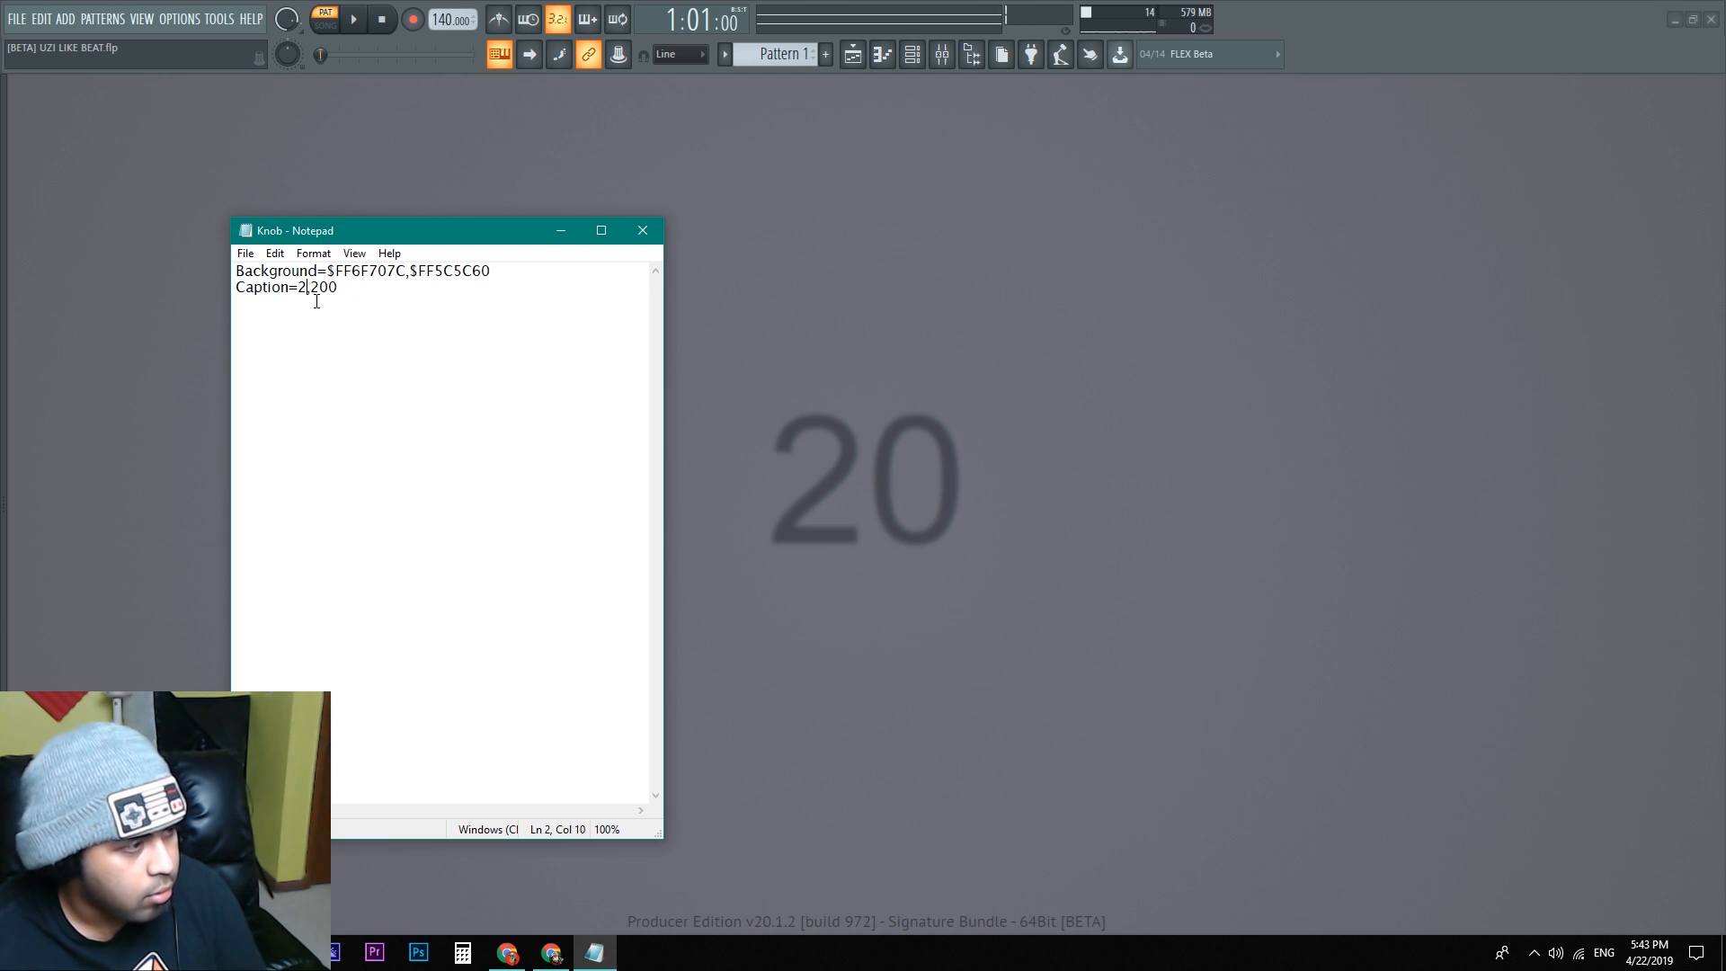
pyautogui.write('U')
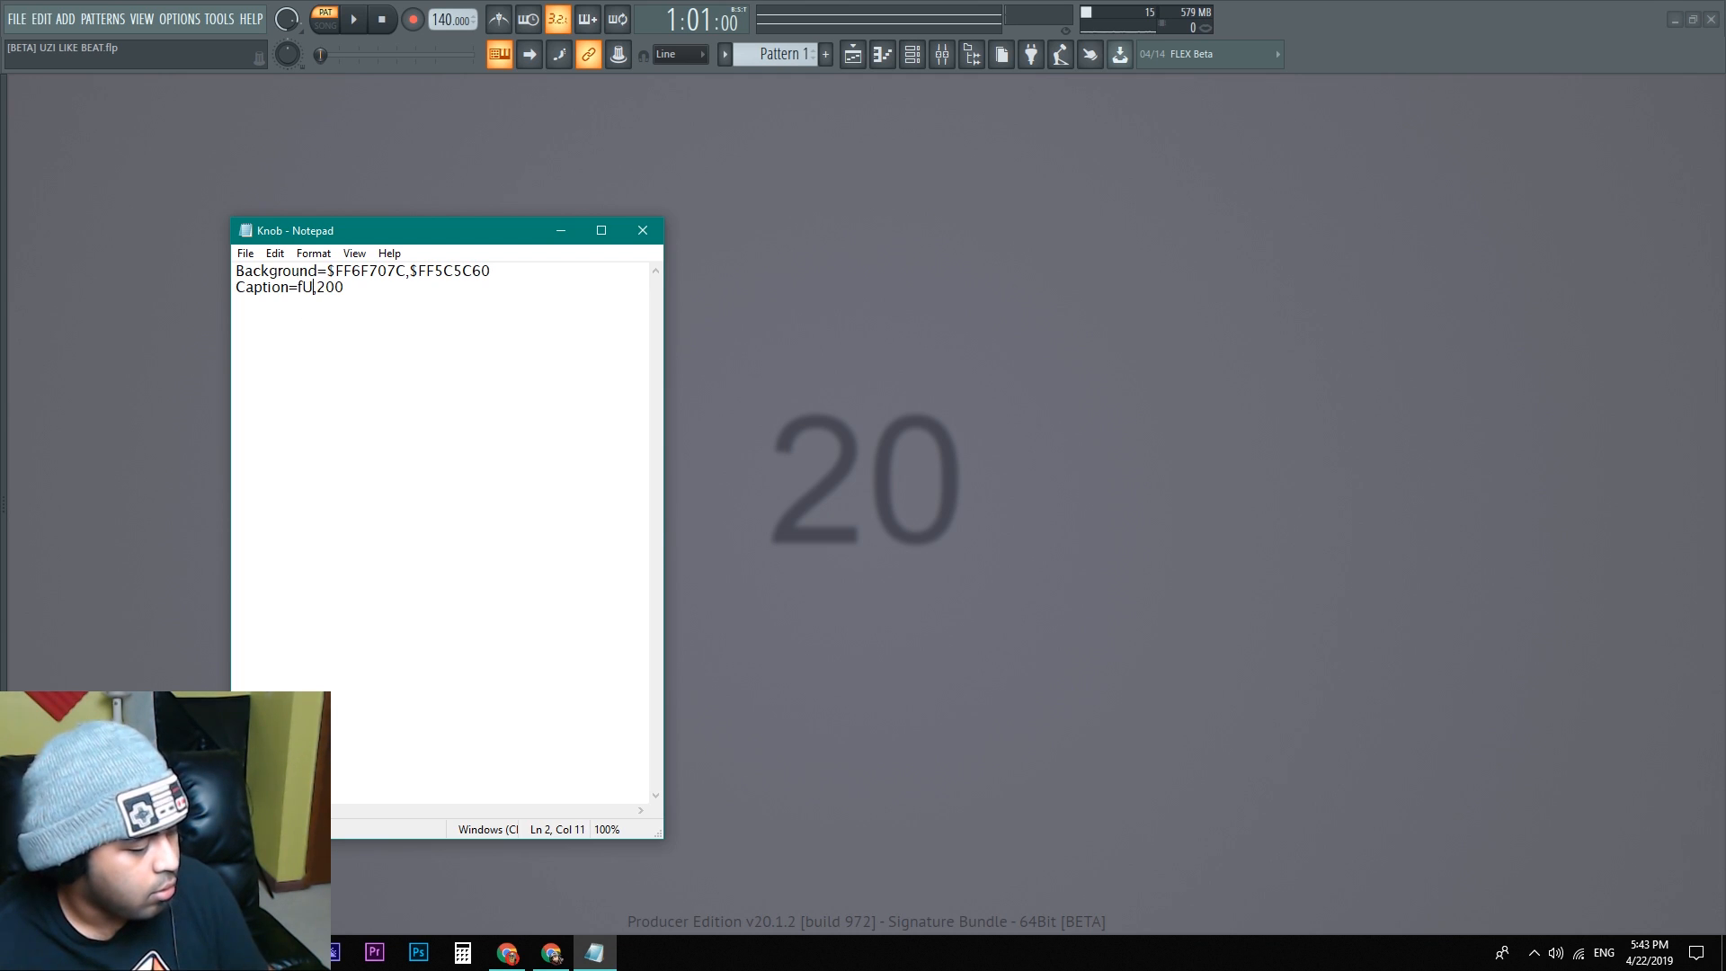
pyautogui.write('CK')
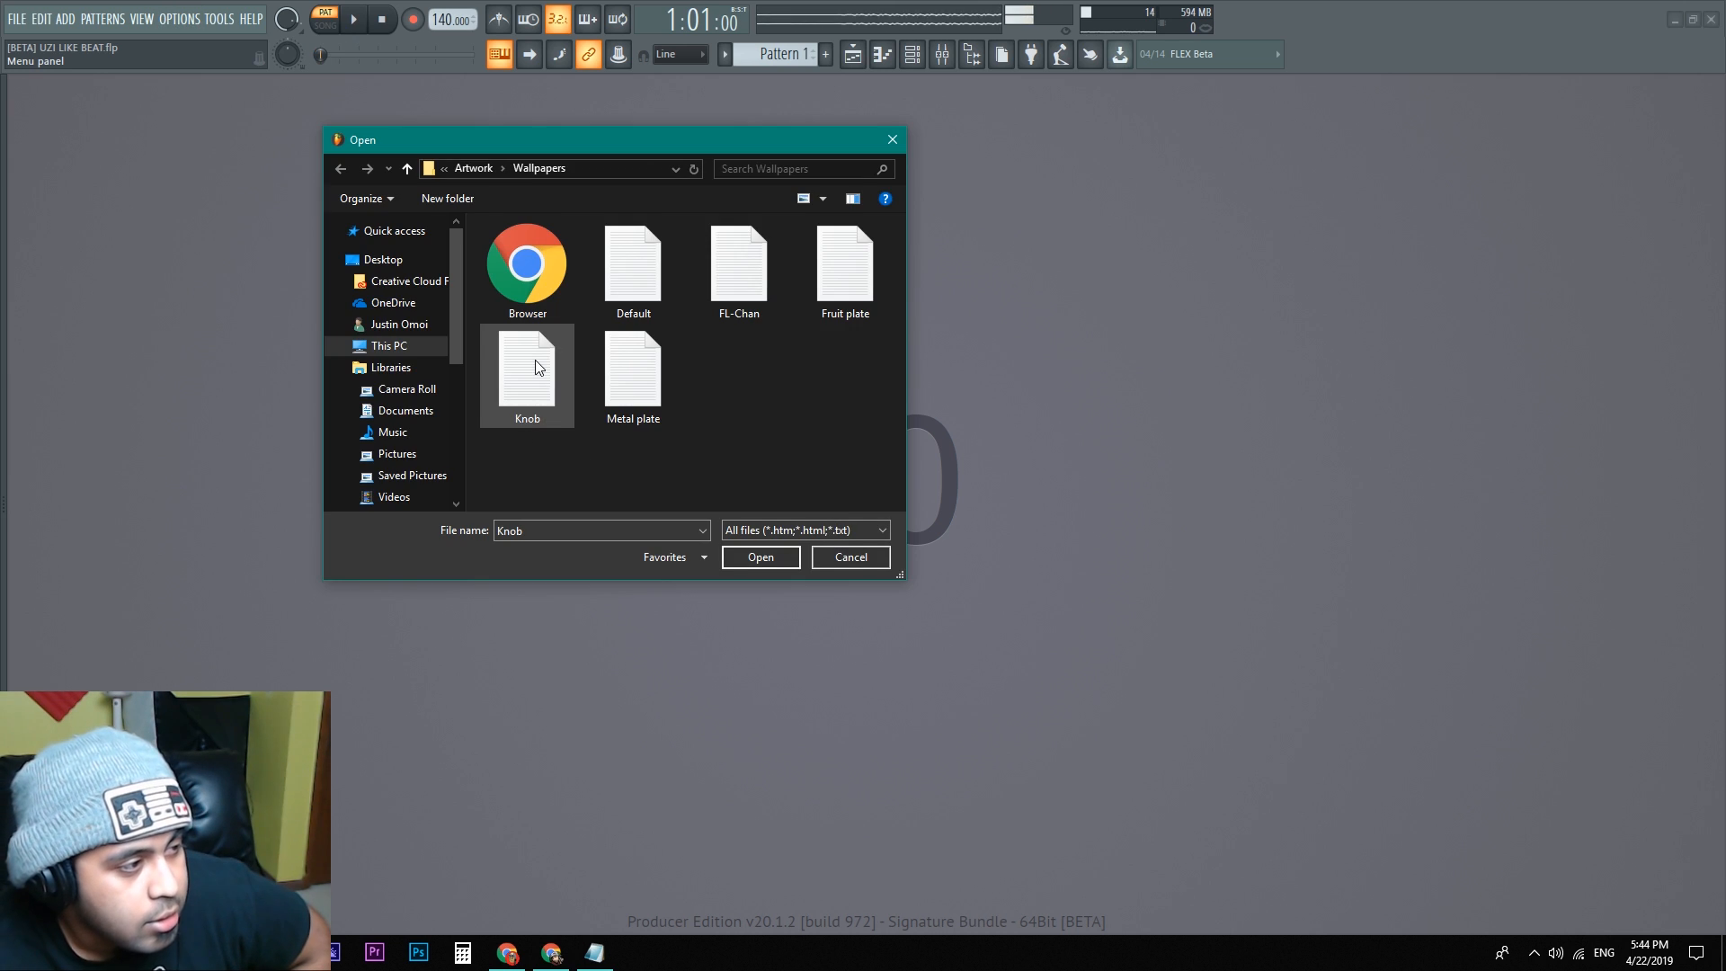
pyautogui.click(850, 555)
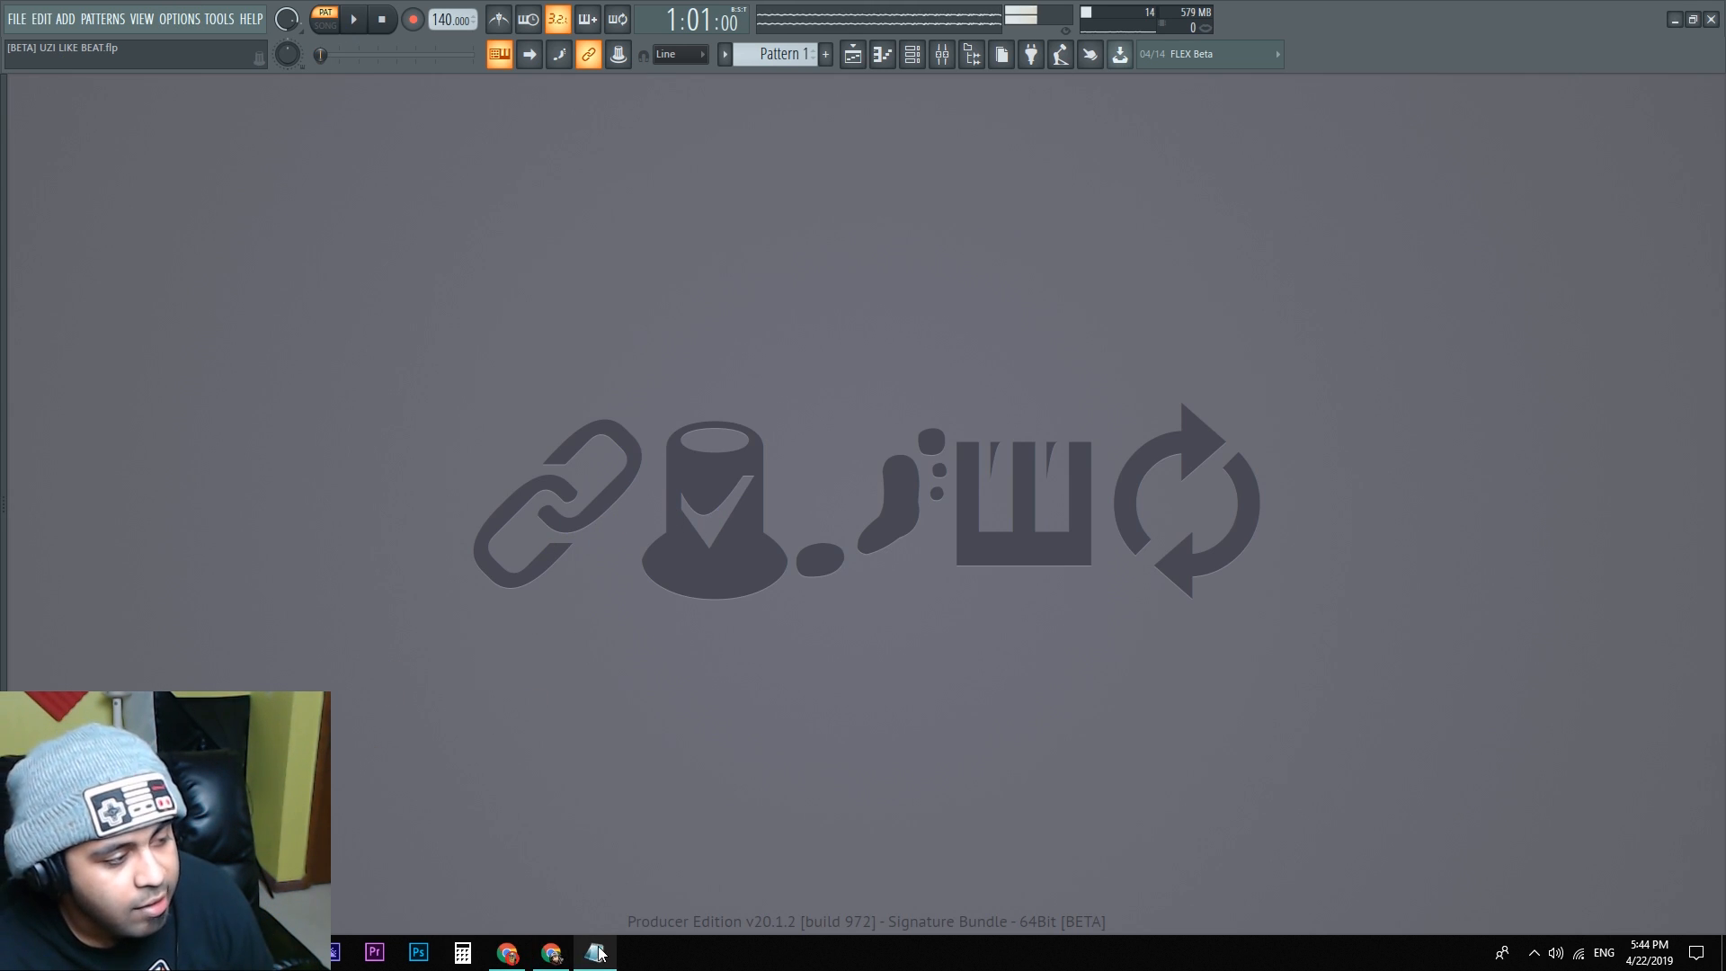
# Step: Set the Knob file's caption value to -69 and load it as the dynamic wallpaper
pyautogui.click(595, 952)
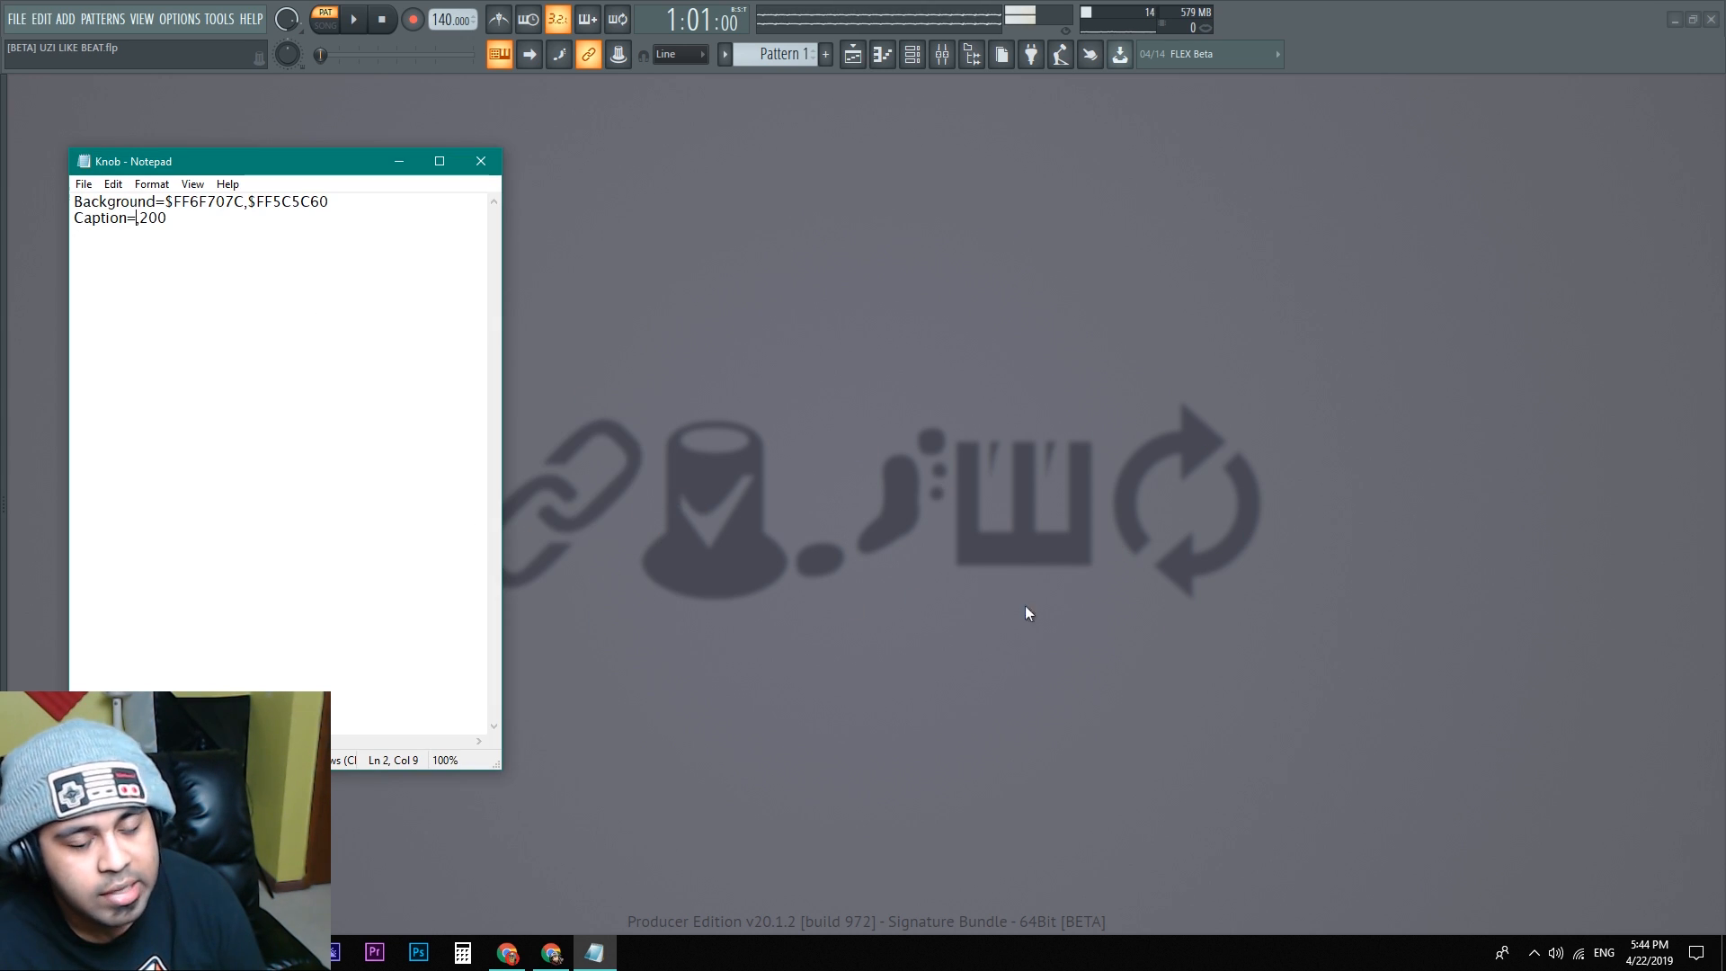
pyautogui.write(',')
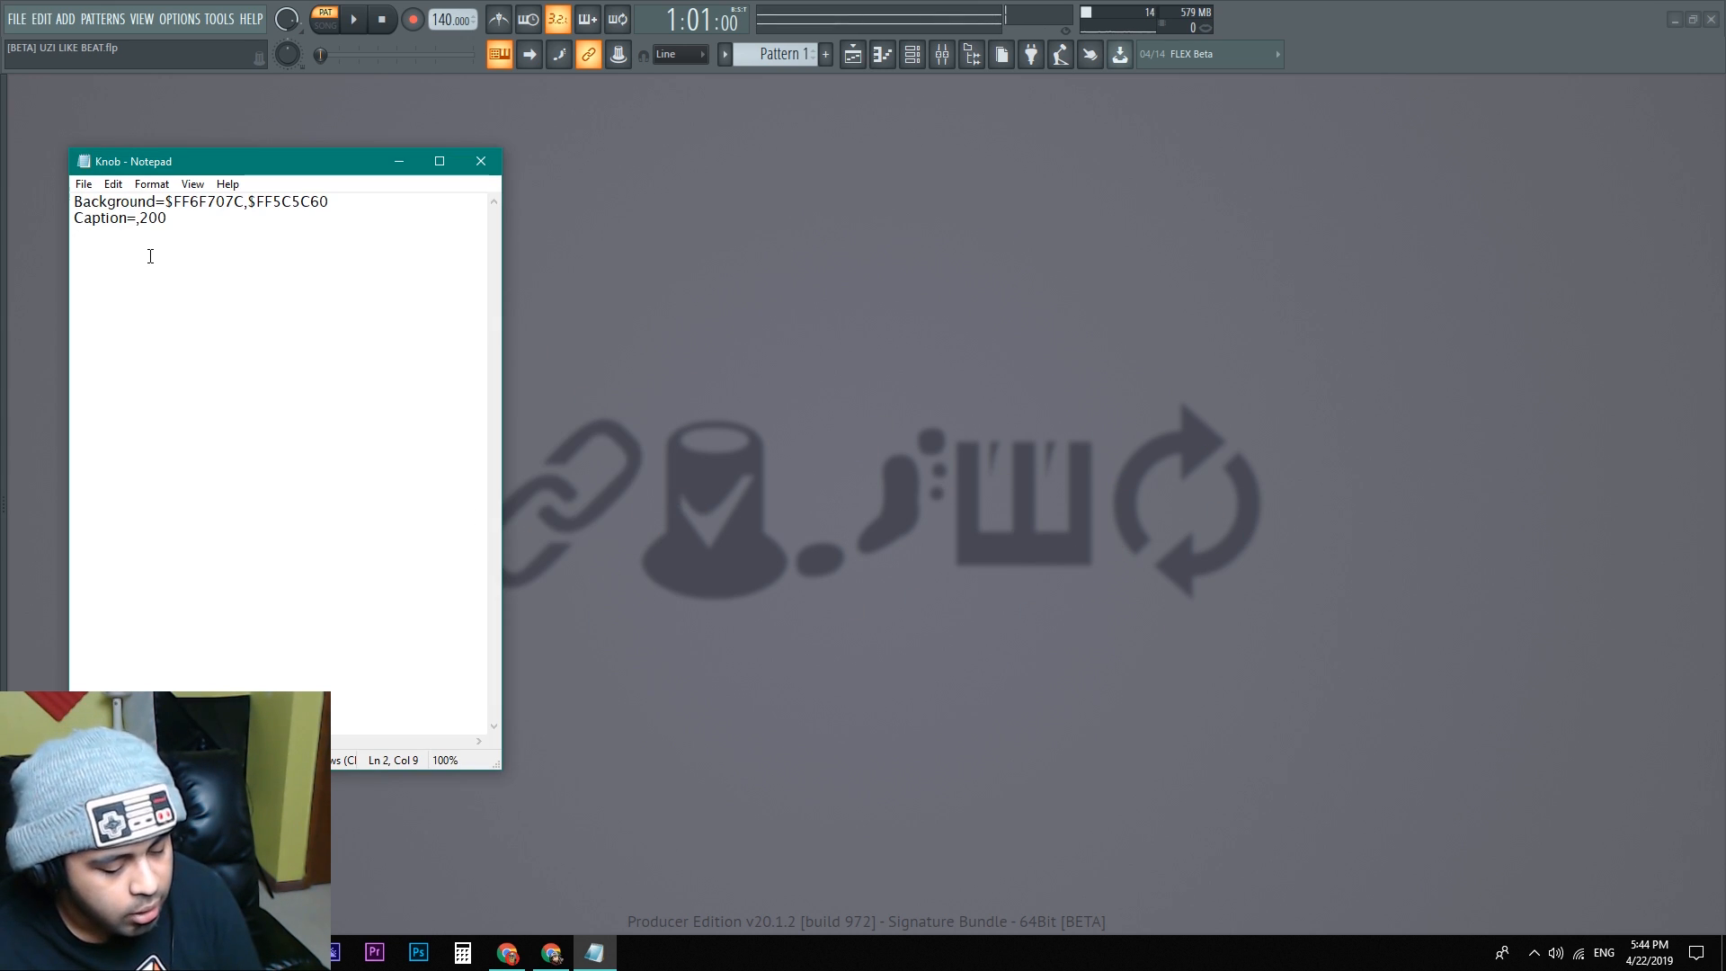
pyautogui.write('-69')
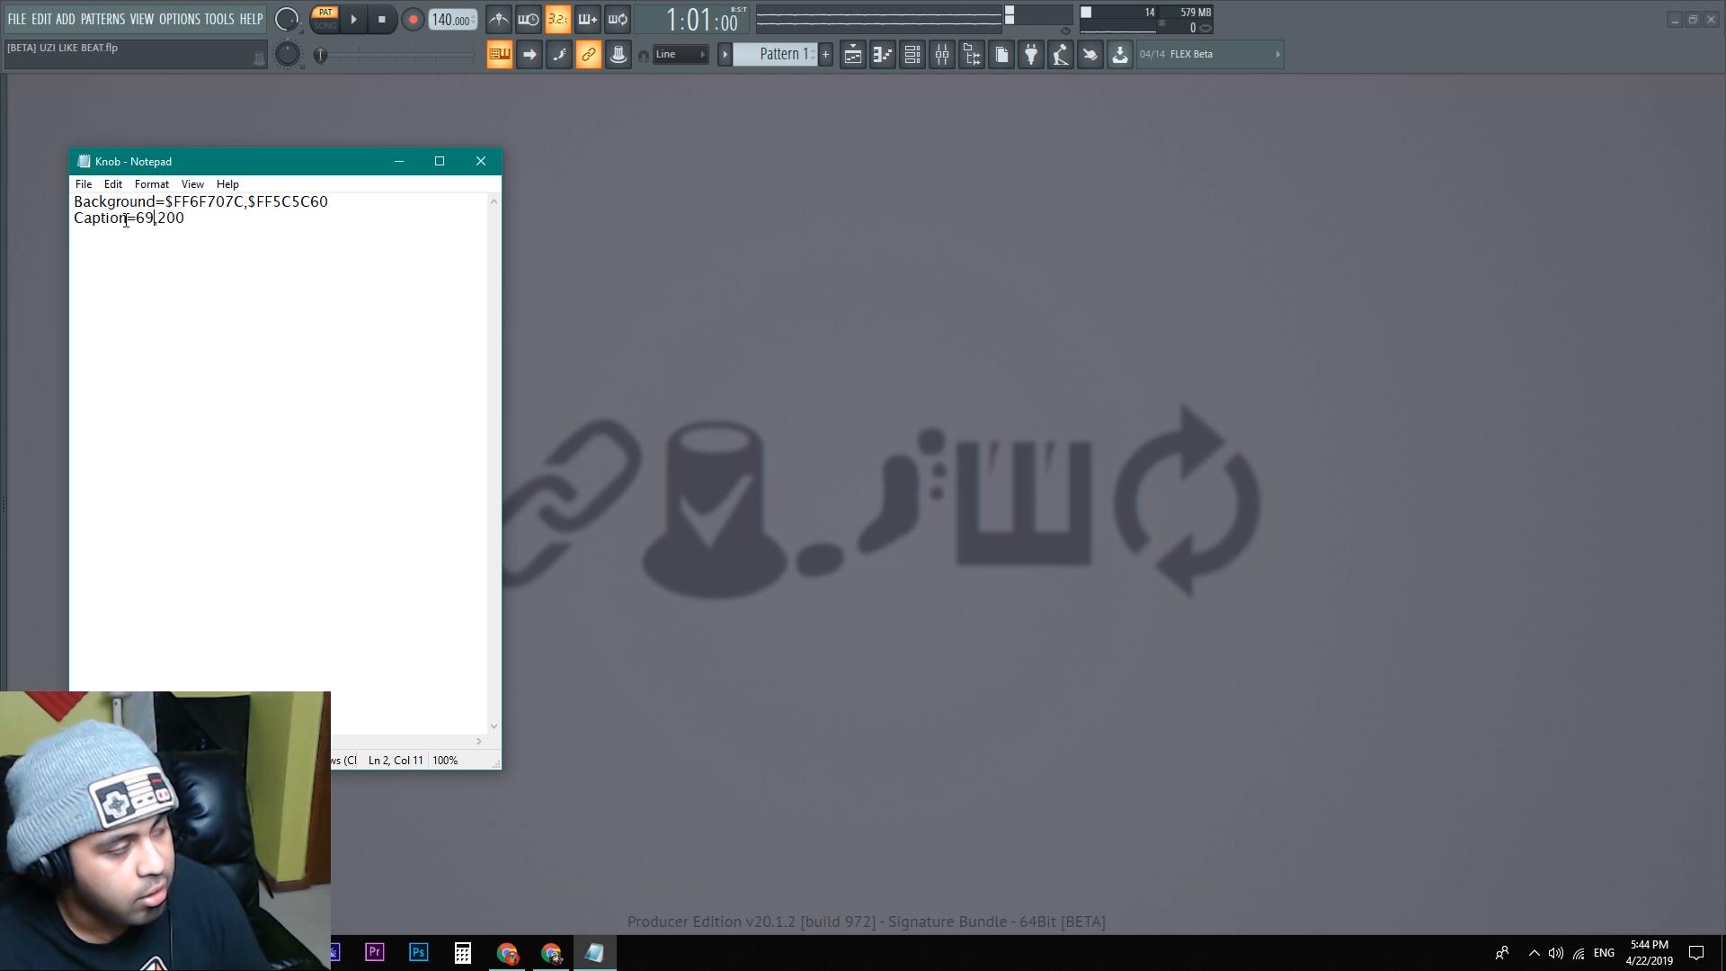
pyautogui.click(178, 18)
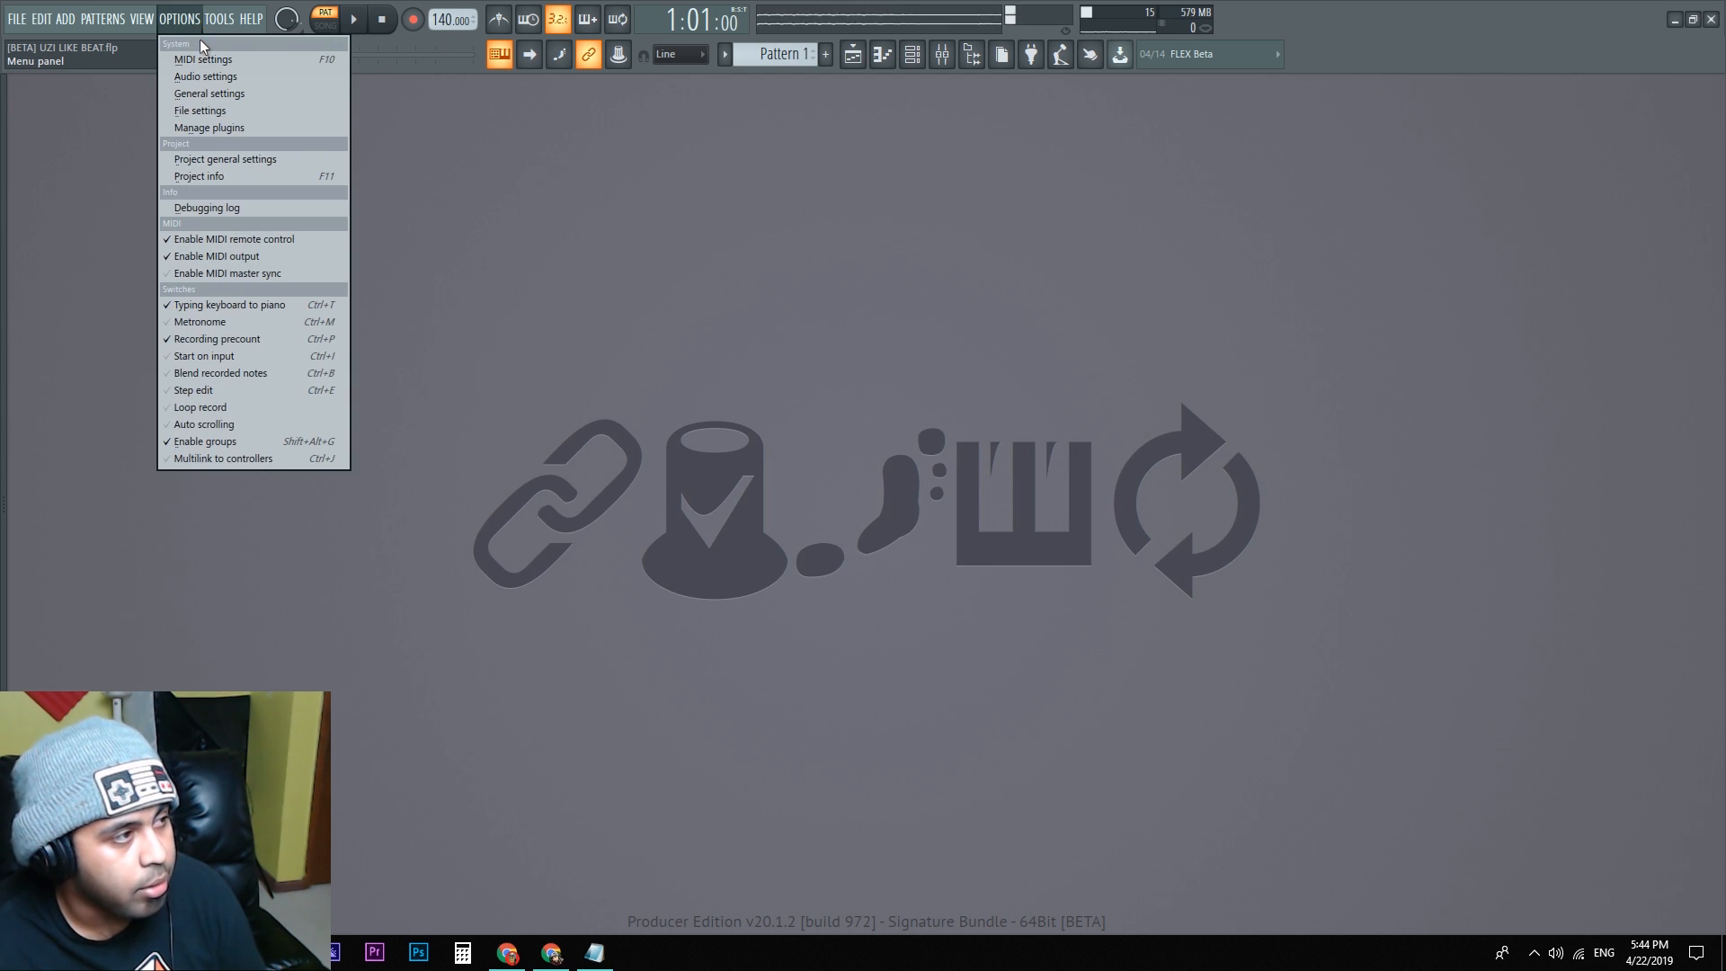
pyautogui.click(140, 18)
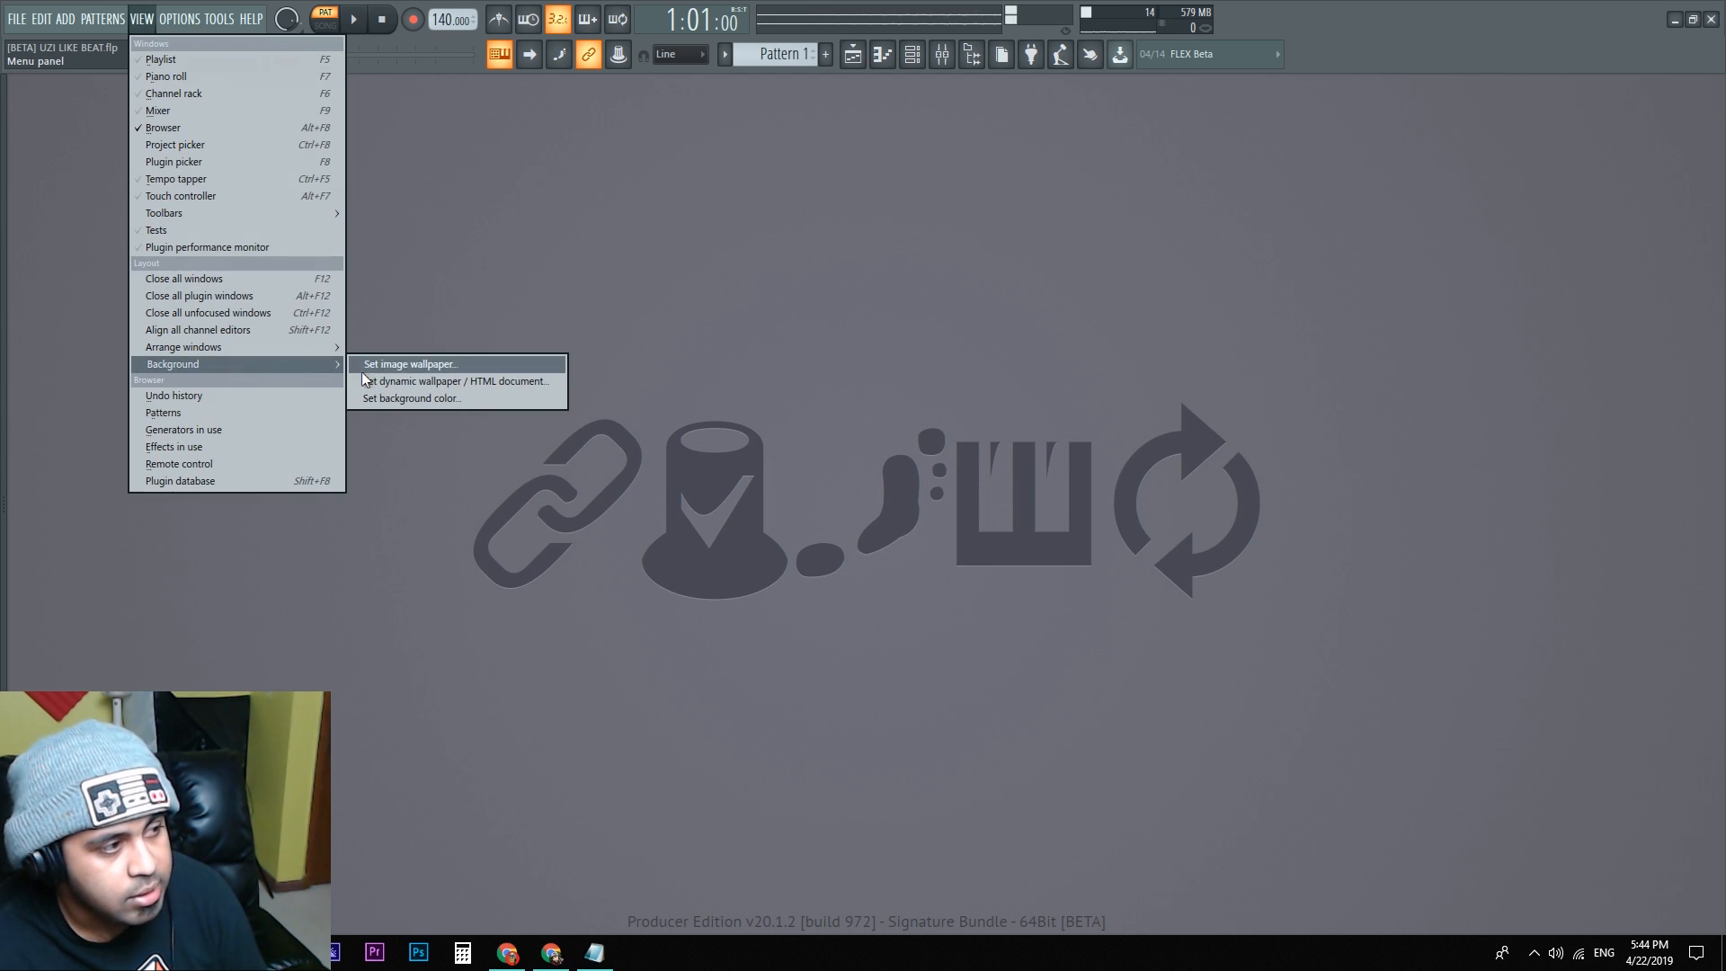
pyautogui.click(410, 363)
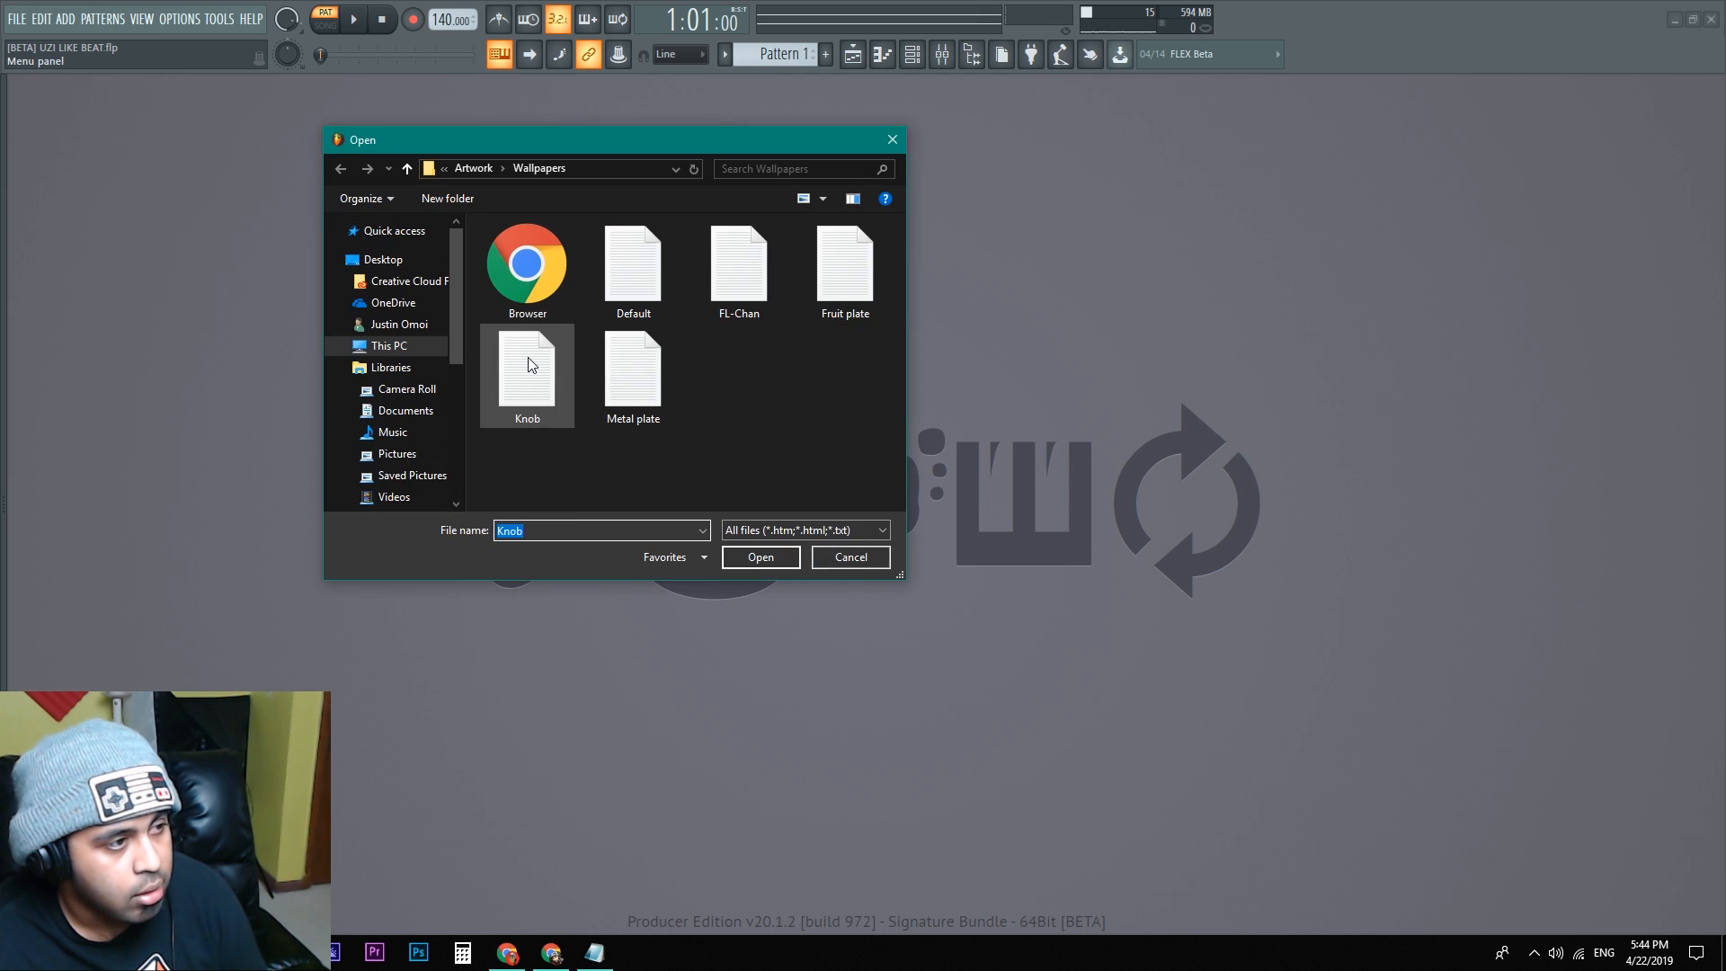
pyautogui.click(850, 557)
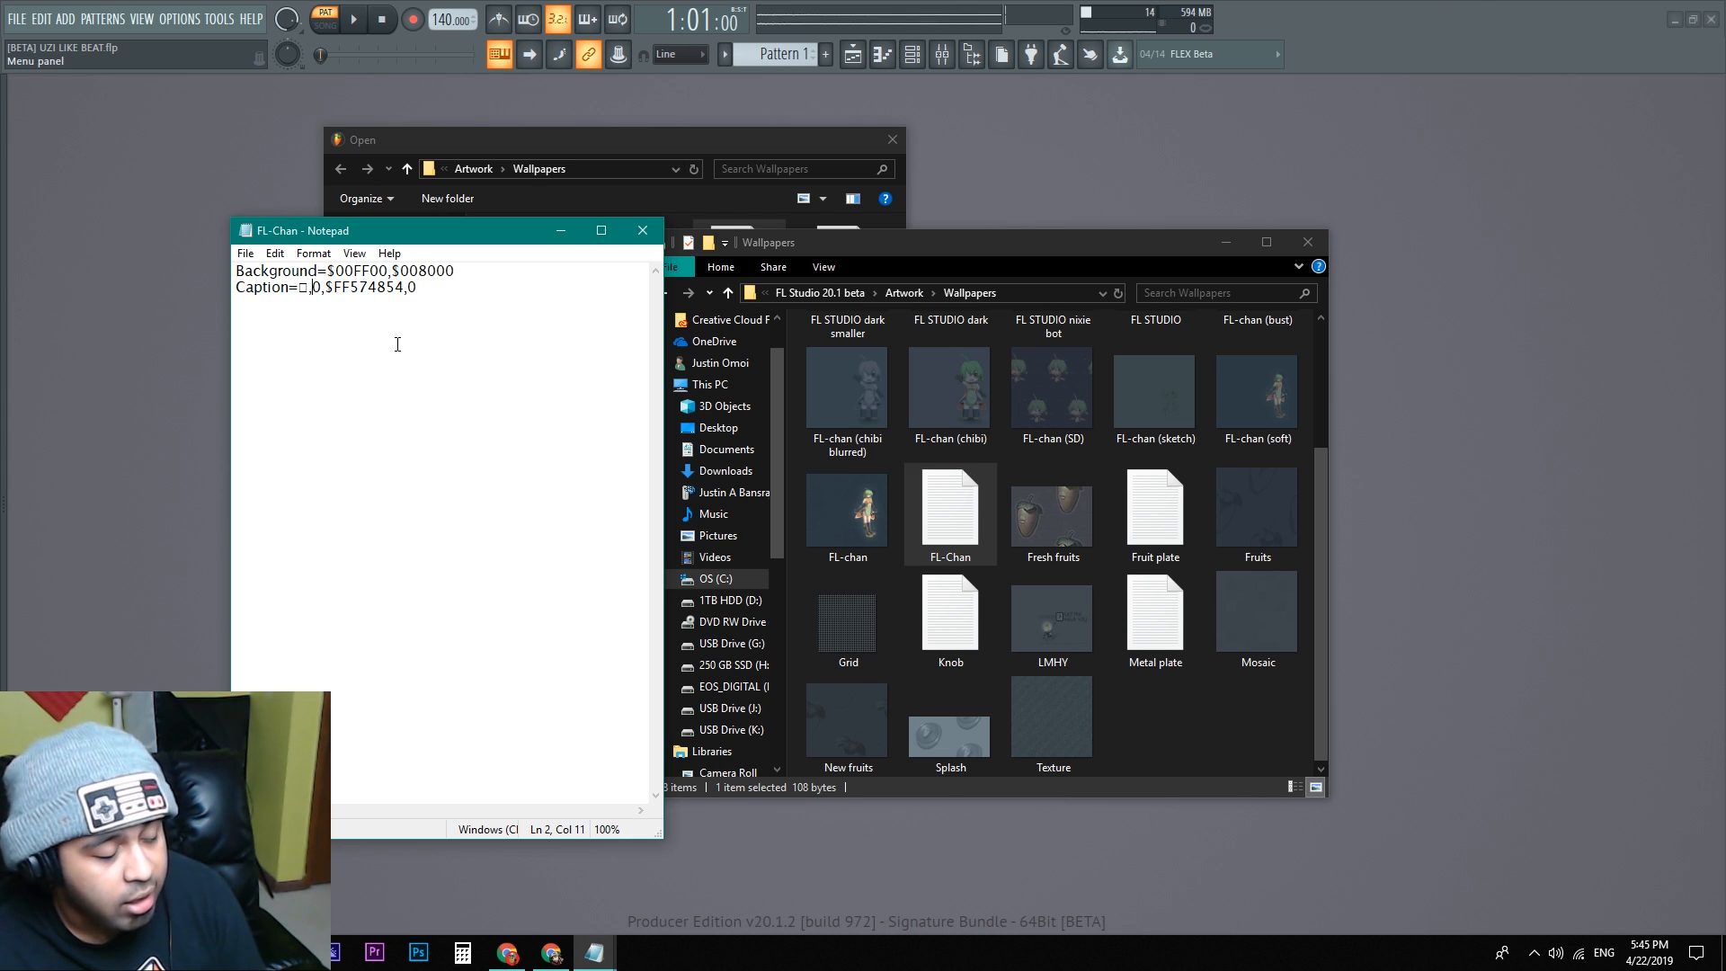
# Step: Change the FL-Chan size value to 50 and reload the green FL-Chan wallpaper
pyautogui.write('50')
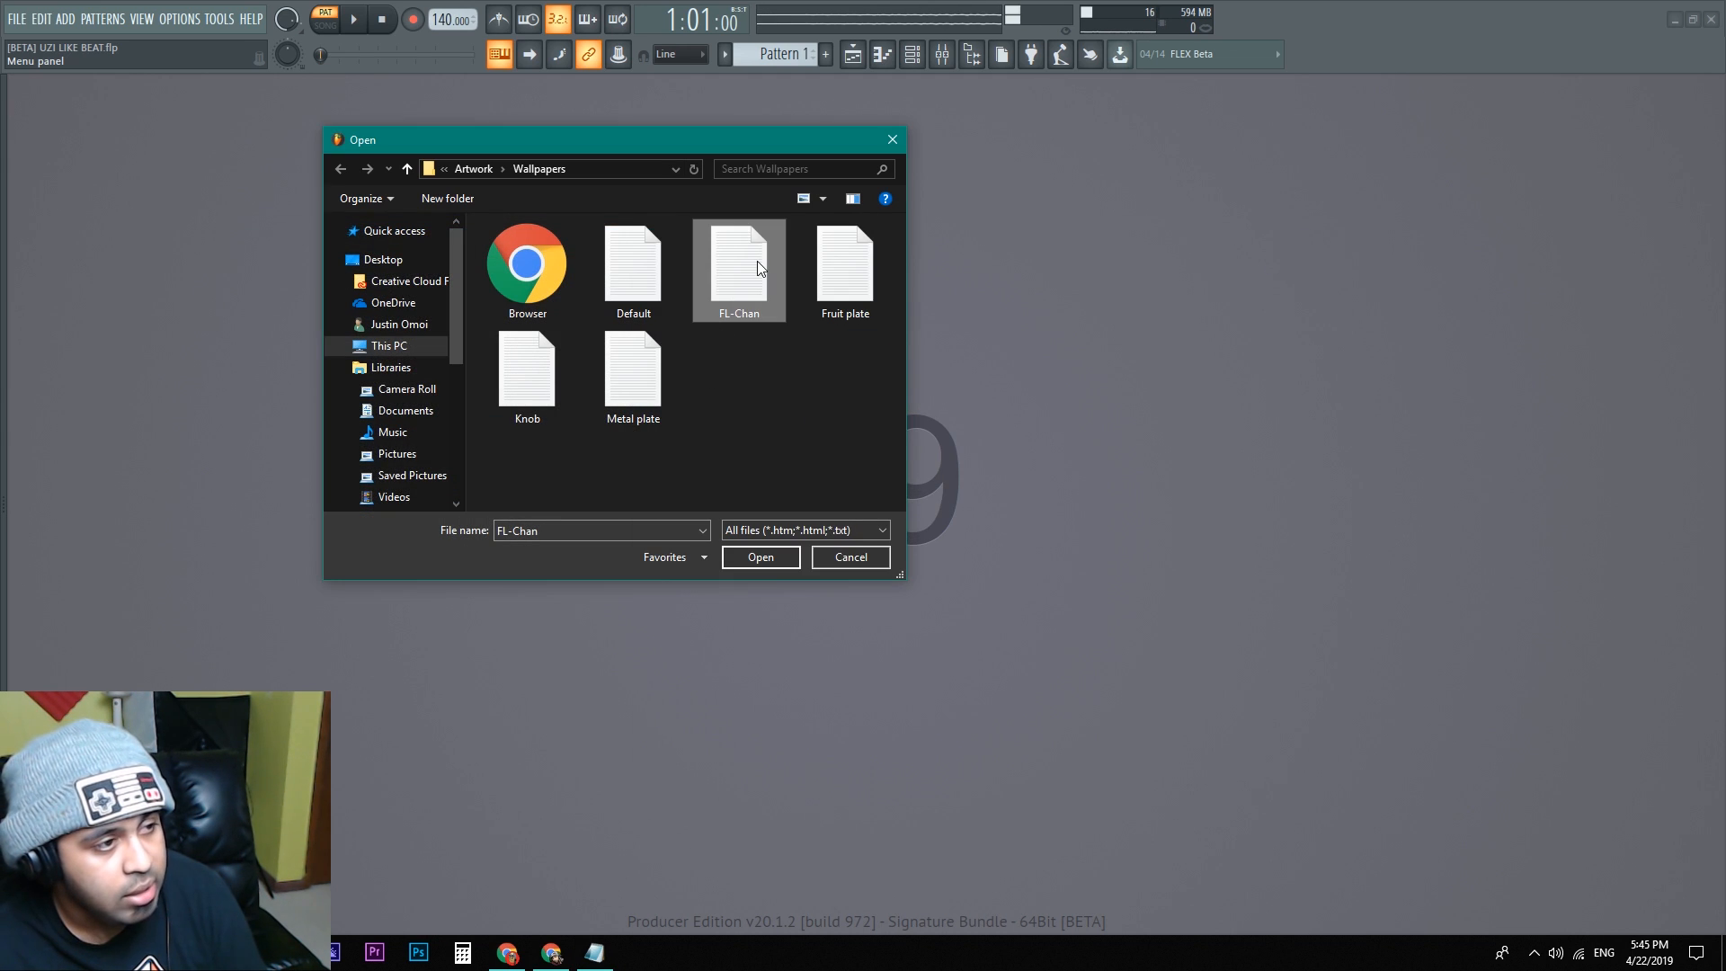
pyautogui.click(758, 555)
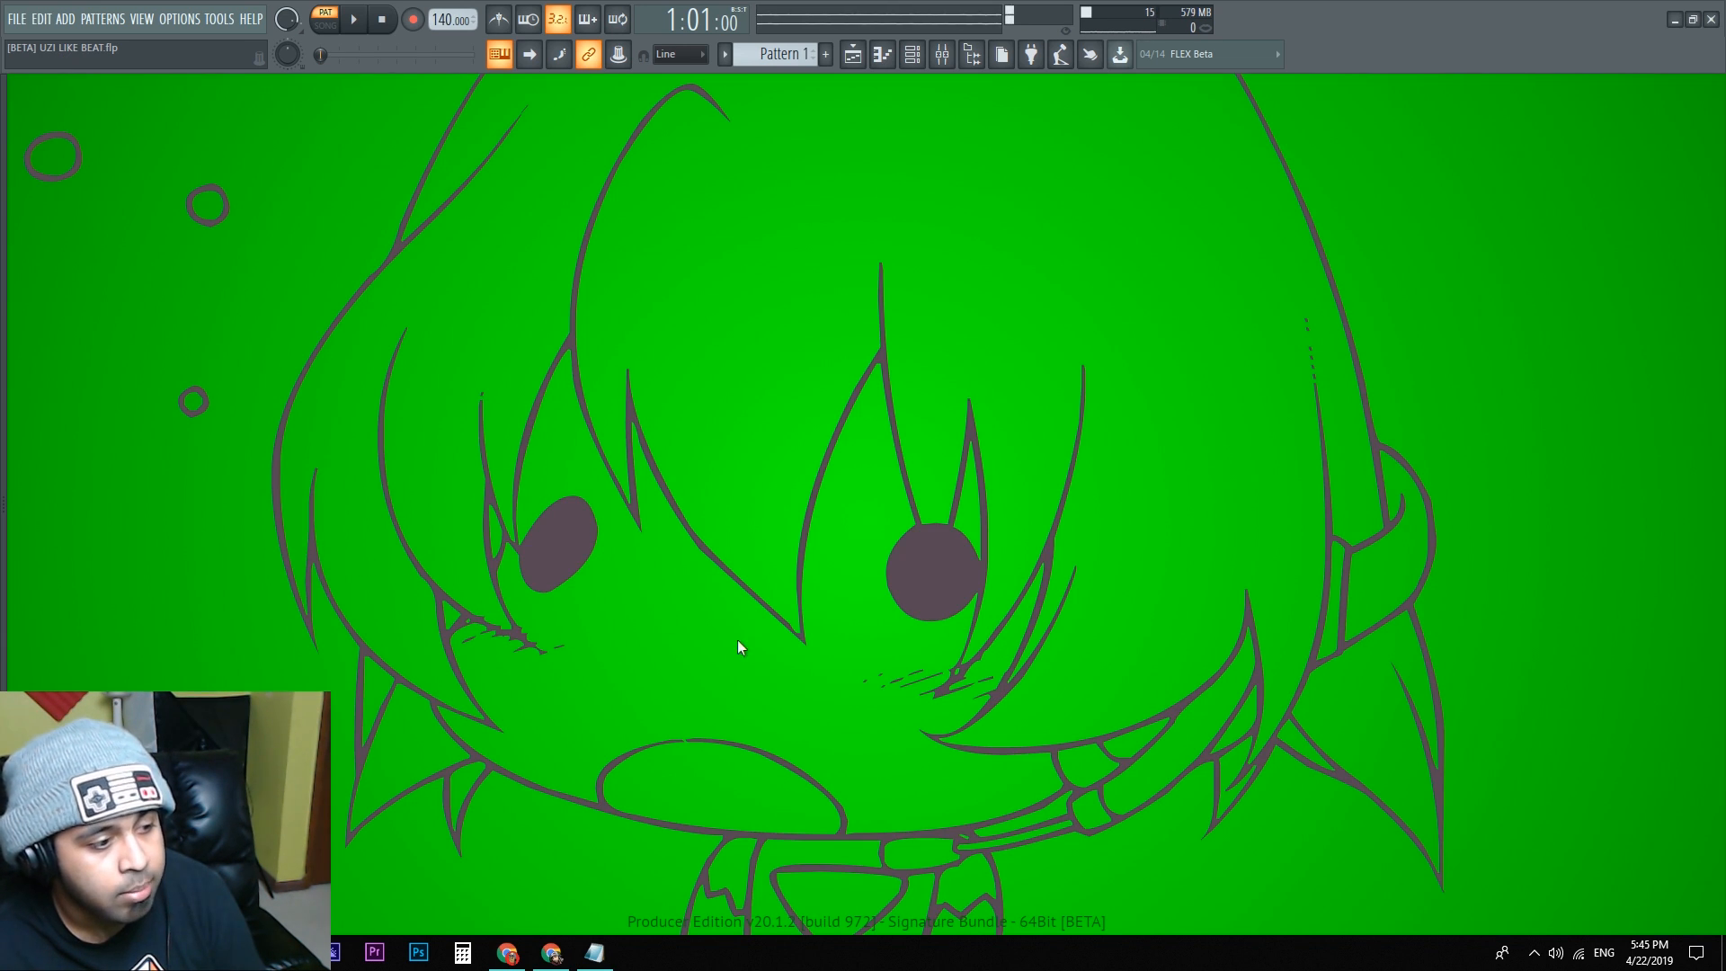
pyautogui.moveTo(1172, 514)
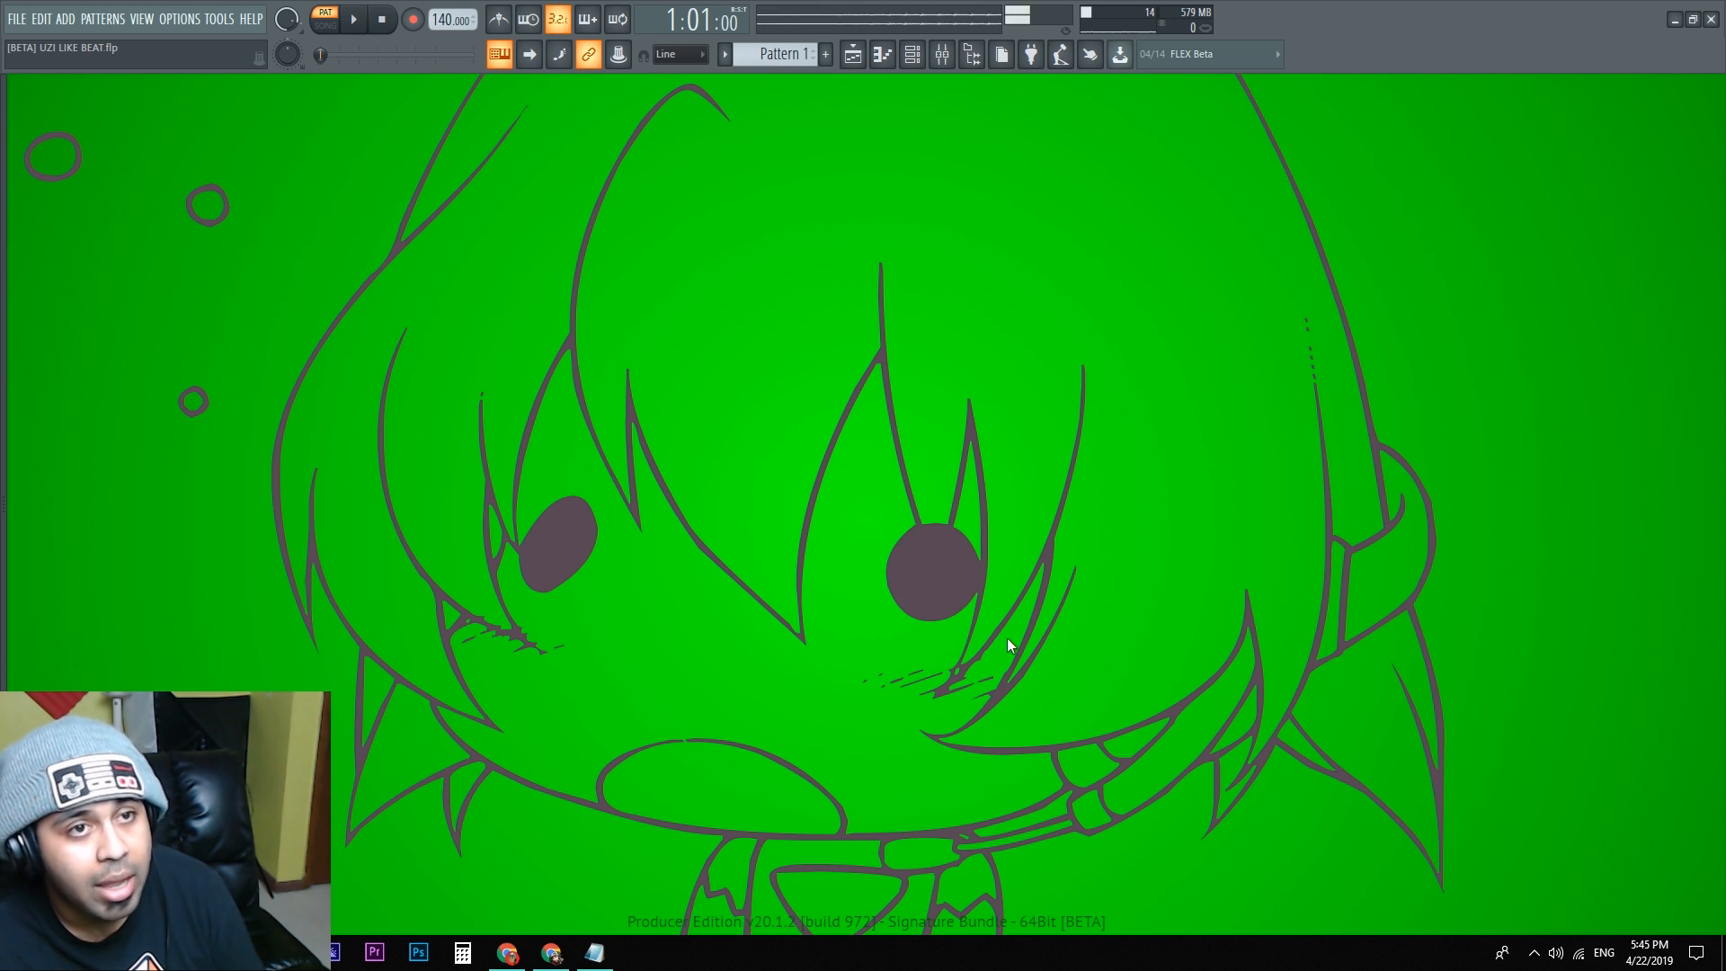
pyautogui.moveTo(1711, 292)
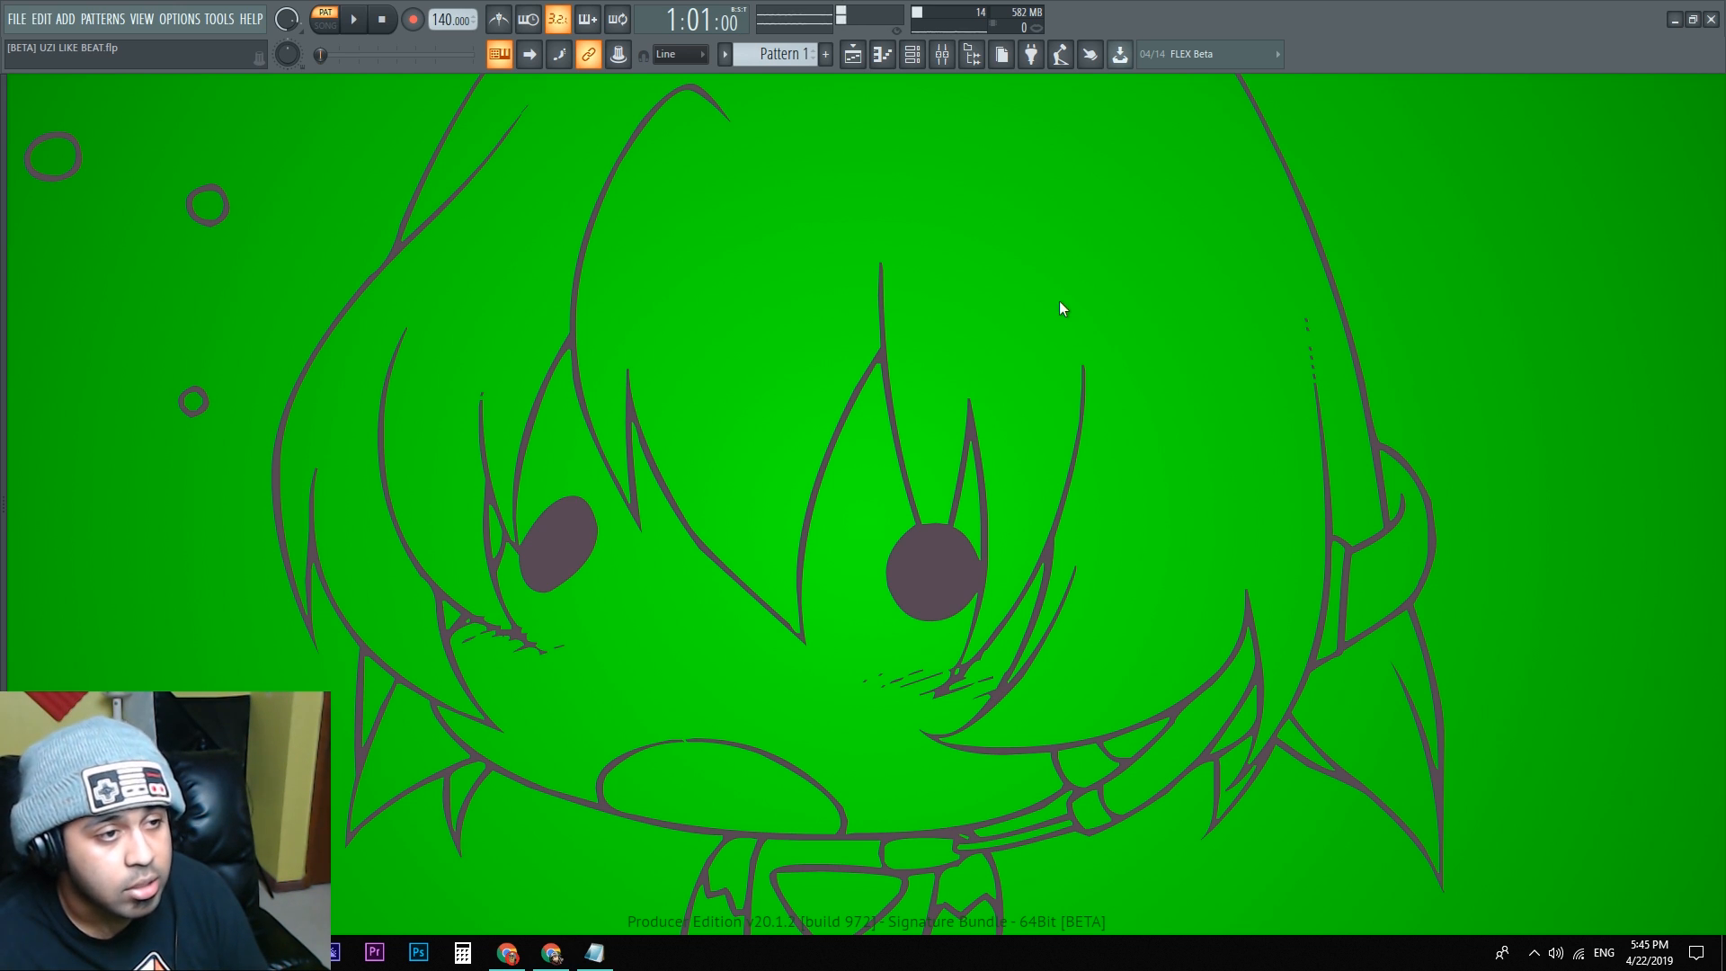
pyautogui.moveTo(1486, 275)
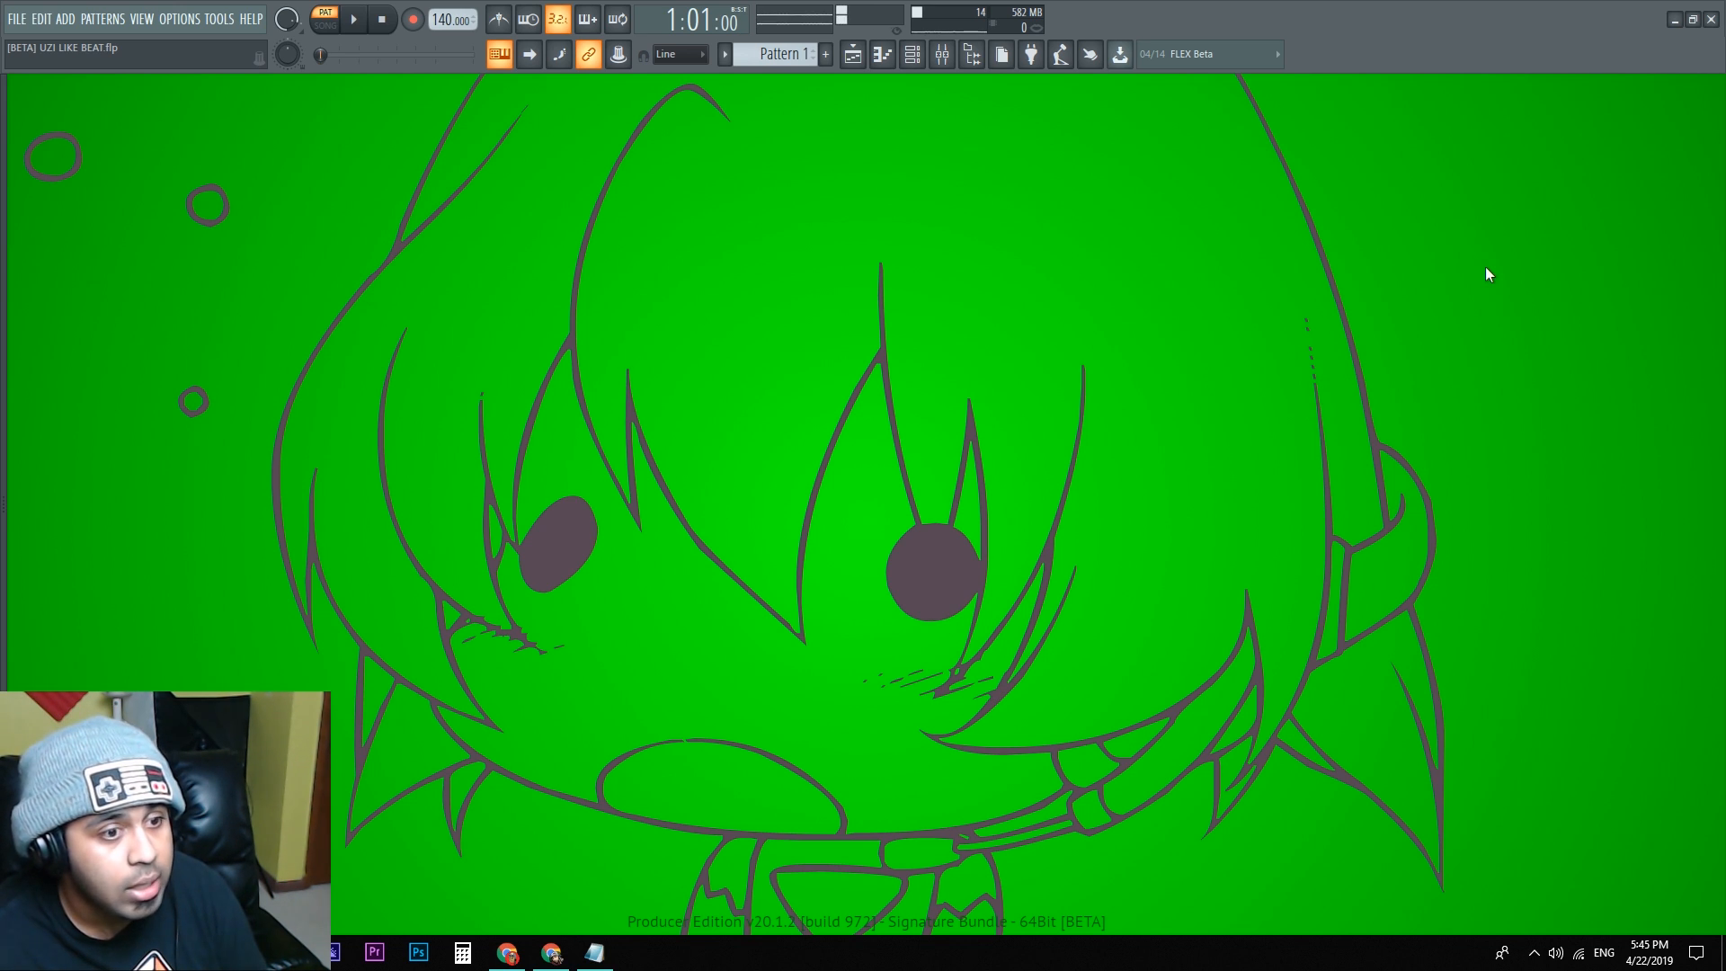